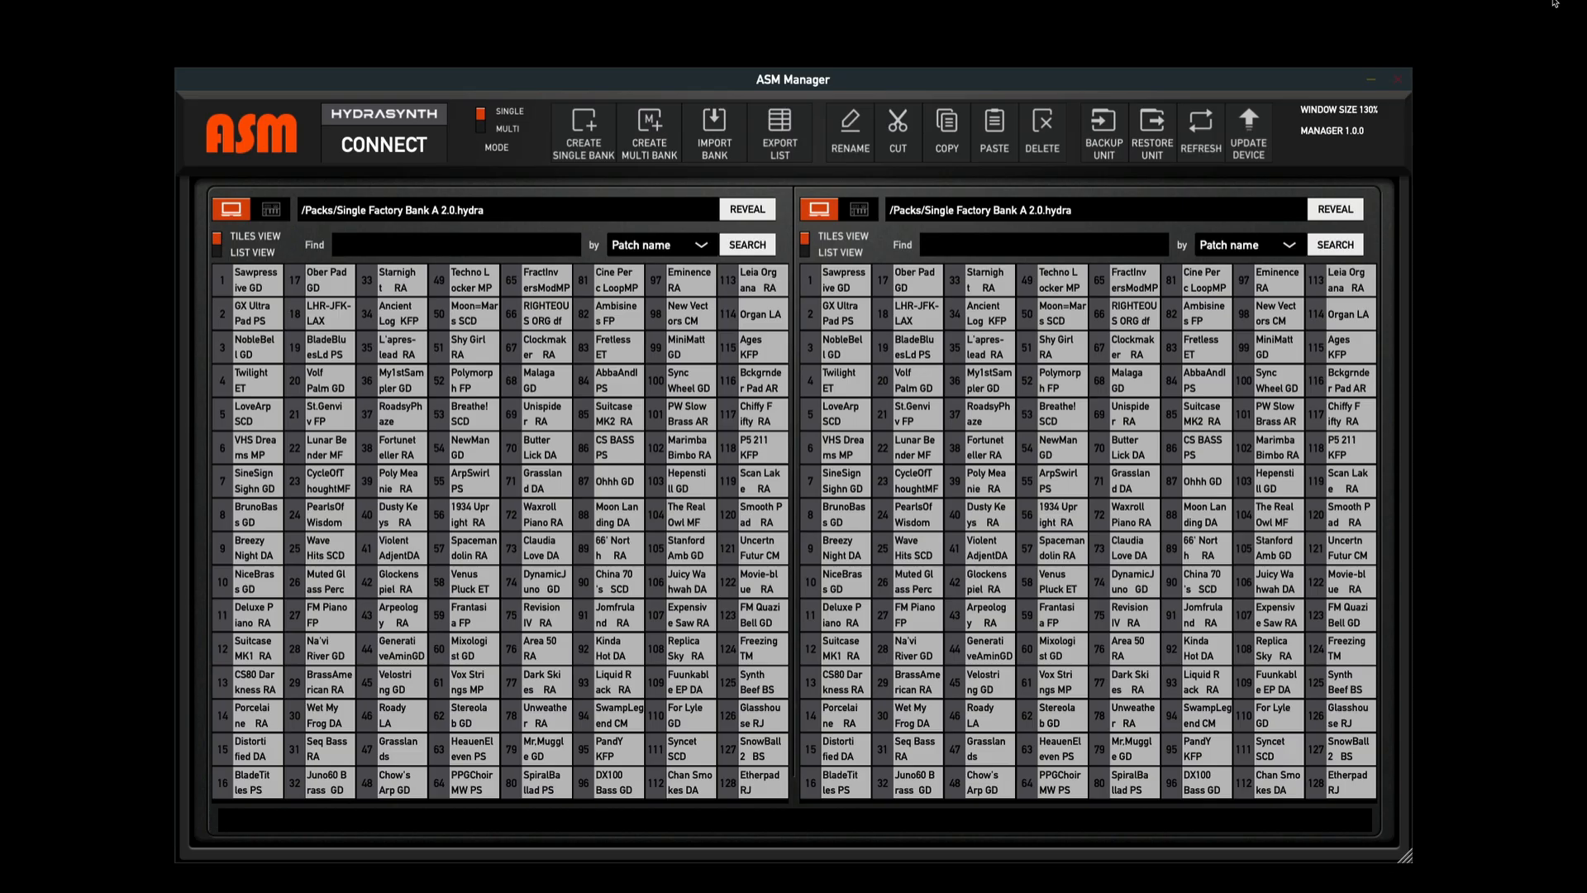
mouse_move(776, 545)
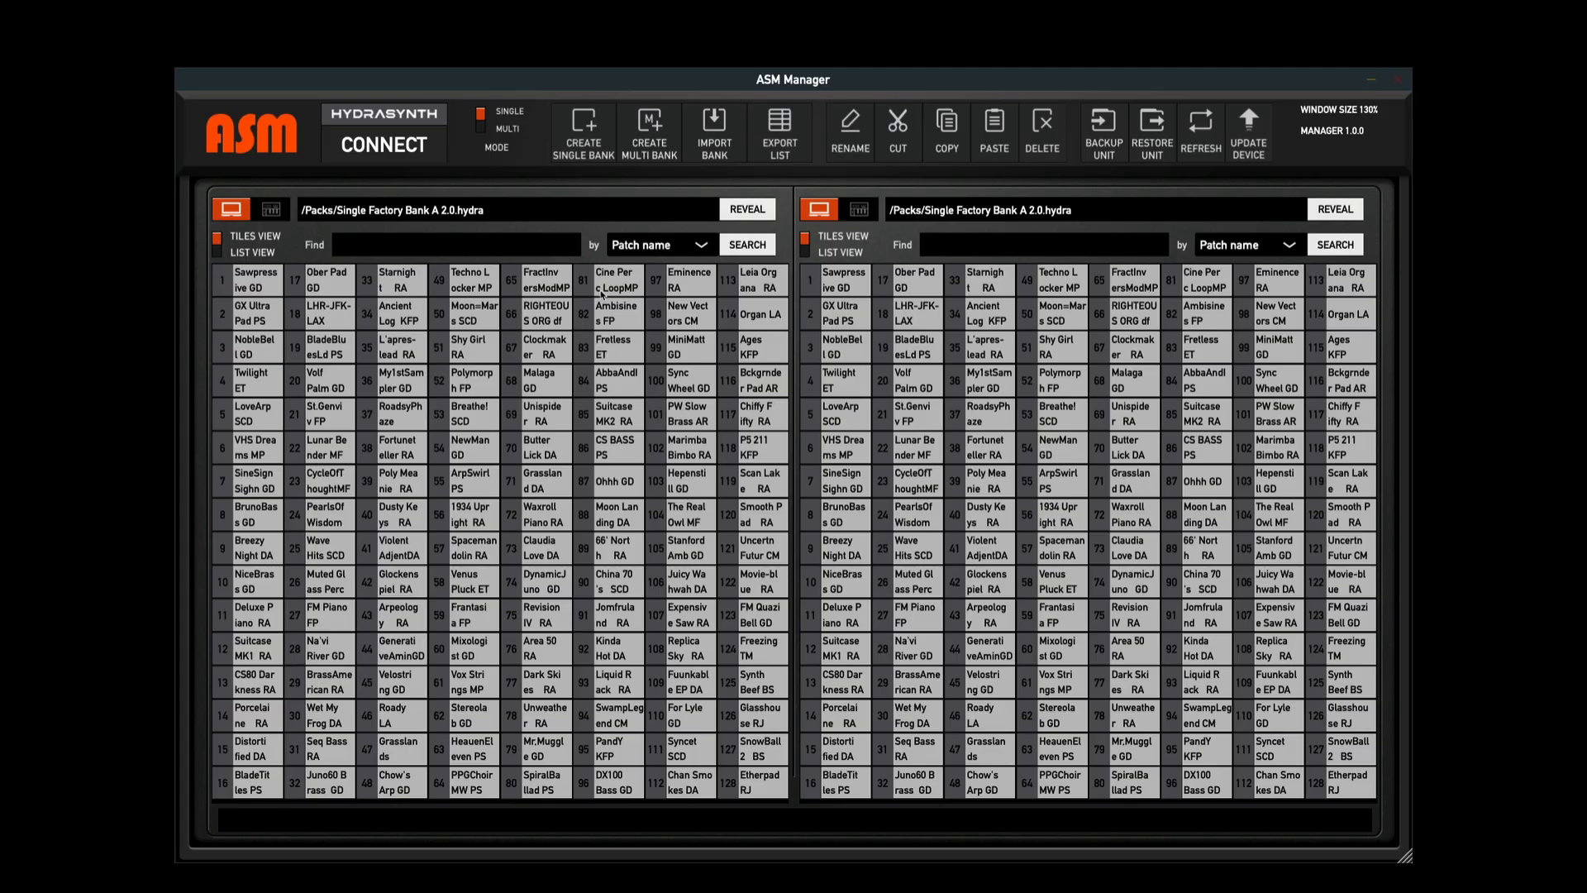
Connect to the Hydrasynth Deluxe via its MIDI ports, reporting firmware 2.0.7
left_click(383, 144)
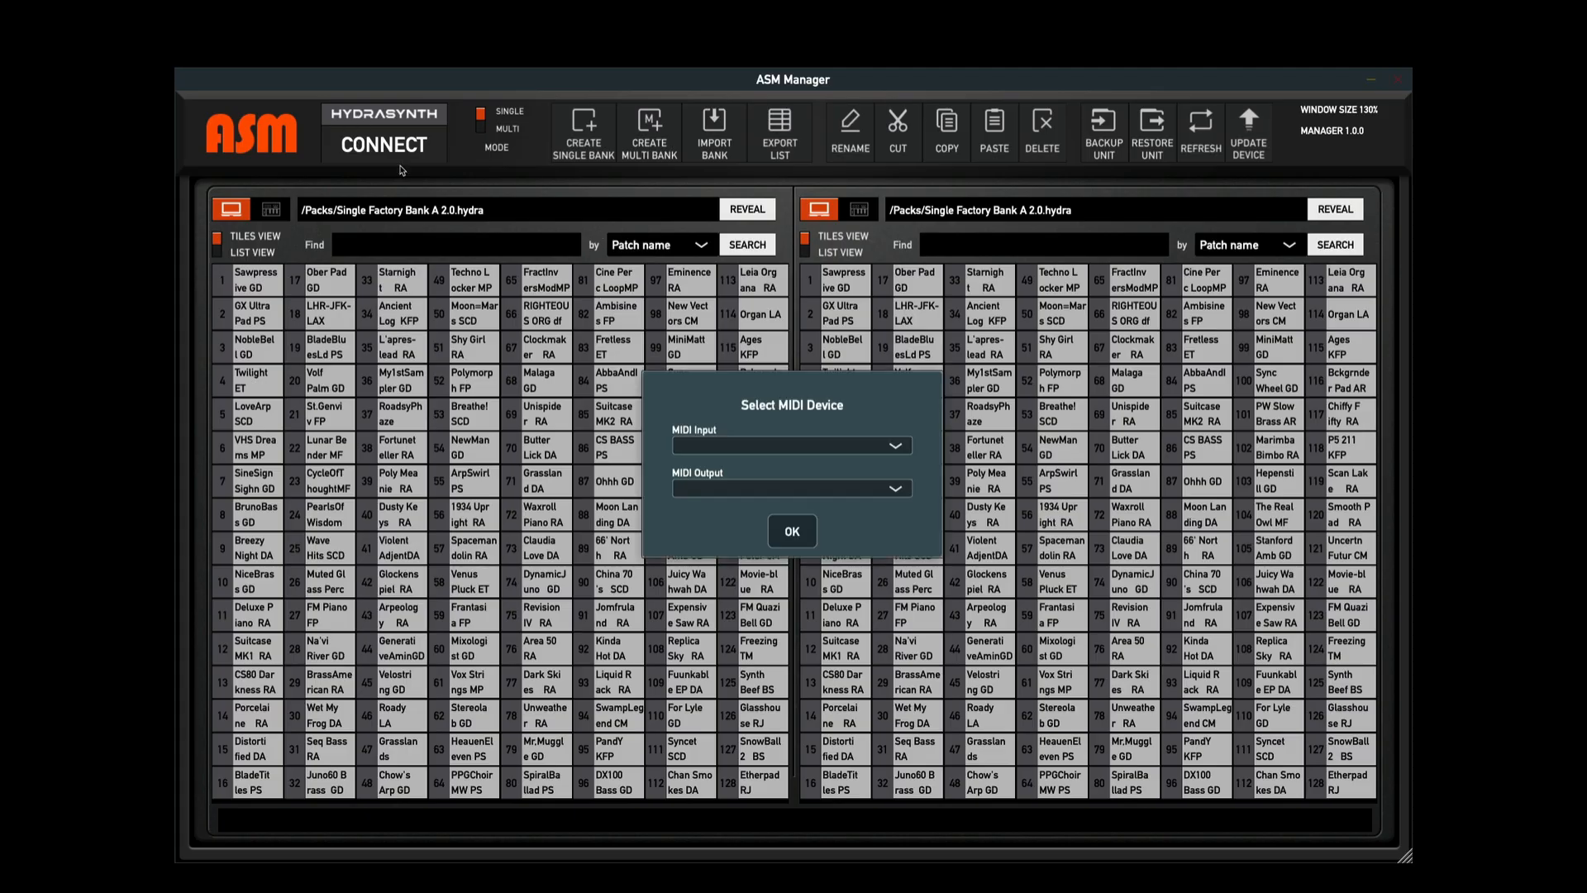
left_click(792, 446)
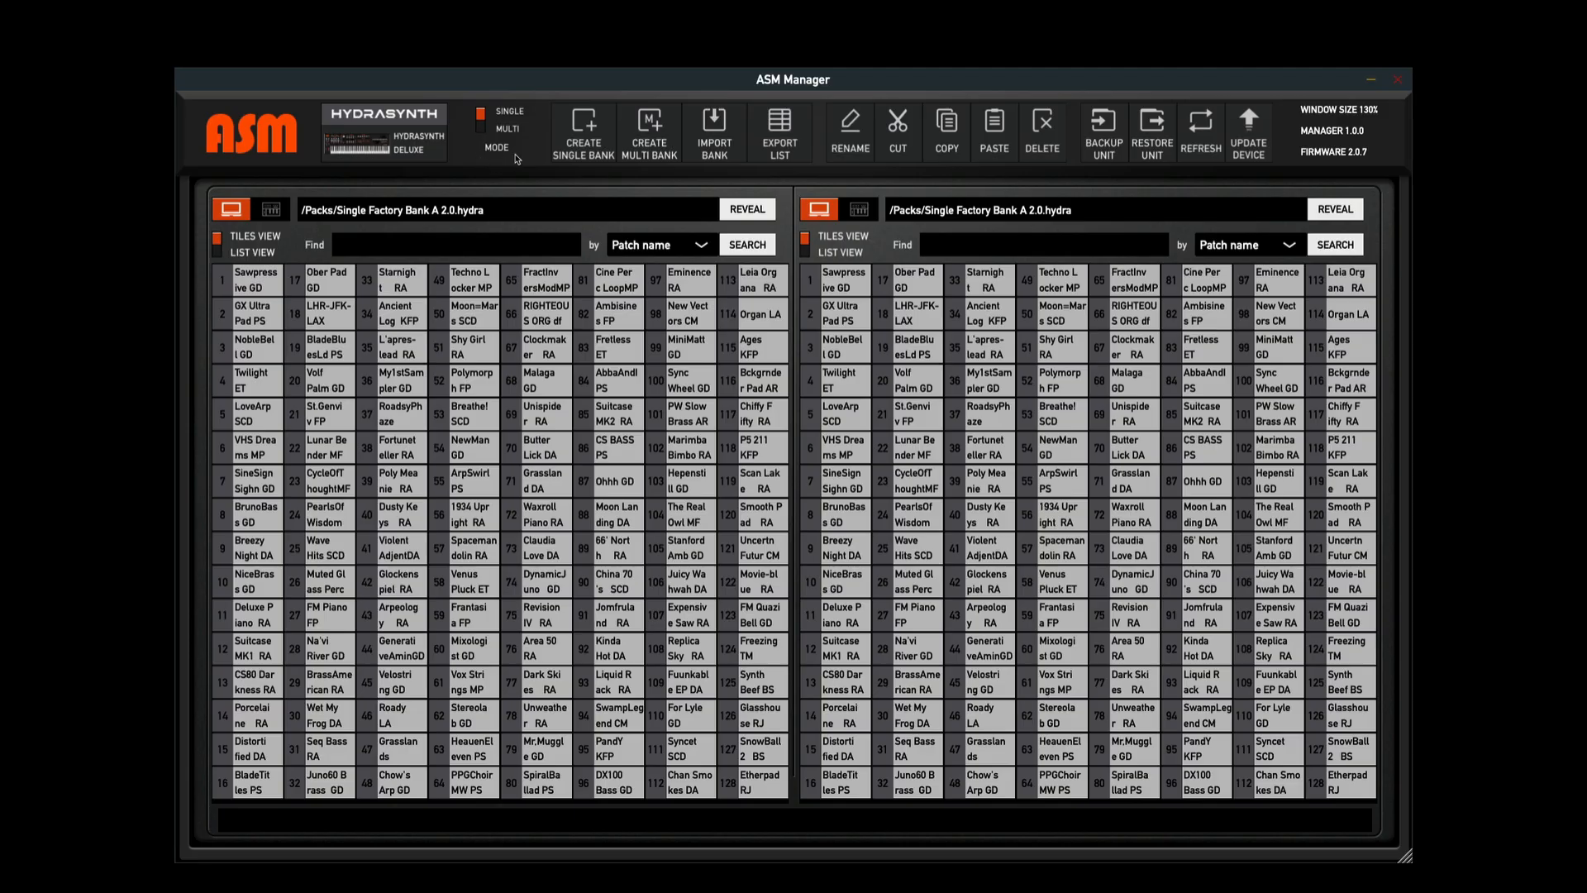
left_click(496, 130)
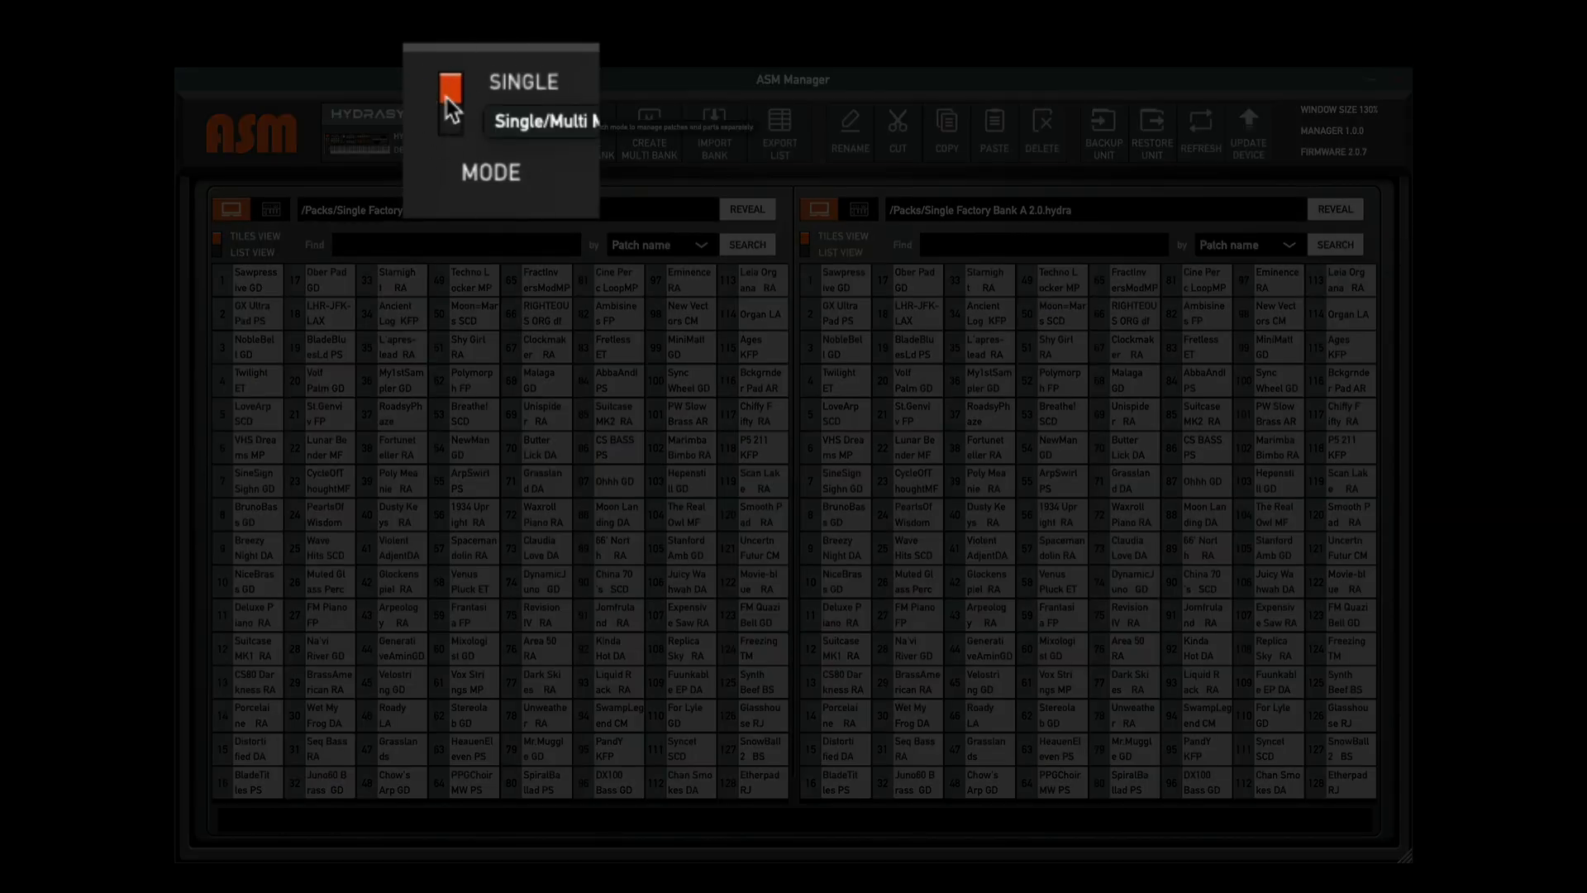
left_click(450, 121)
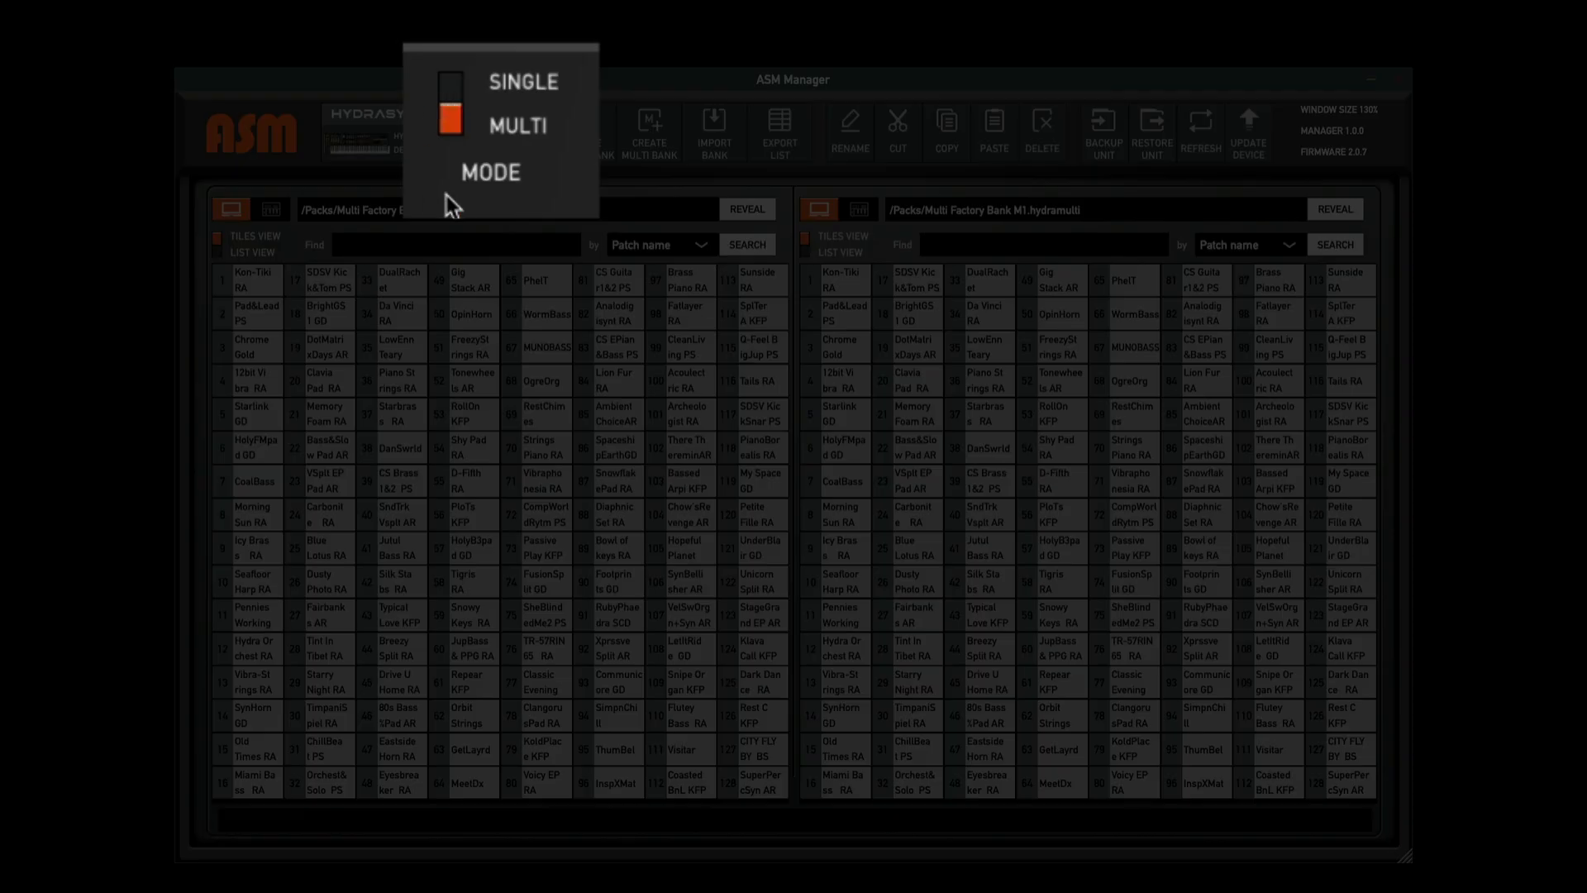
mouse_move(451, 135)
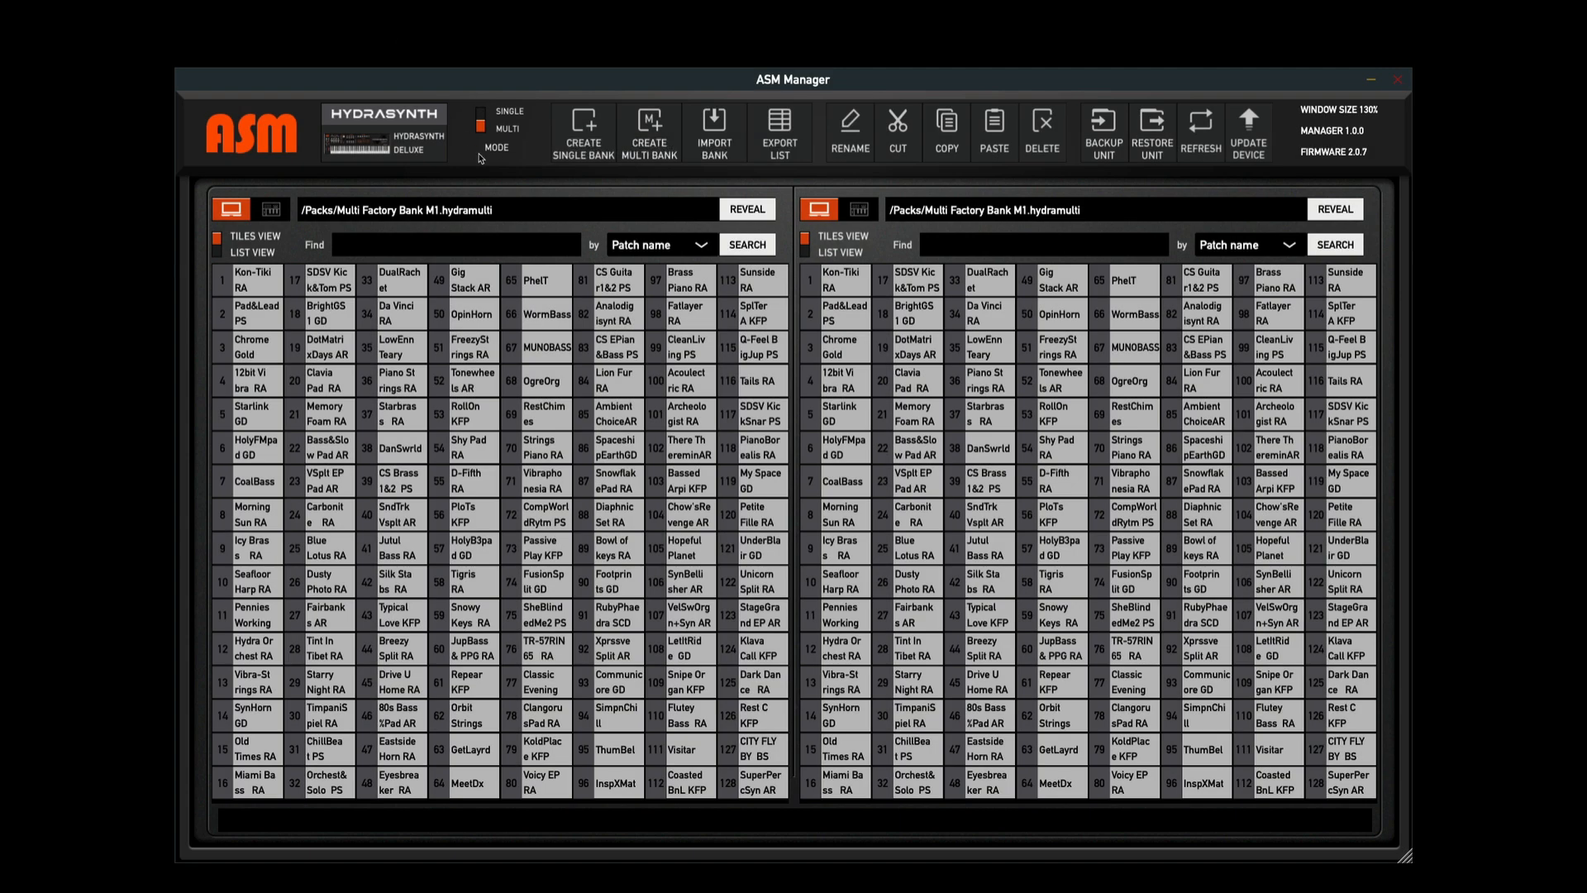
left_click(500, 112)
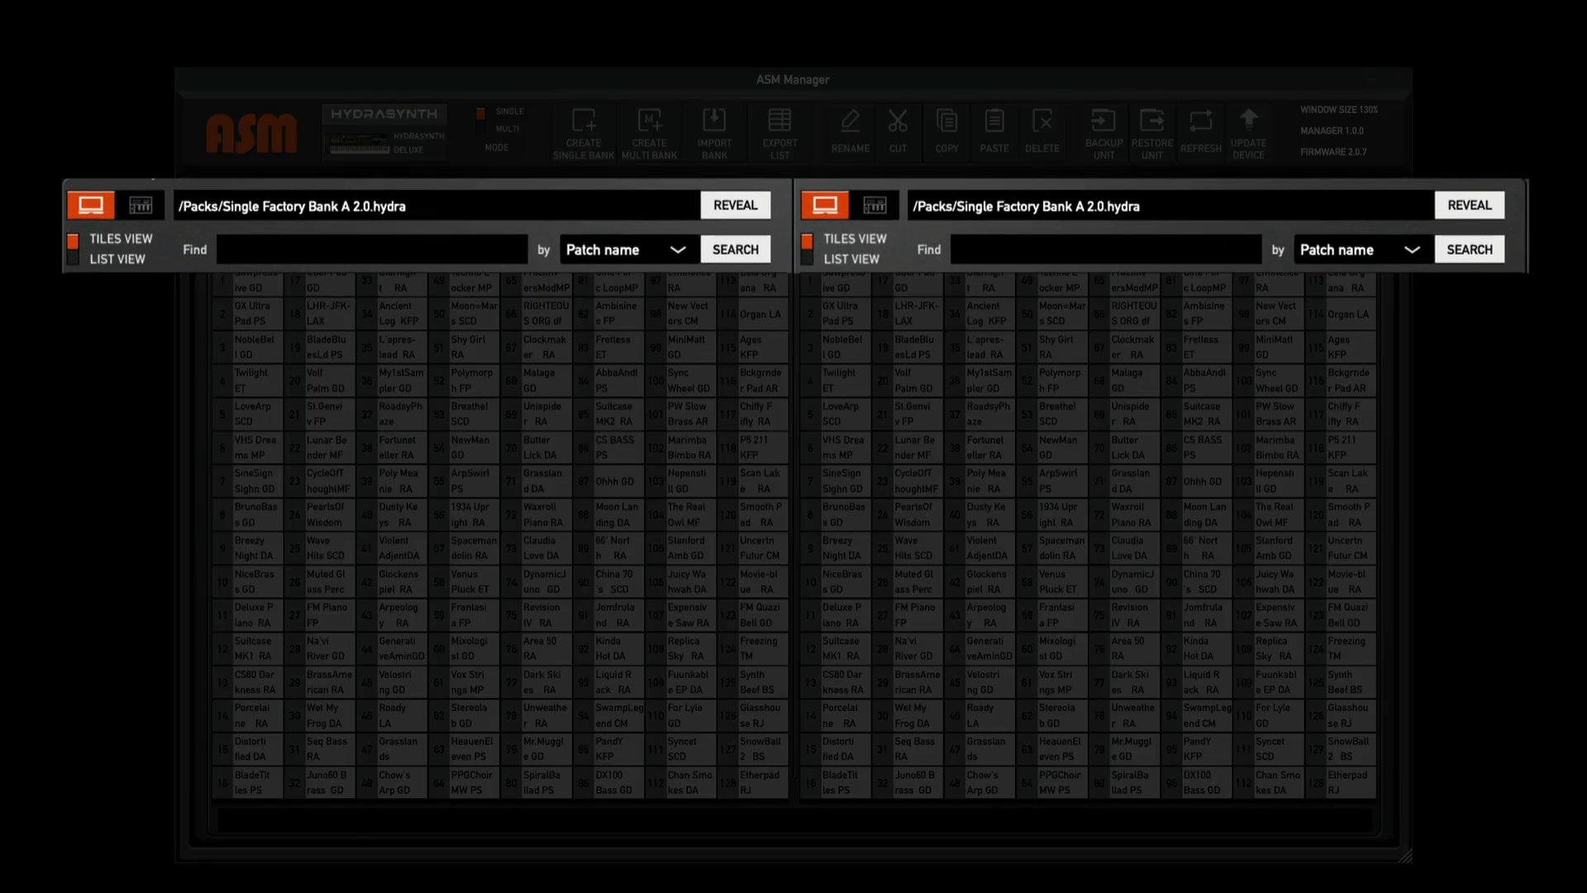
left_click(140, 206)
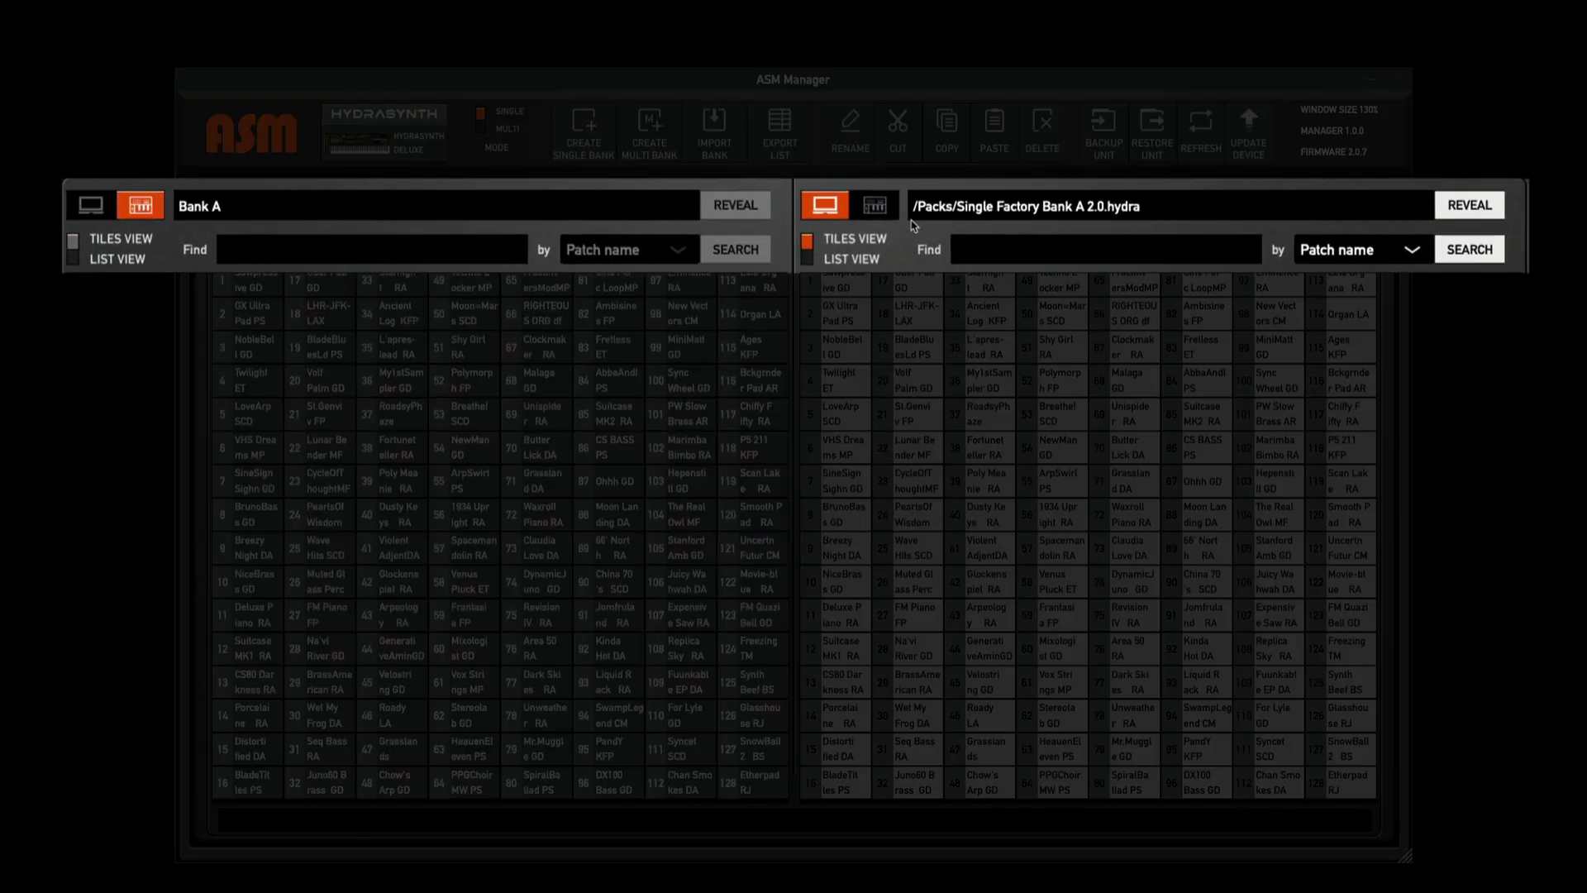
left_click(90, 204)
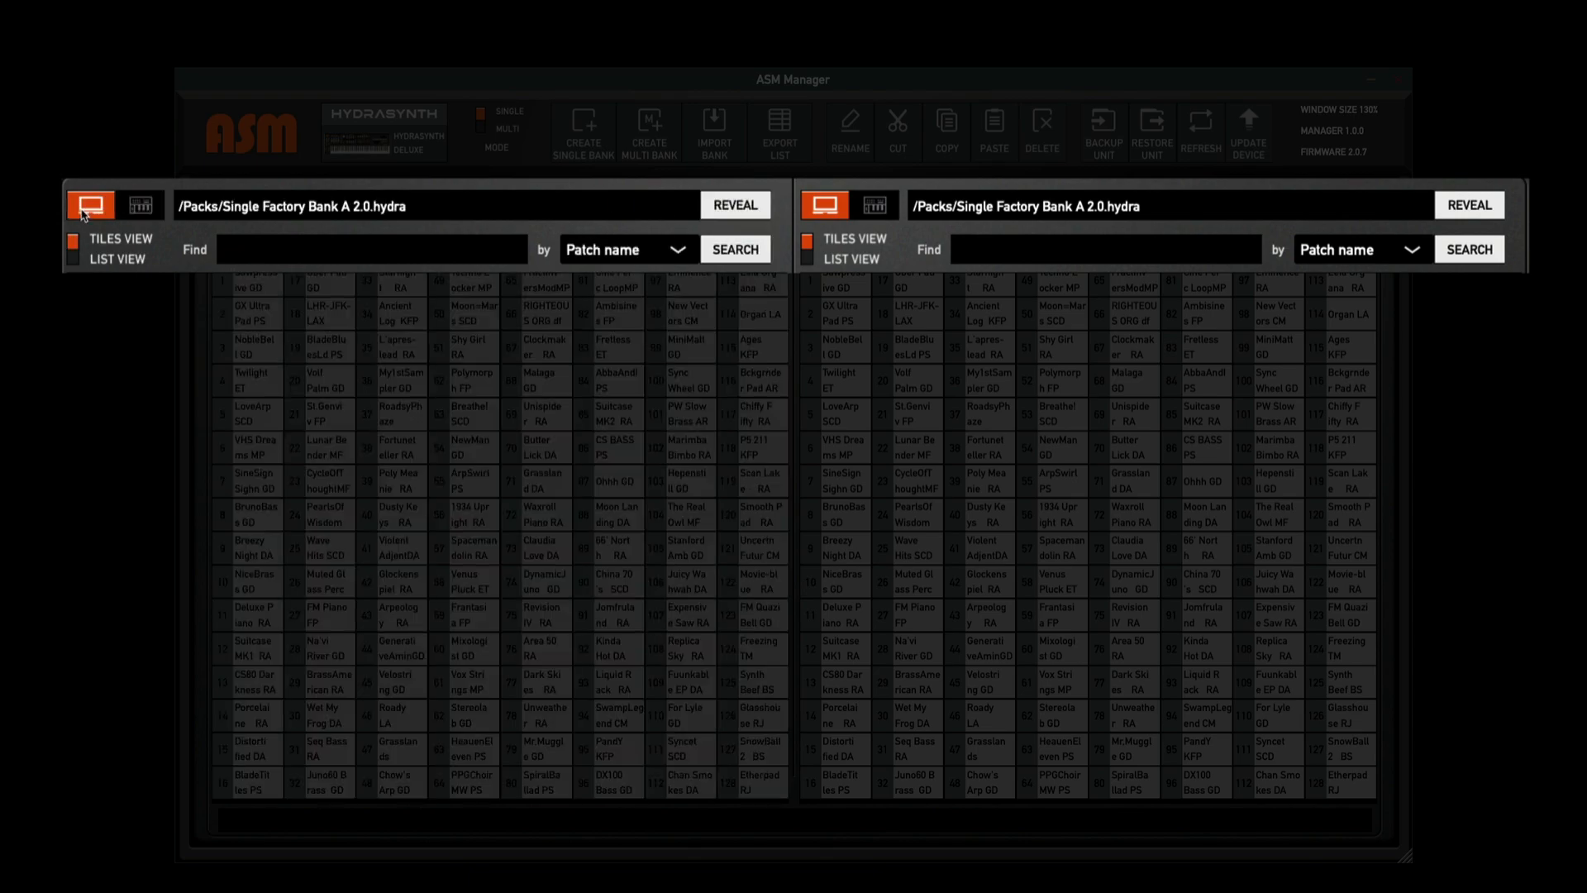
left_click(873, 204)
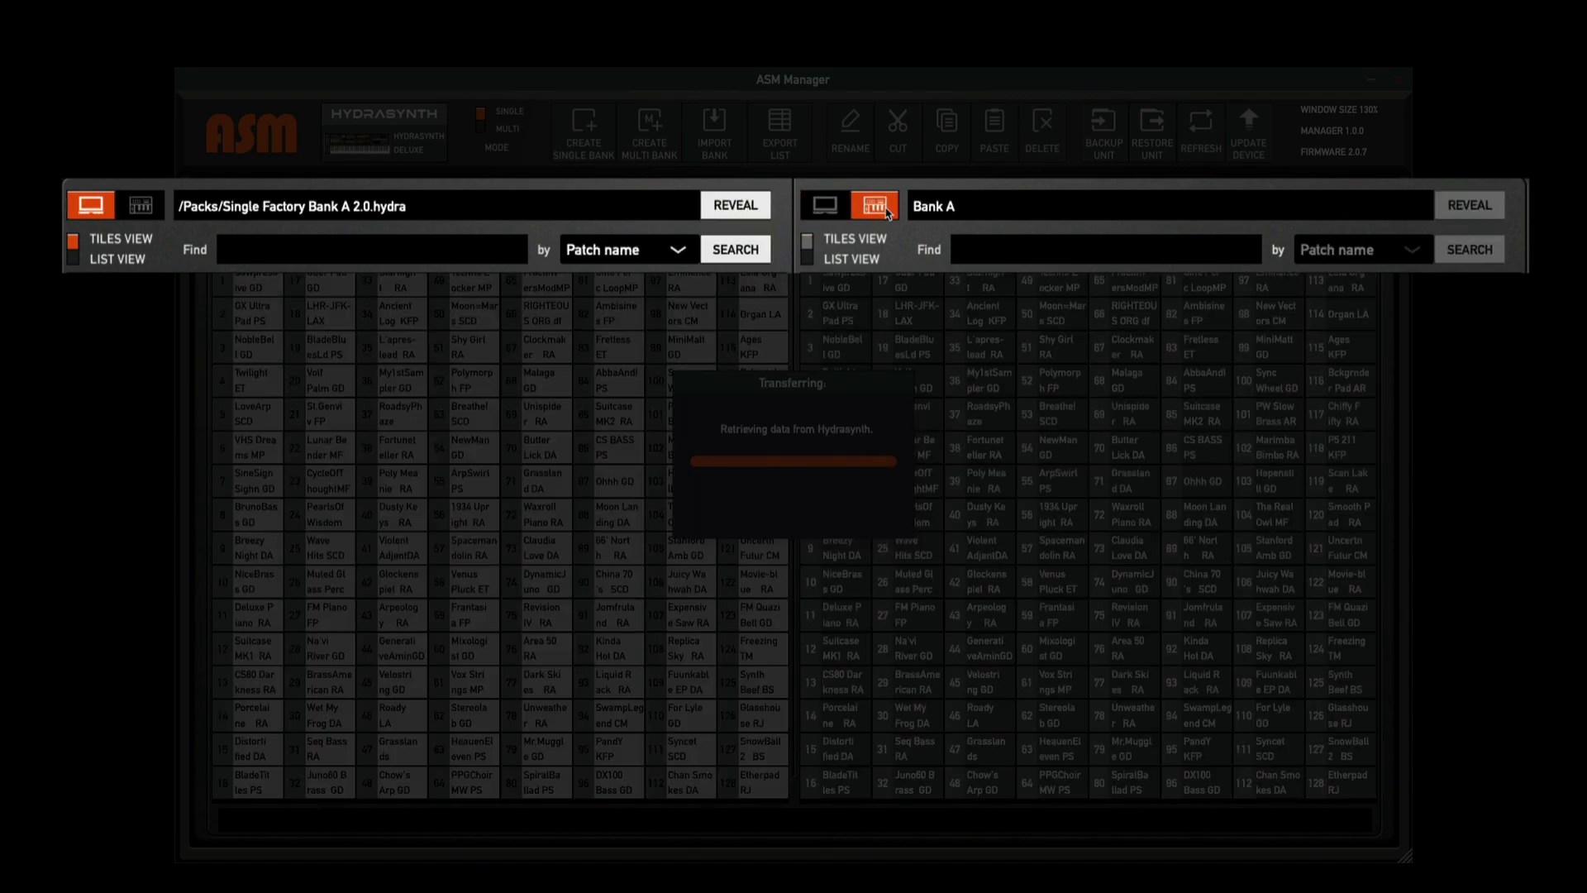
left_click(141, 206)
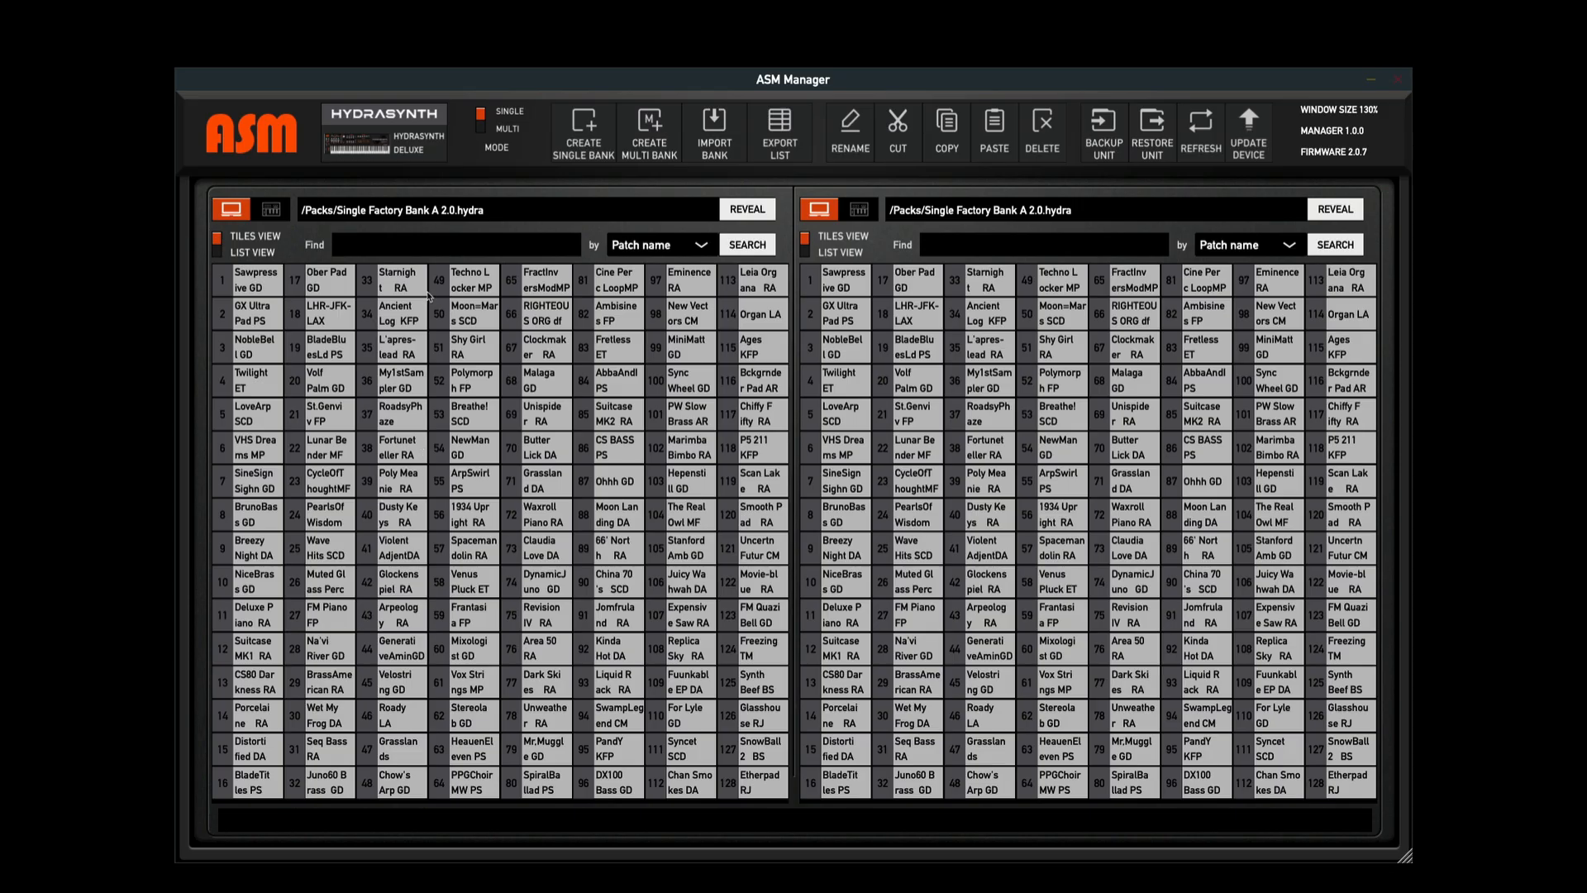
mouse_move(367, 218)
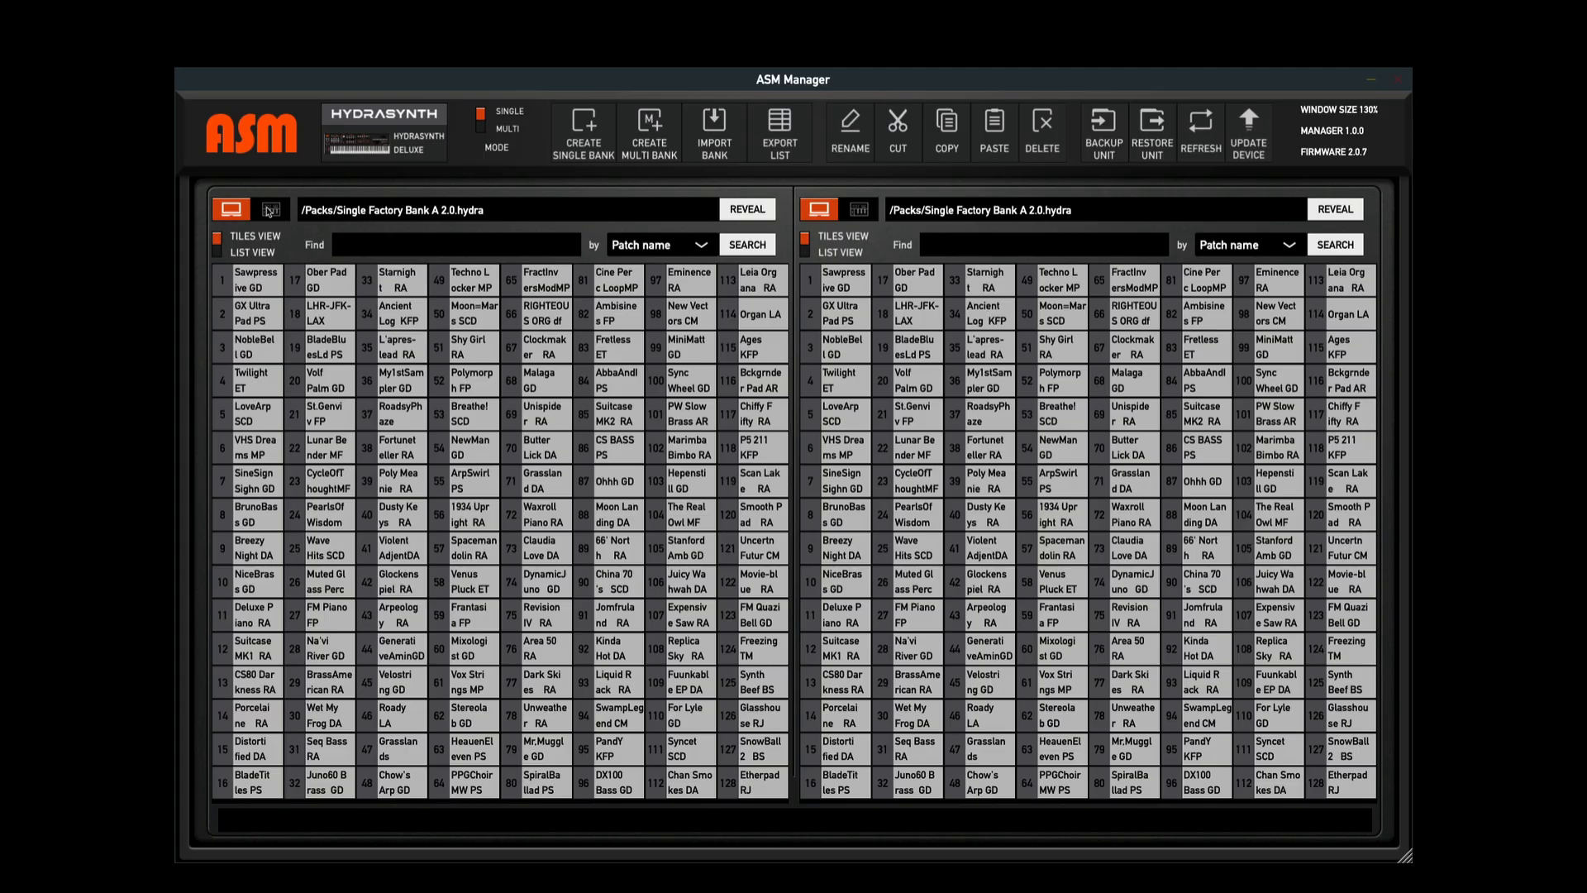
Show the Hydrasynth's Bank A in the left pane
left_click(269, 209)
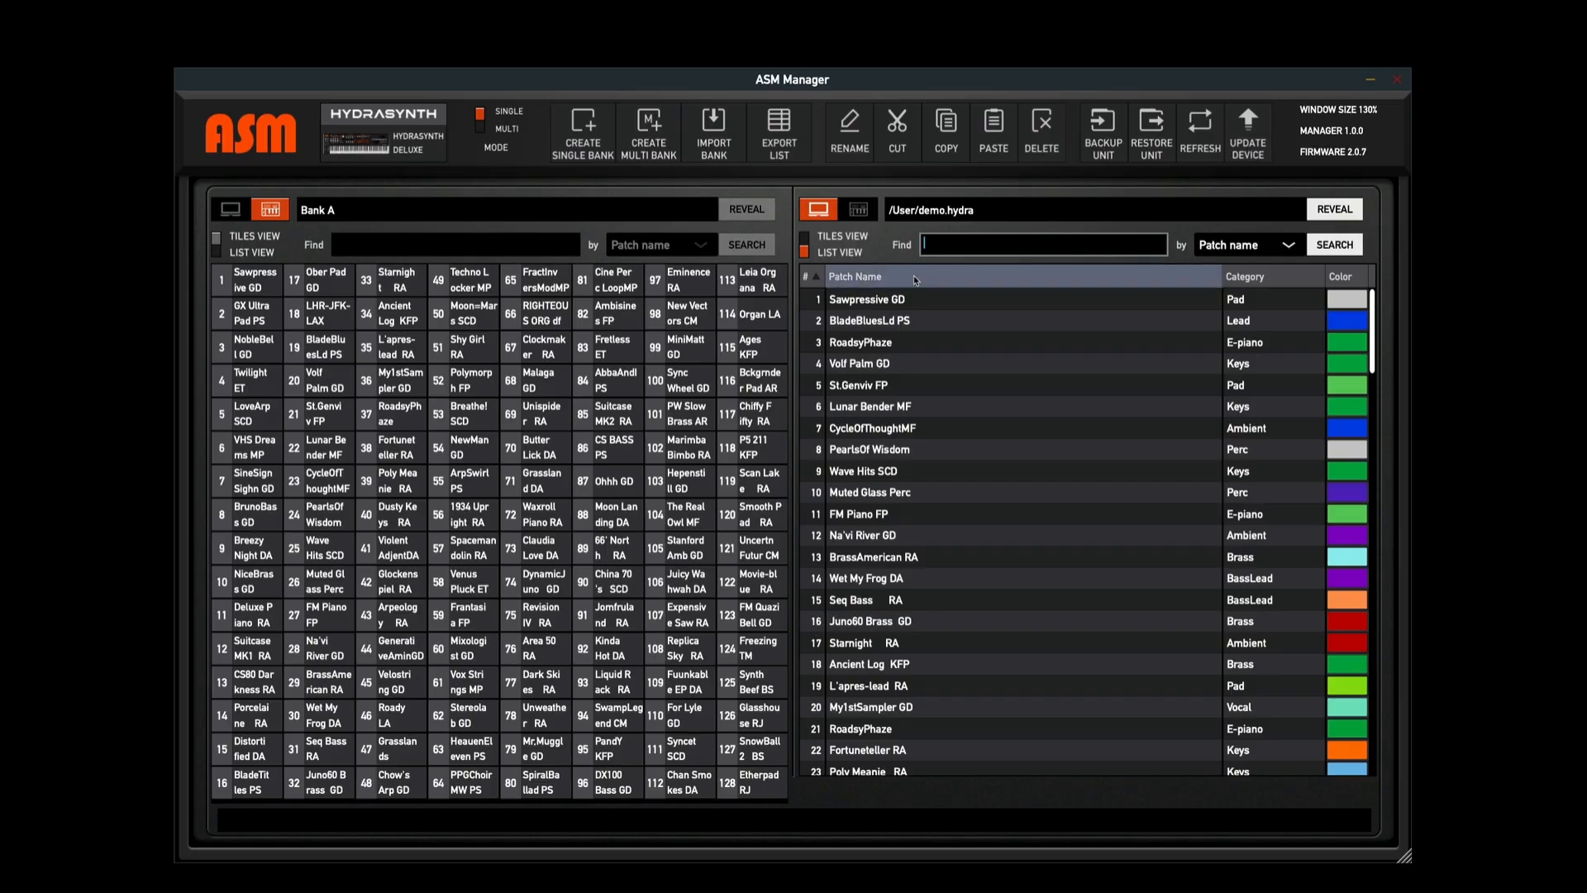
left_click(856, 277)
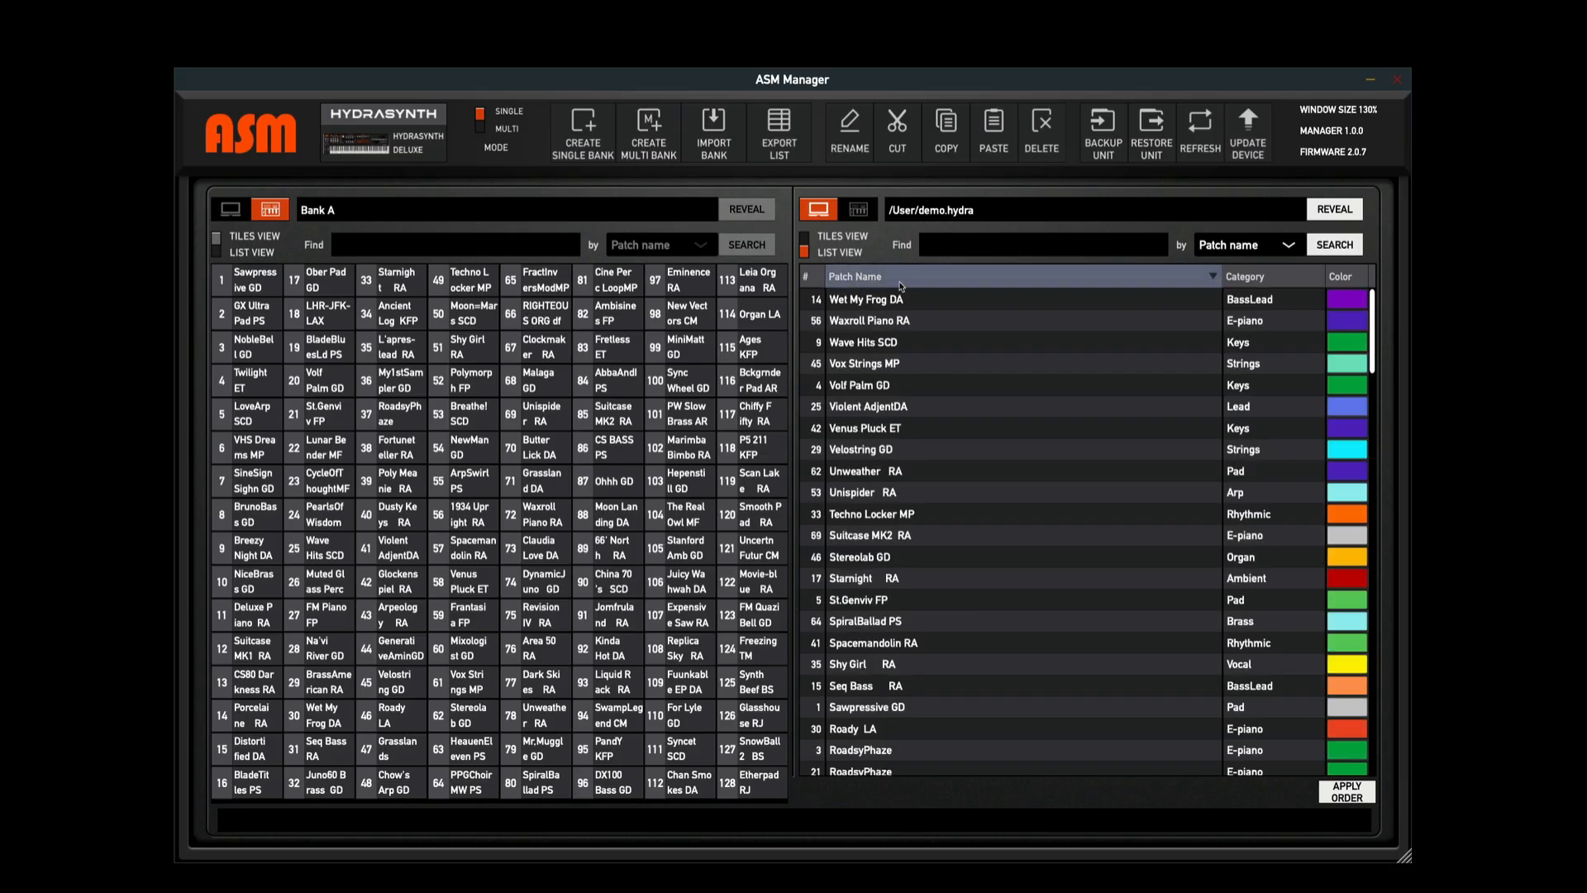
left_click(856, 276)
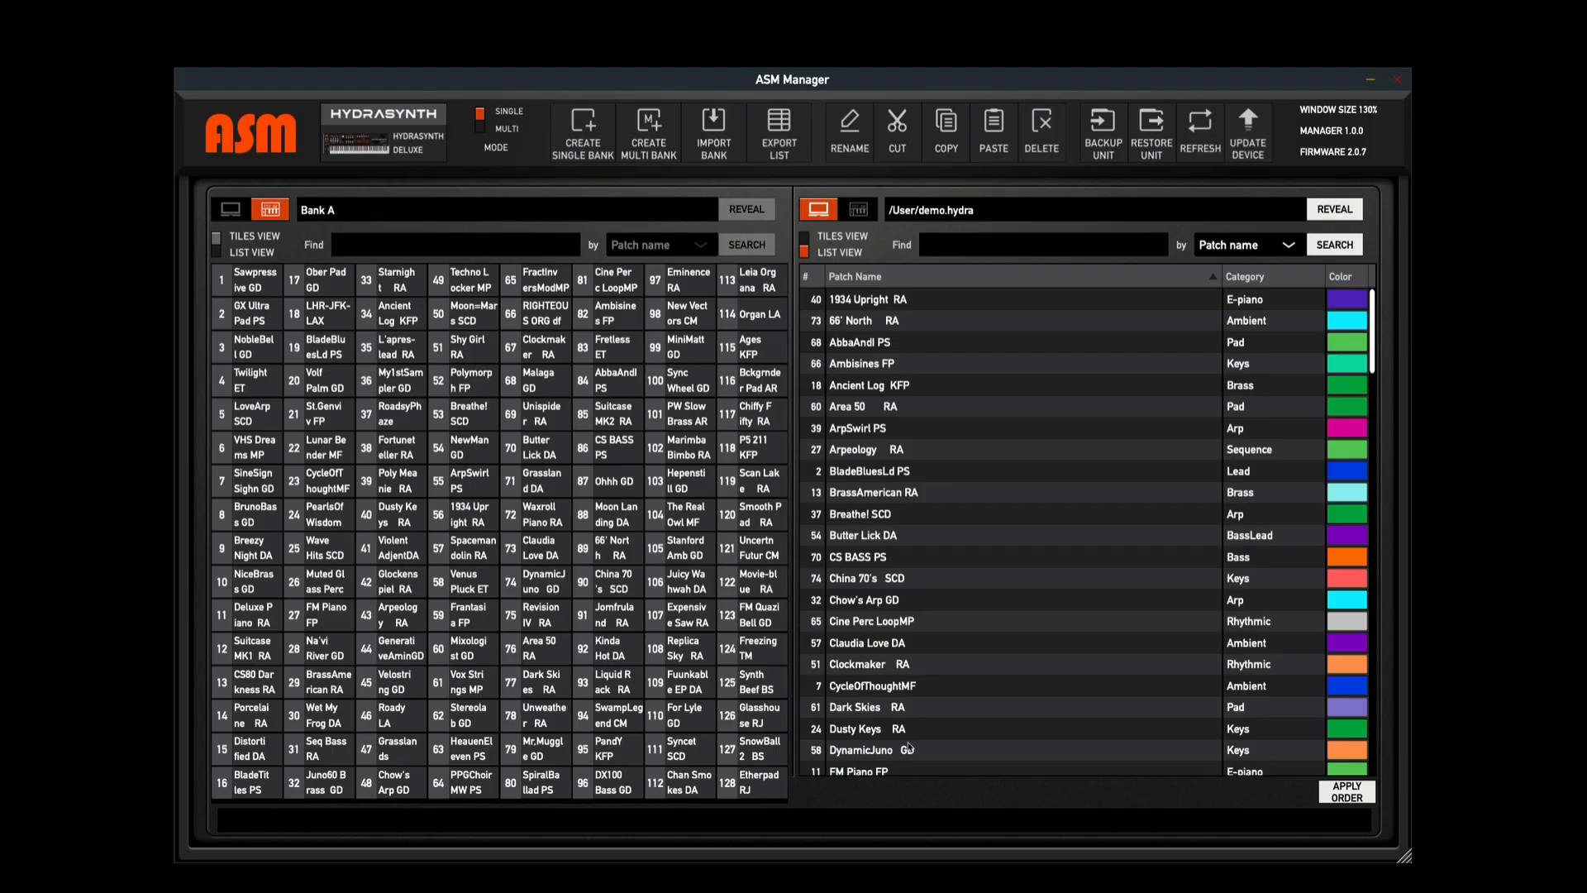
left_click(1244, 275)
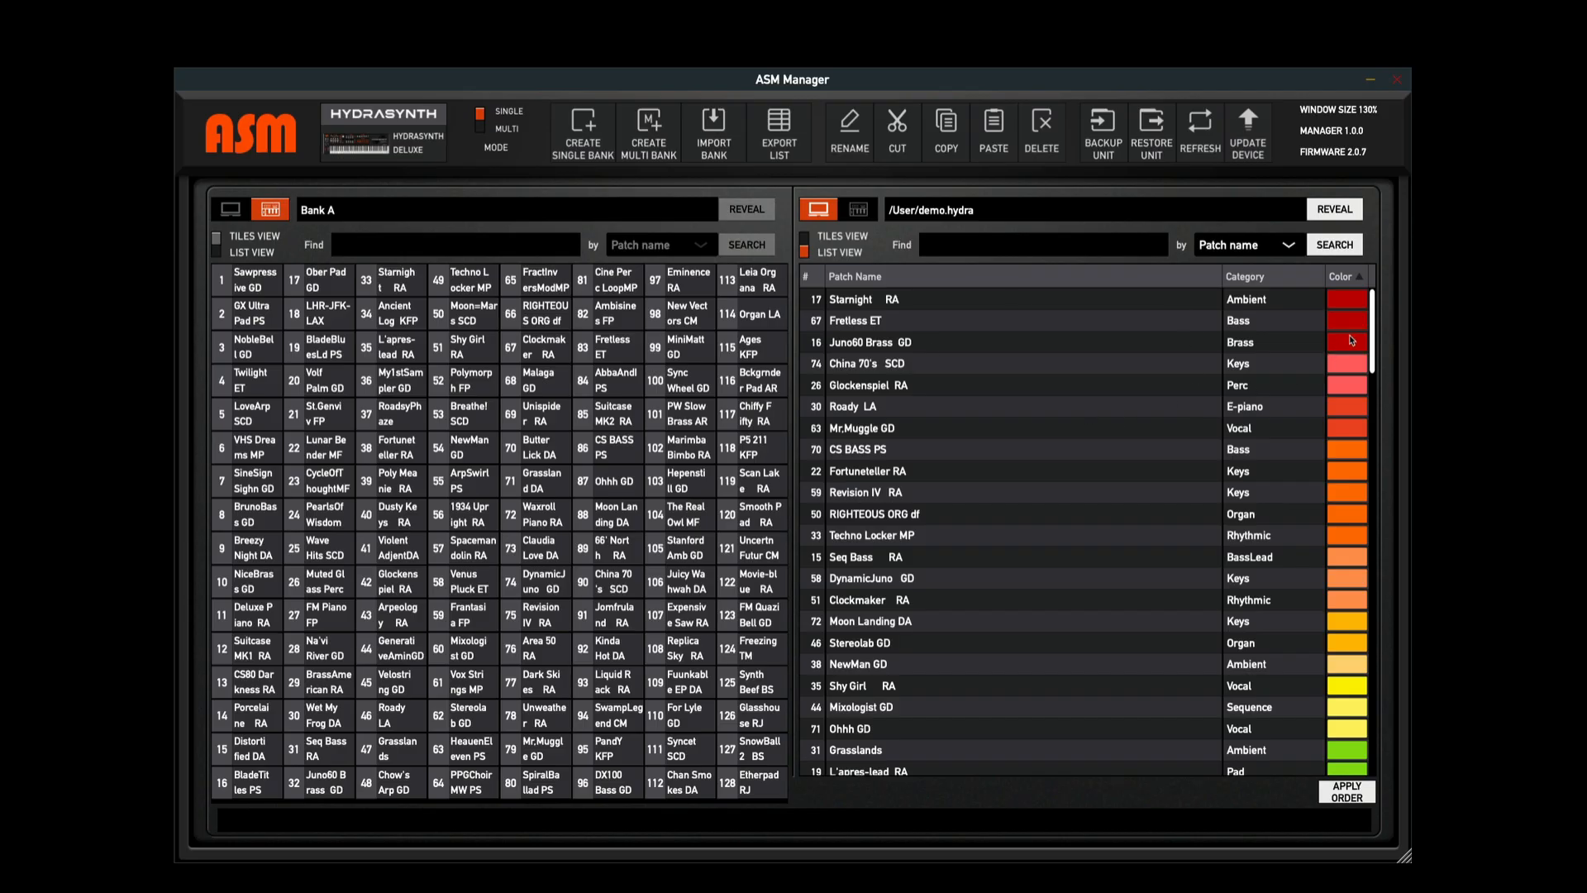
left_click(1346, 342)
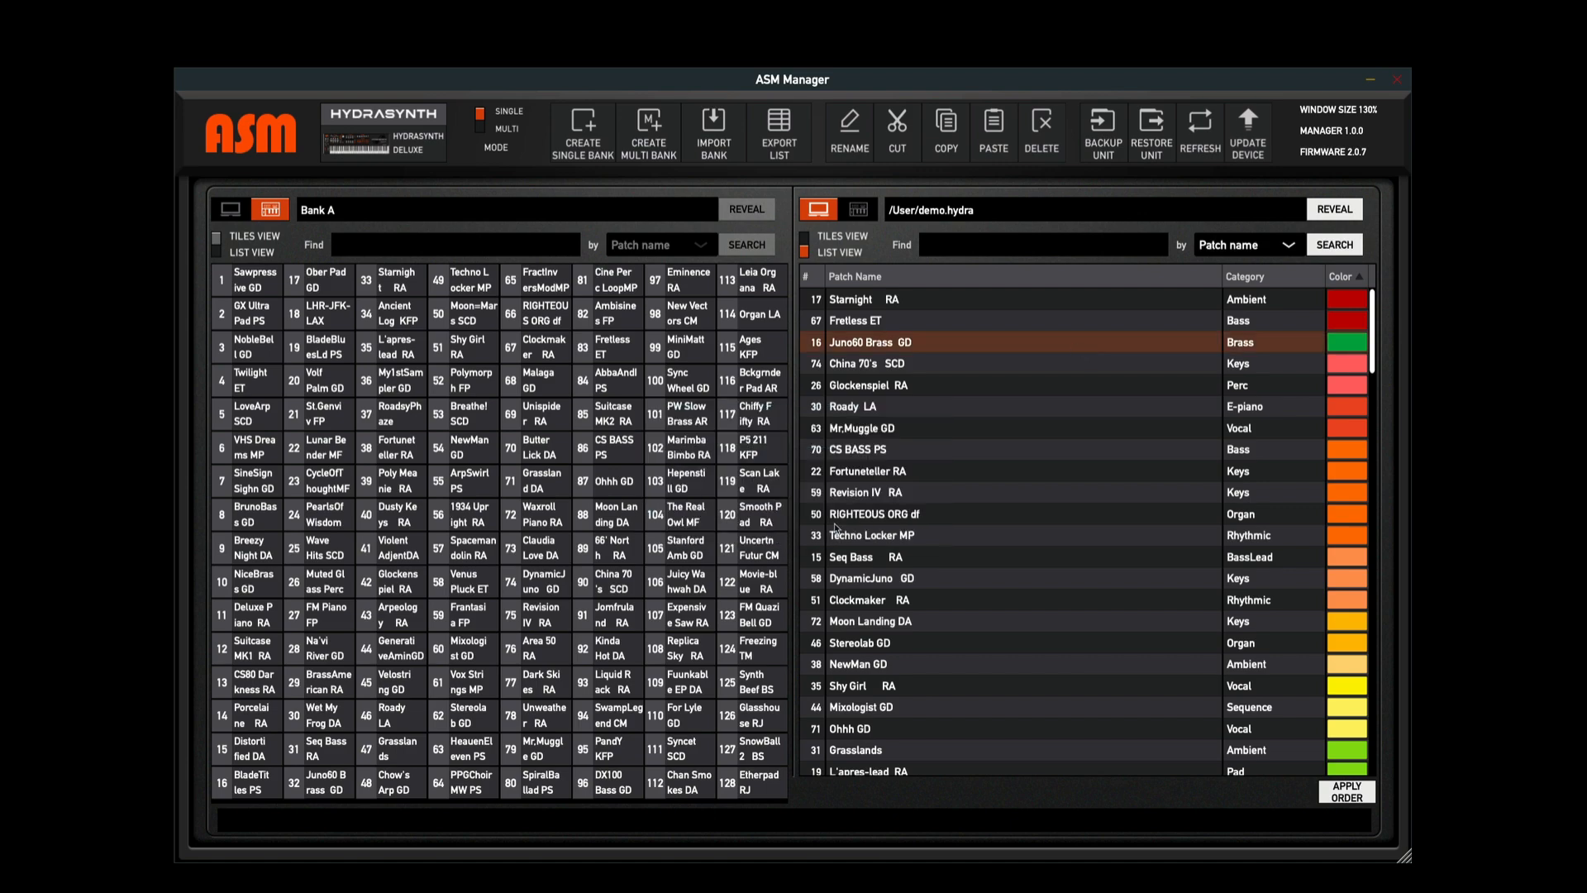
left_click(848, 131)
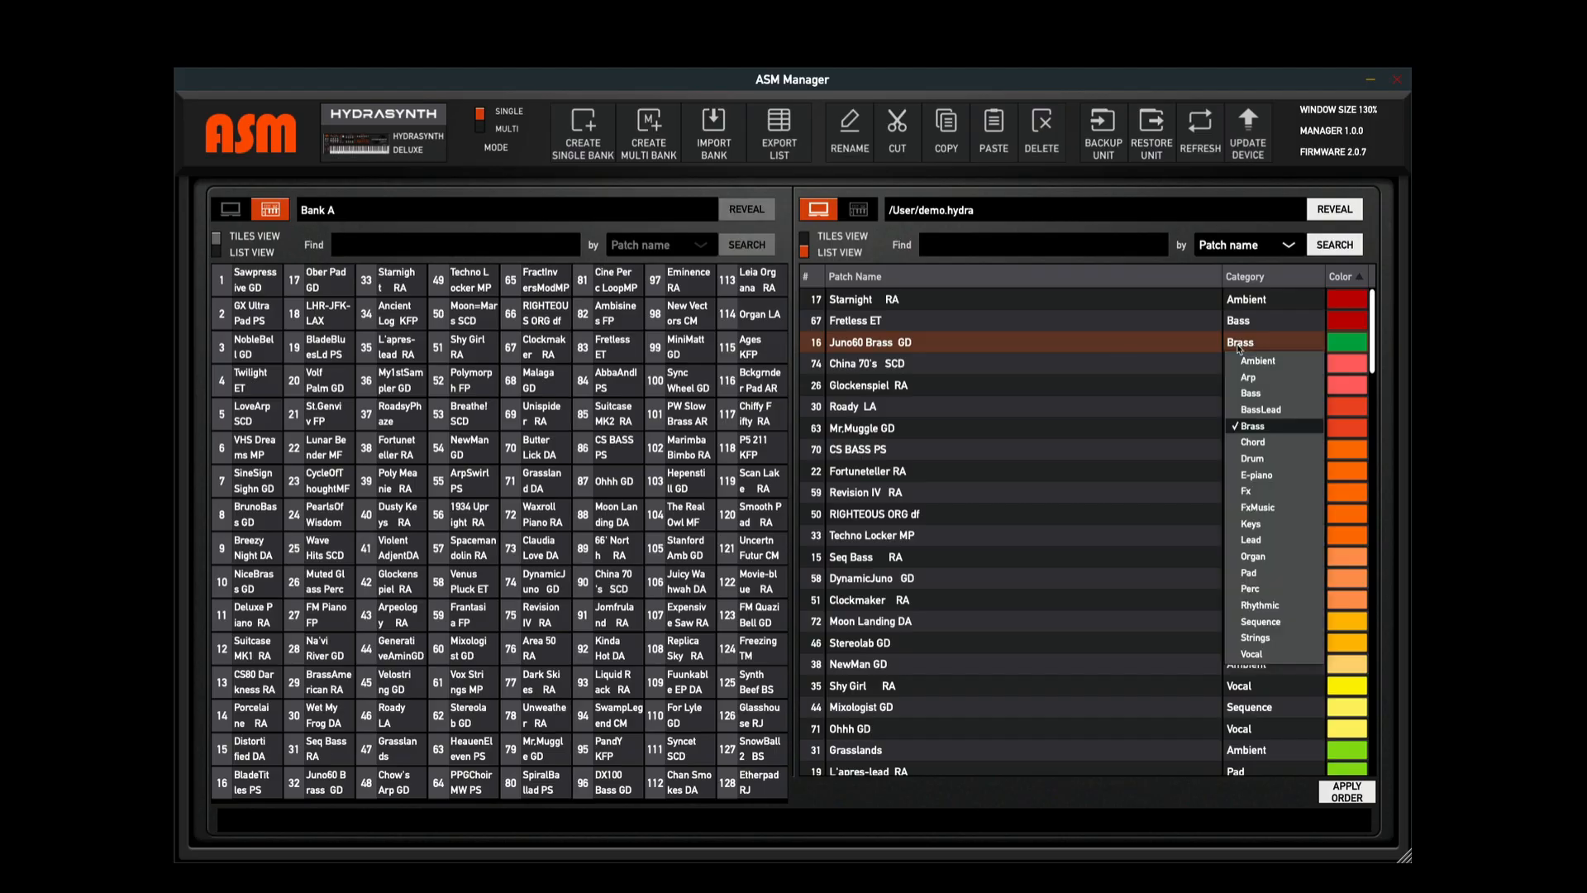
mouse_move(1249, 377)
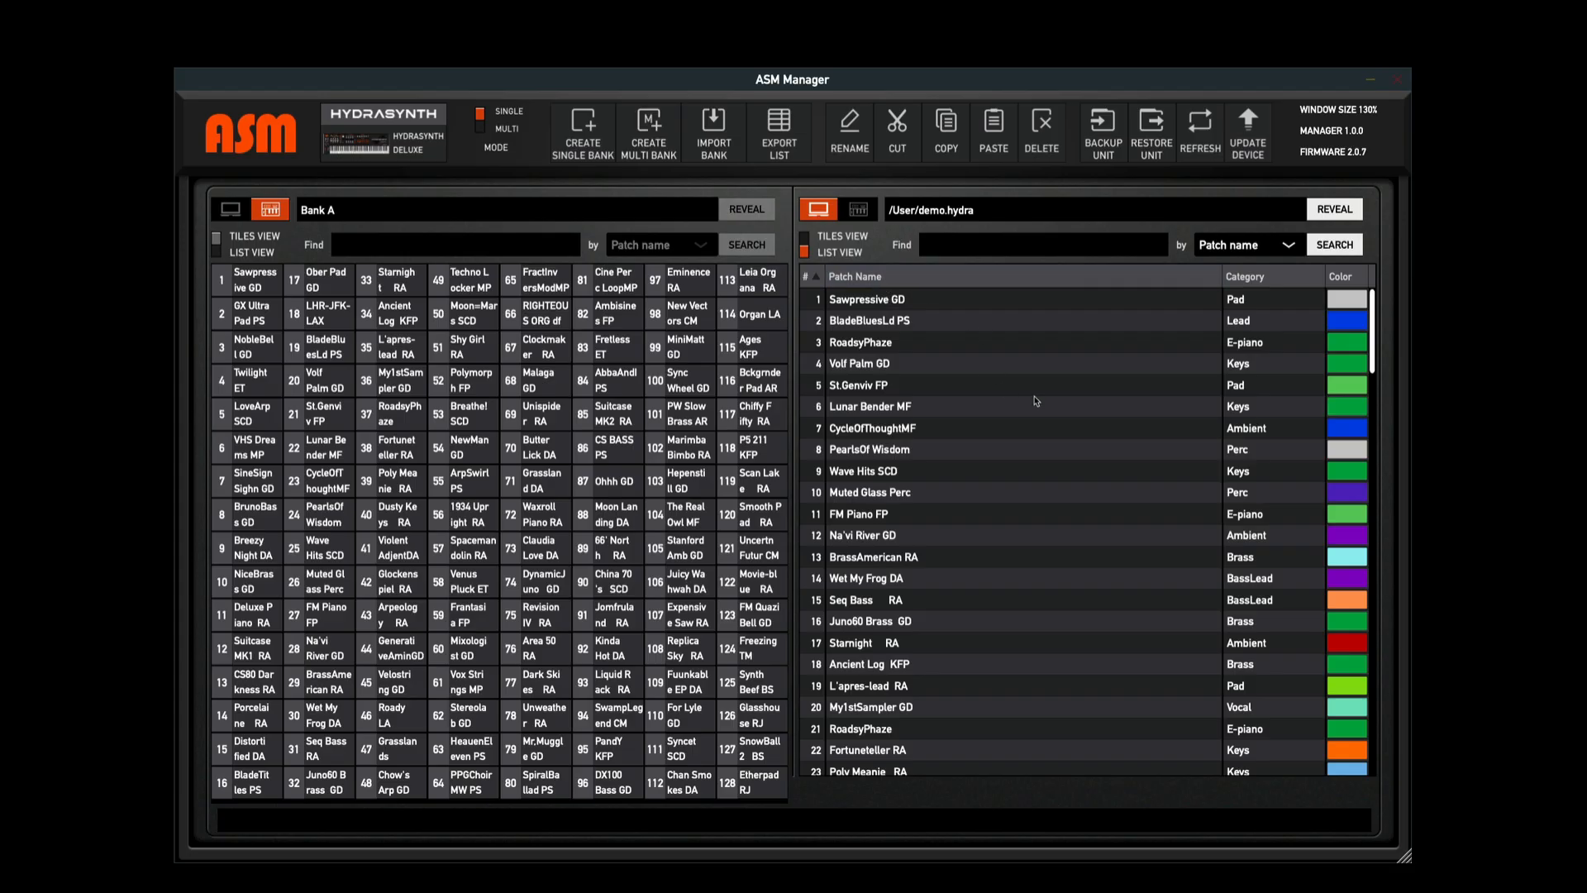
Sort the demo.hydra patch list A–Z using the Patch Name column header
left_click(856, 275)
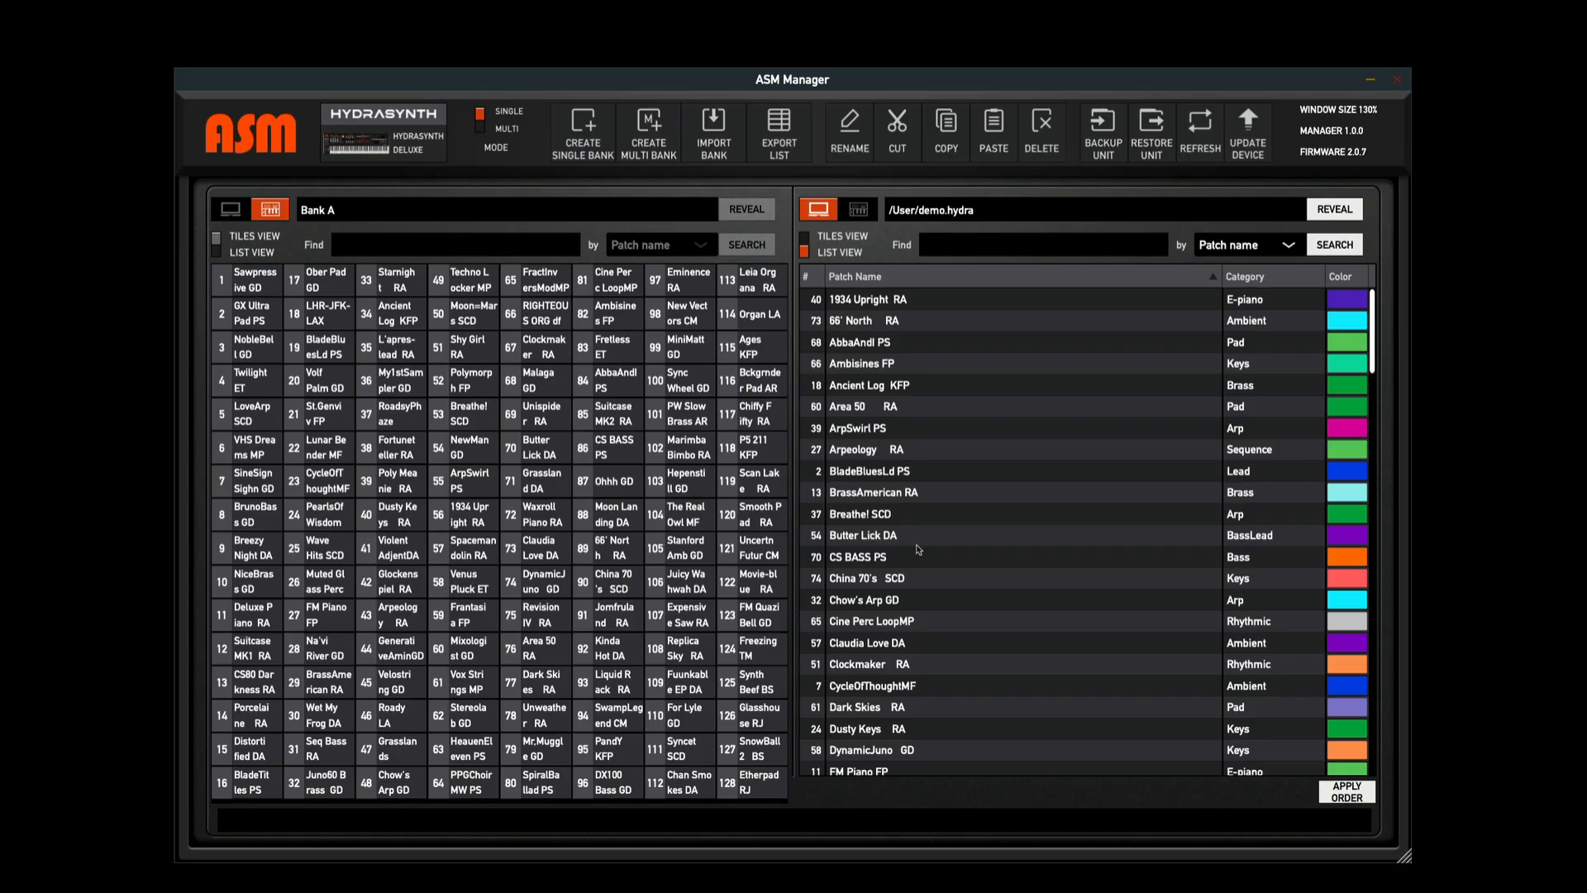
mouse_move(1349, 808)
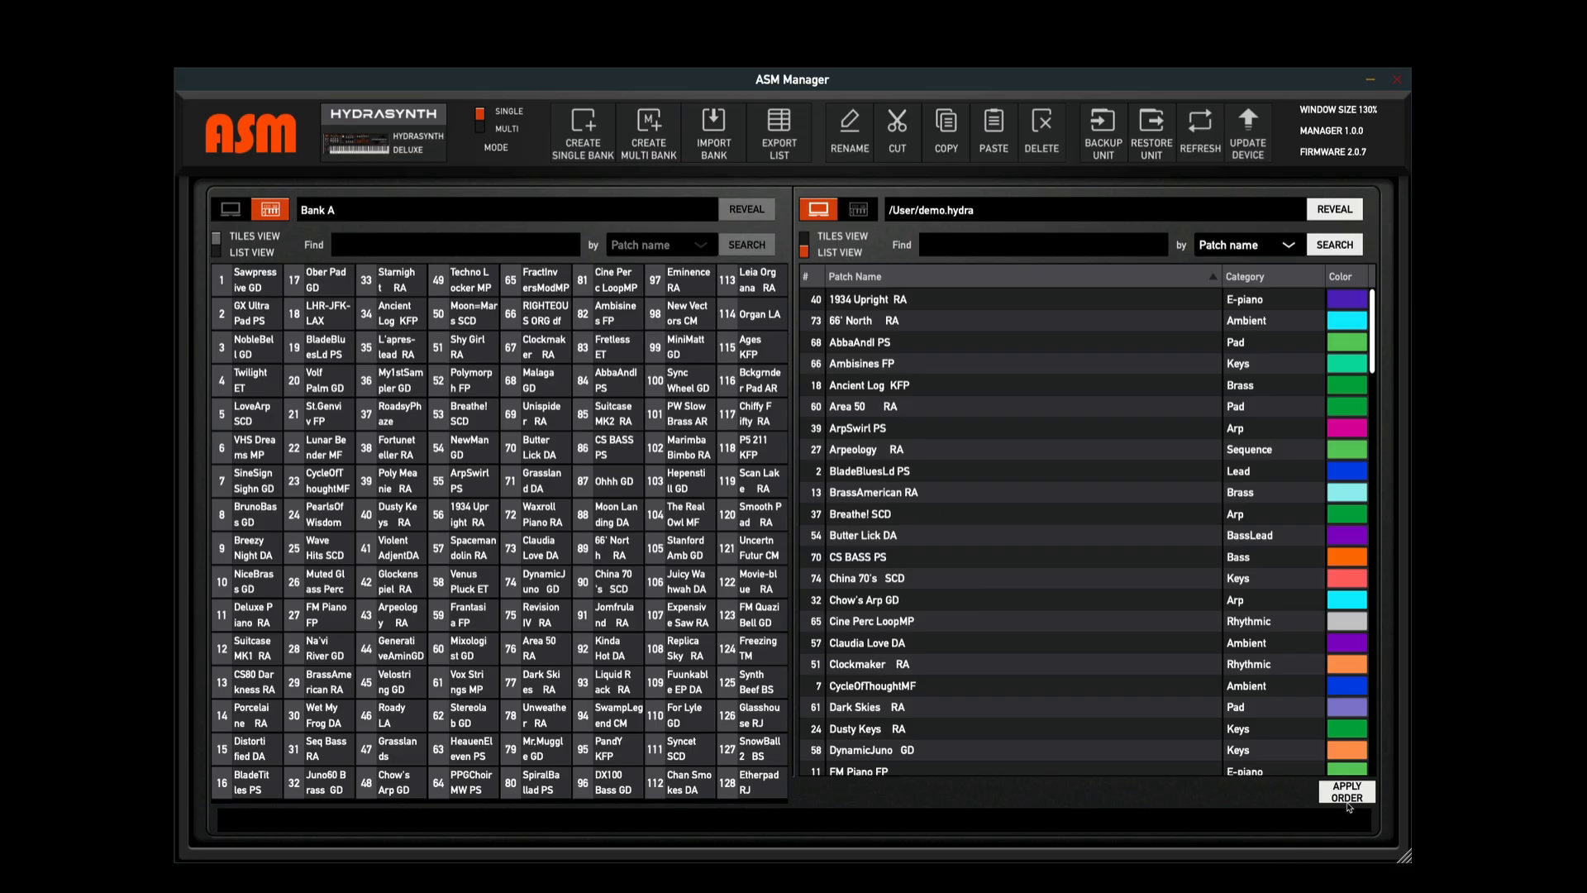
mouse_move(1347, 794)
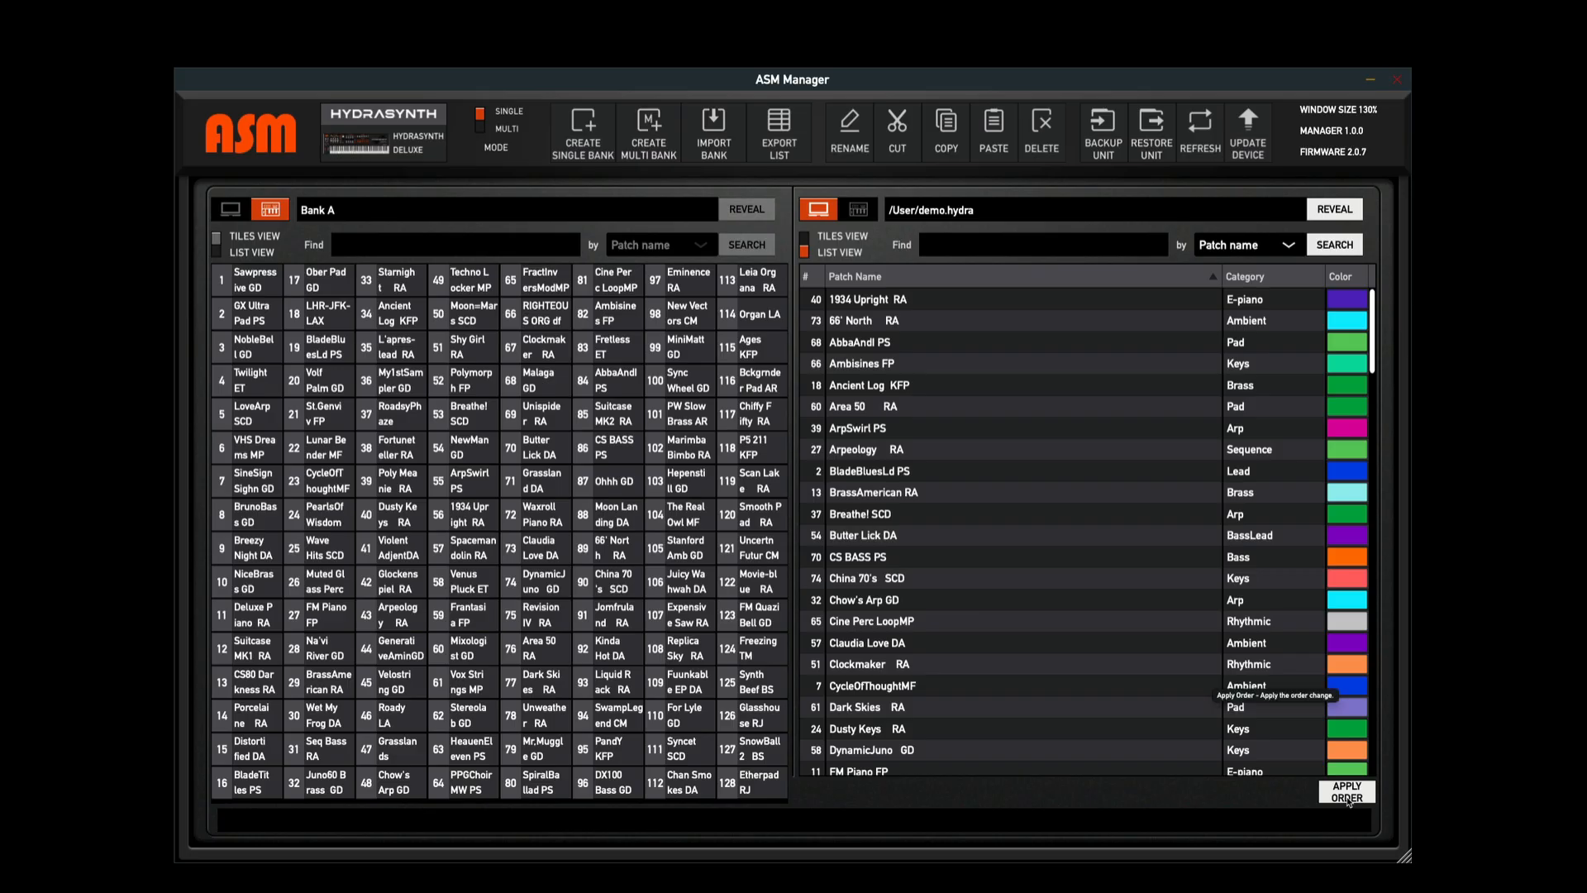
mouse_move(1295, 802)
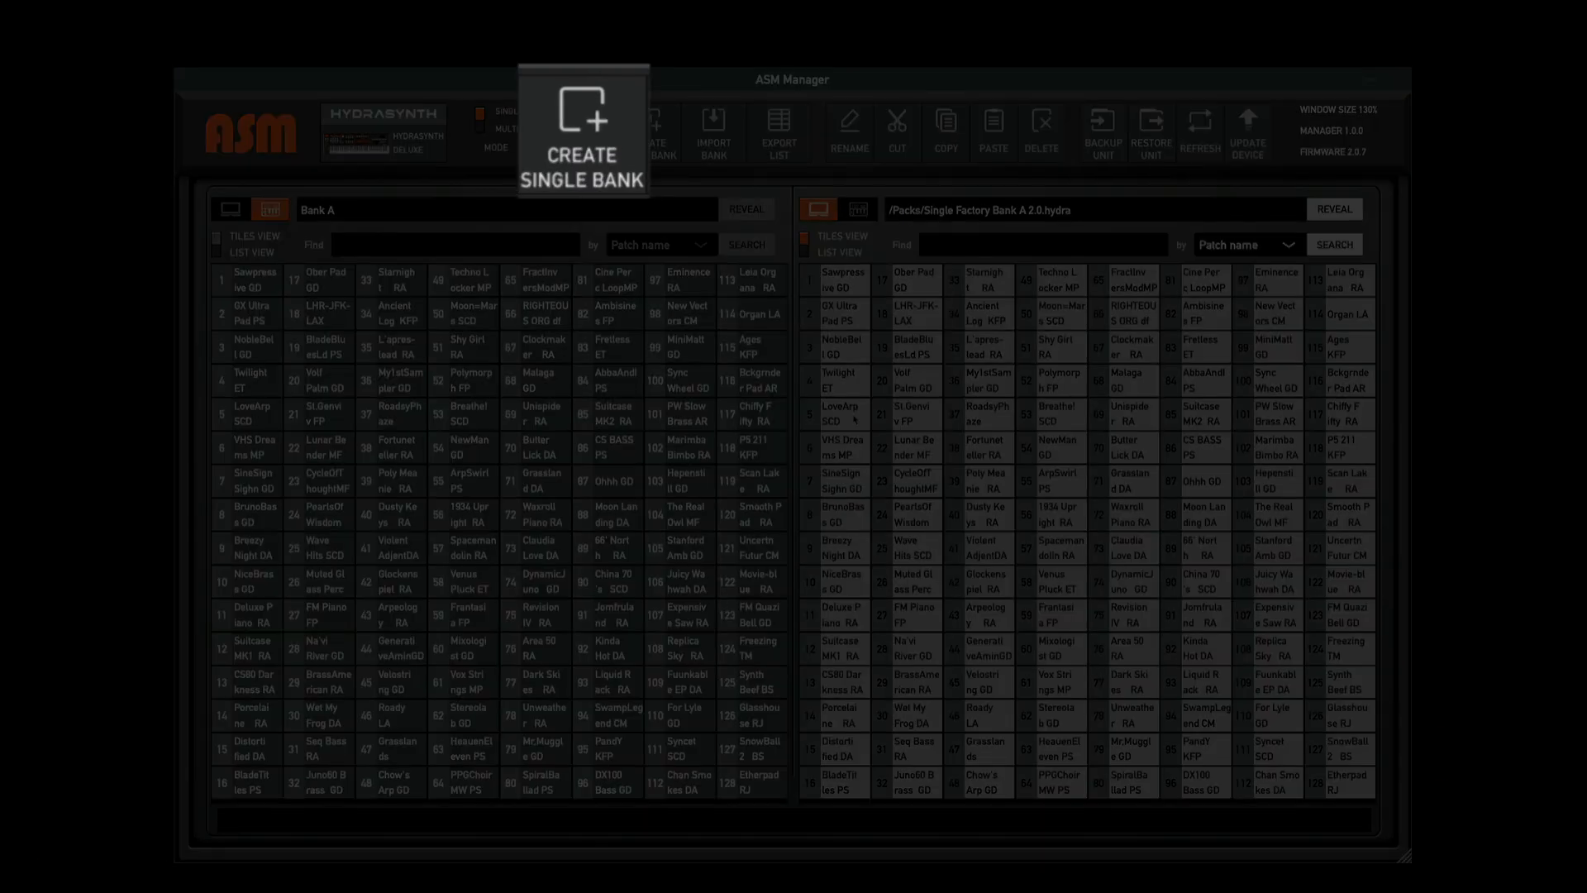
Create a single bank file named 'KFP Video Bank1' and save it in User
left_click(581, 130)
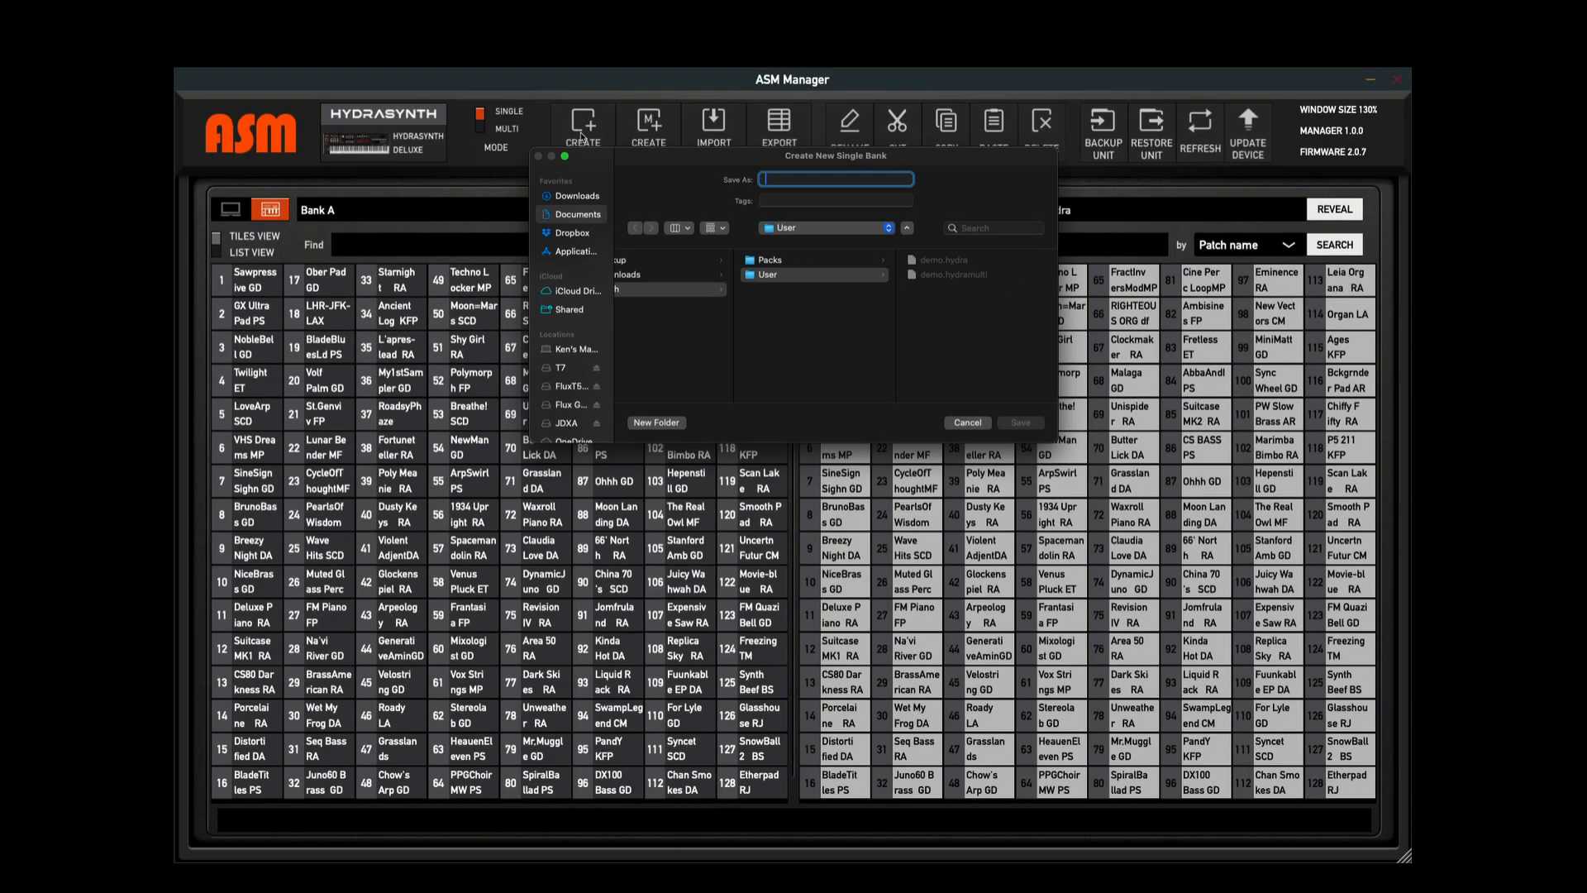
mouse_move(815, 197)
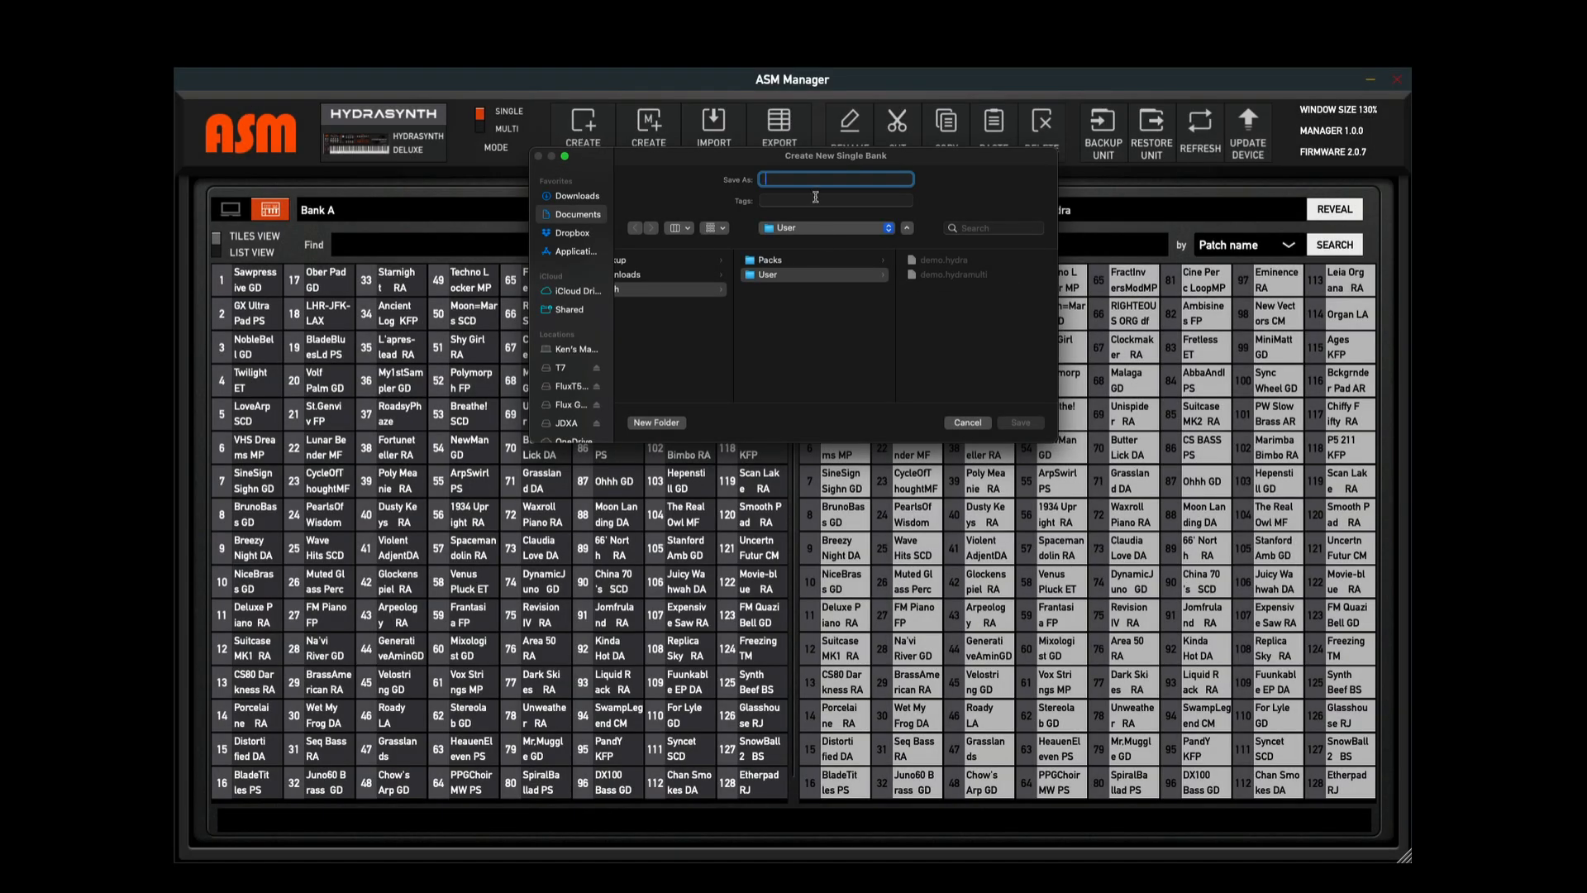
type("KFP")
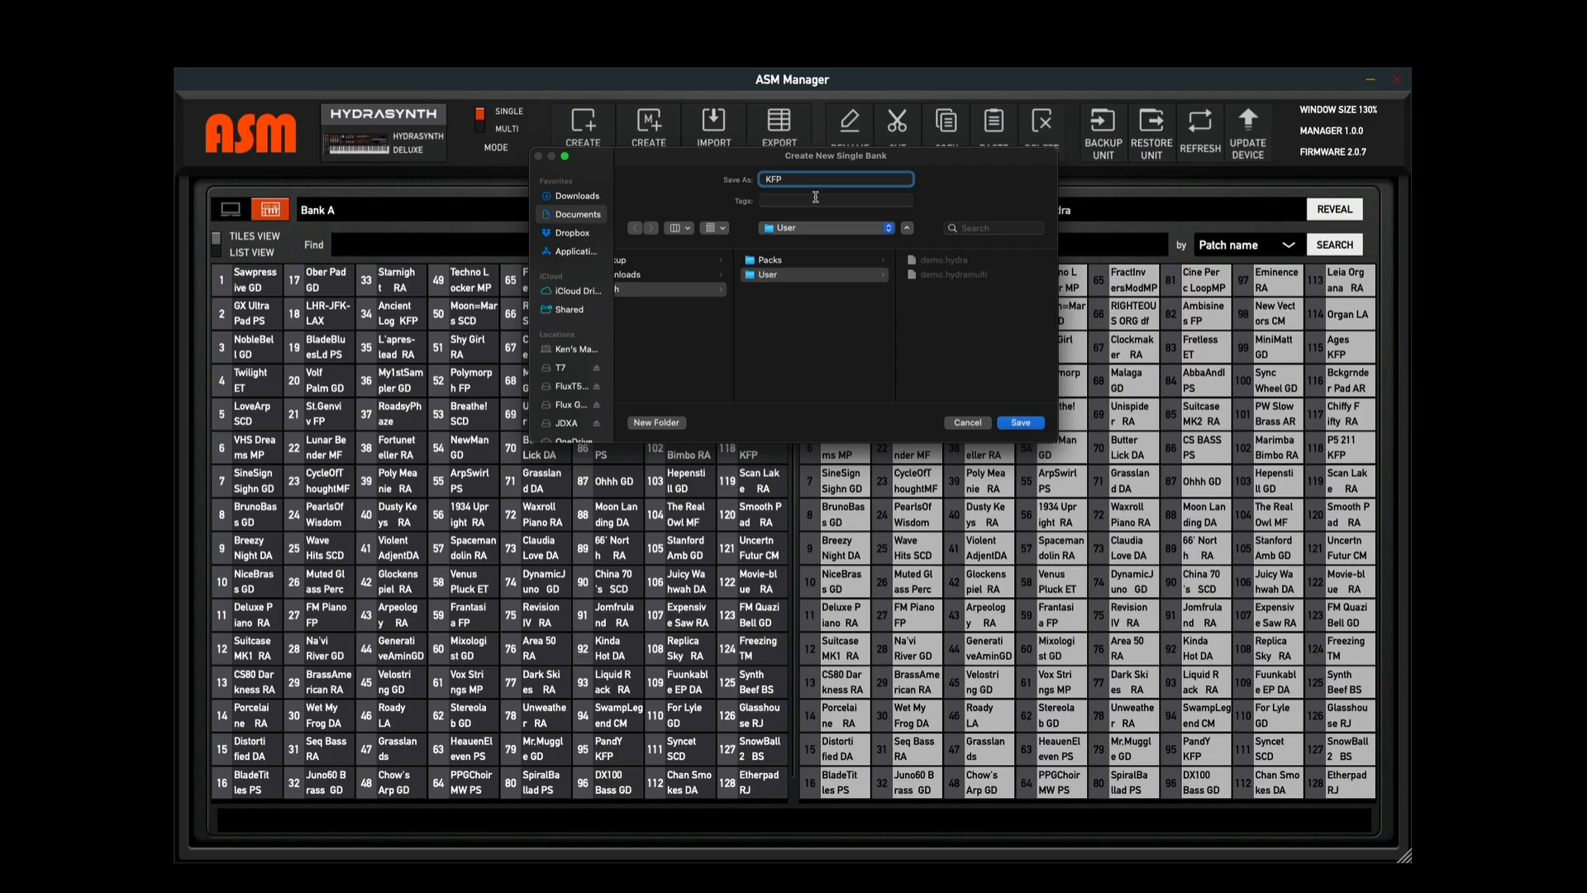
type("Video")
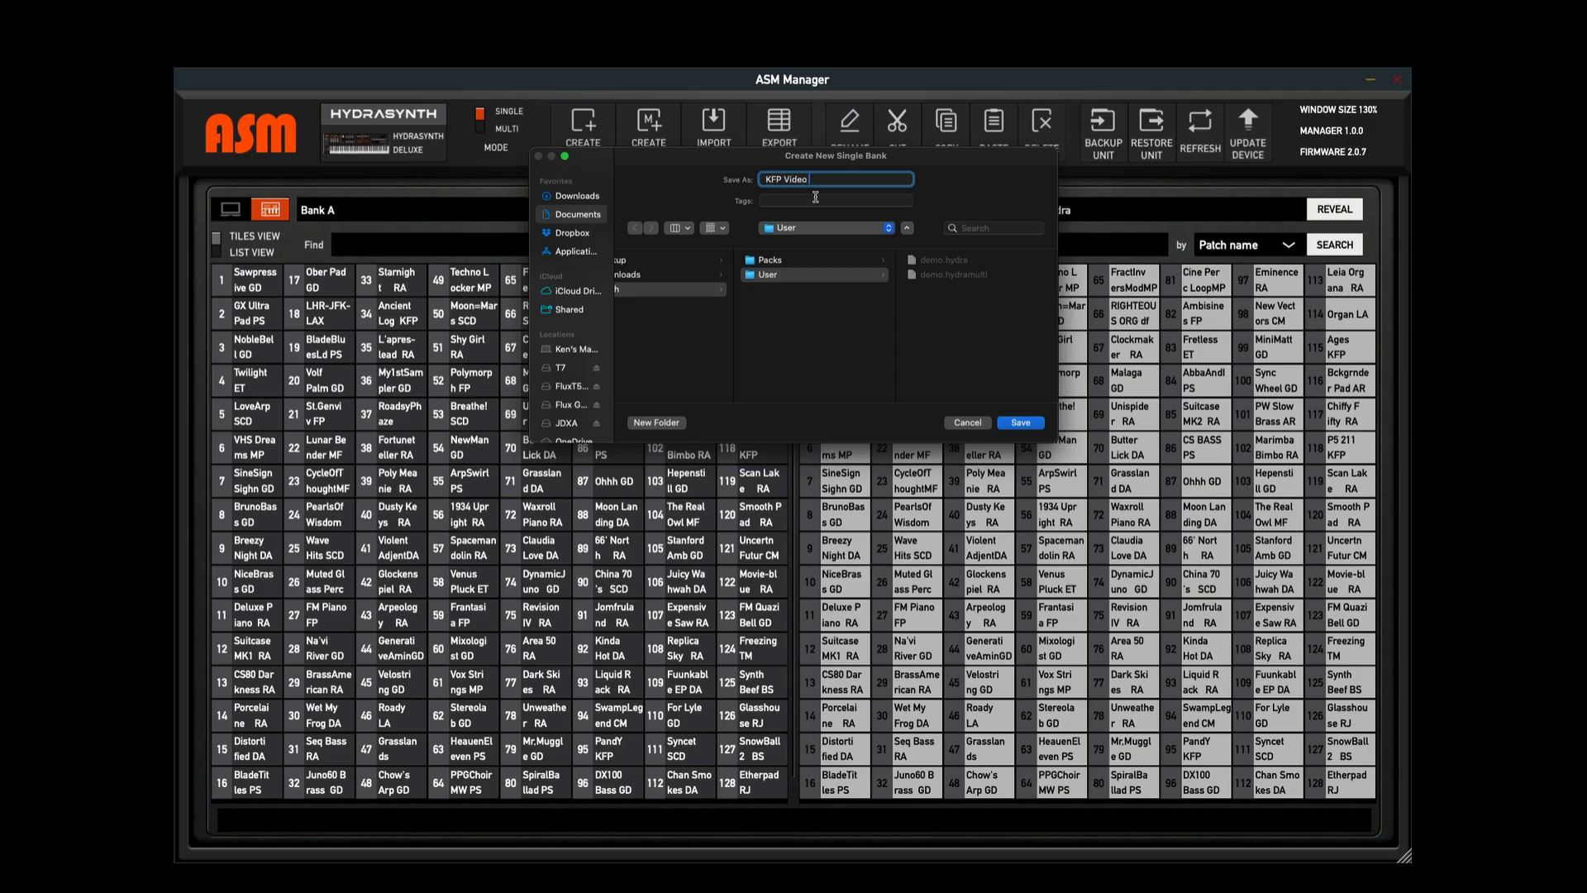
type("Bank1")
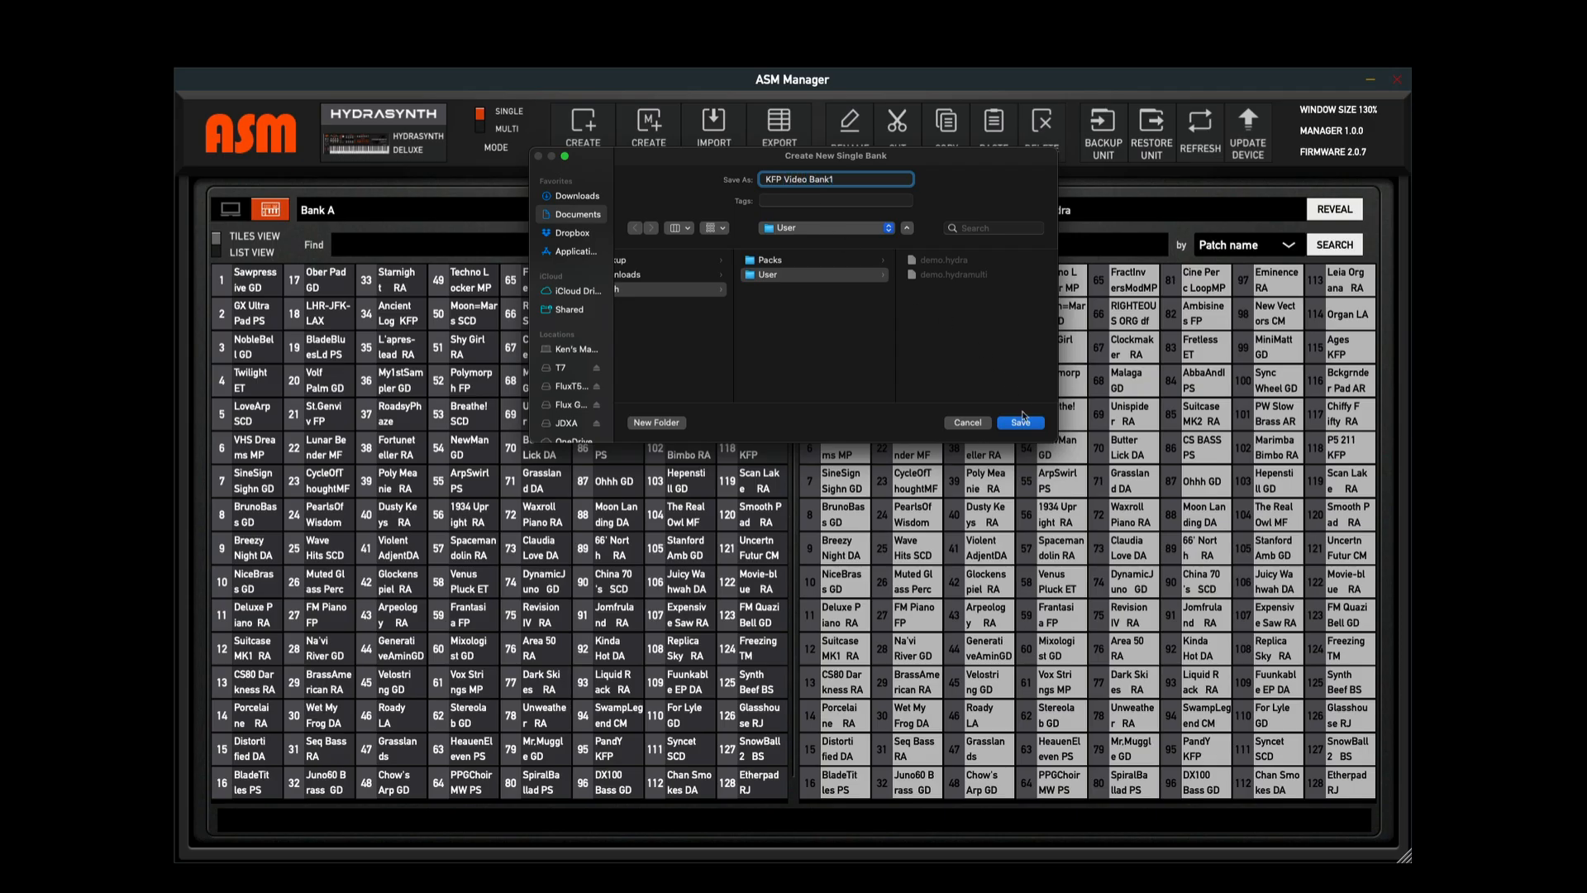
left_click(1018, 422)
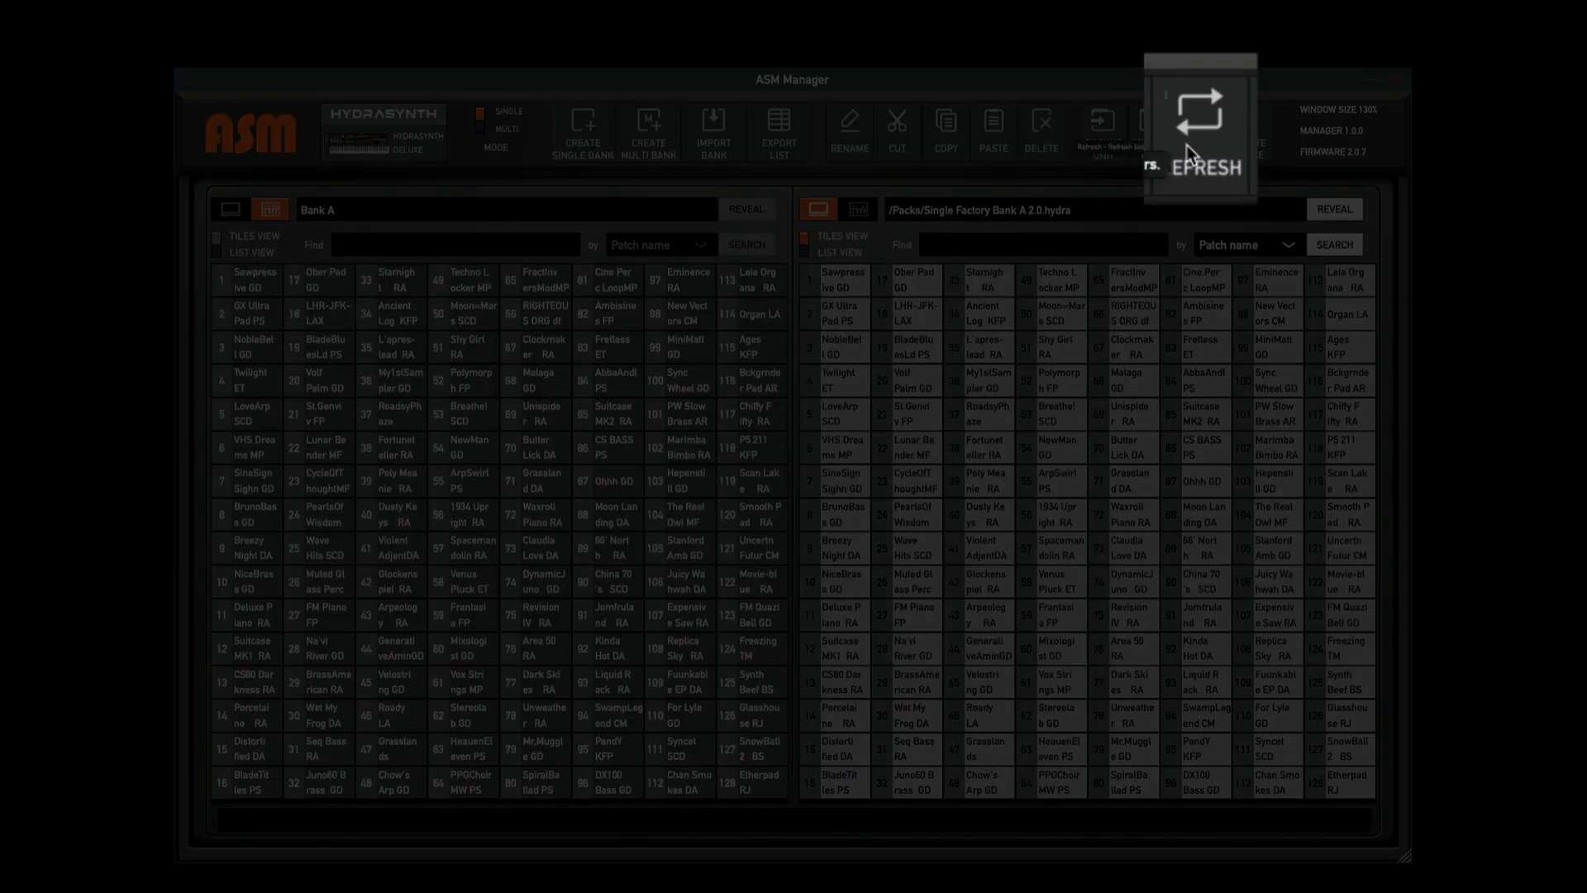
Refresh the bank lists and load KFP Video Bank1 into the right pane
left_click(1199, 126)
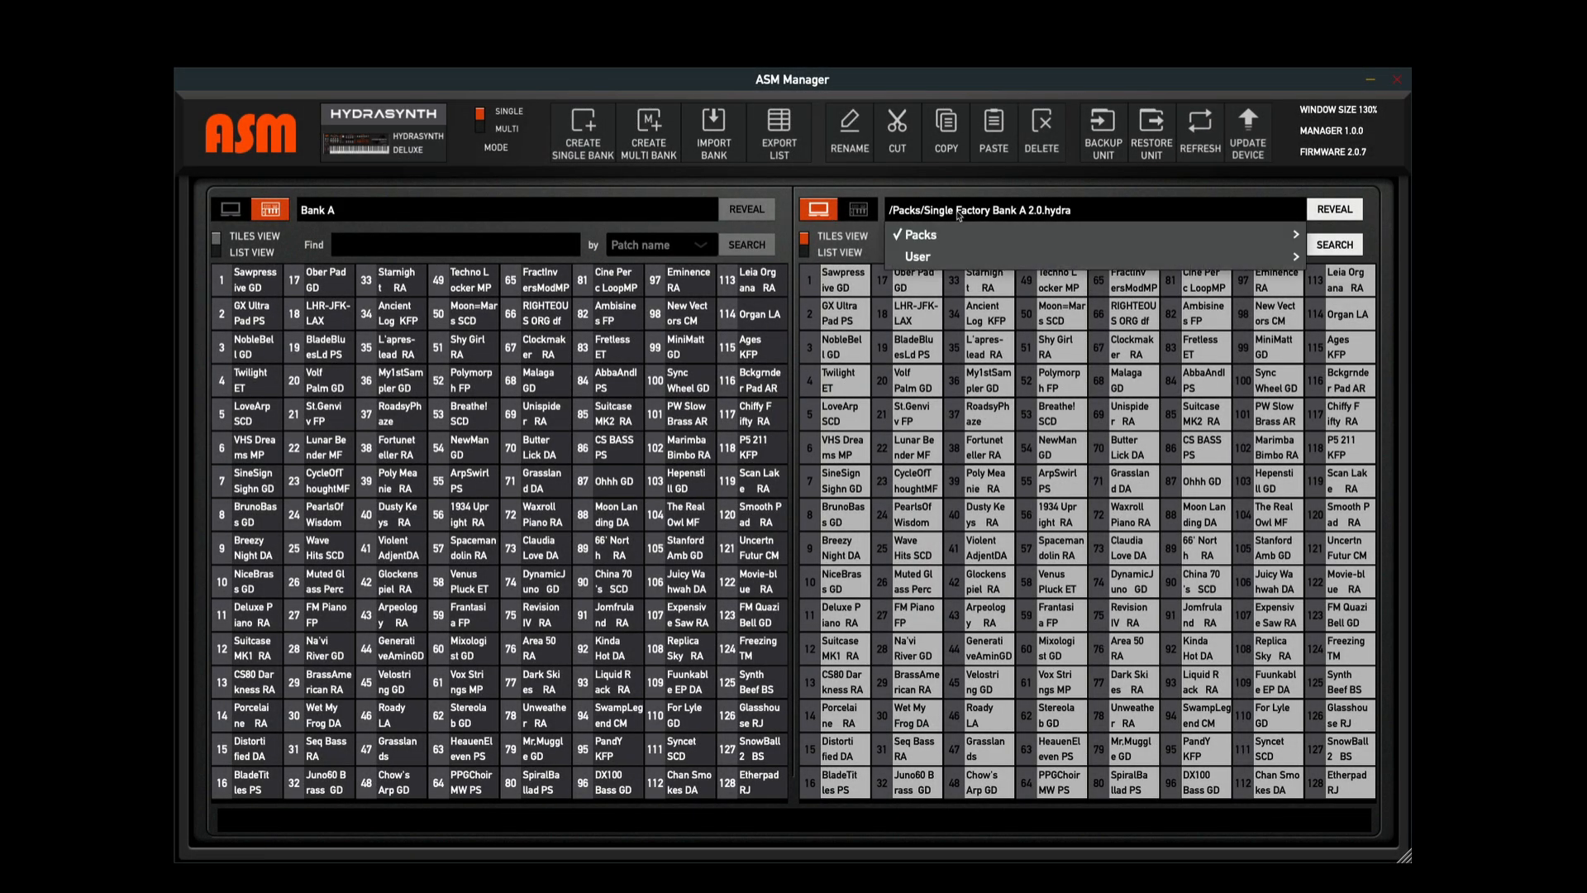
left_click(914, 234)
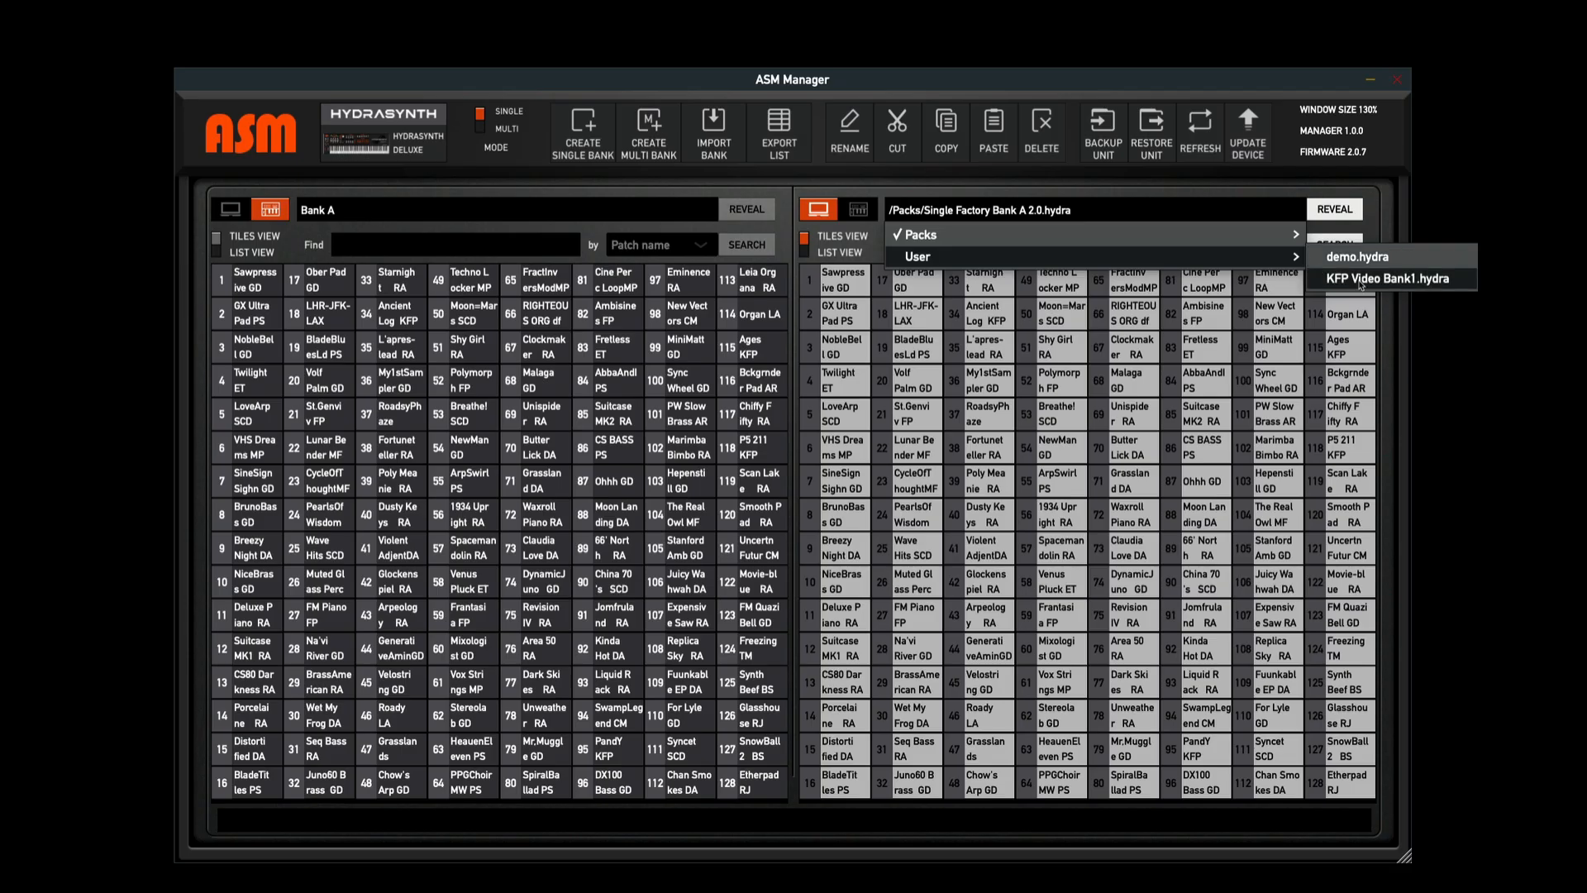
left_click(1389, 278)
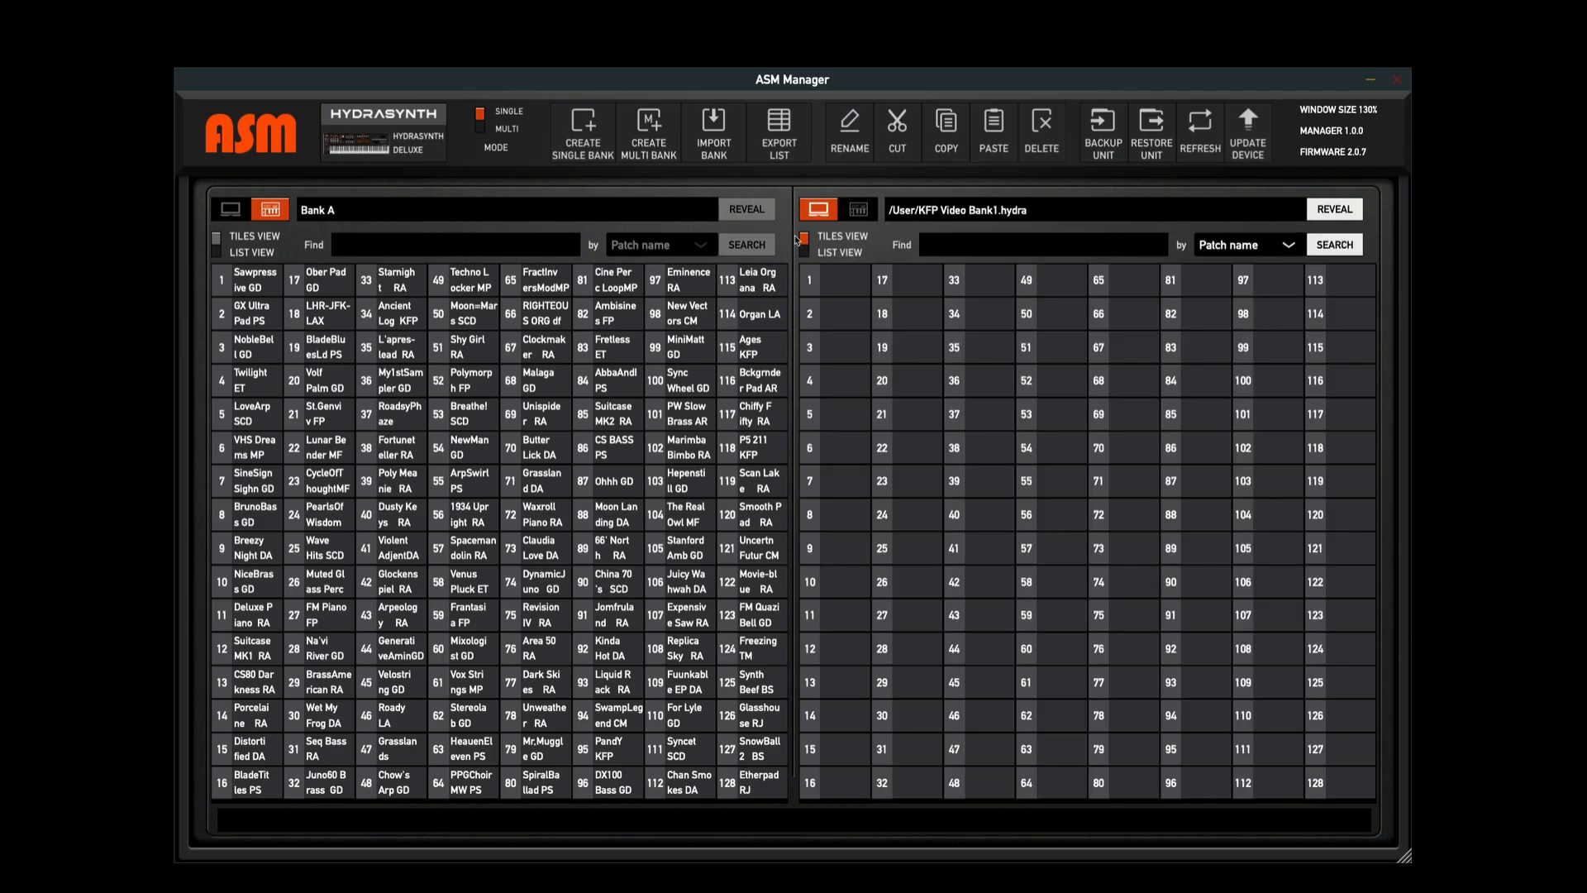
mouse_move(934, 367)
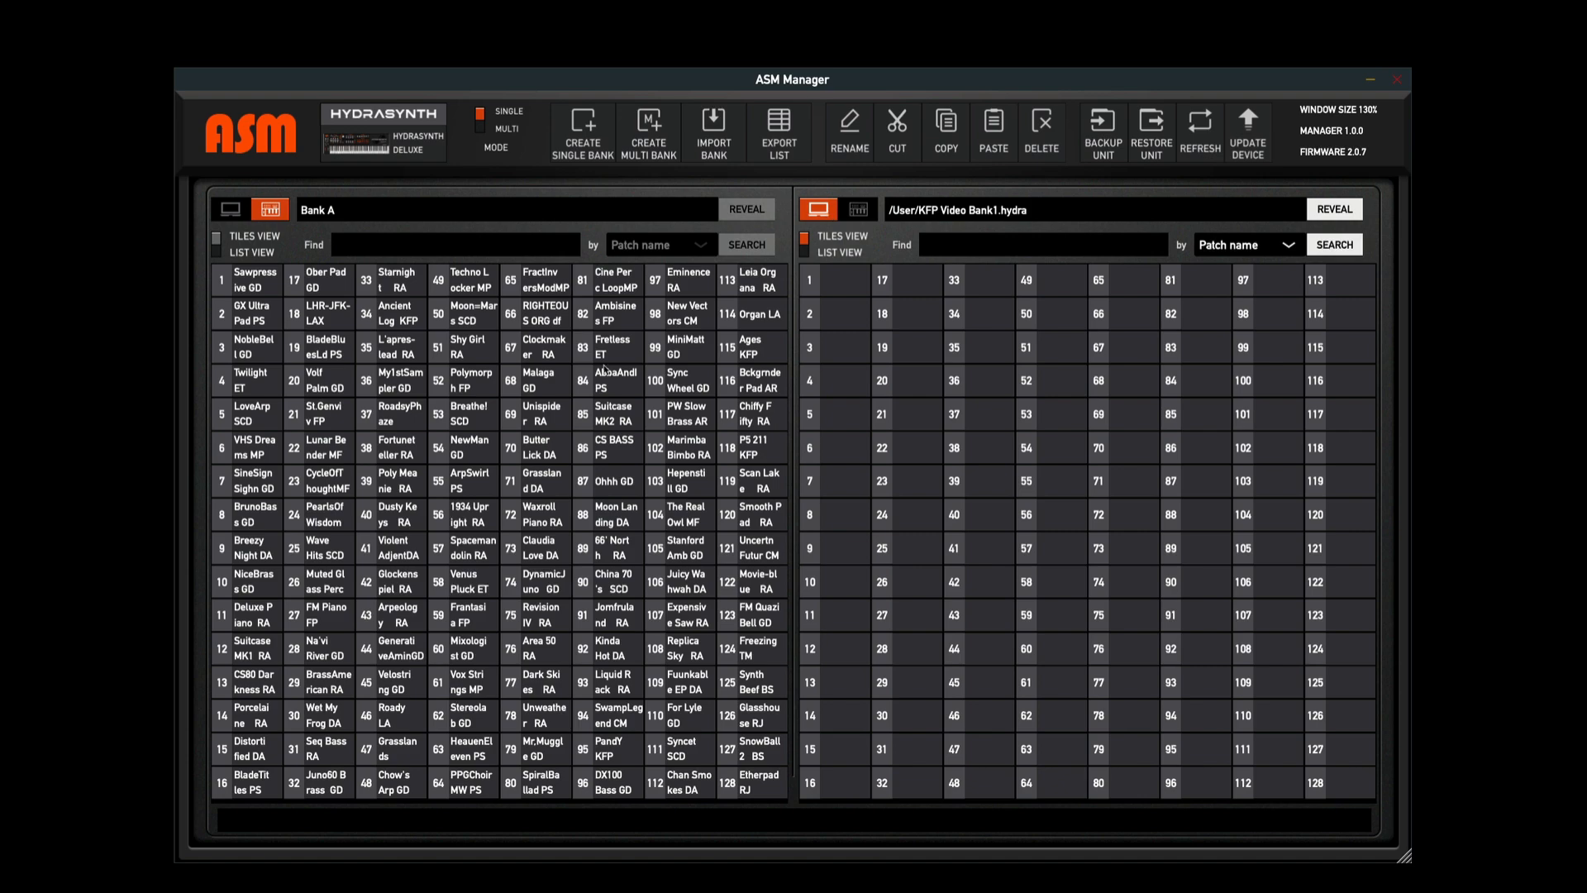
mouse_move(217, 198)
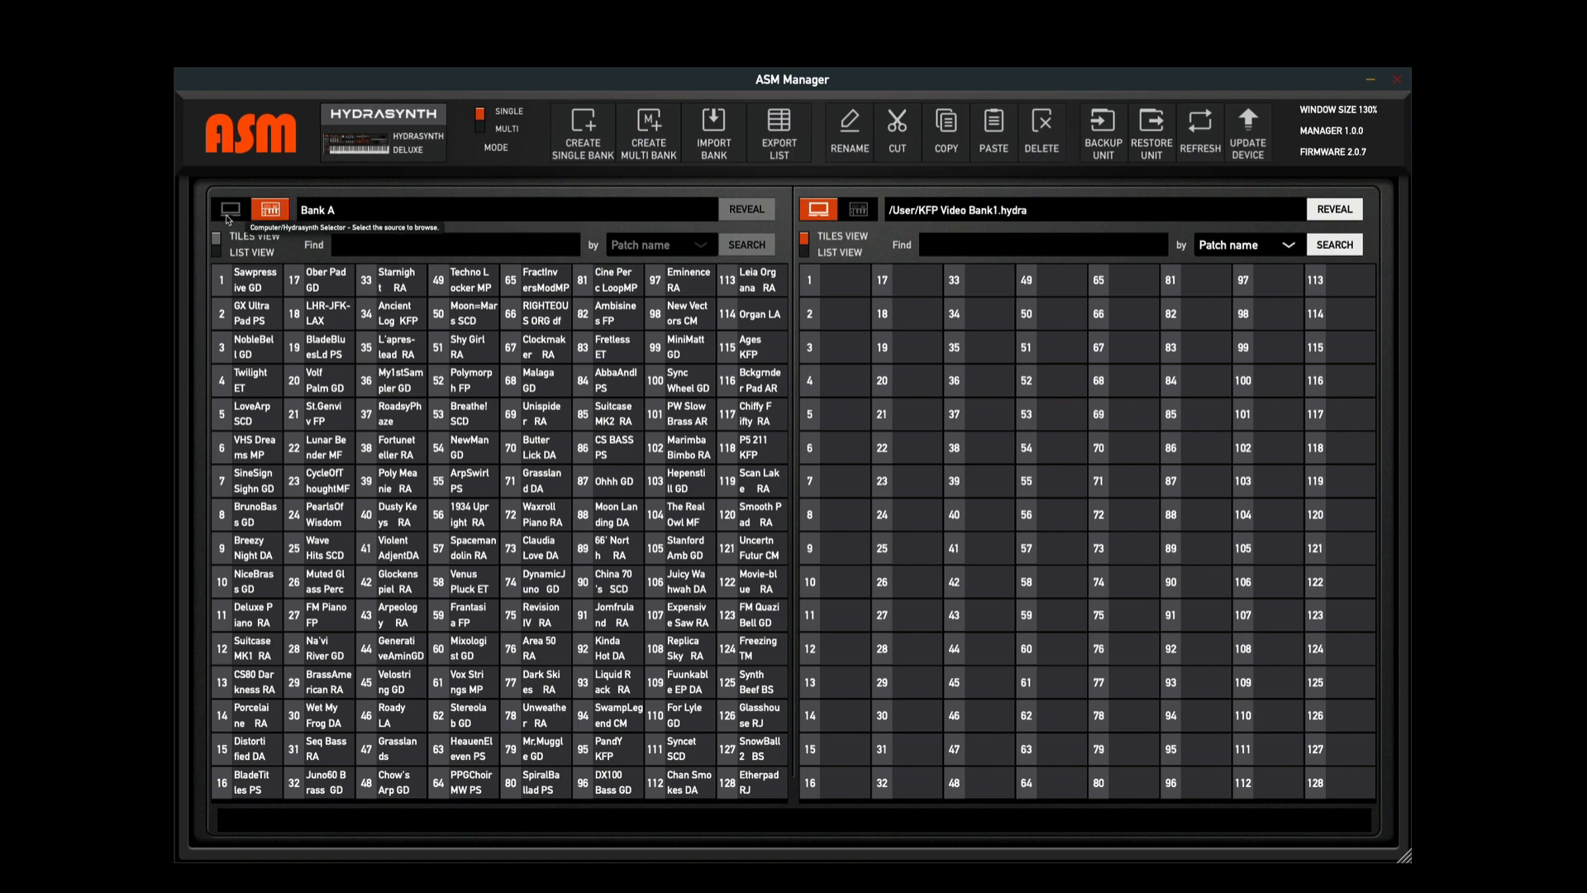
Load KFP Video Bank1 on the left and Single Factory Bank A 2.0 on the right
left_click(230, 209)
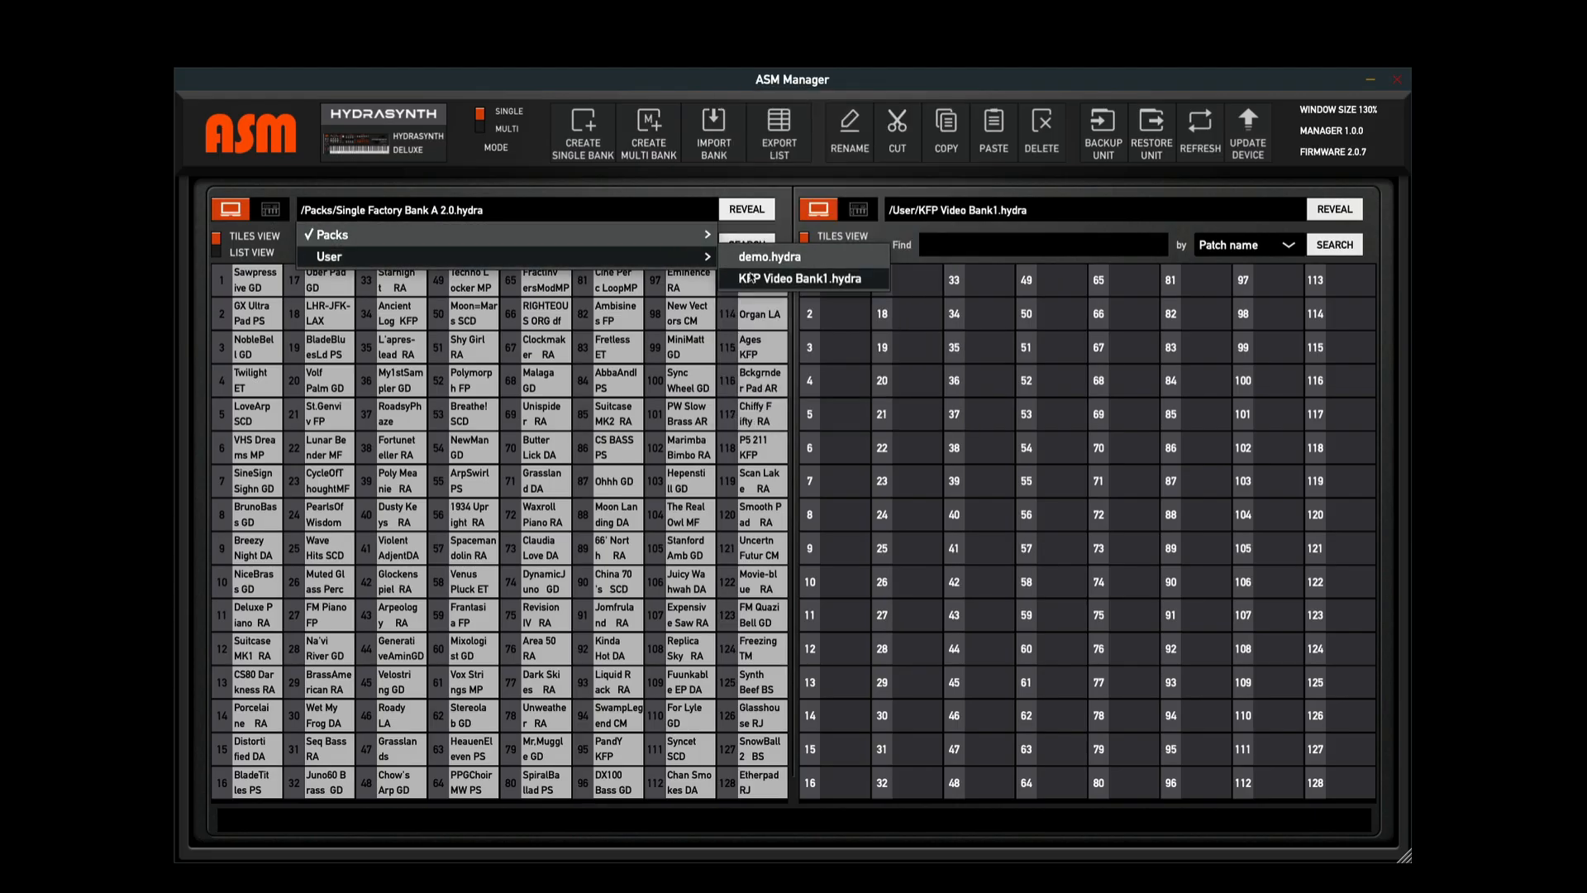
left_click(799, 279)
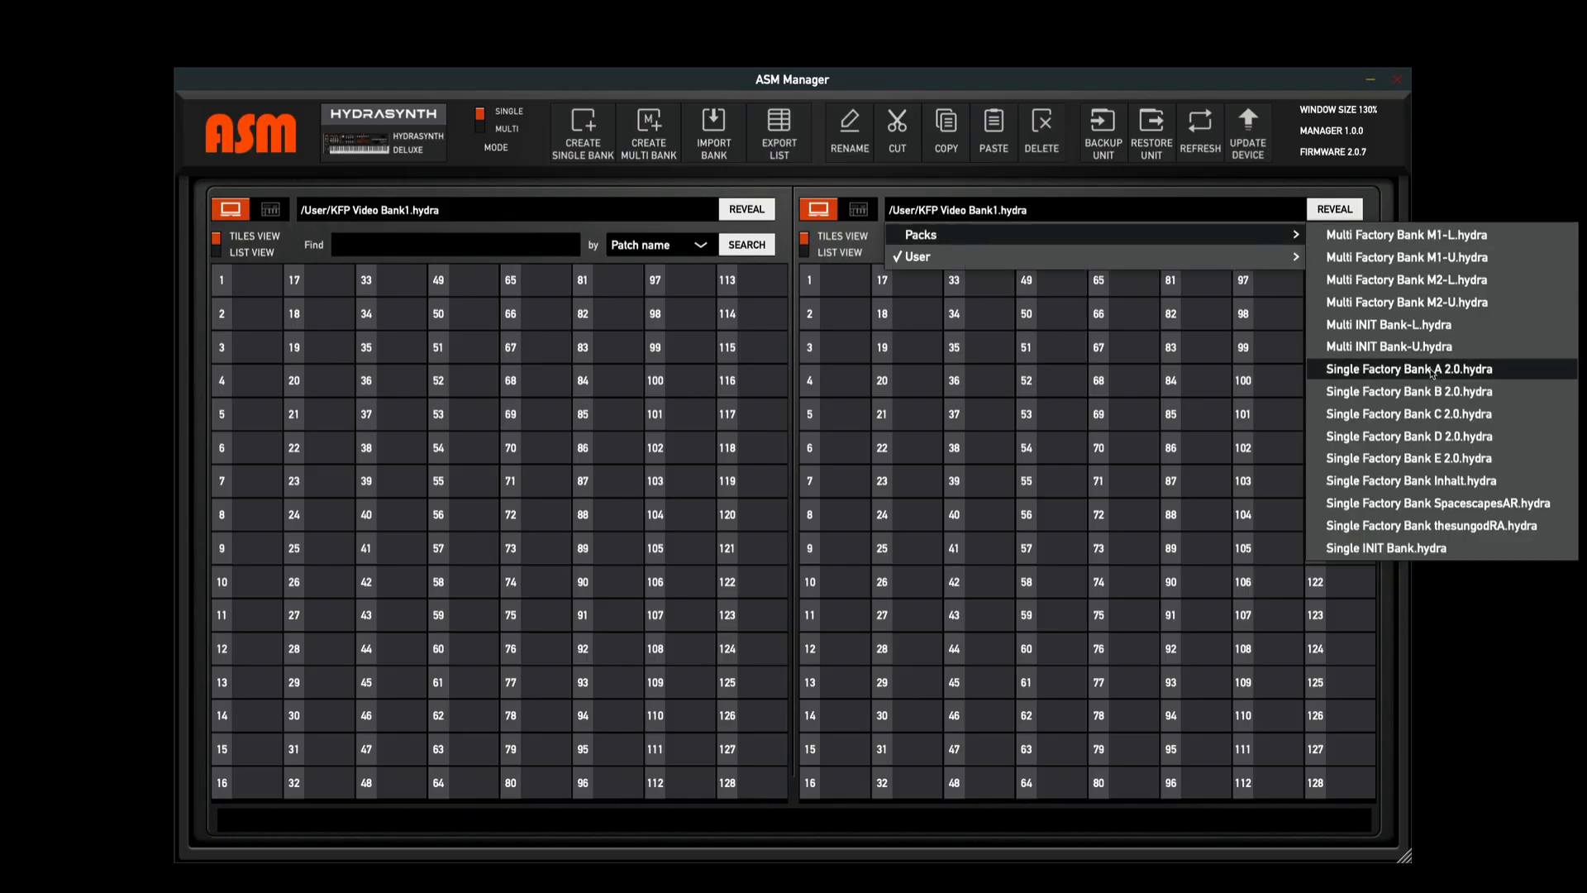
left_click(1410, 369)
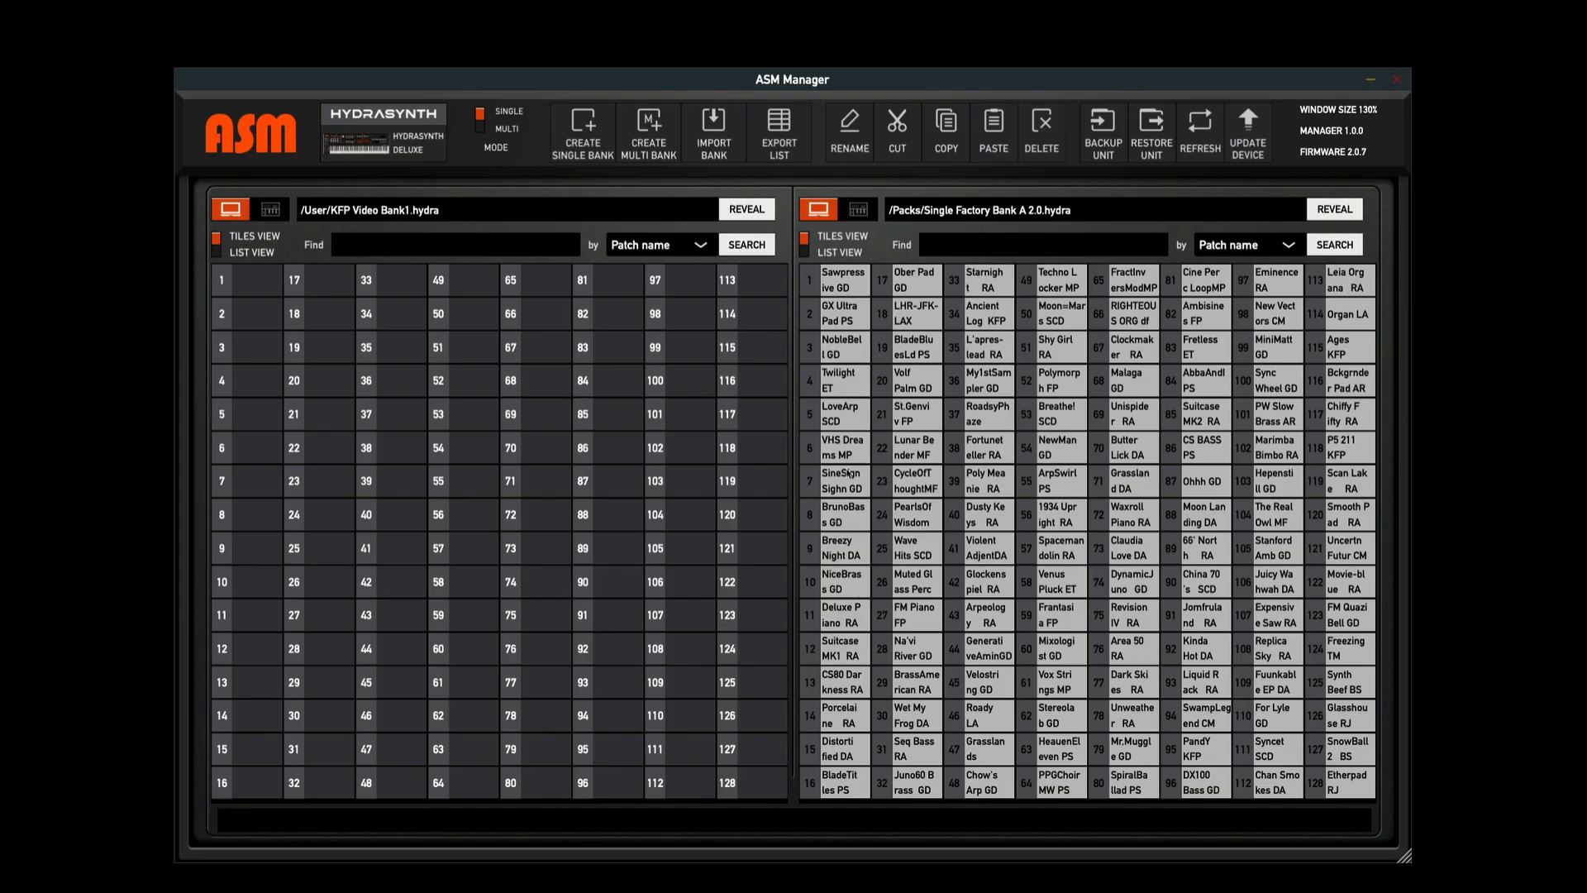
Fill the new bank's slots with factory patches like VHS Dreams MP and SineSign Sighn GD
left_click(841, 448)
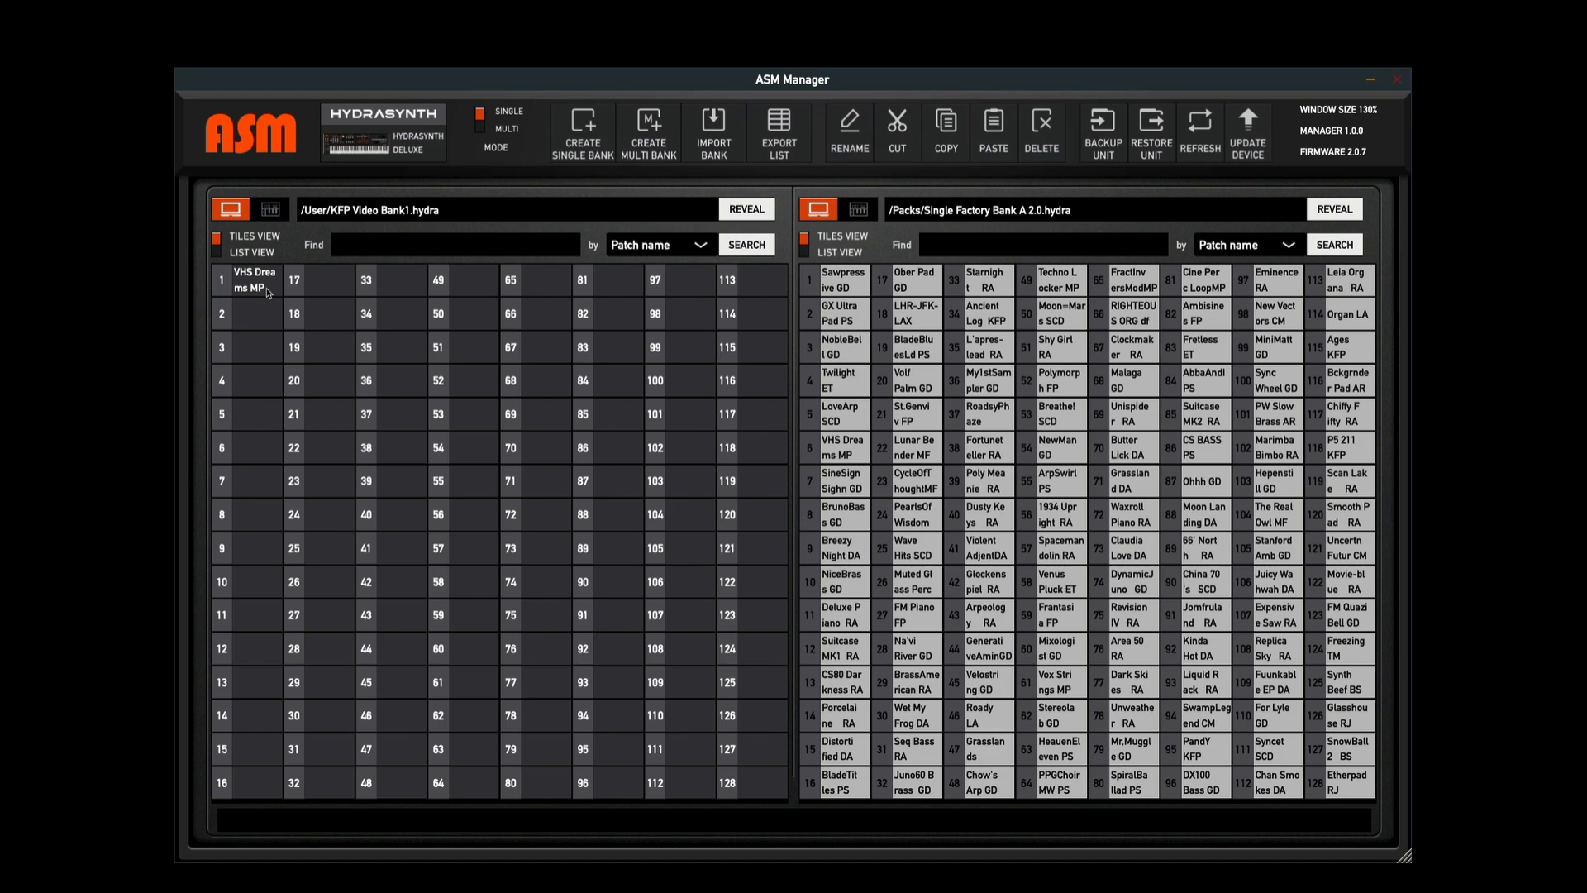
mouse_move(869, 371)
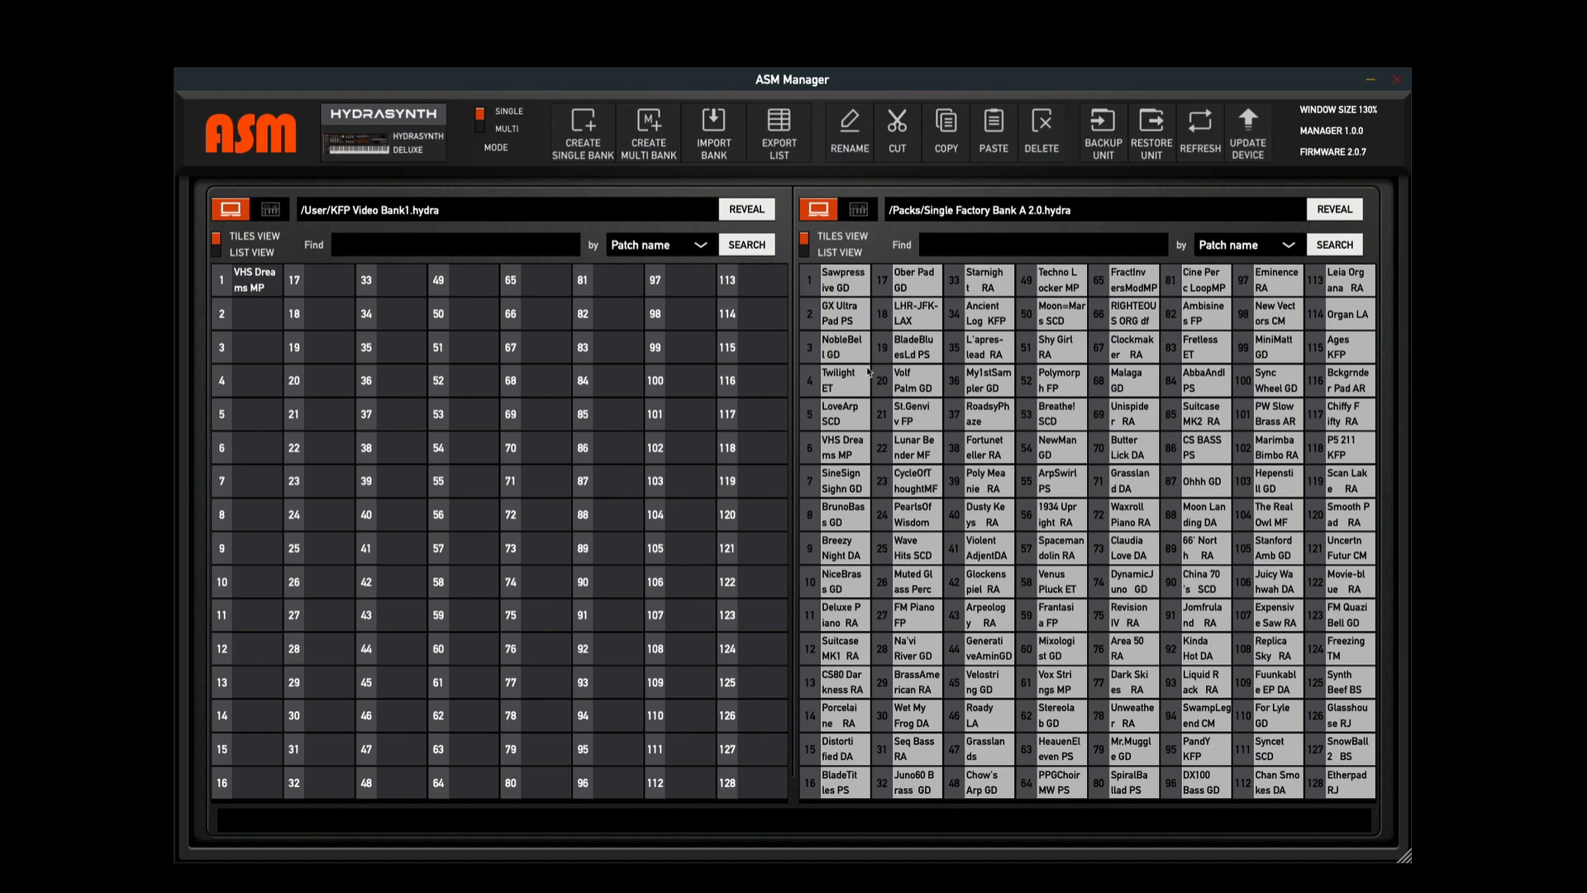
left_click(841, 481)
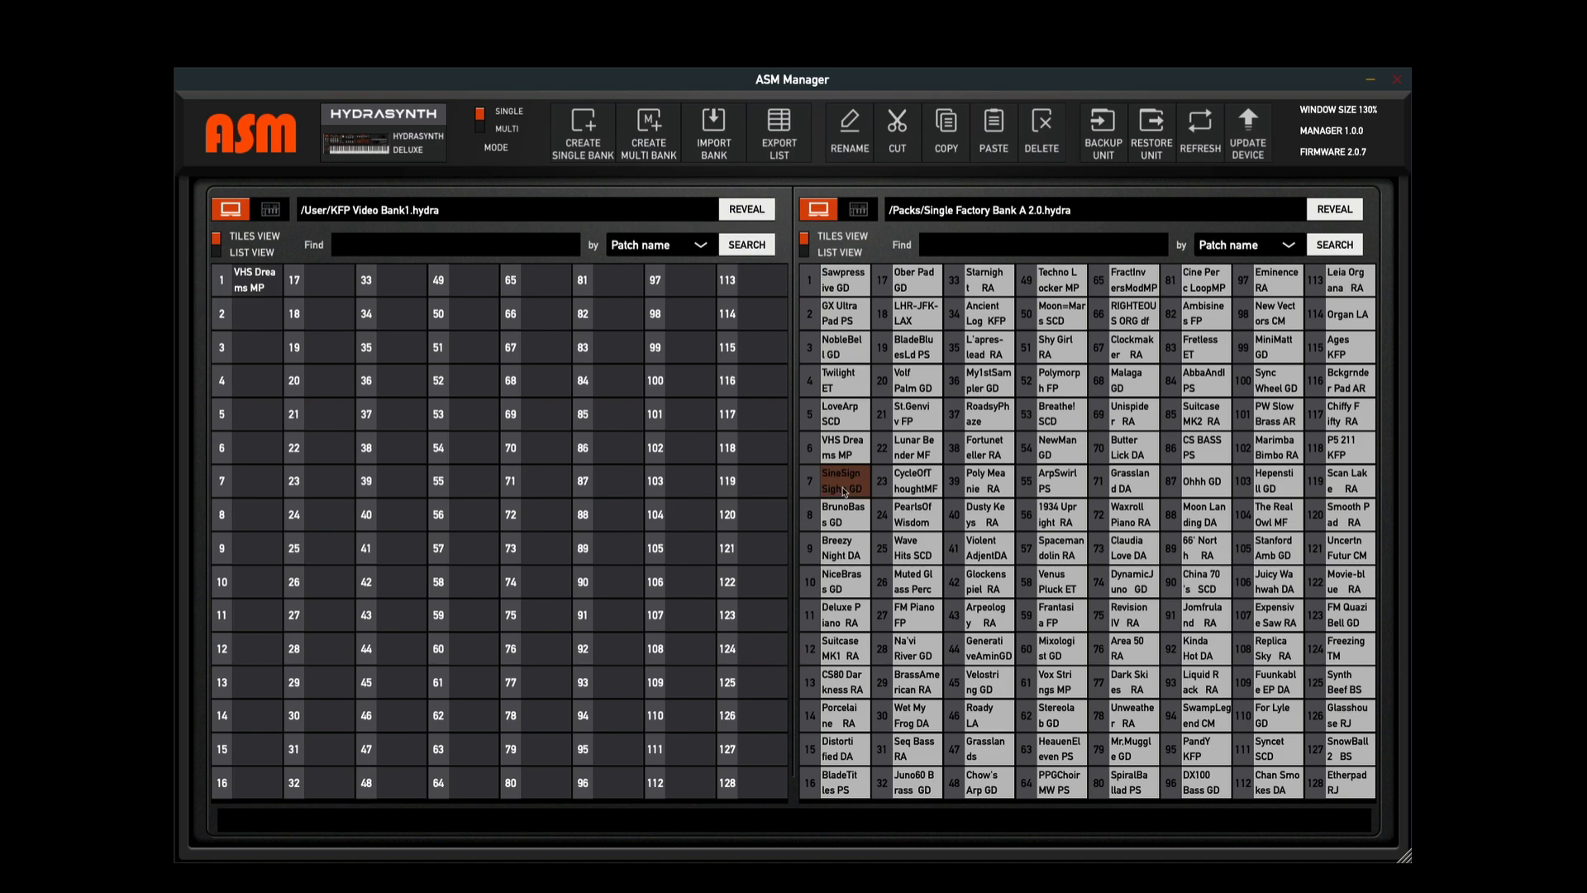
left_click(945, 130)
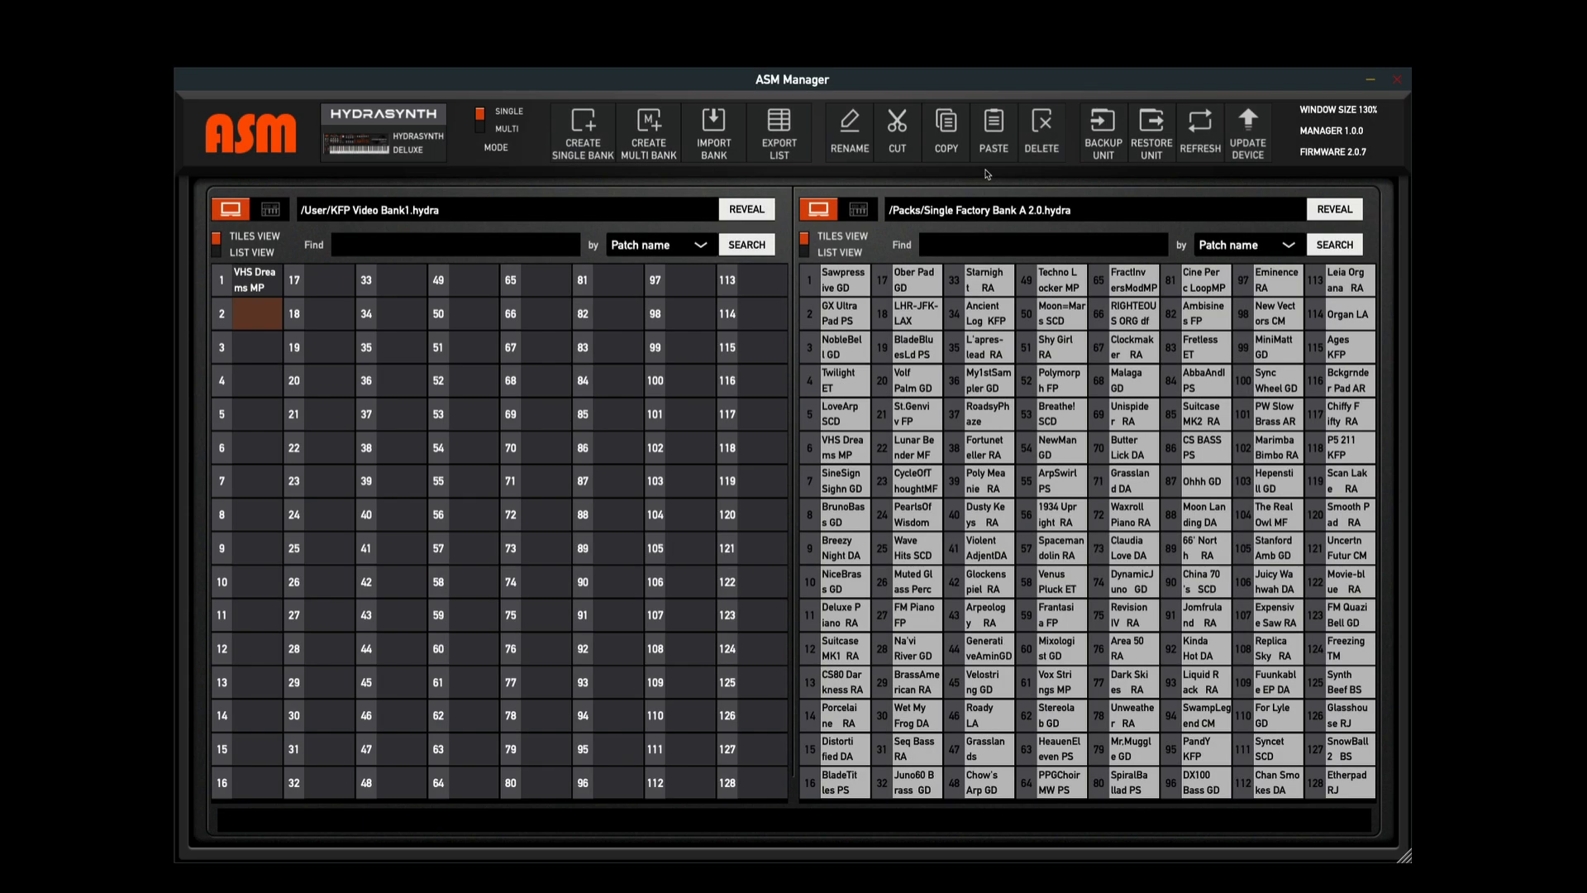
left_click(992, 132)
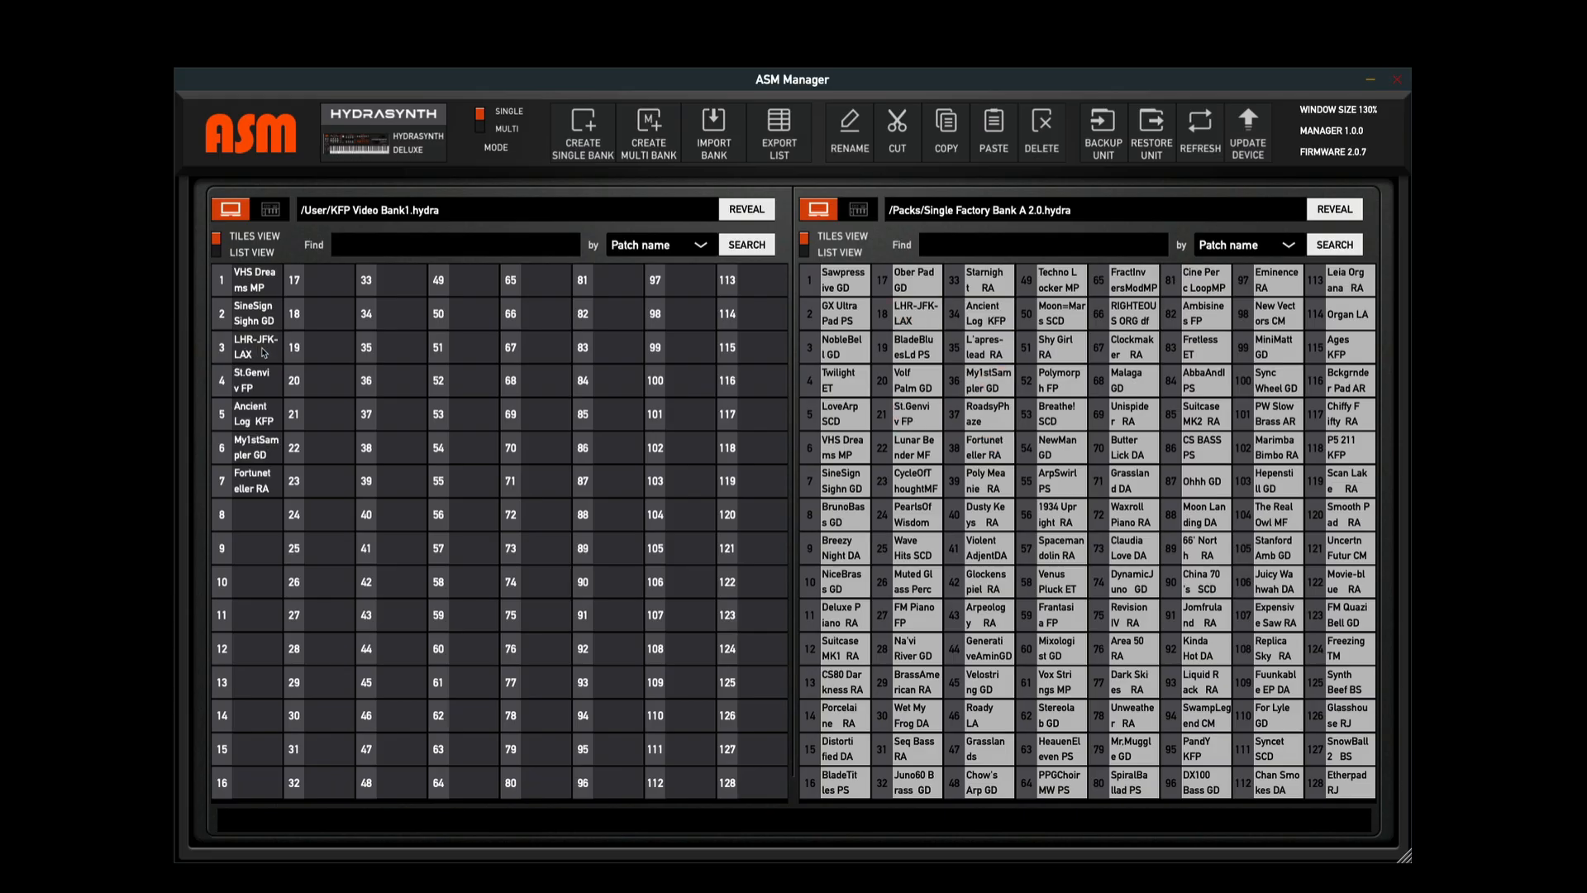
mouse_move(207, 448)
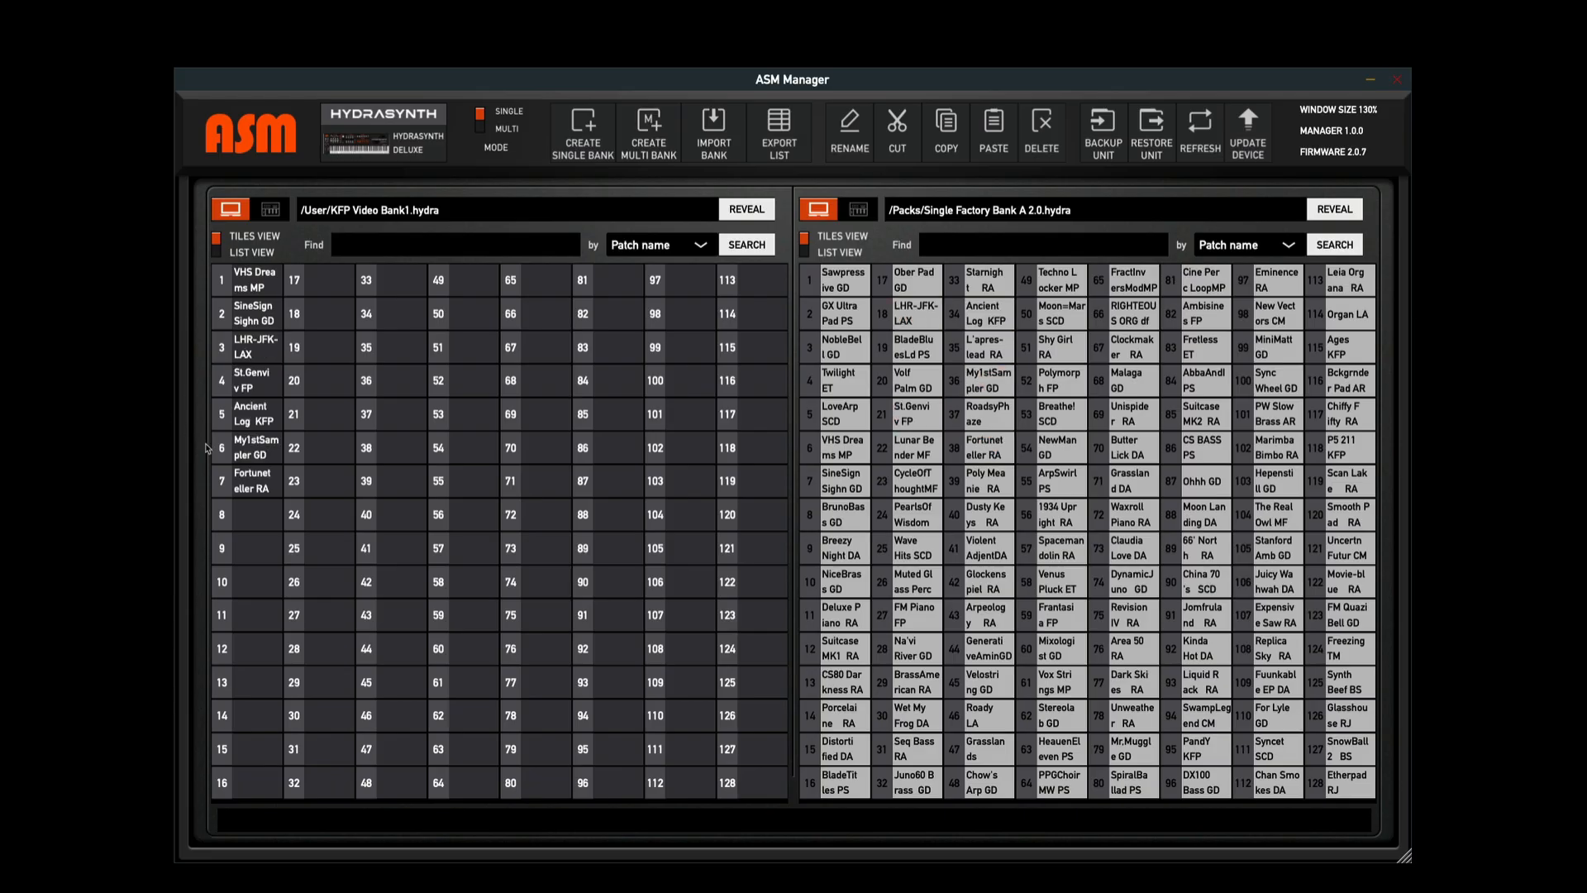
mouse_move(254, 522)
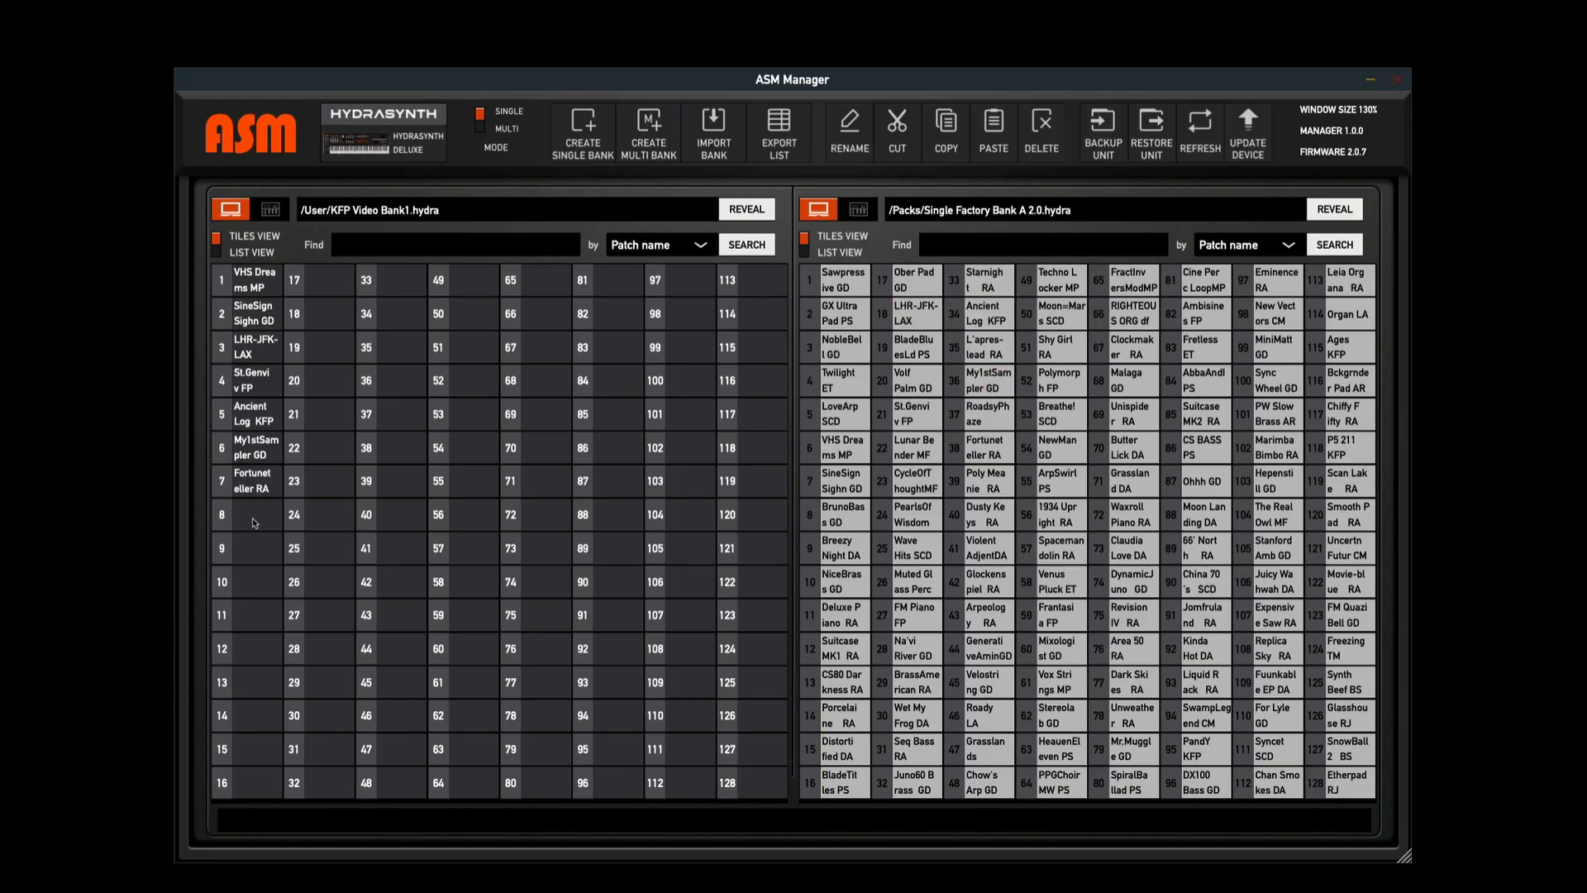
mouse_move(258, 286)
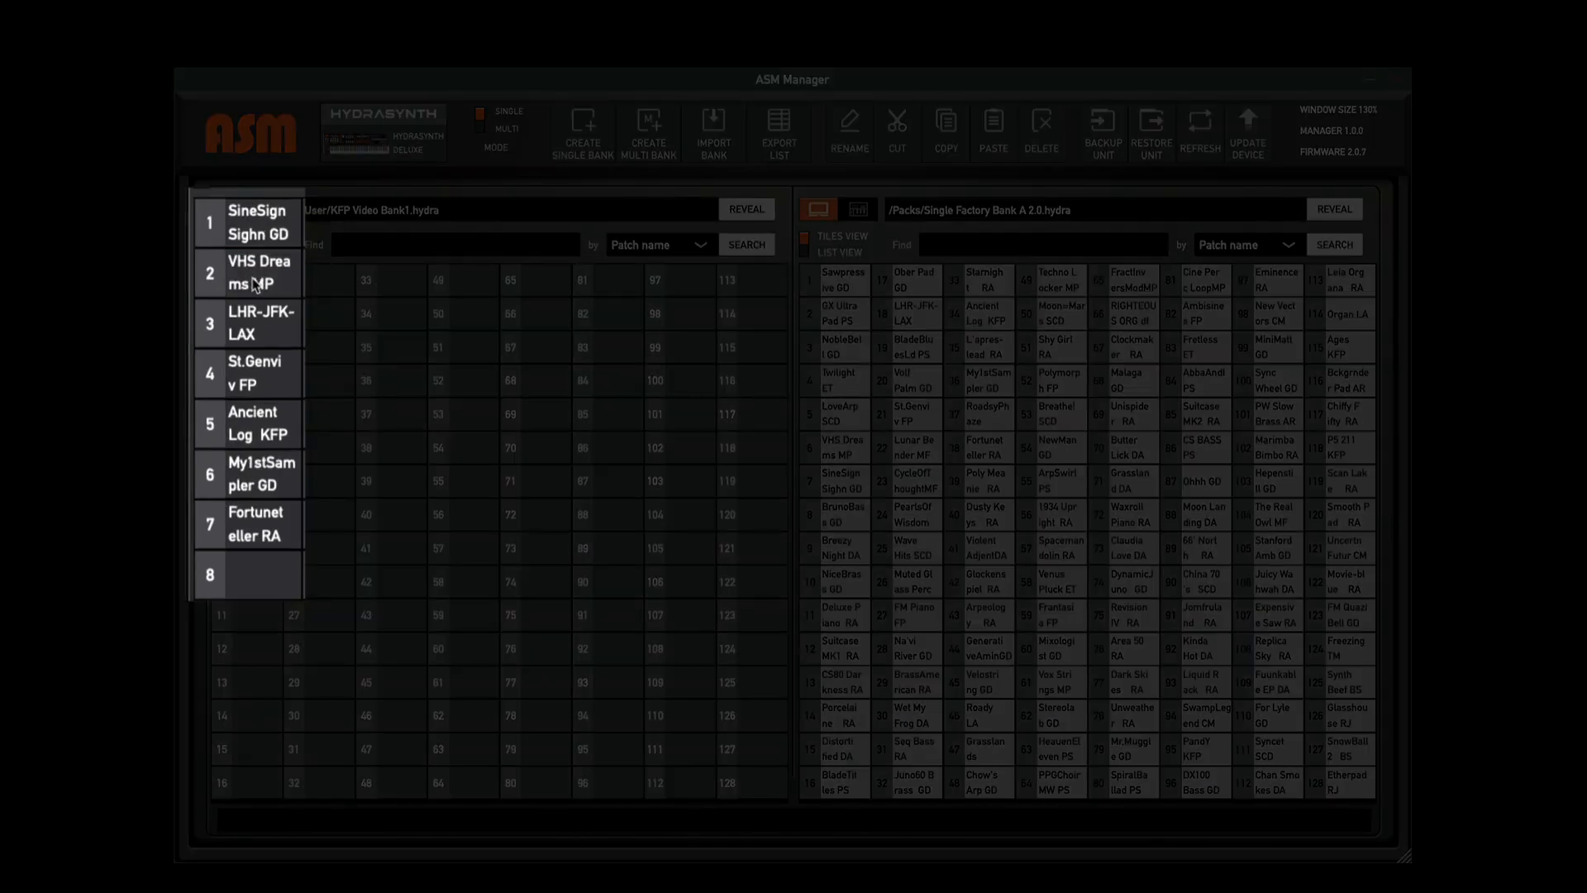
mouse_move(255, 235)
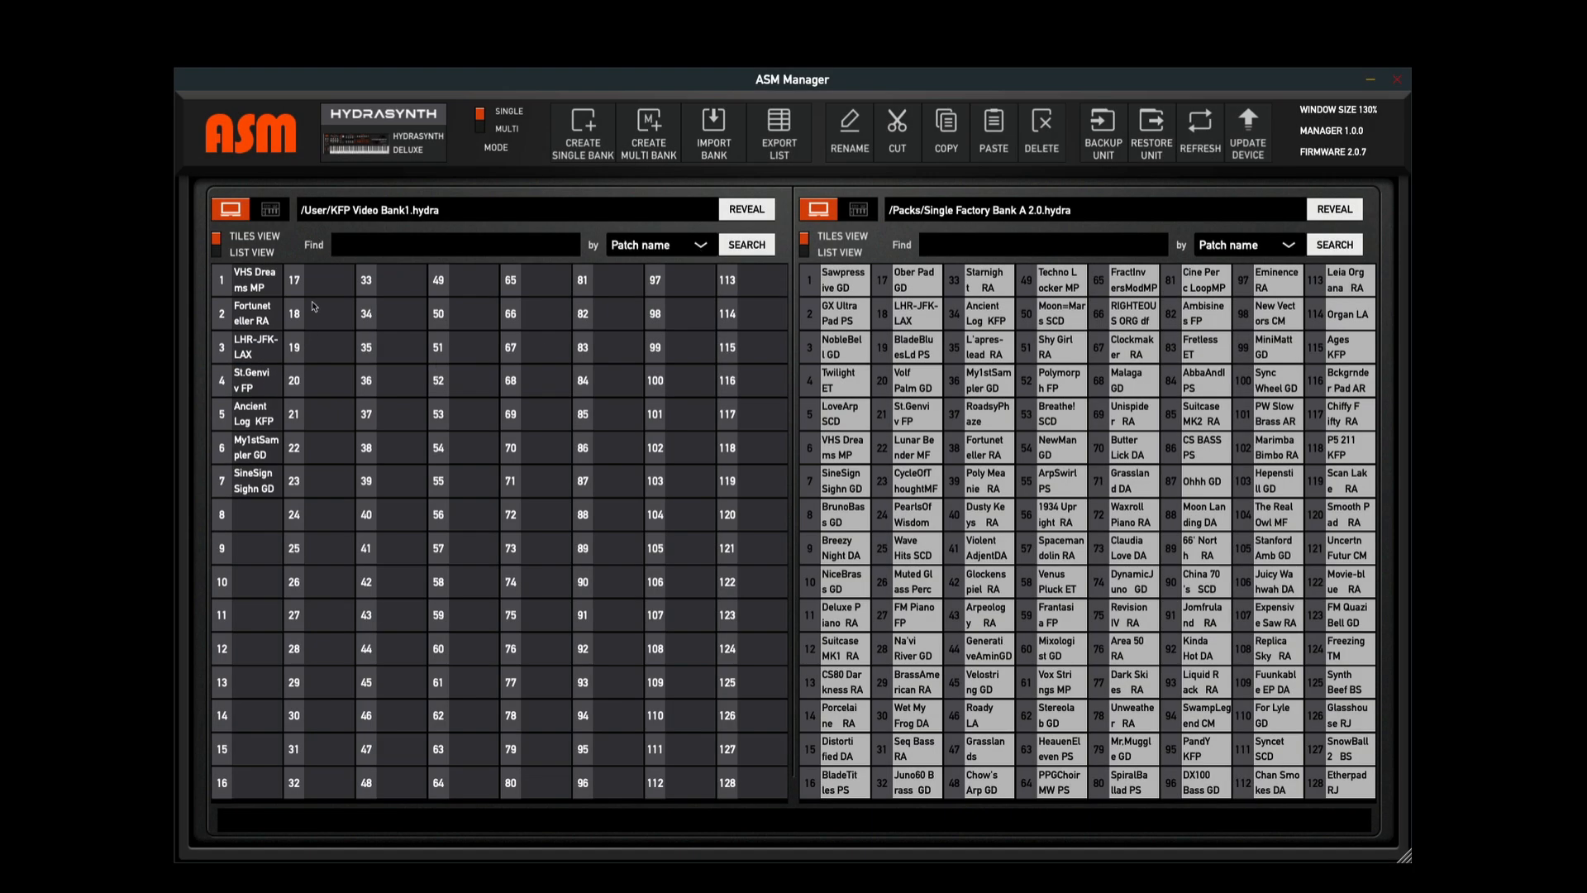
left_click(253, 481)
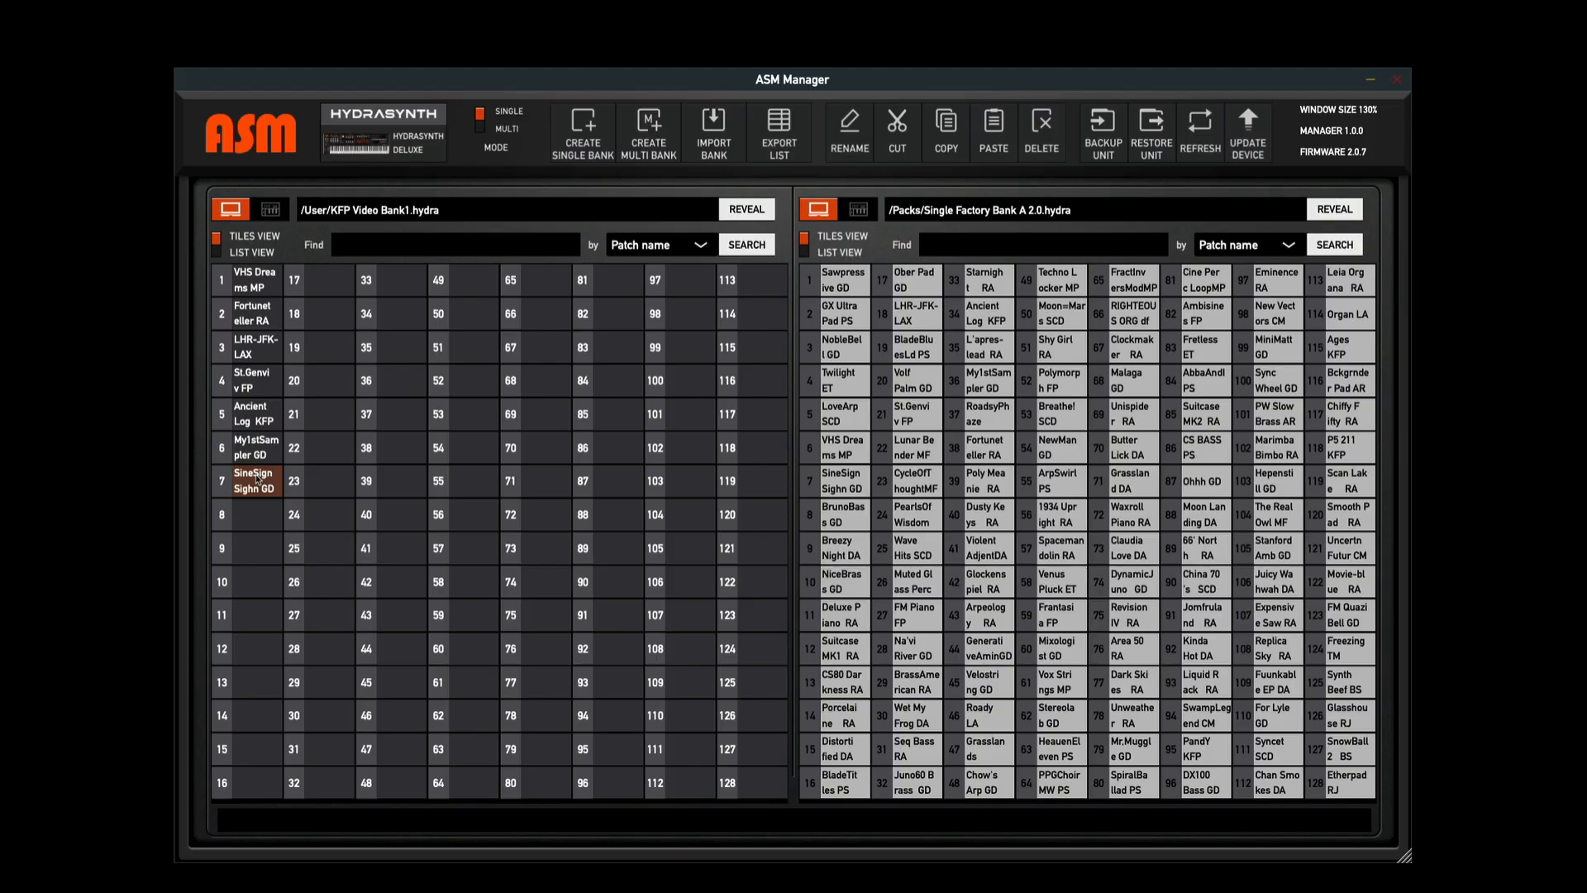
left_click(255, 447)
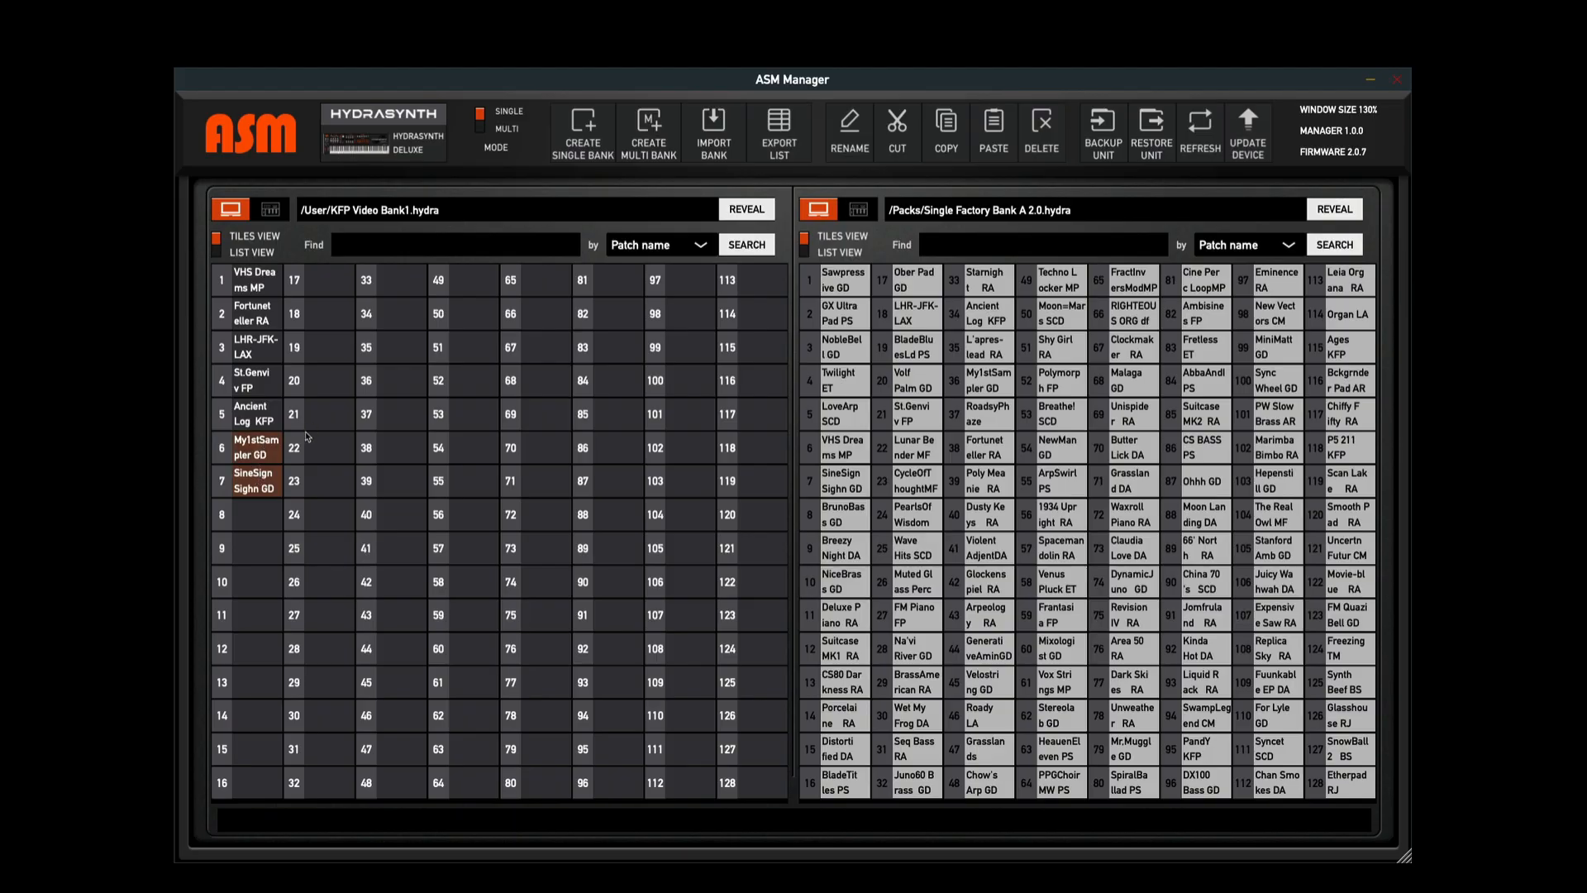
mouse_move(253, 440)
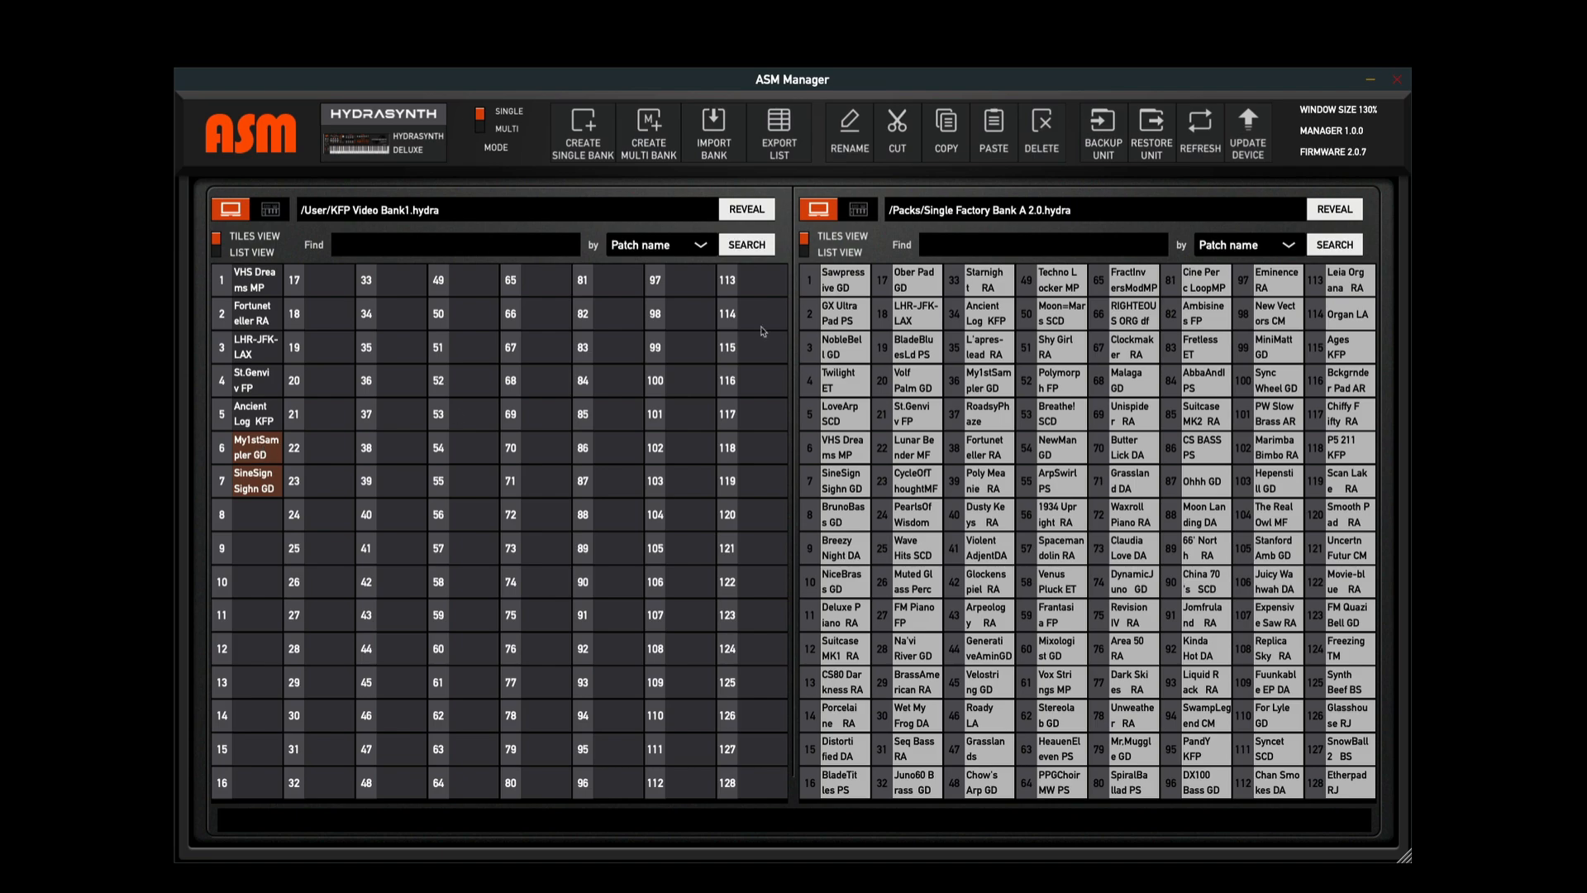
left_click(896, 131)
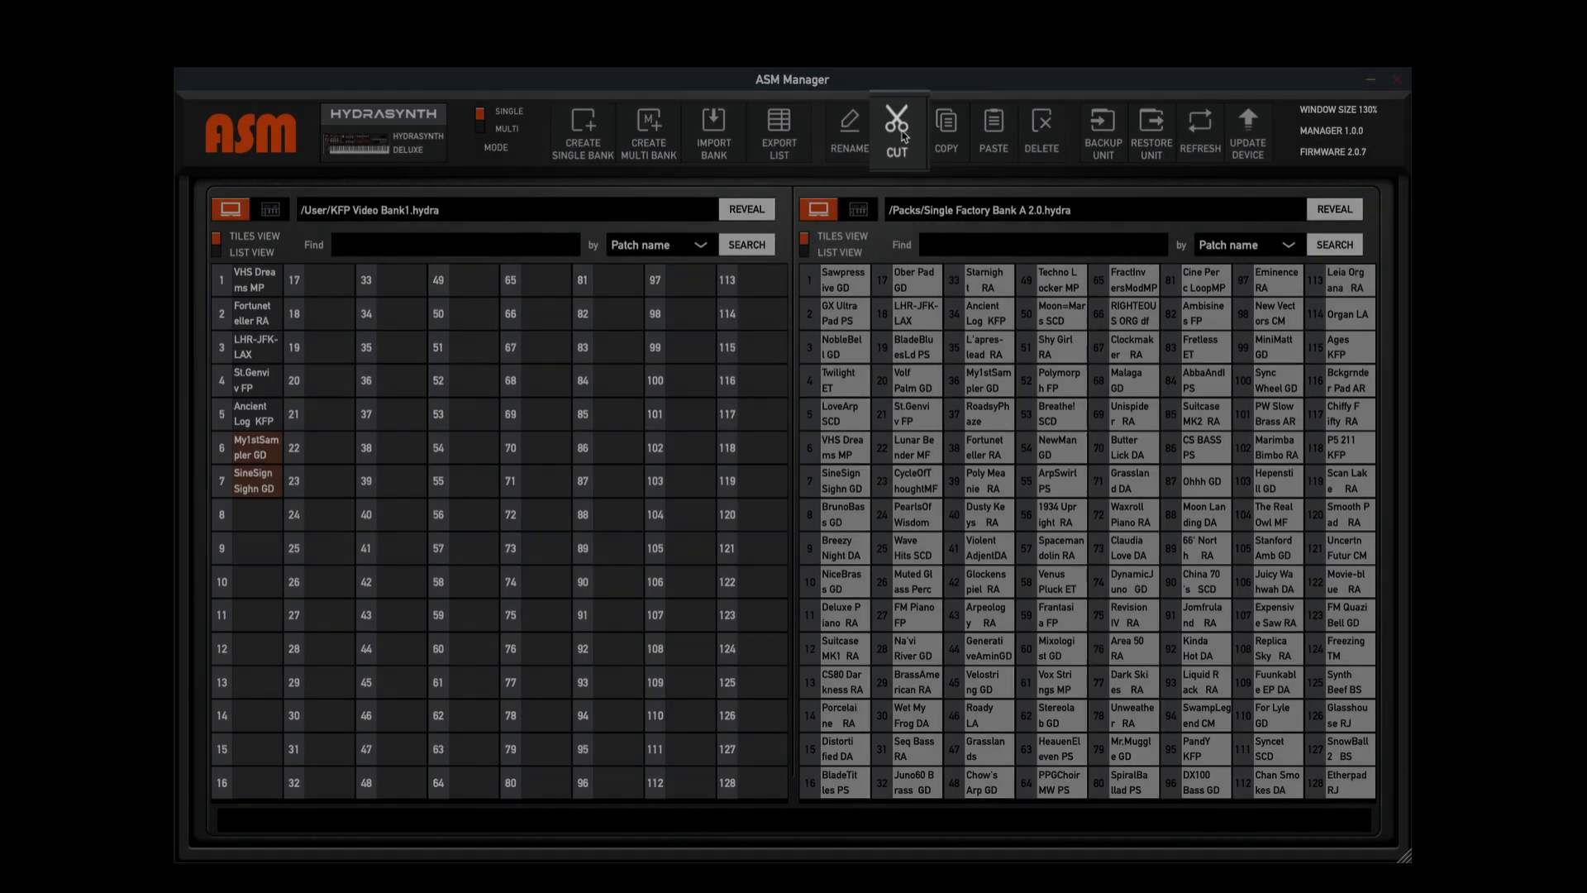
left_click(896, 131)
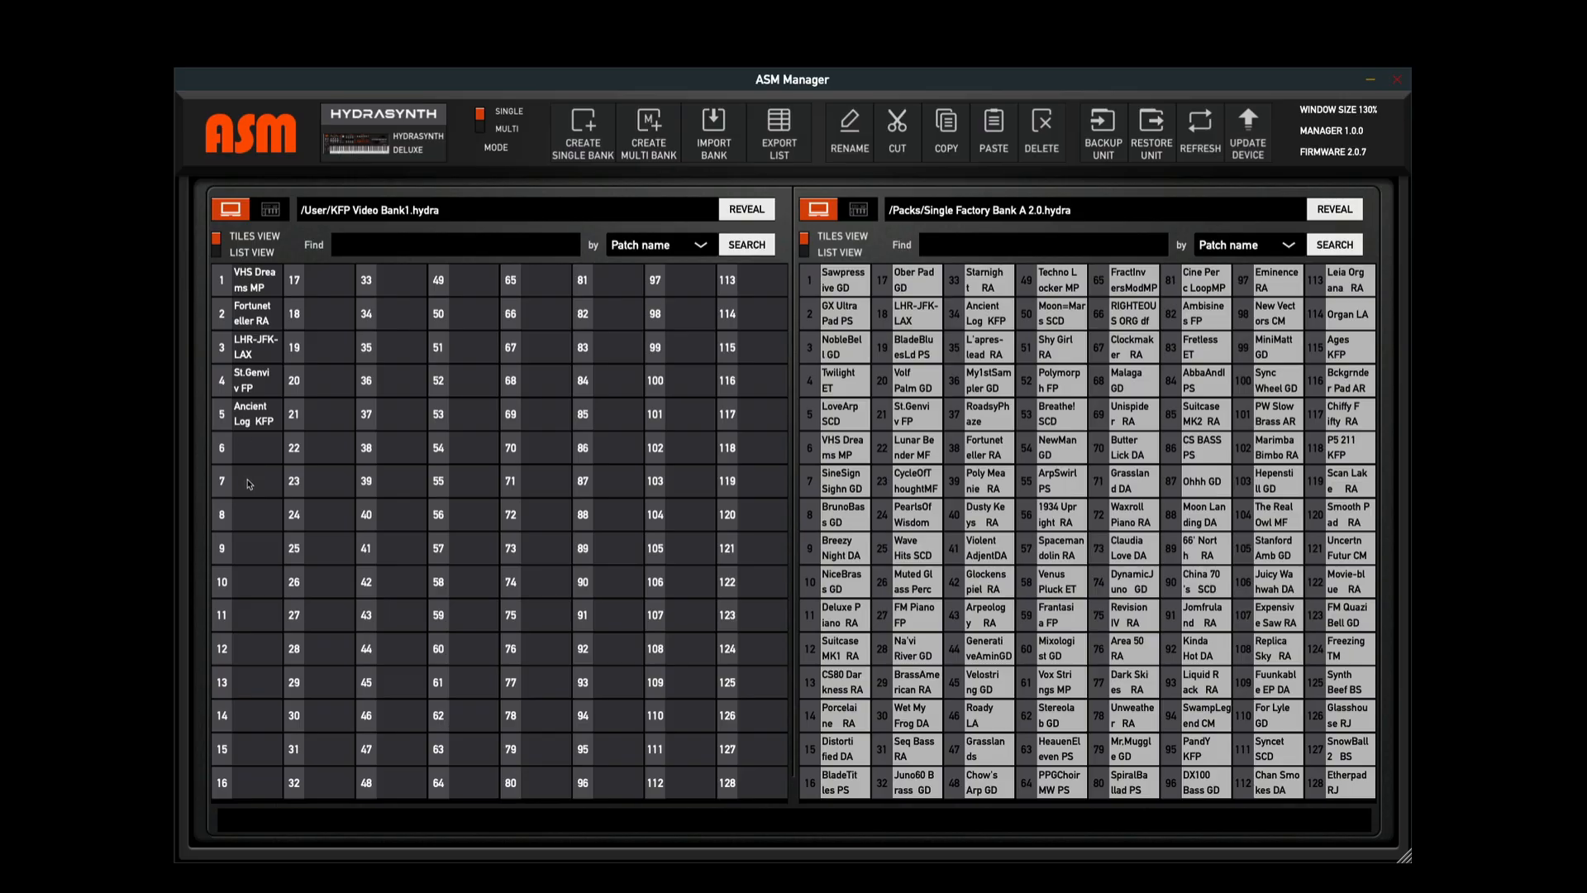
mouse_move(251, 487)
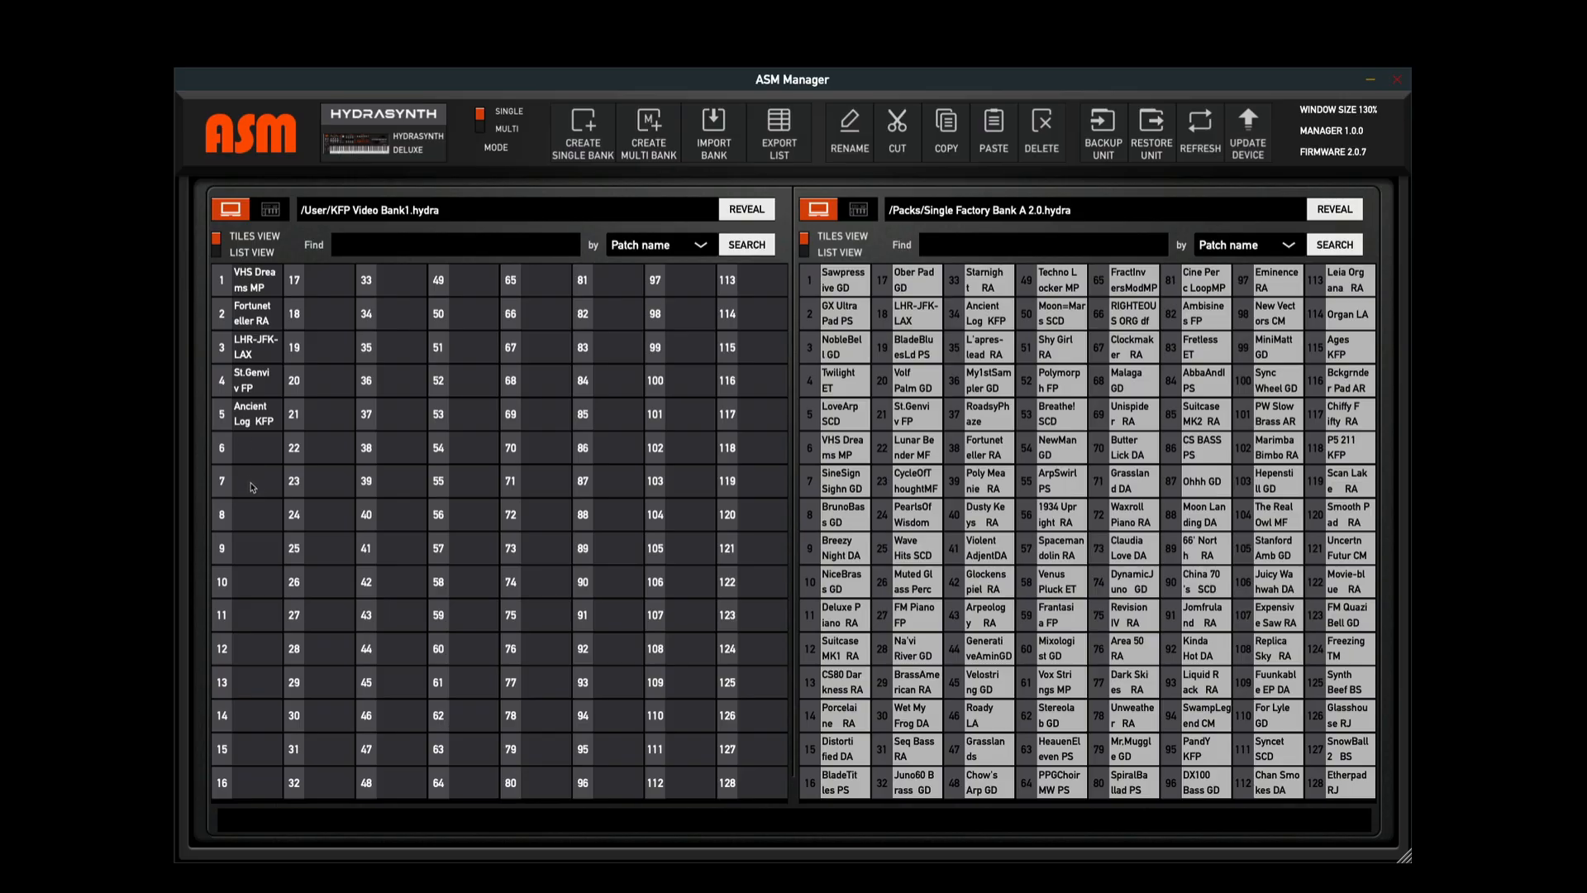
mouse_move(256, 449)
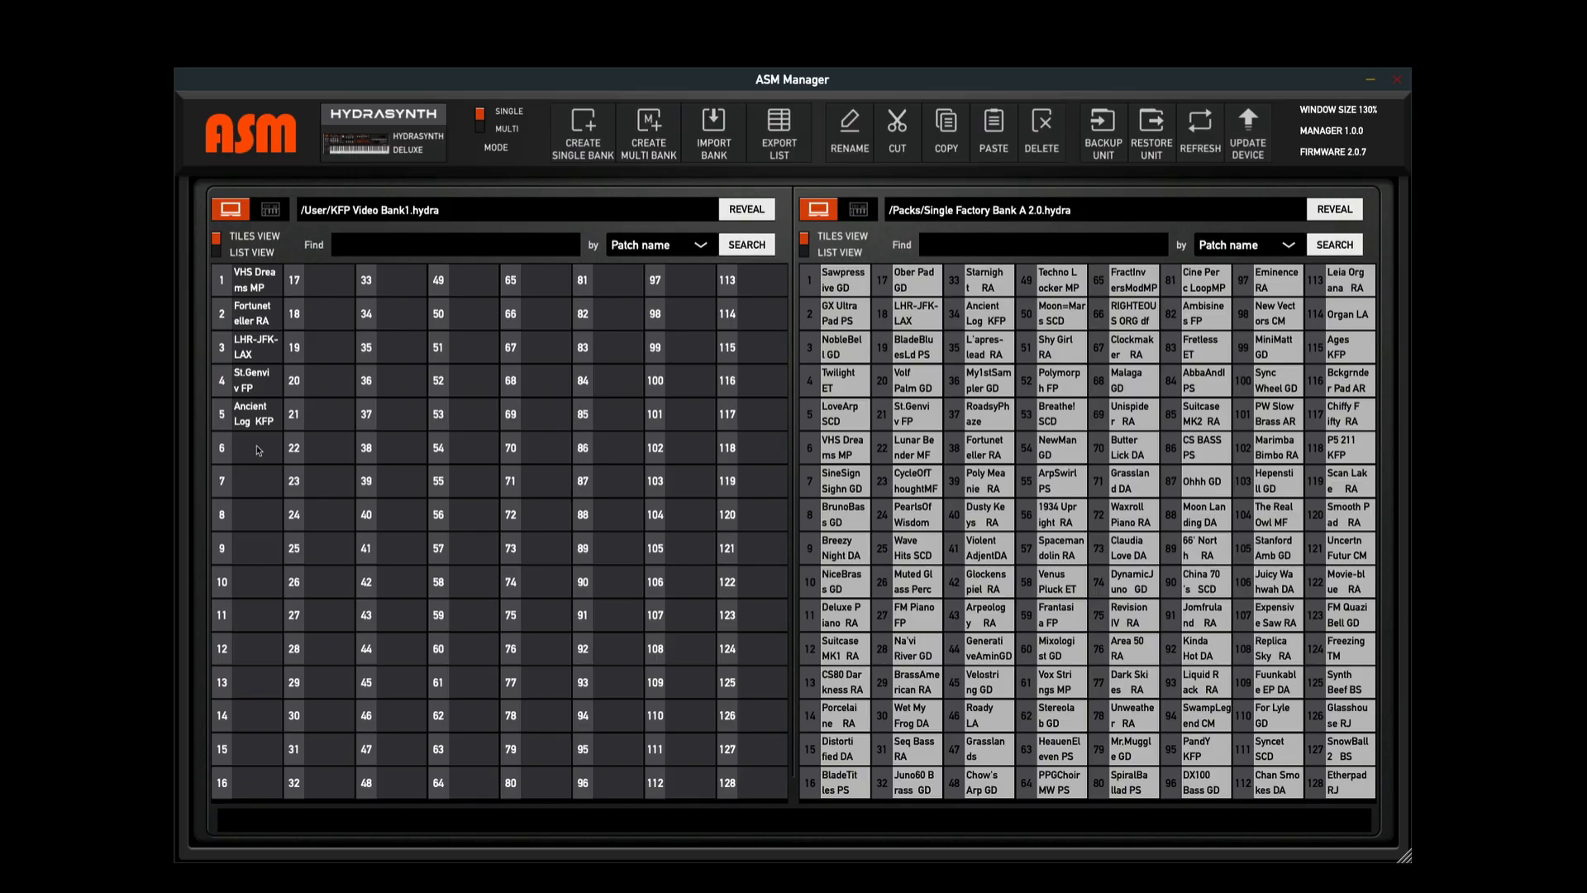
left_click(256, 448)
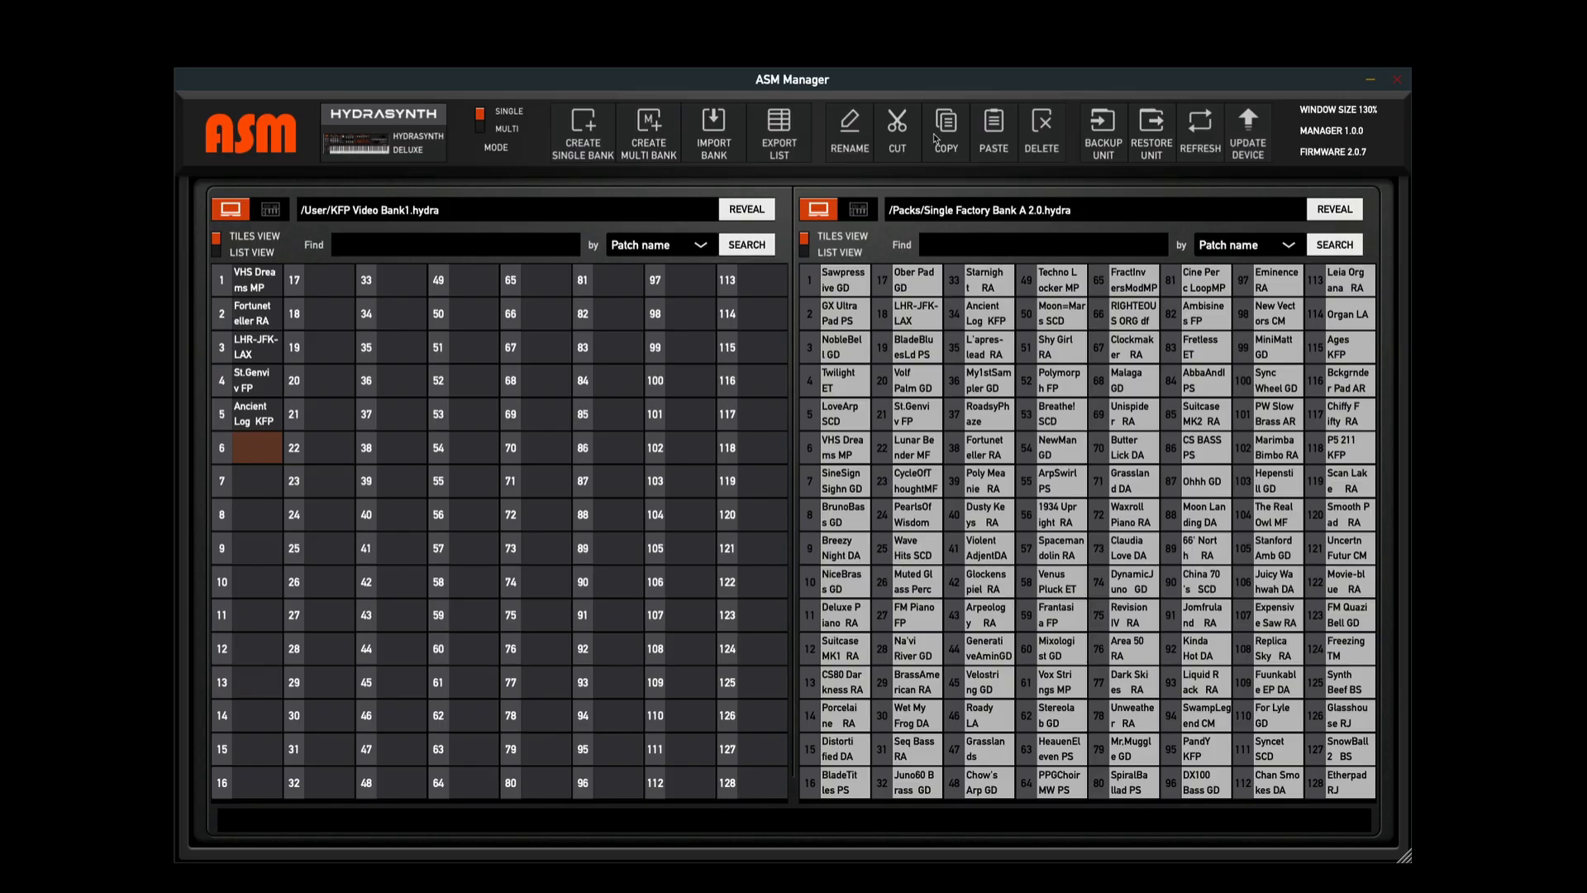
left_click(992, 131)
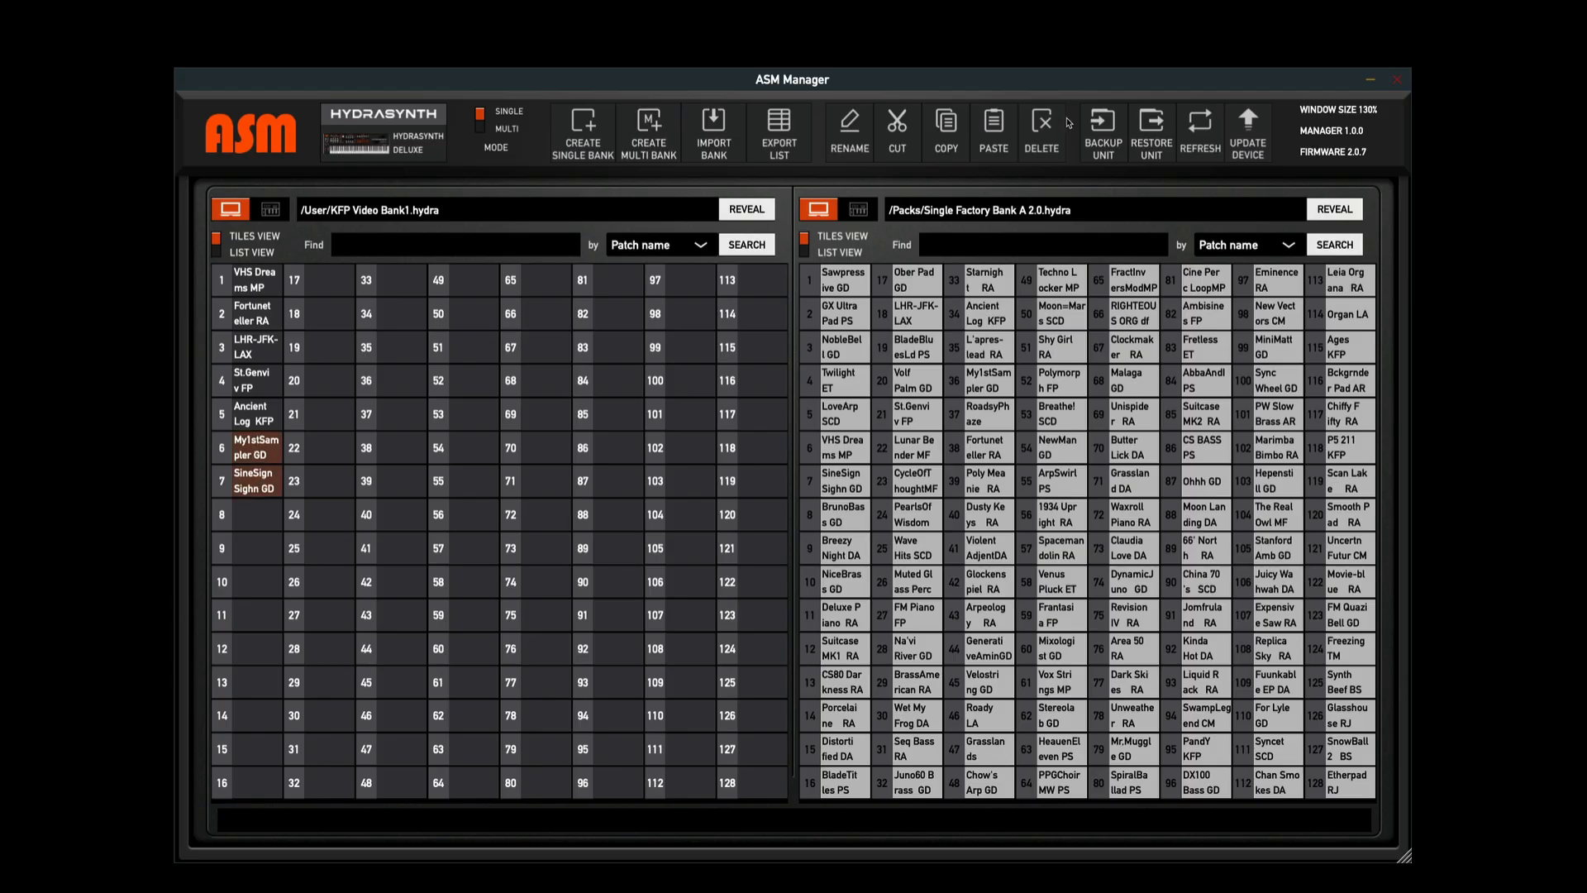
left_click(1042, 131)
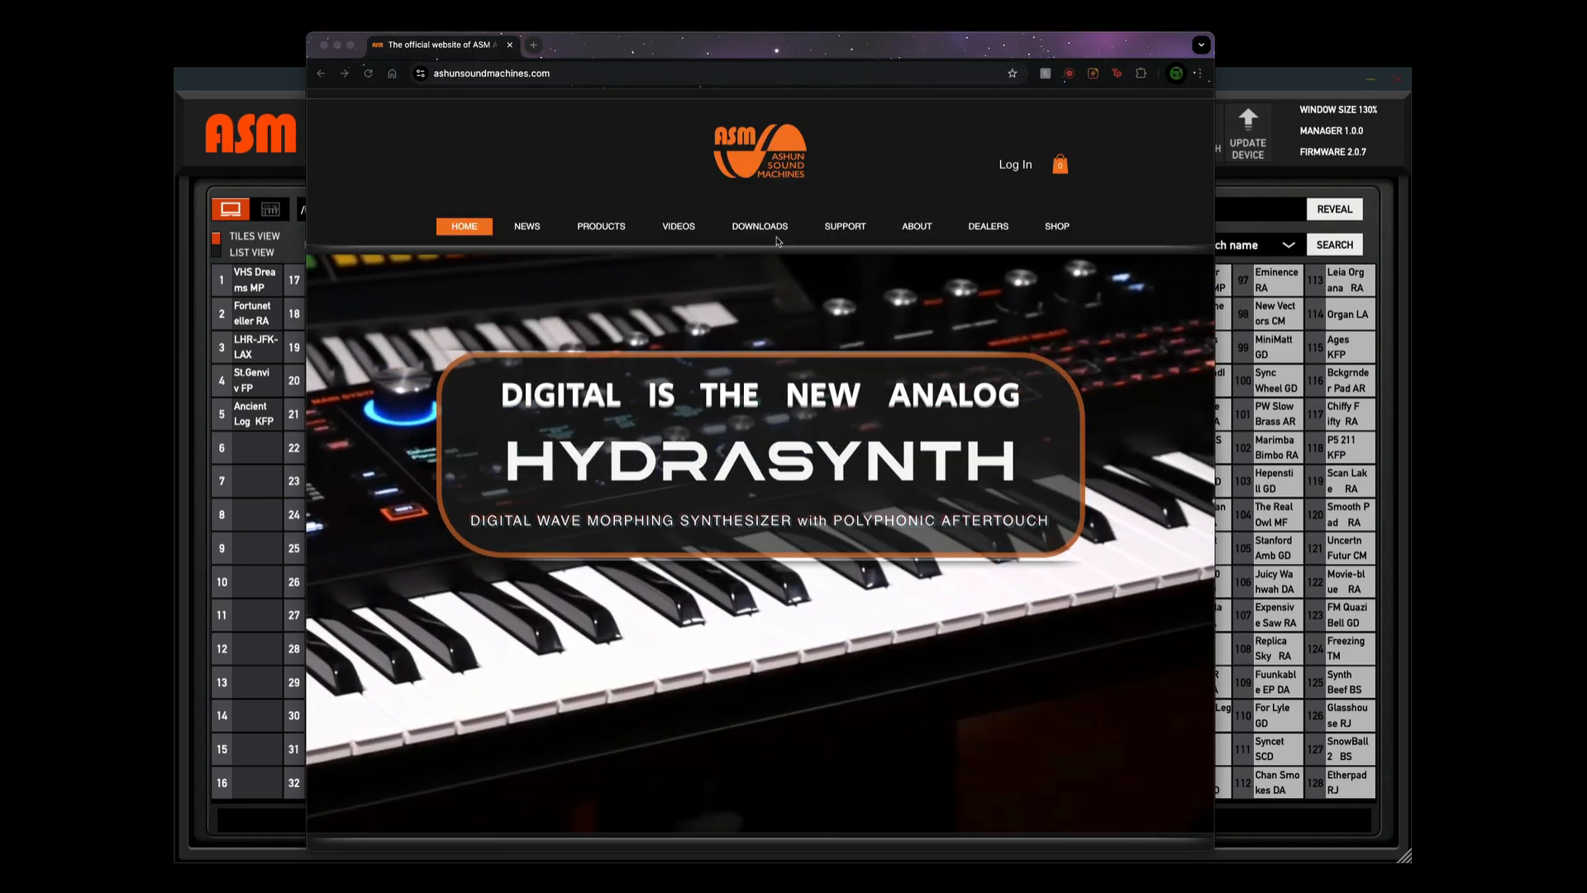
Download Hydrasynth Single Bank – Sounds by Chimy from the ASM site's Patchbanks/Misc downloads
left_click(758, 226)
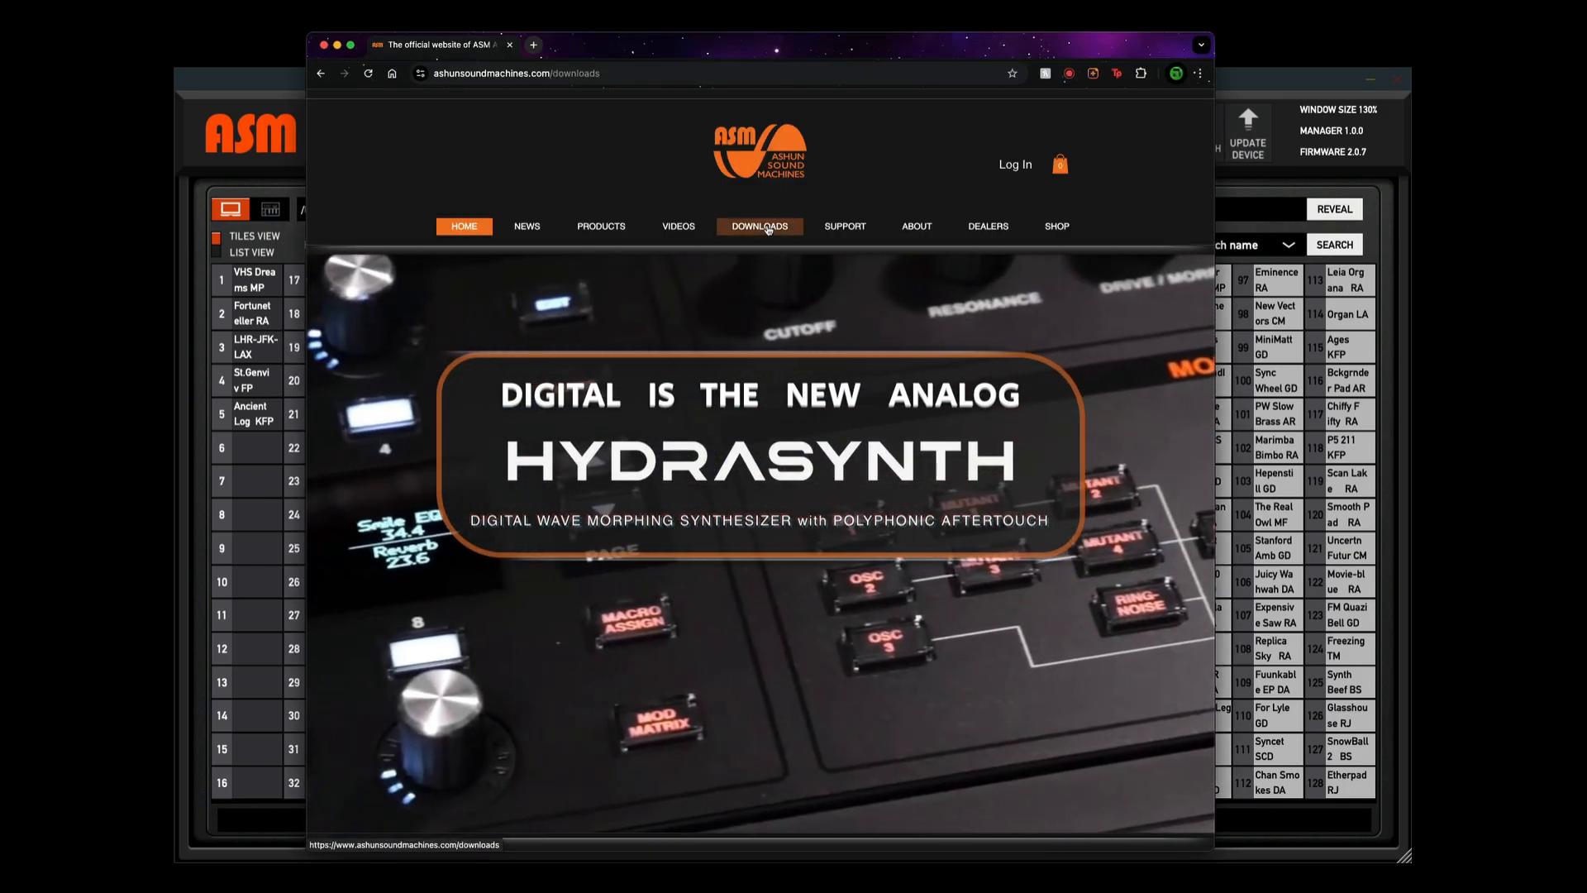
left_click(758, 225)
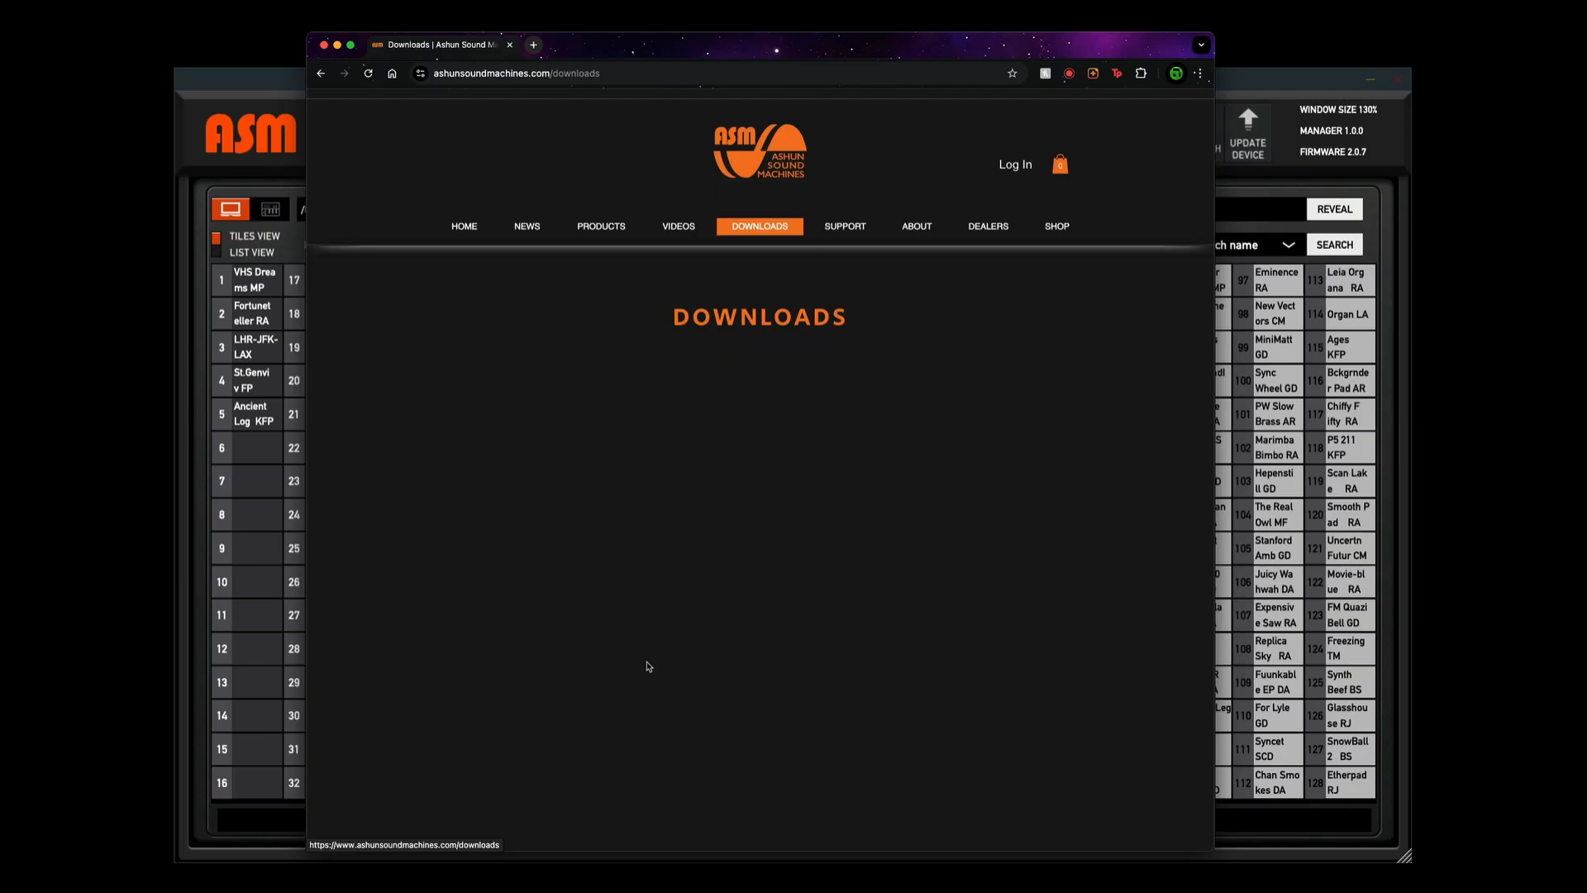
mouse_move(770, 383)
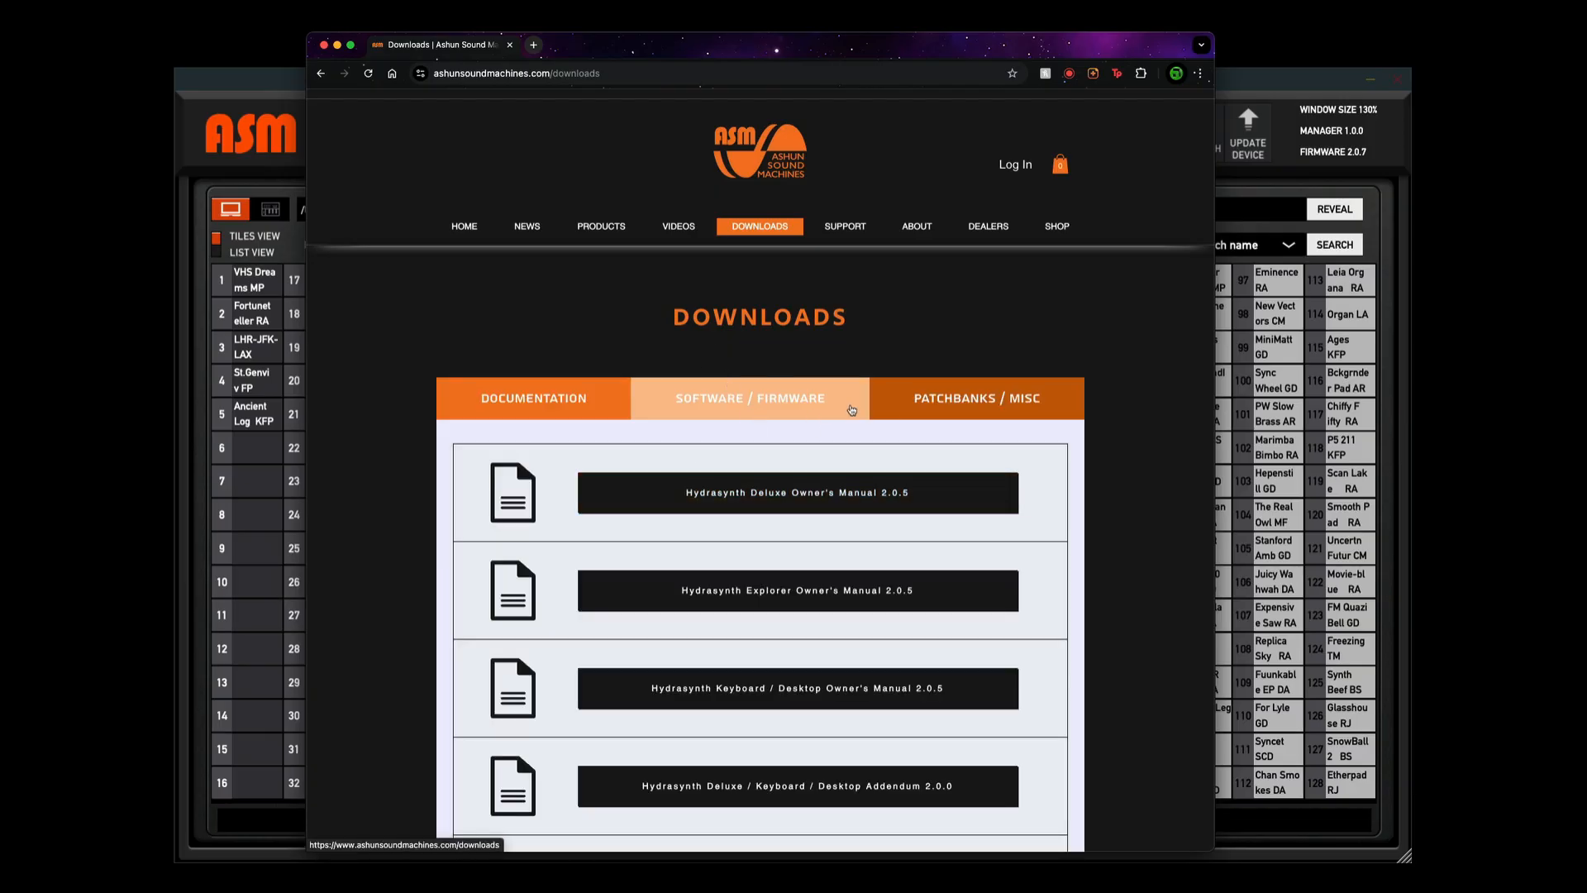
left_click(975, 397)
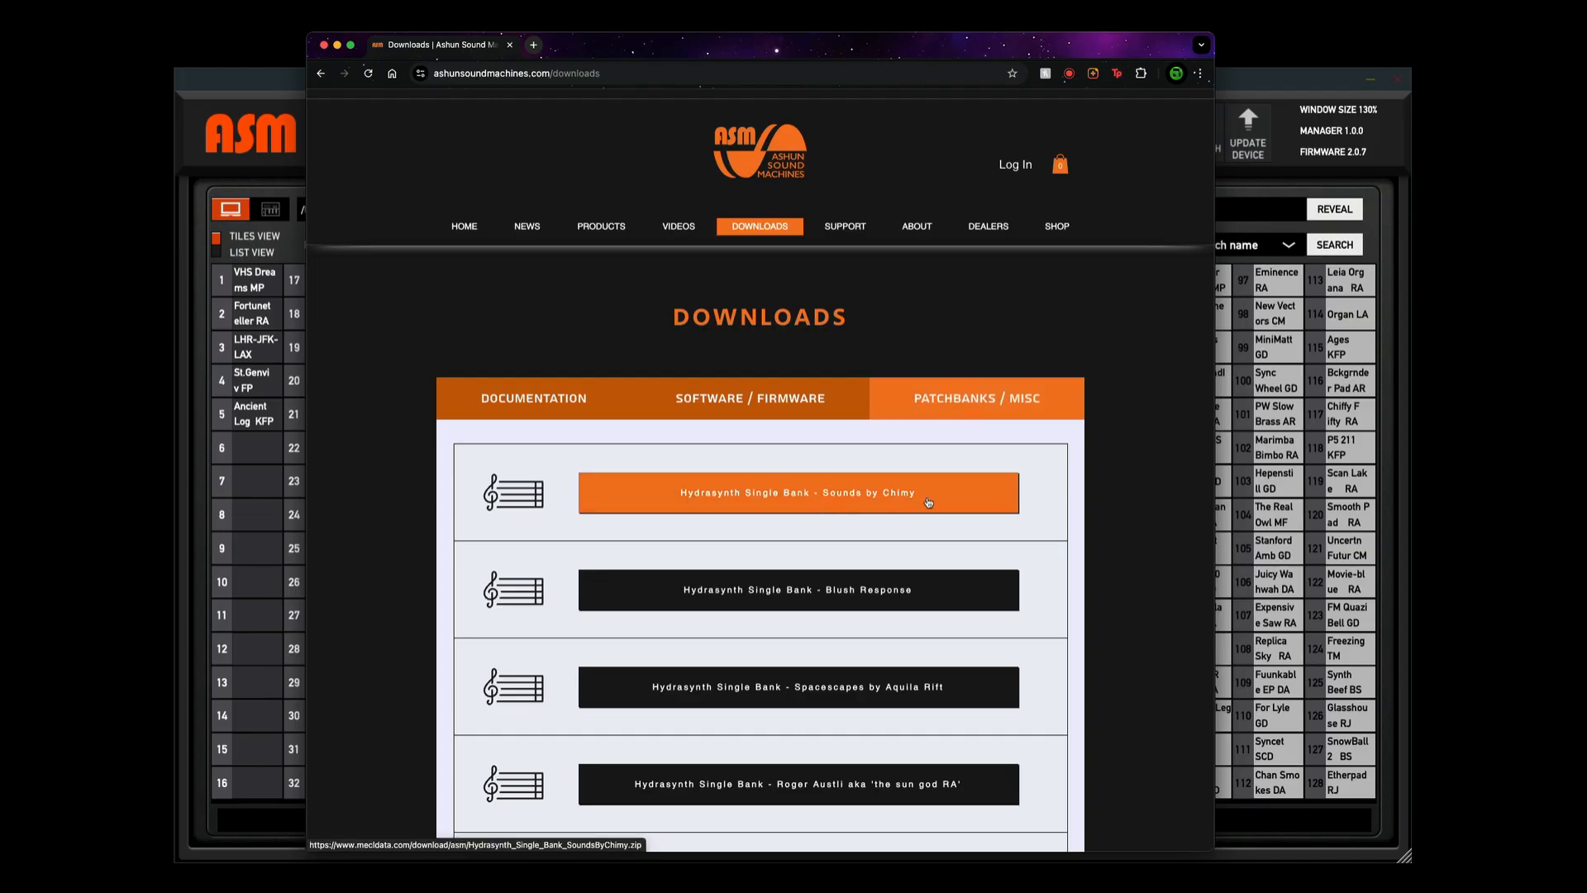
left_click(798, 491)
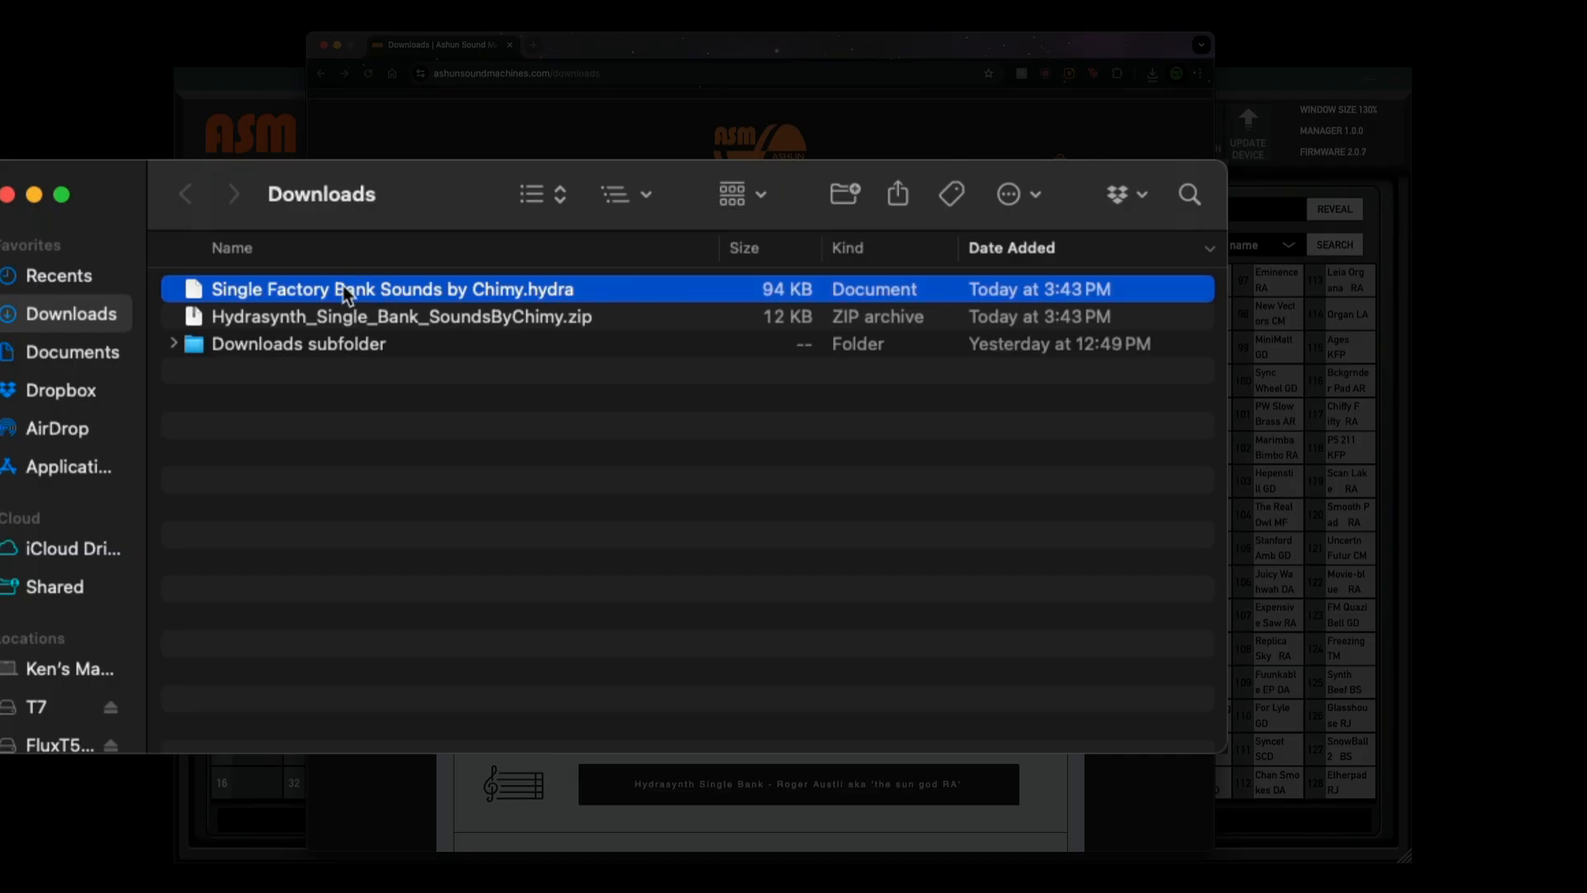
left_click(714, 132)
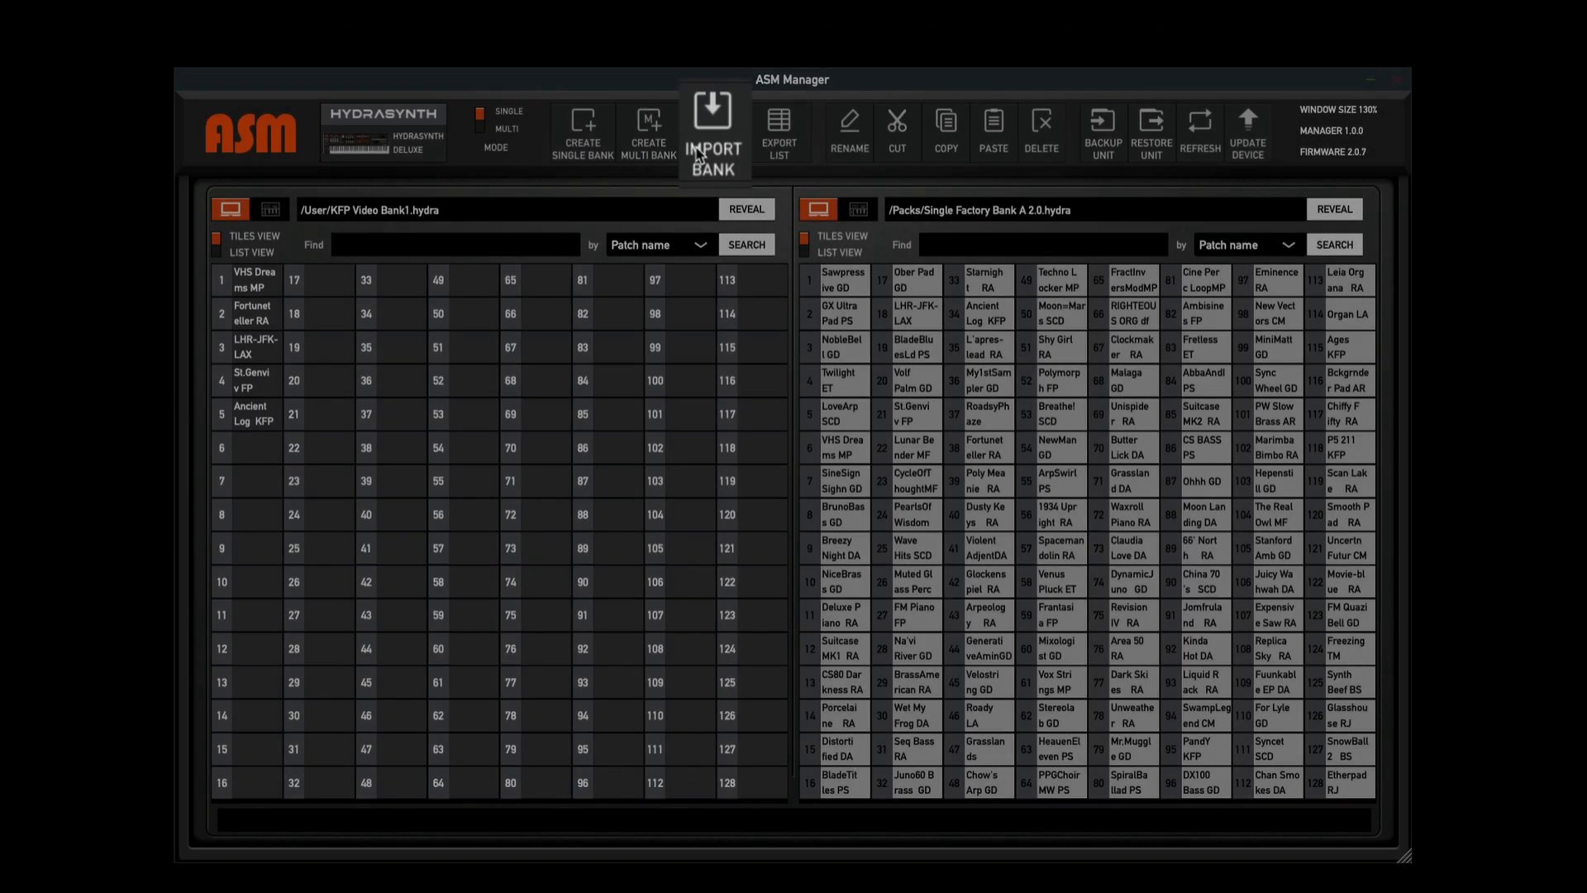
Import Single Factory Bank Sounds by Chimy.hydra from Downloads and browse it on the right
left_click(712, 131)
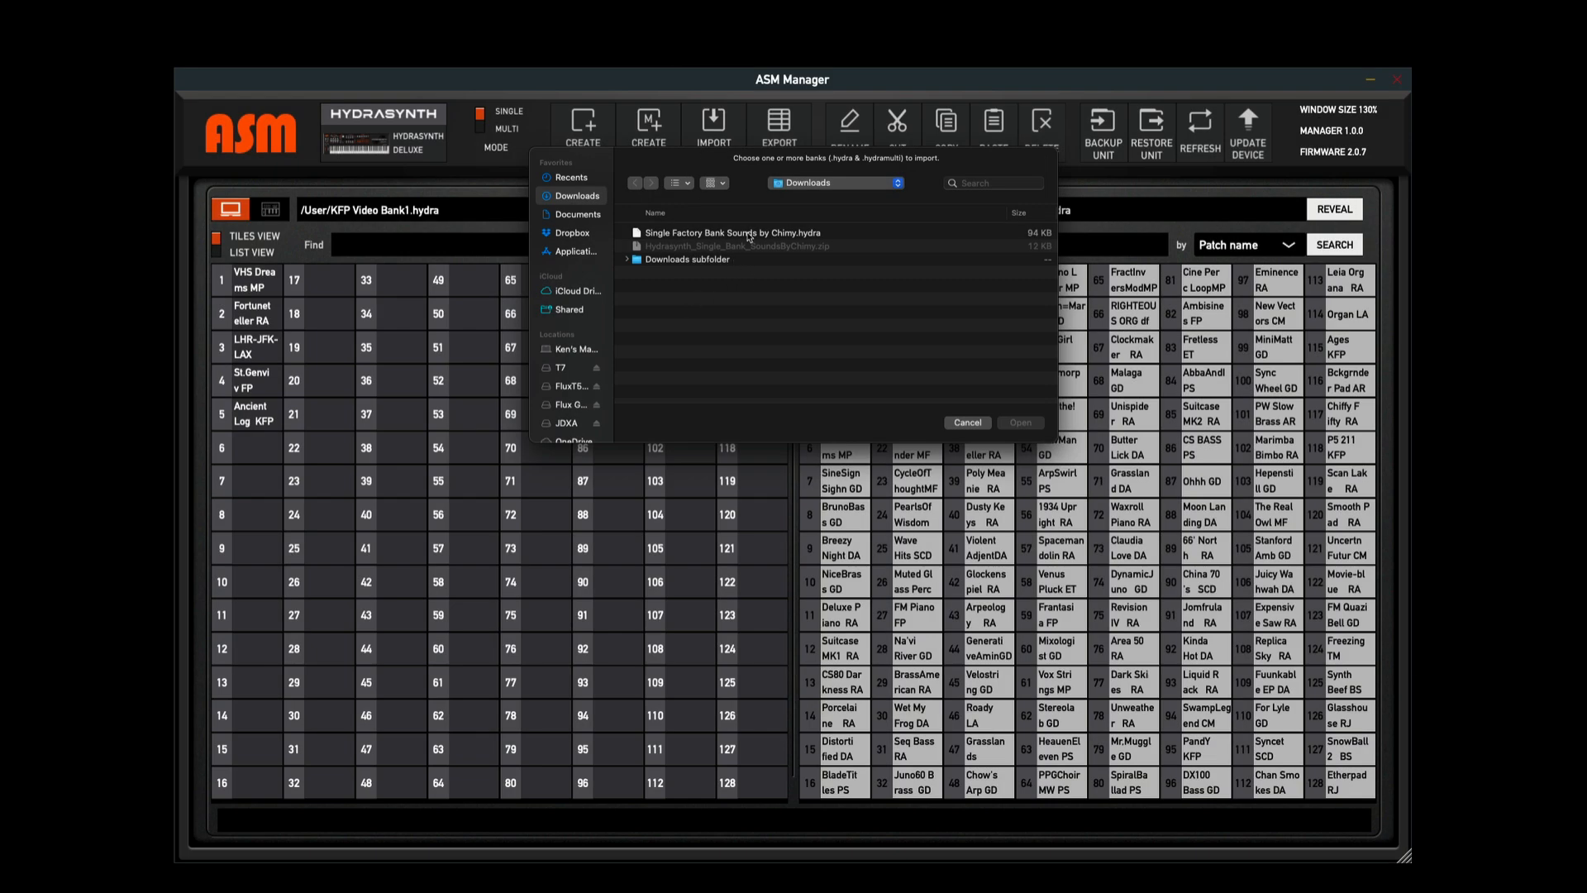
left_click(730, 231)
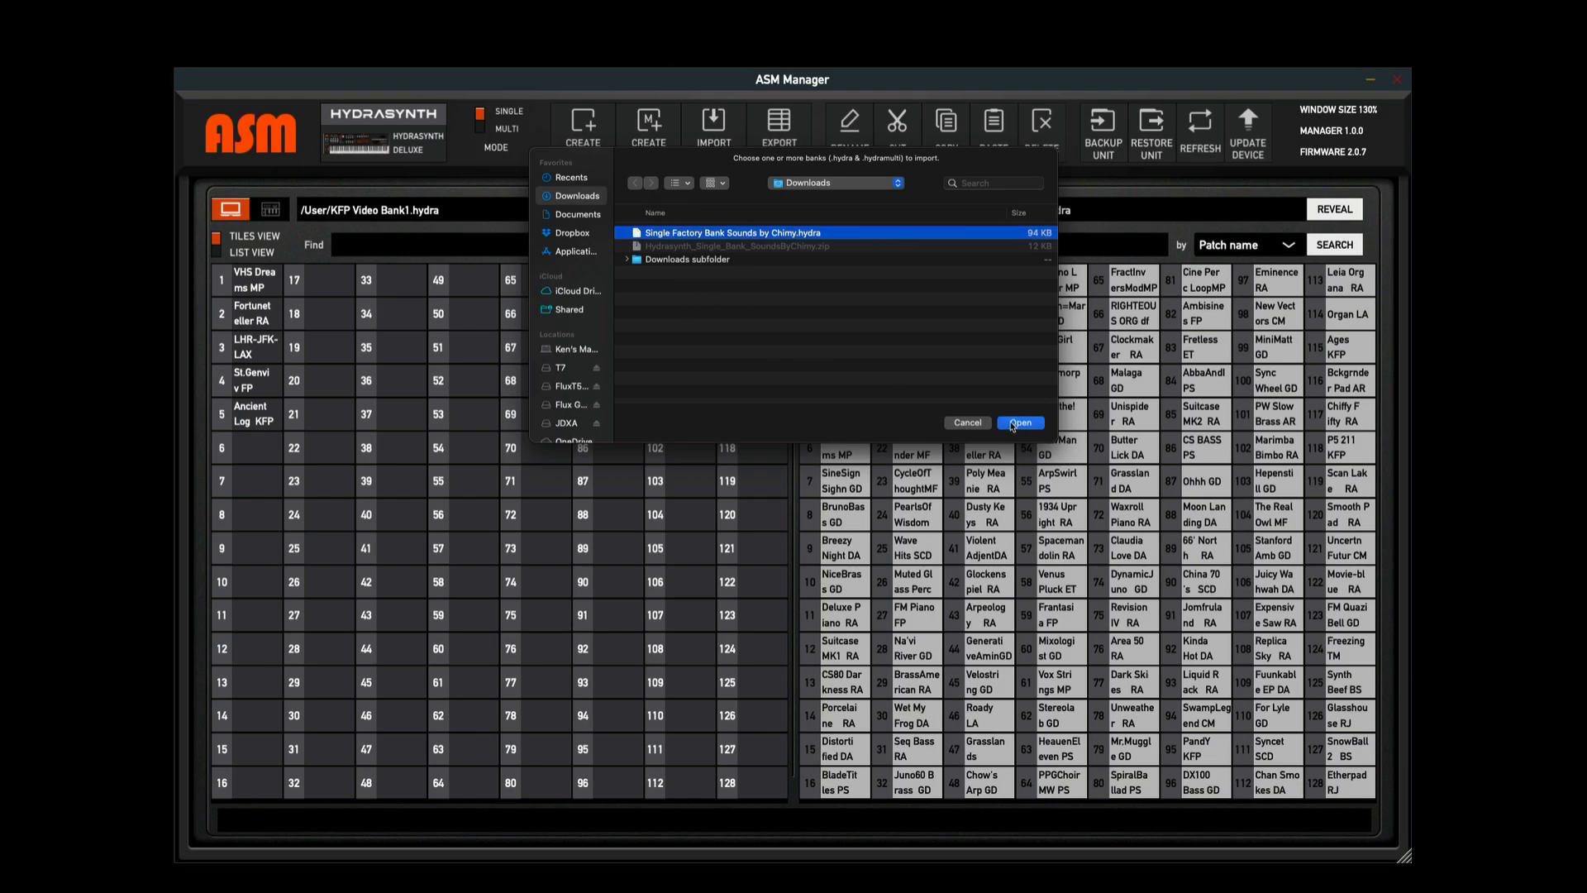
left_click(1020, 423)
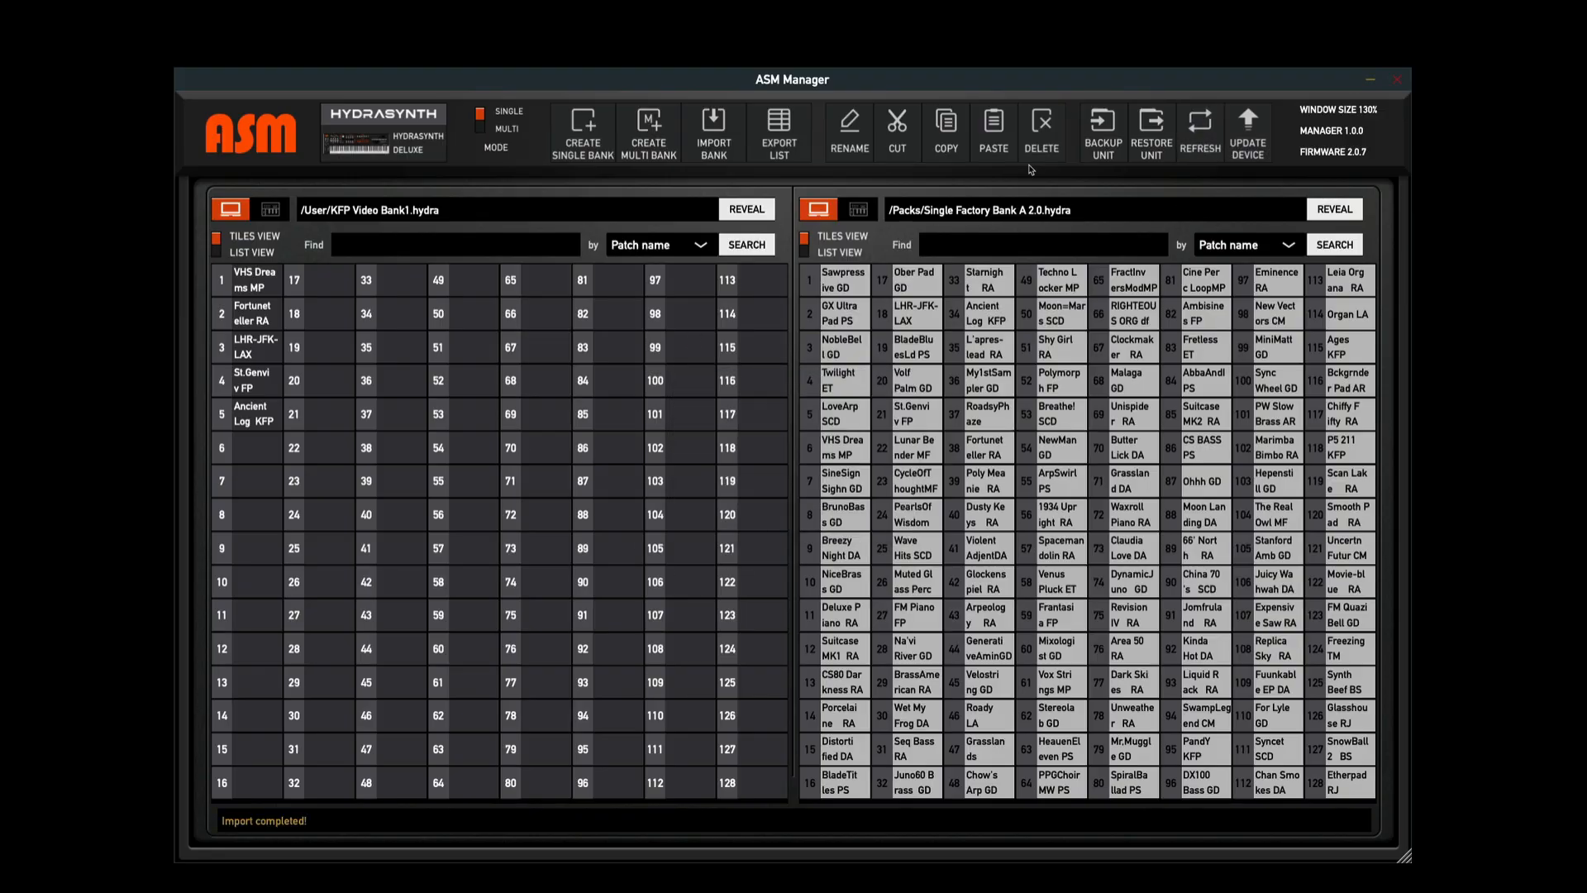
mouse_move(1065, 211)
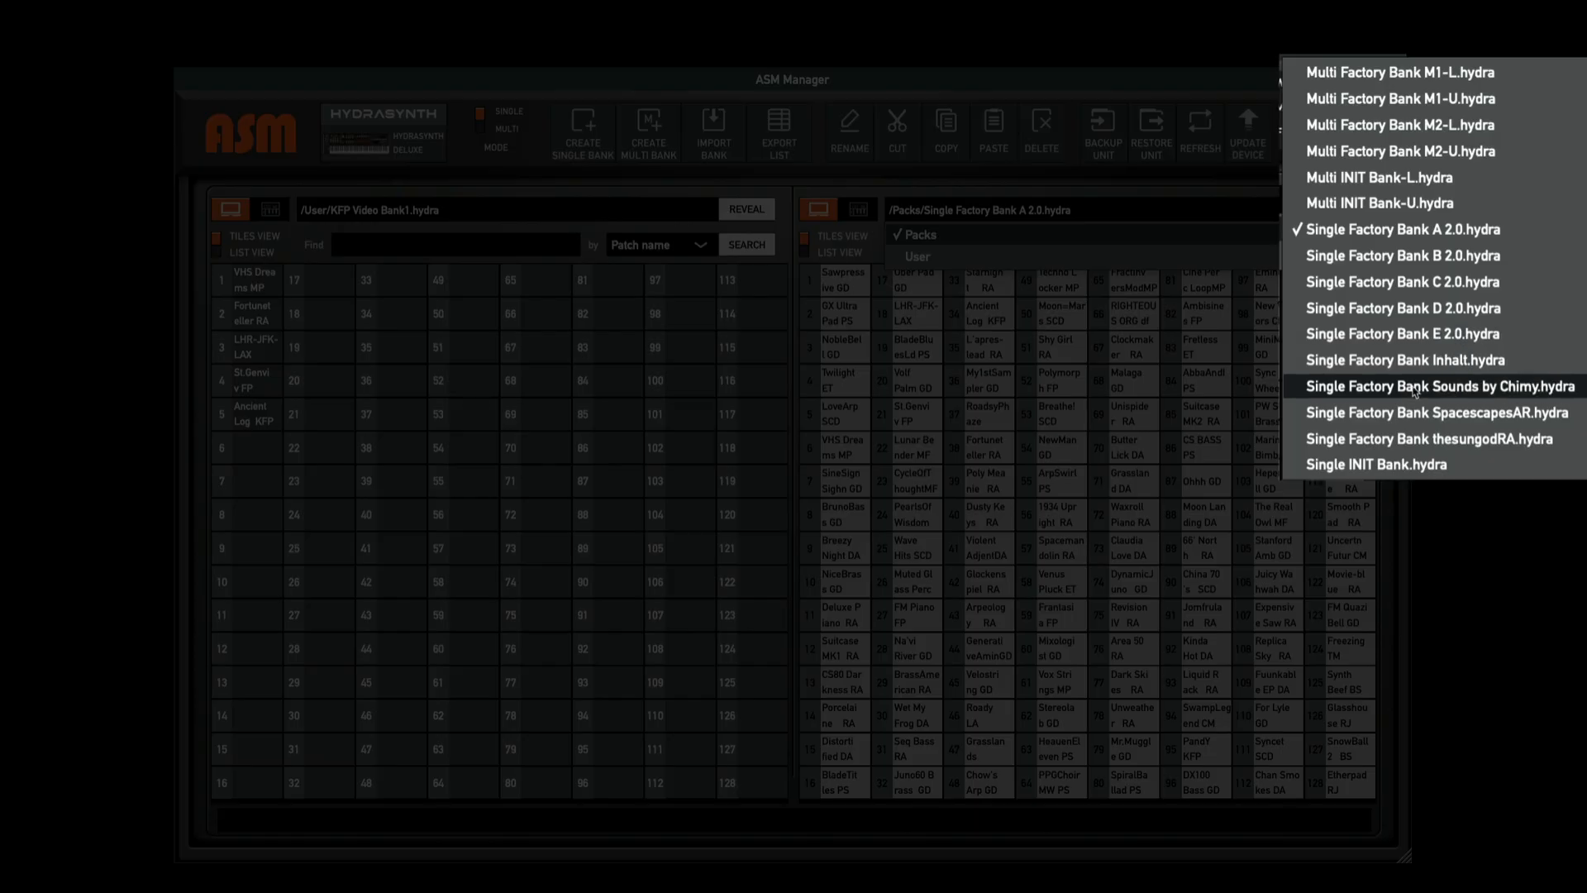
left_click(1431, 386)
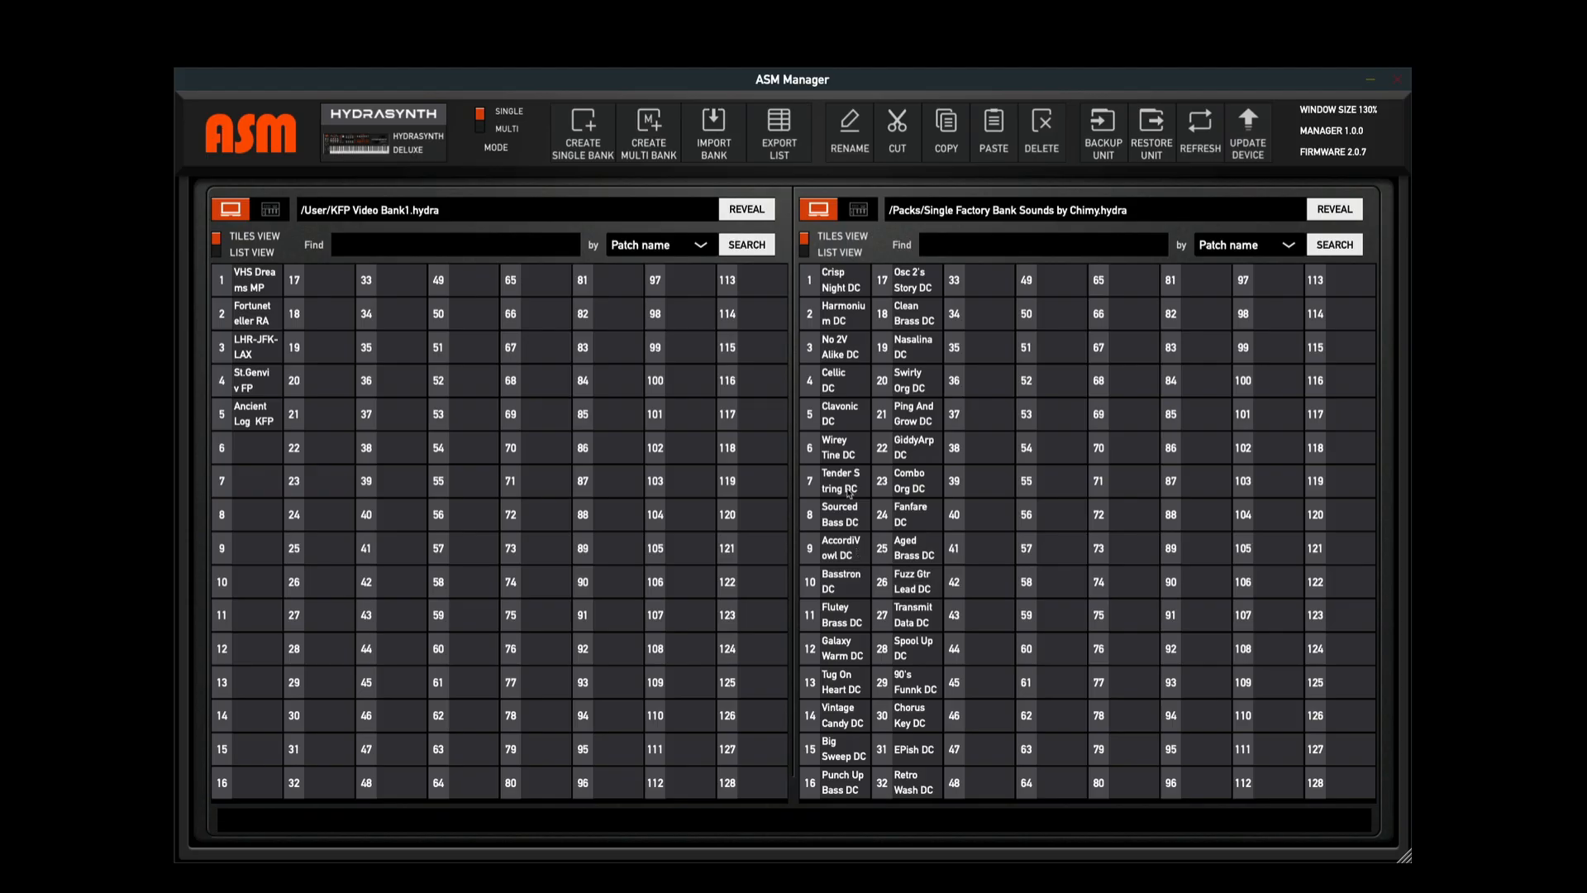
Select the Fanfare DC patch in the Sounds by Chimy bank
left_click(910, 514)
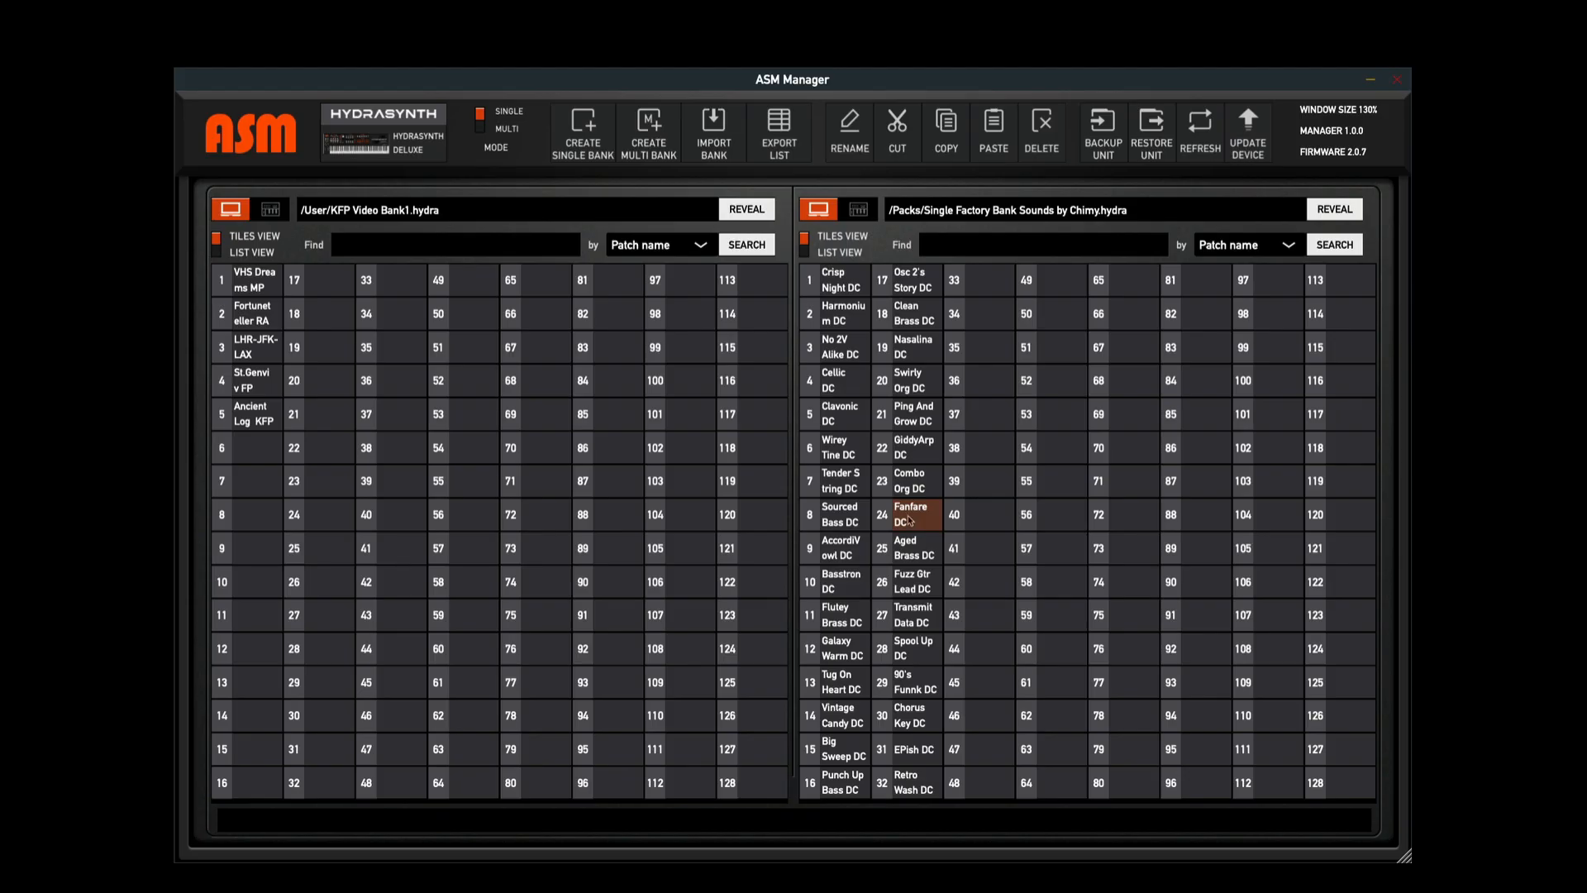
mouse_move(914, 670)
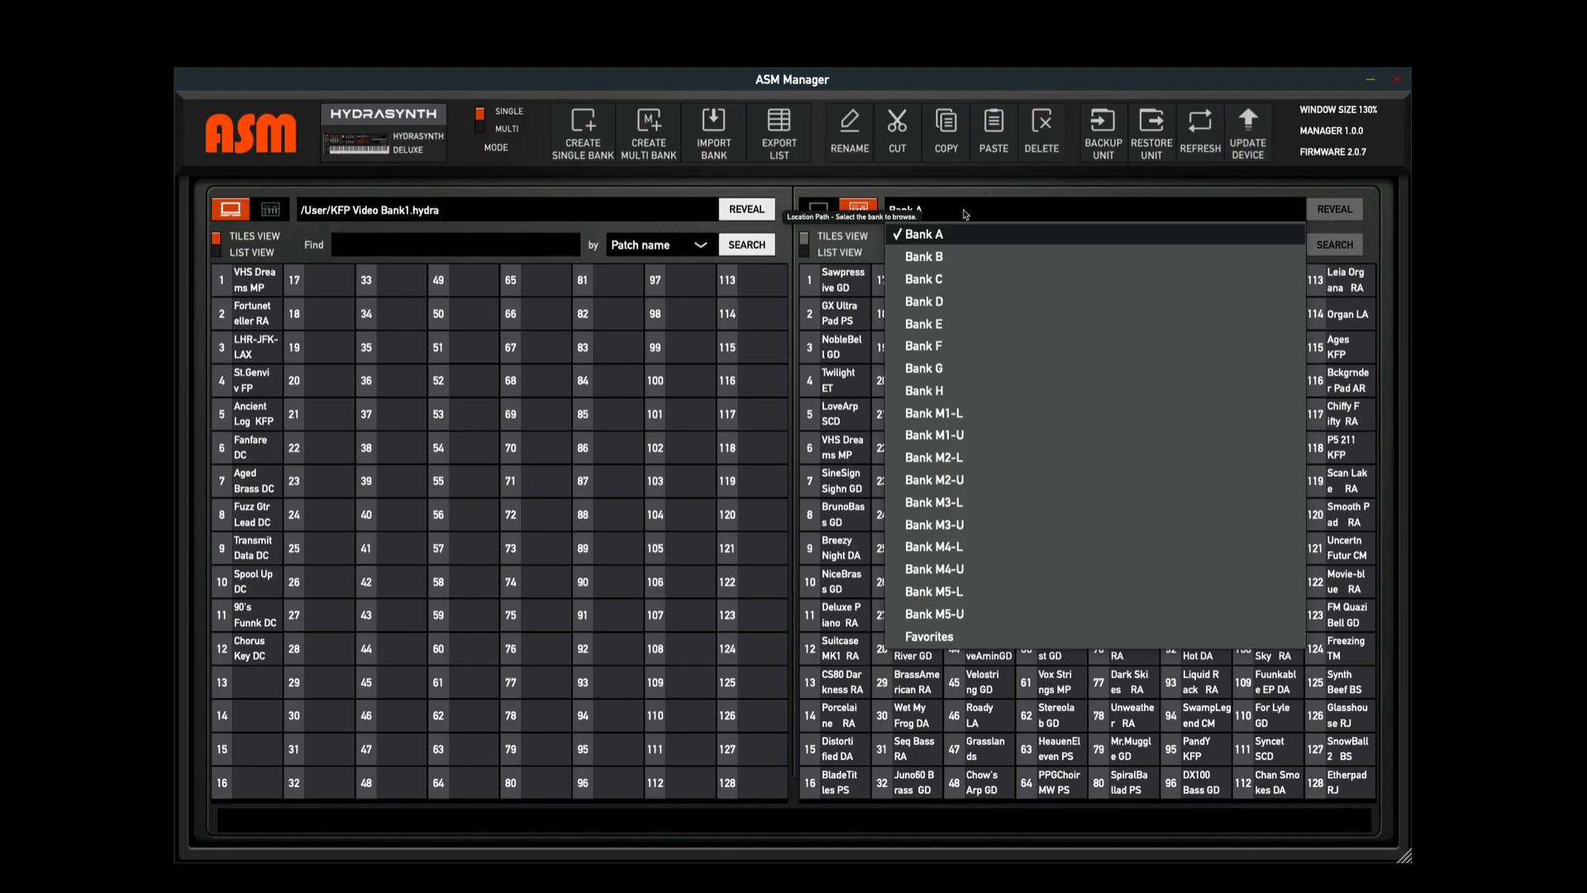
Show the unit's Bank G in the right pane and target its slot 1
left_click(923, 367)
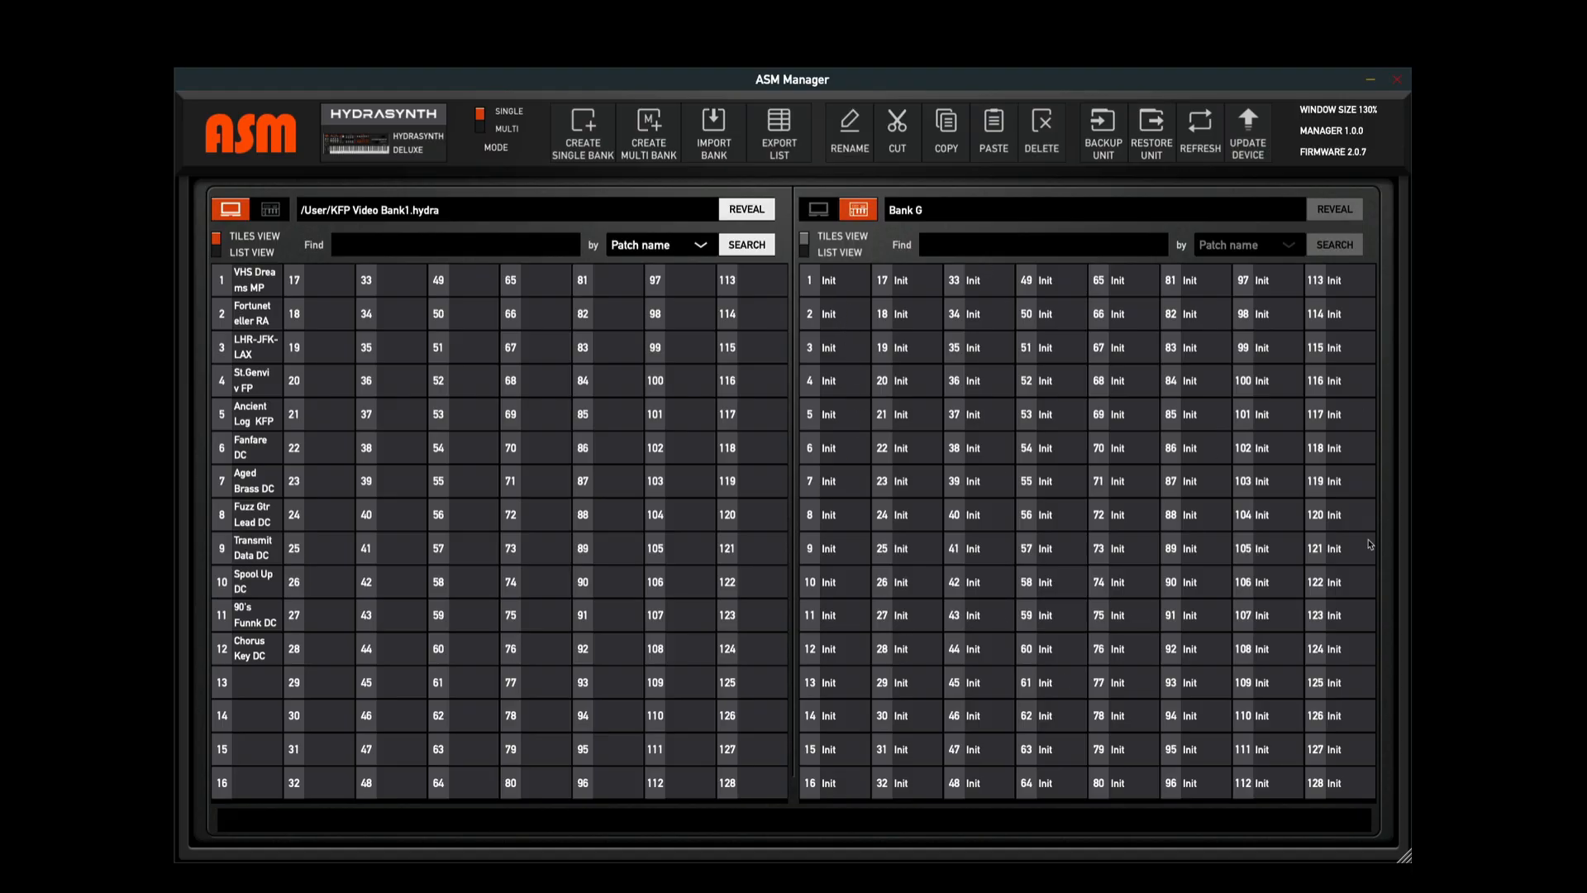
mouse_move(1000, 296)
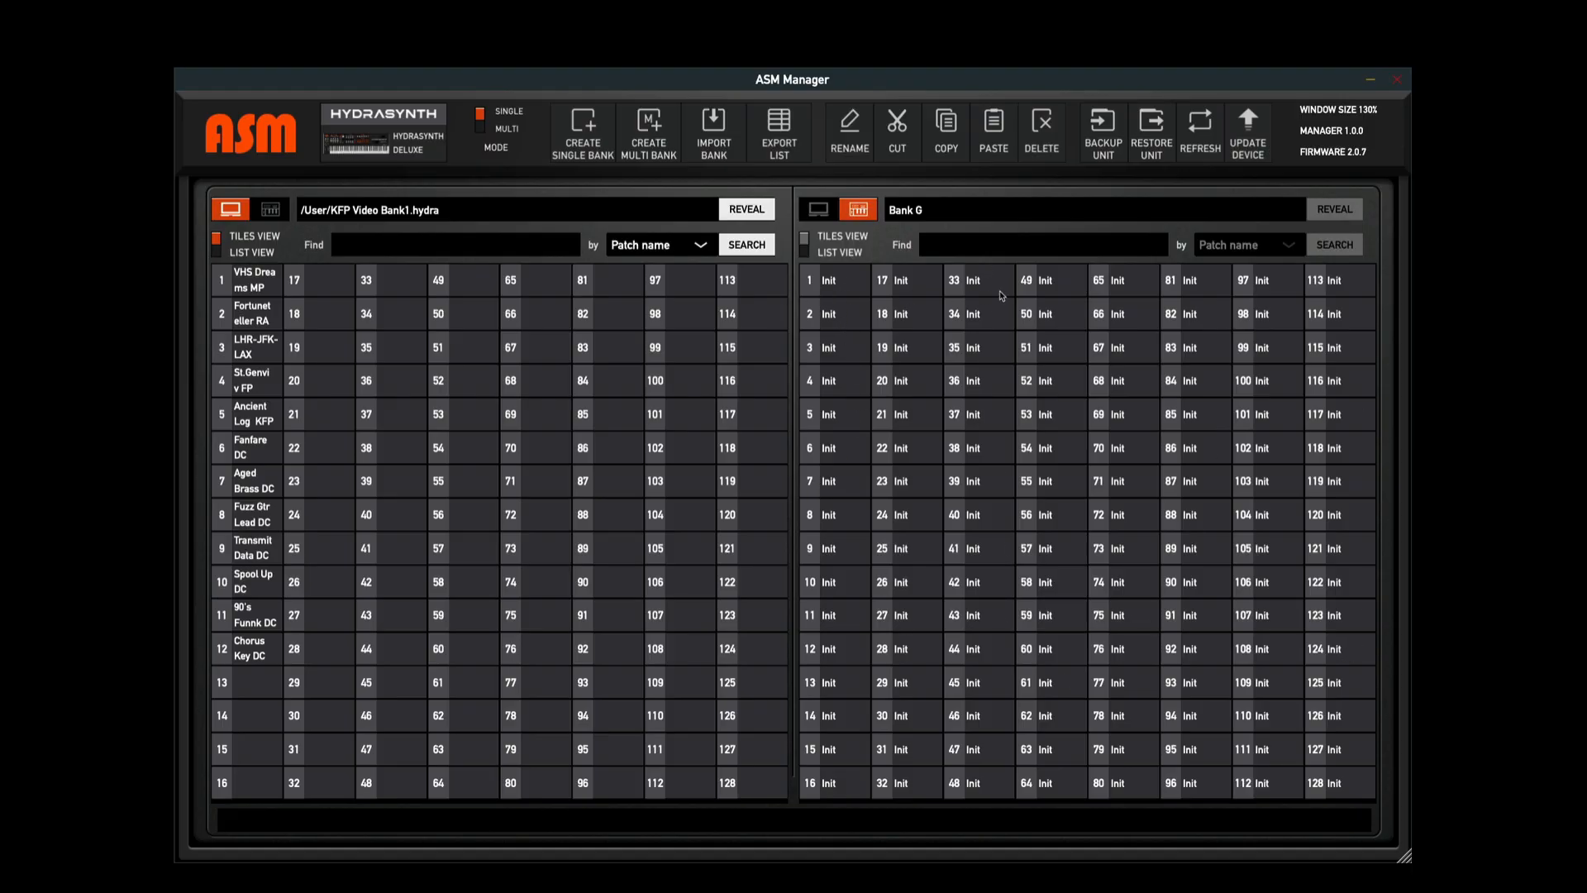
mouse_move(861, 574)
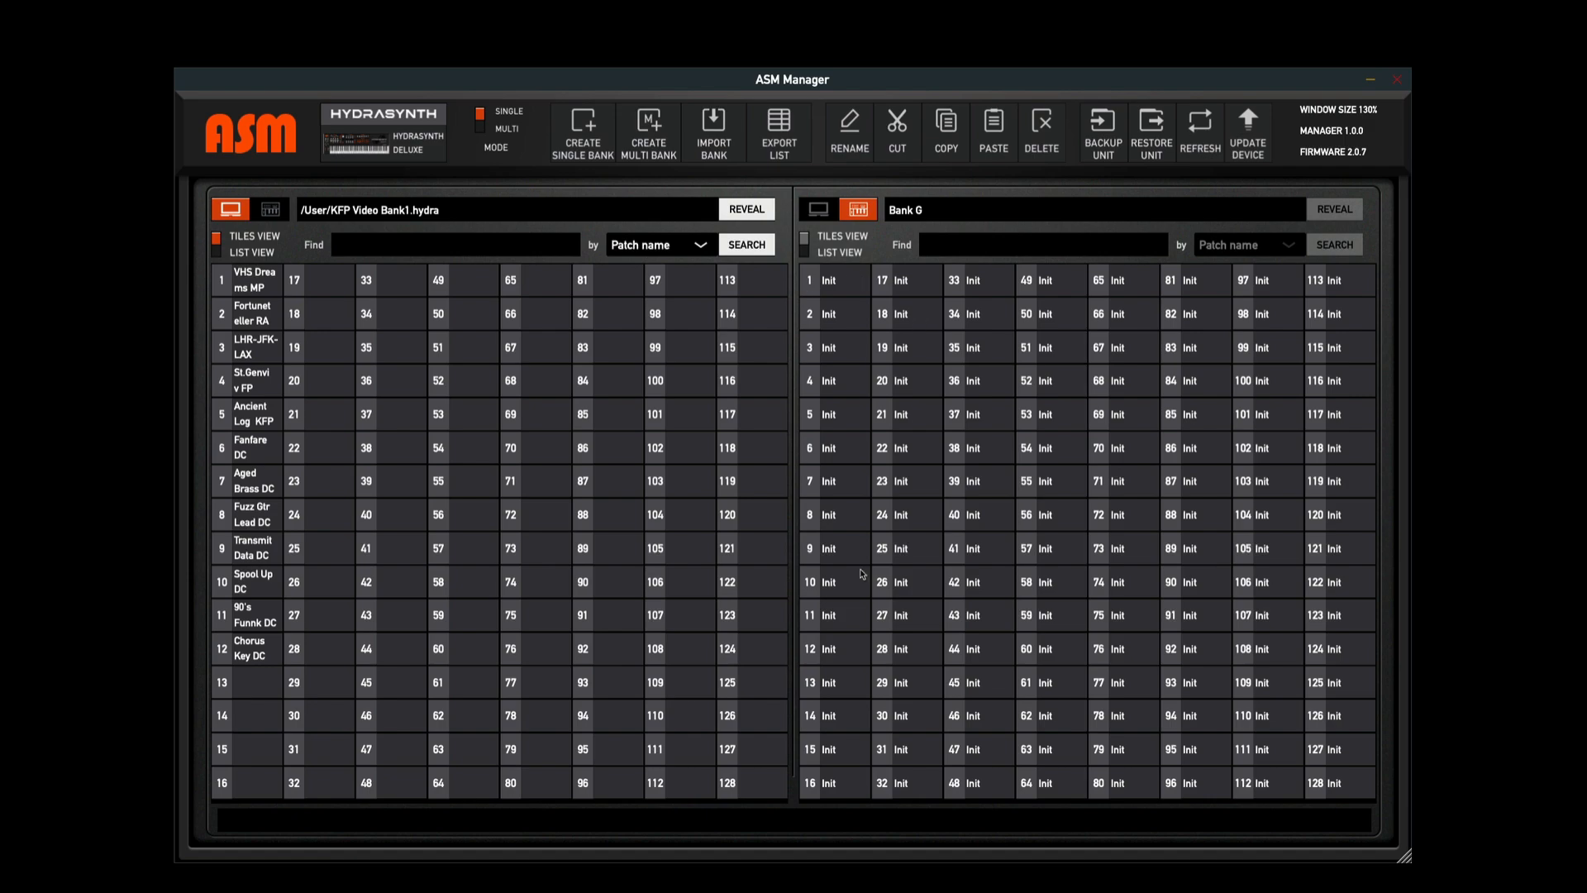
mouse_move(810, 356)
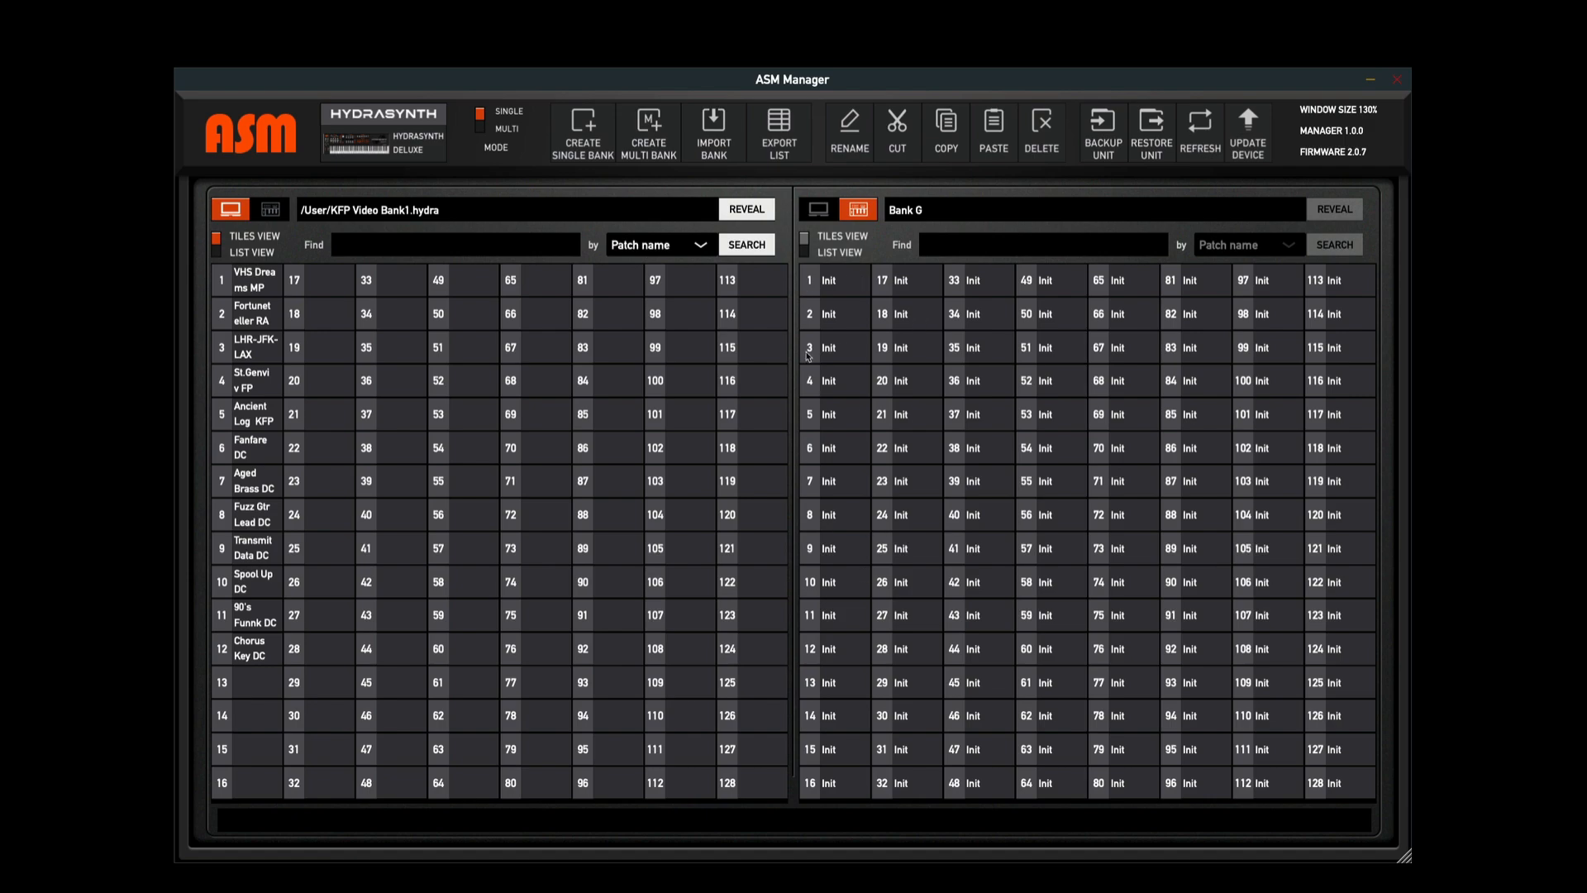
mouse_move(846, 289)
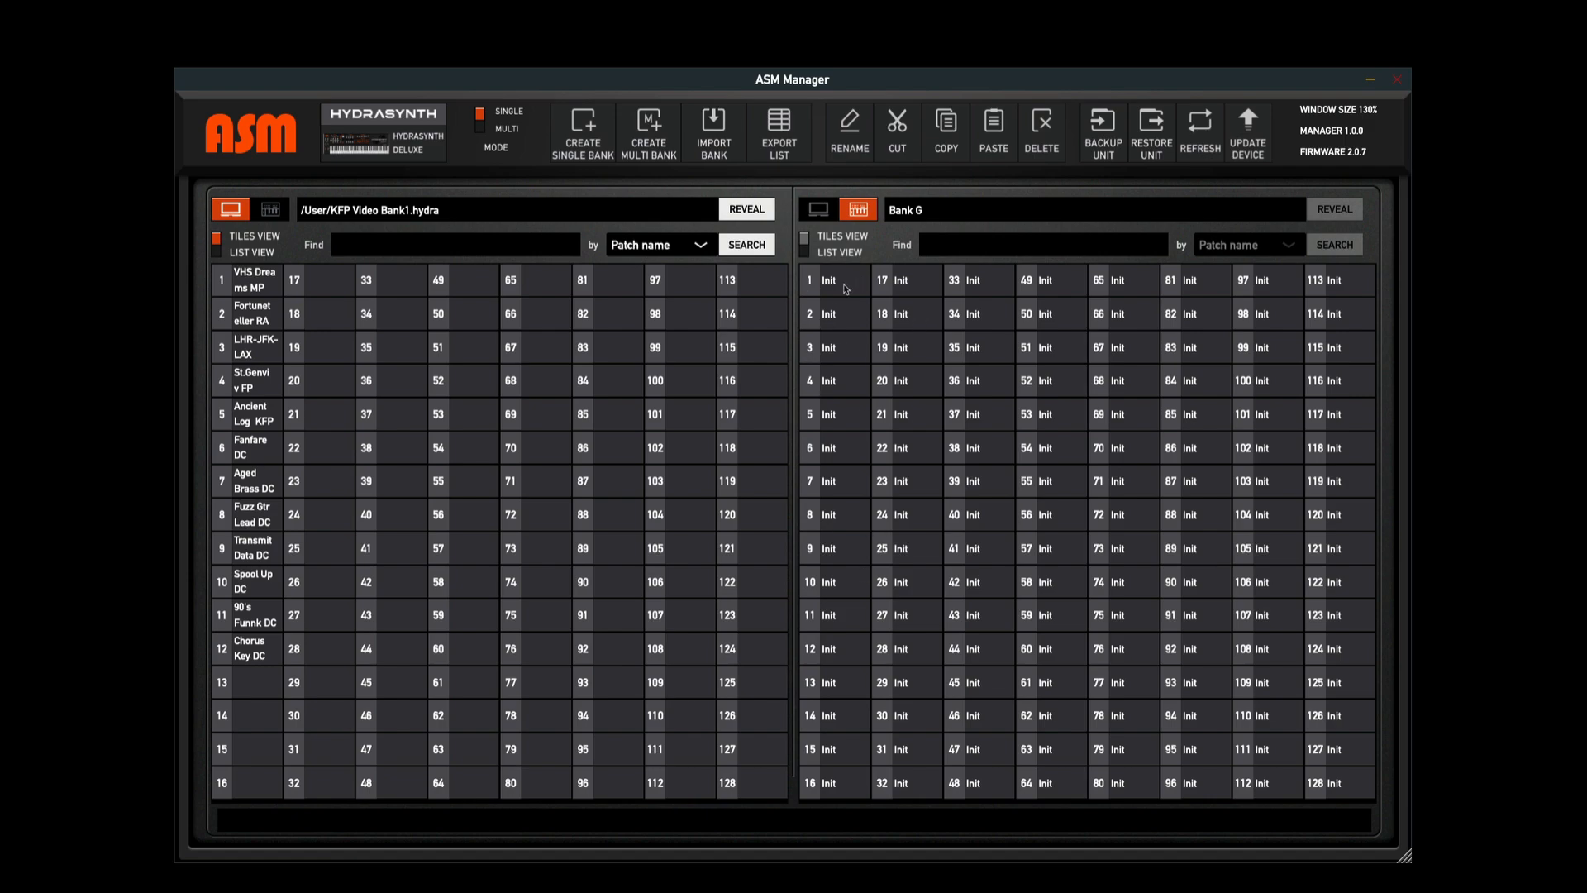
left_click(845, 280)
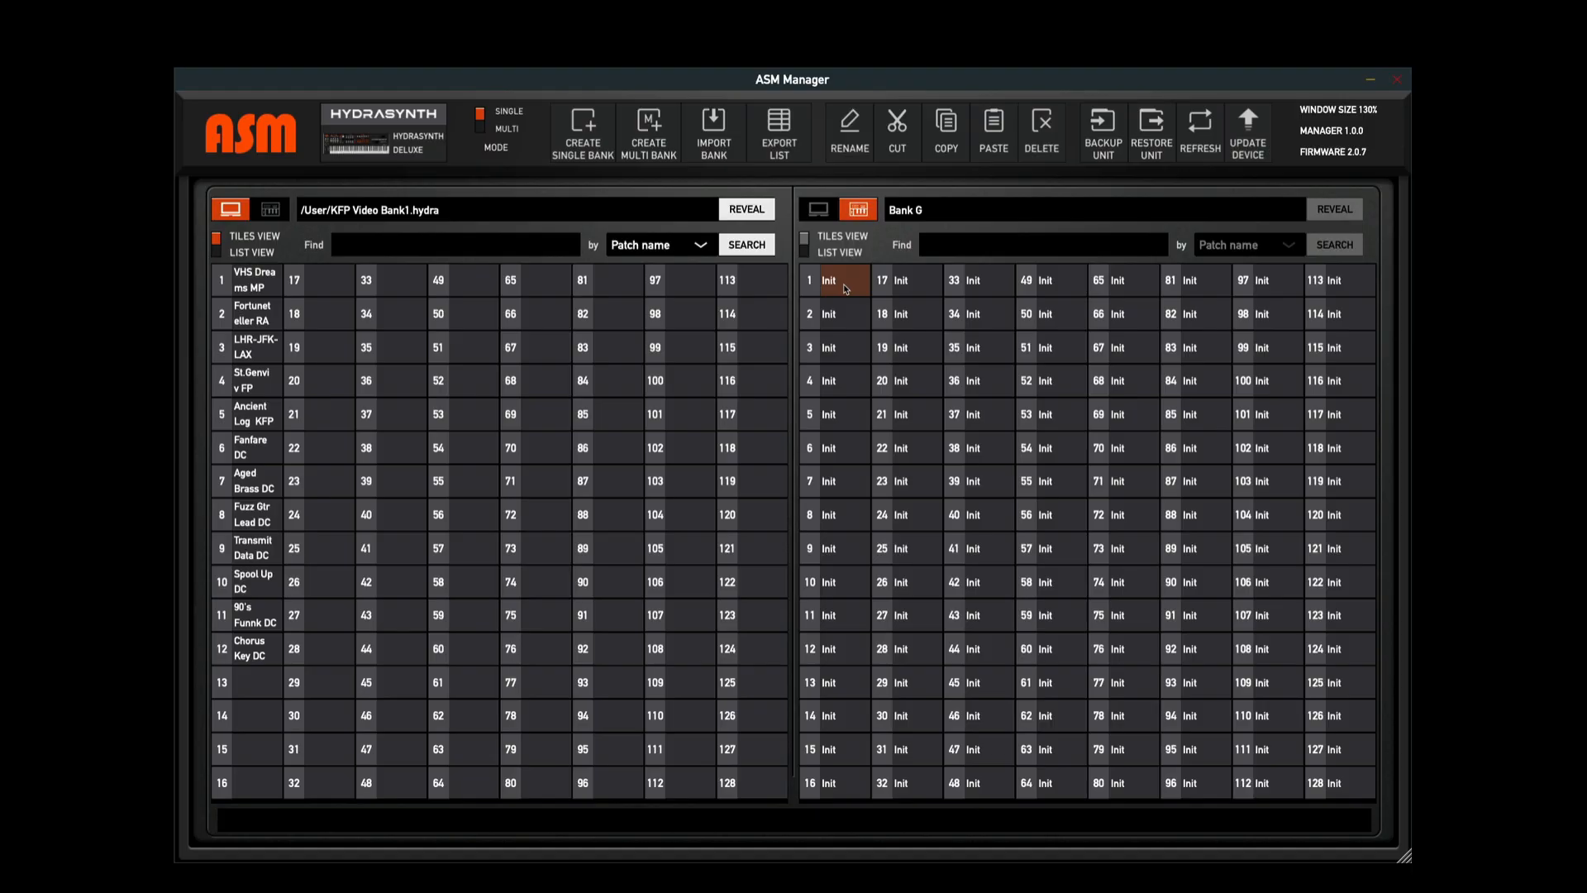
mouse_move(271, 410)
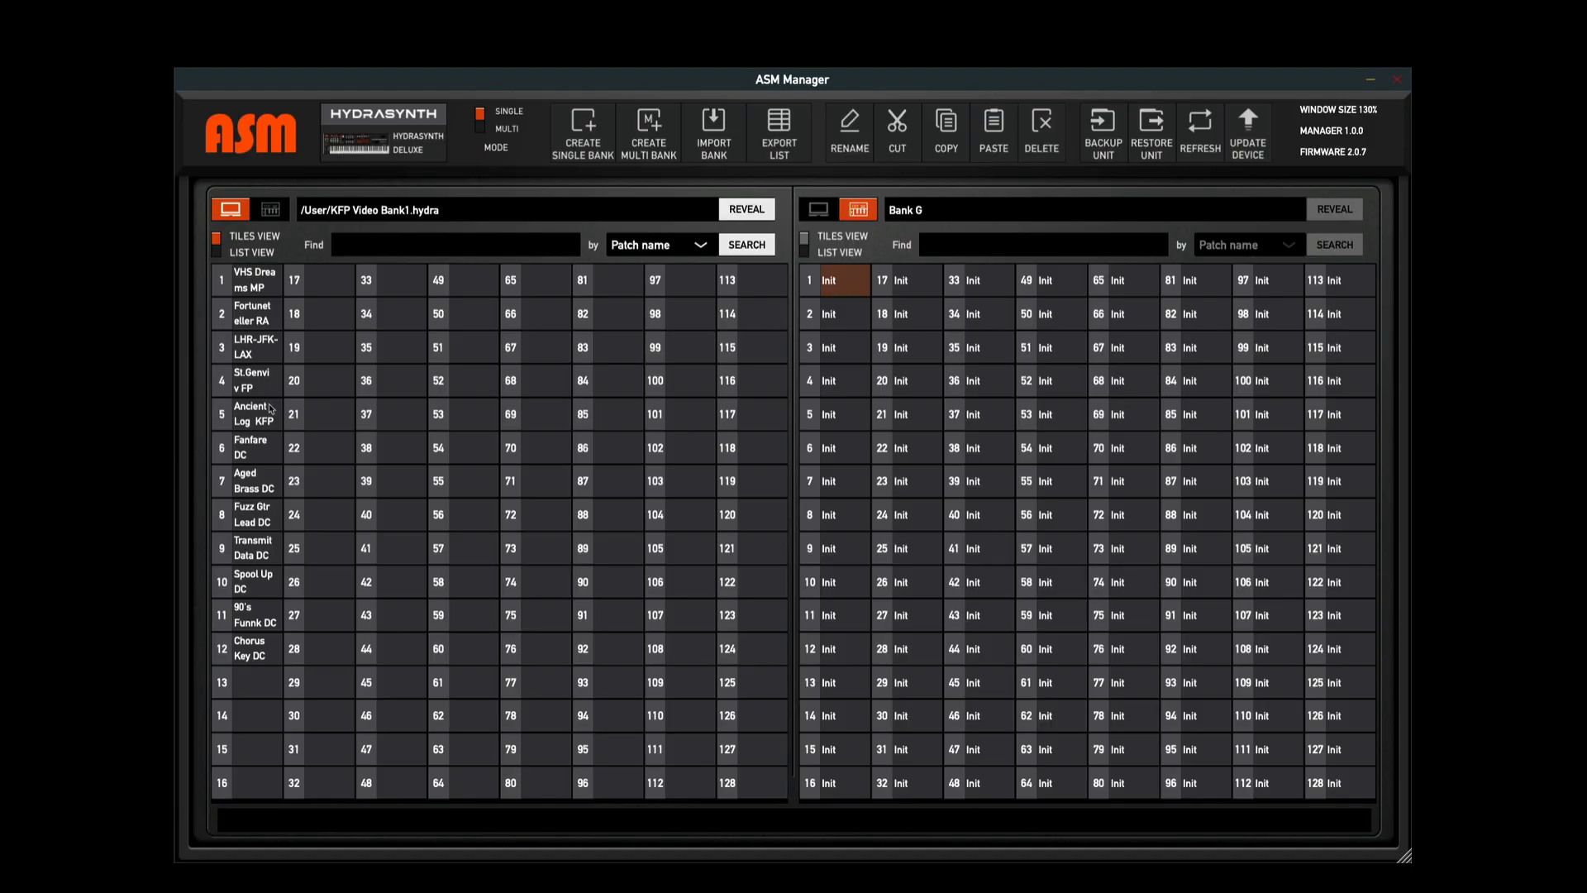
mouse_move(684, 608)
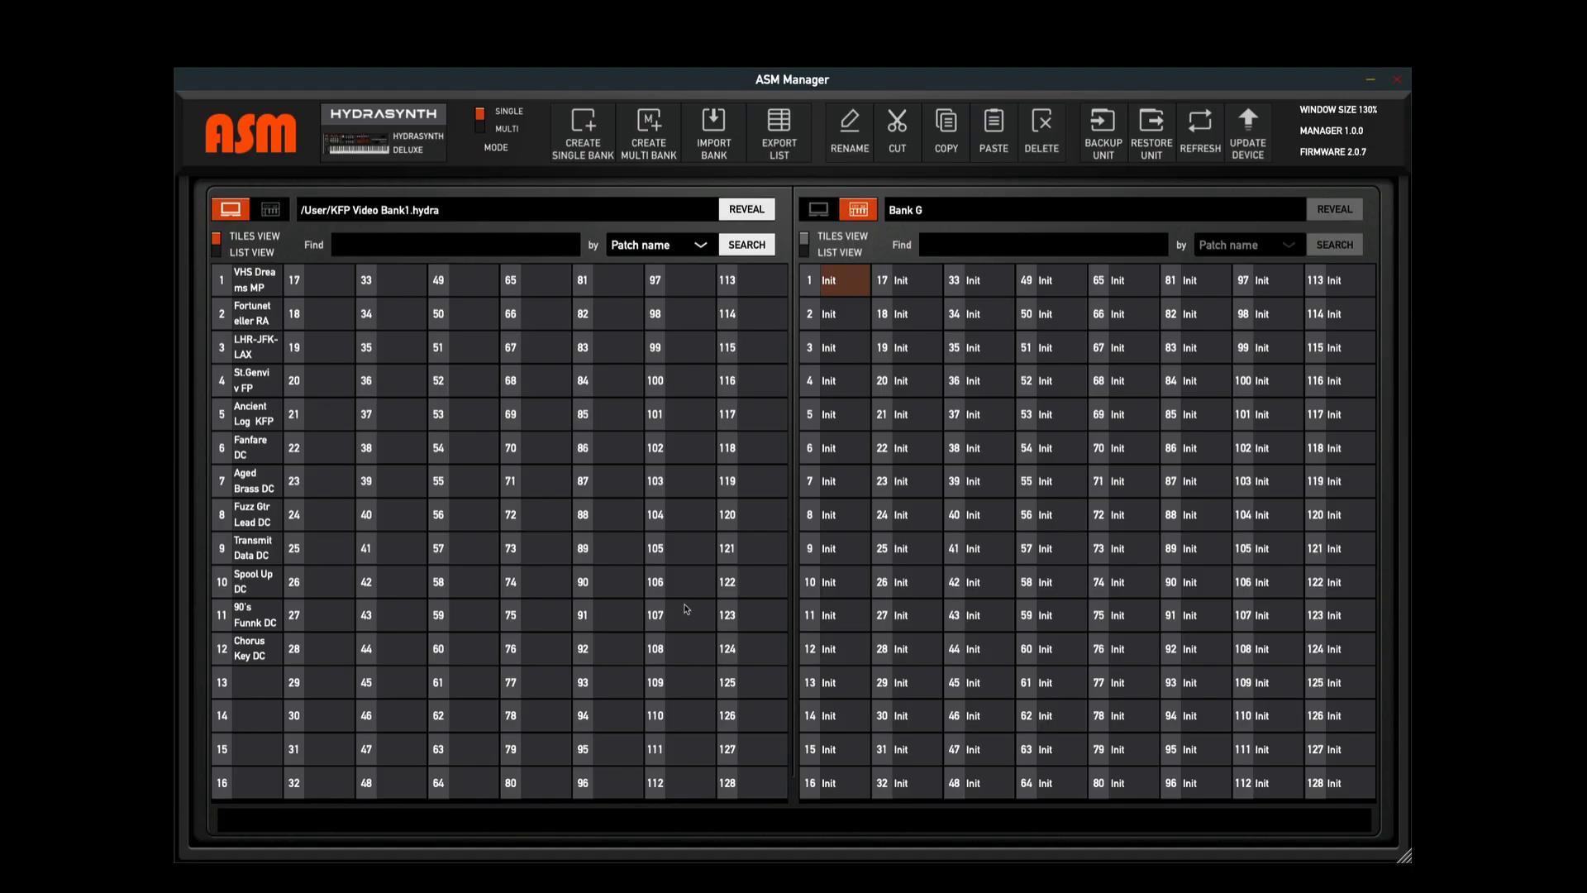
mouse_move(249, 694)
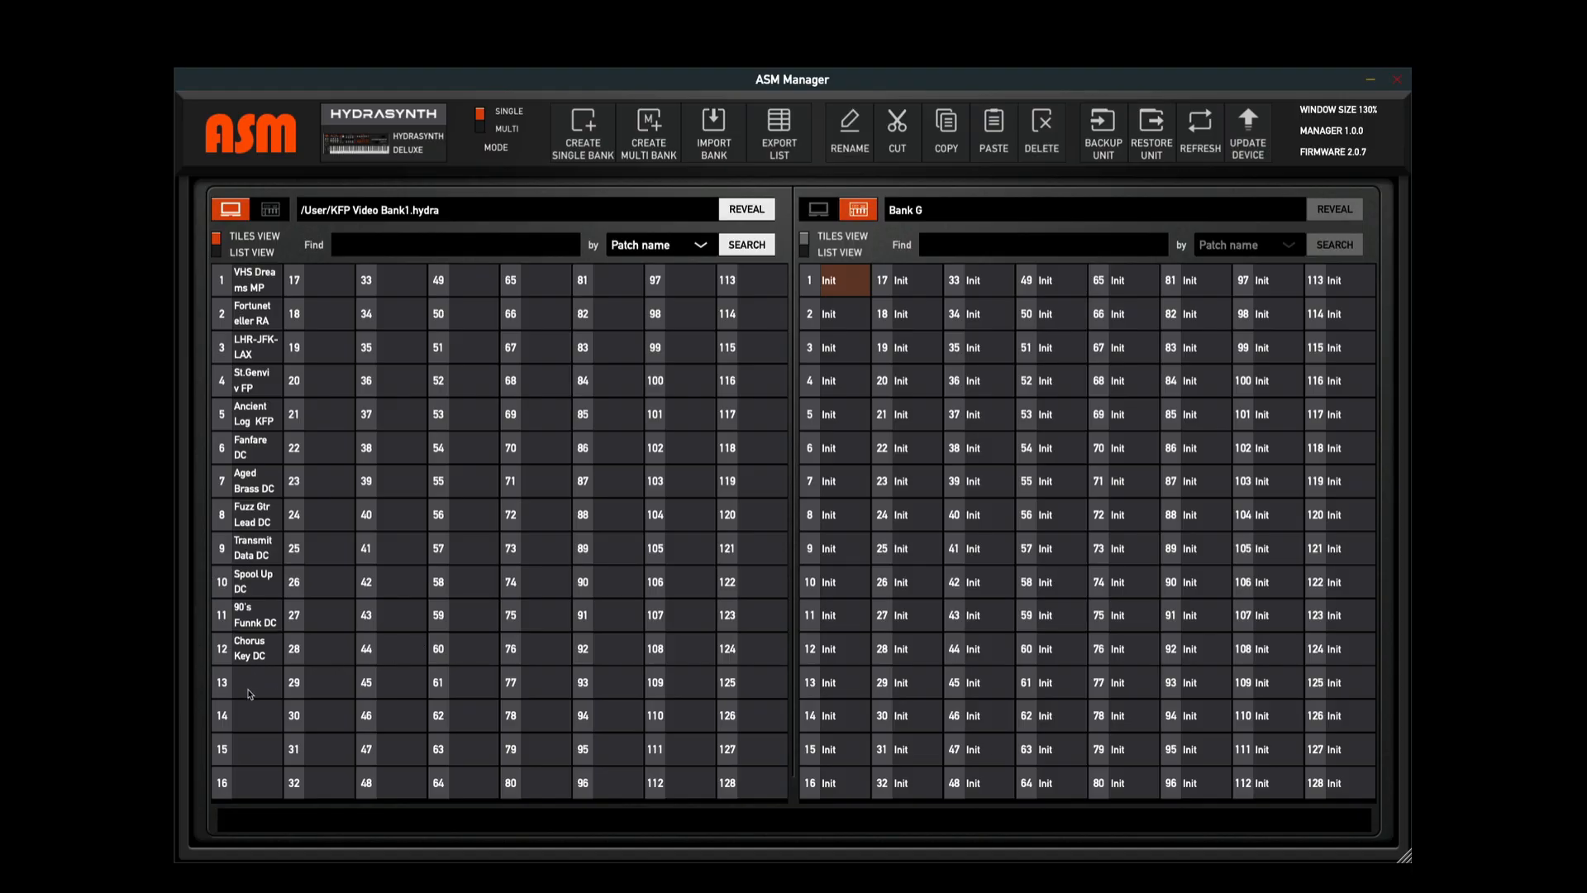
mouse_move(344, 336)
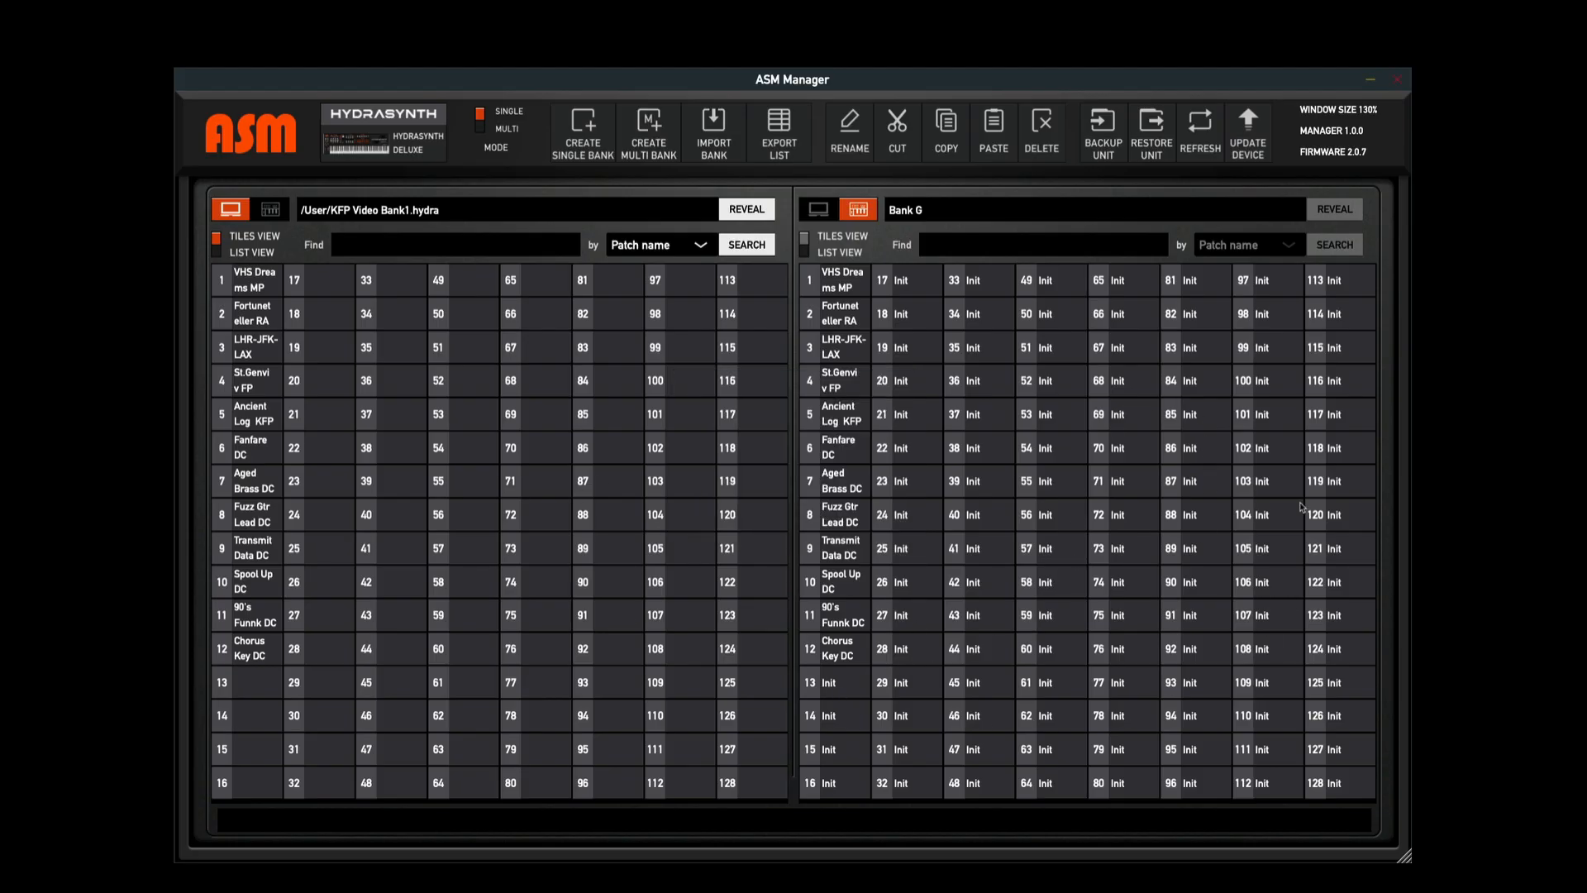
mouse_move(807, 447)
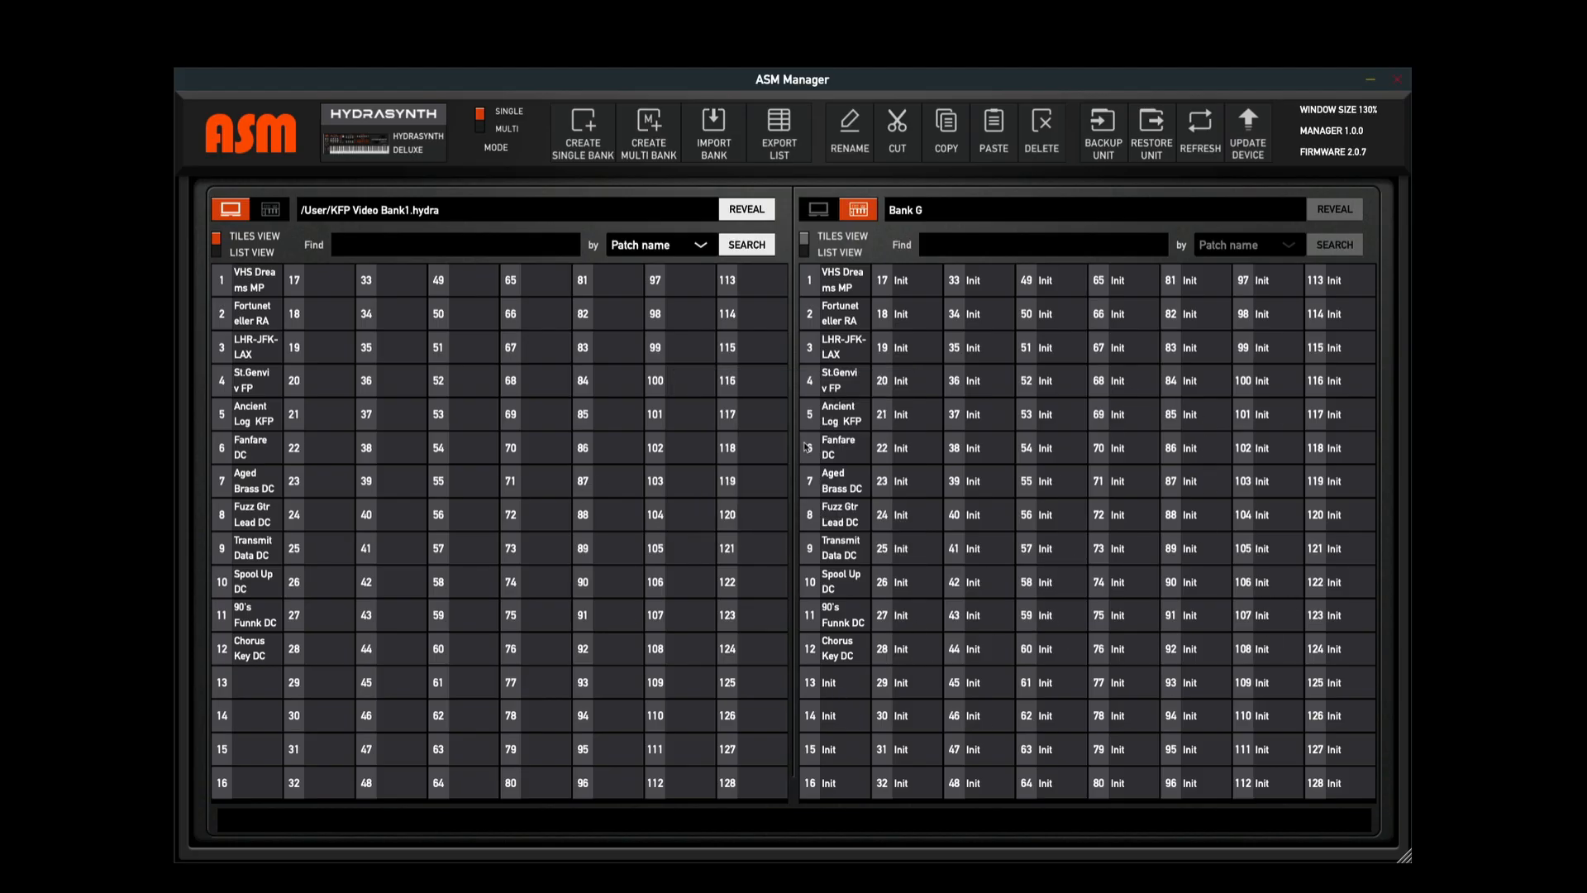
Copy Init patches from Bank G into slots 13–48 of KFP Video Bank1
left_click(839, 682)
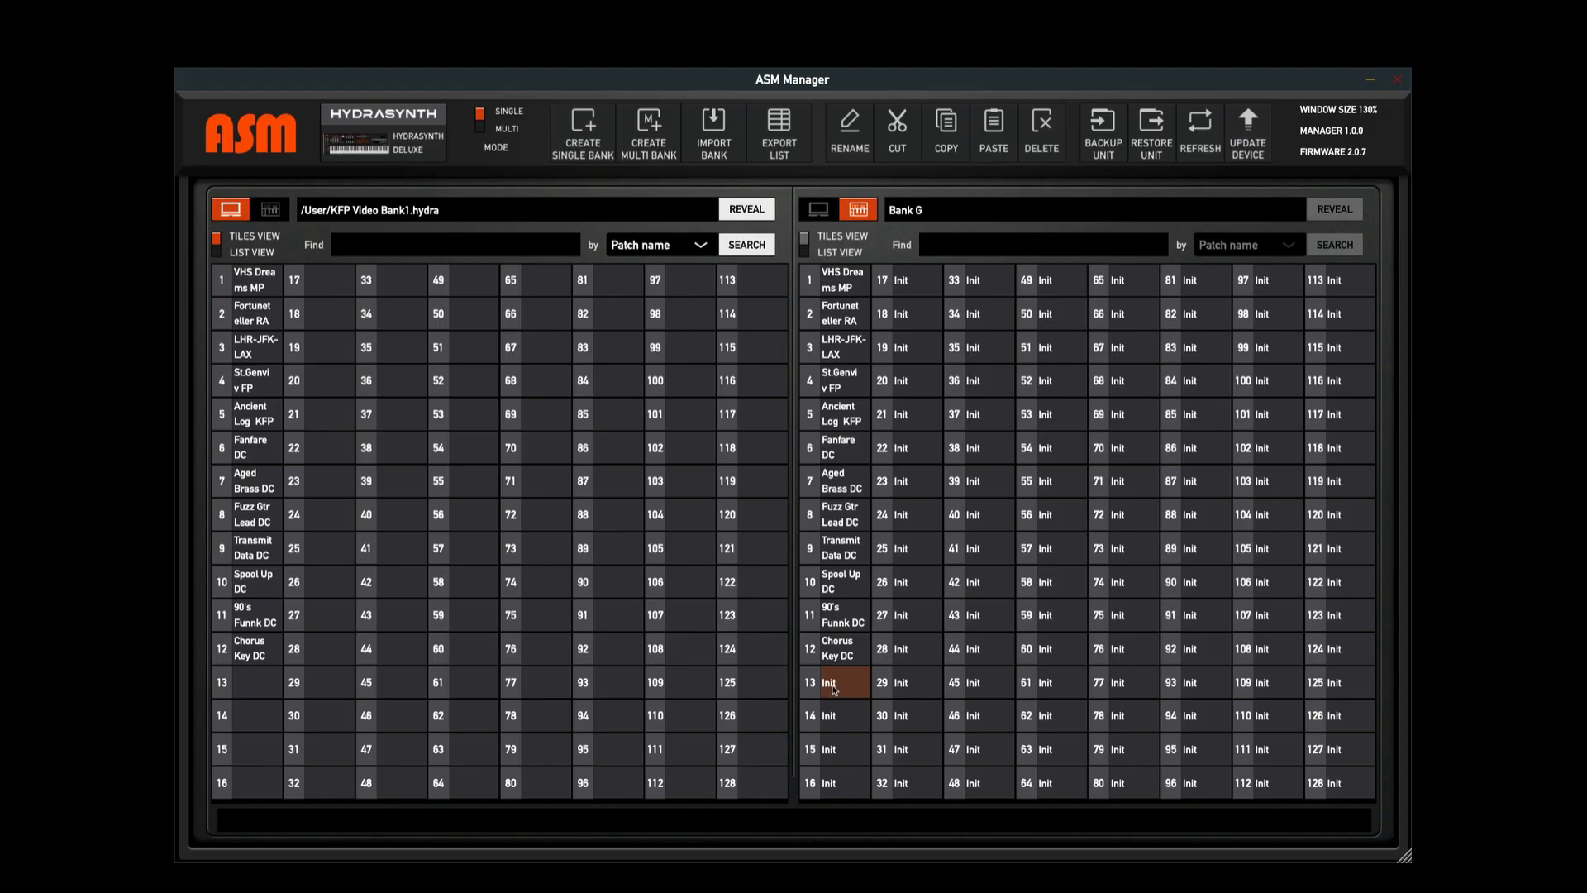
mouse_move(851, 686)
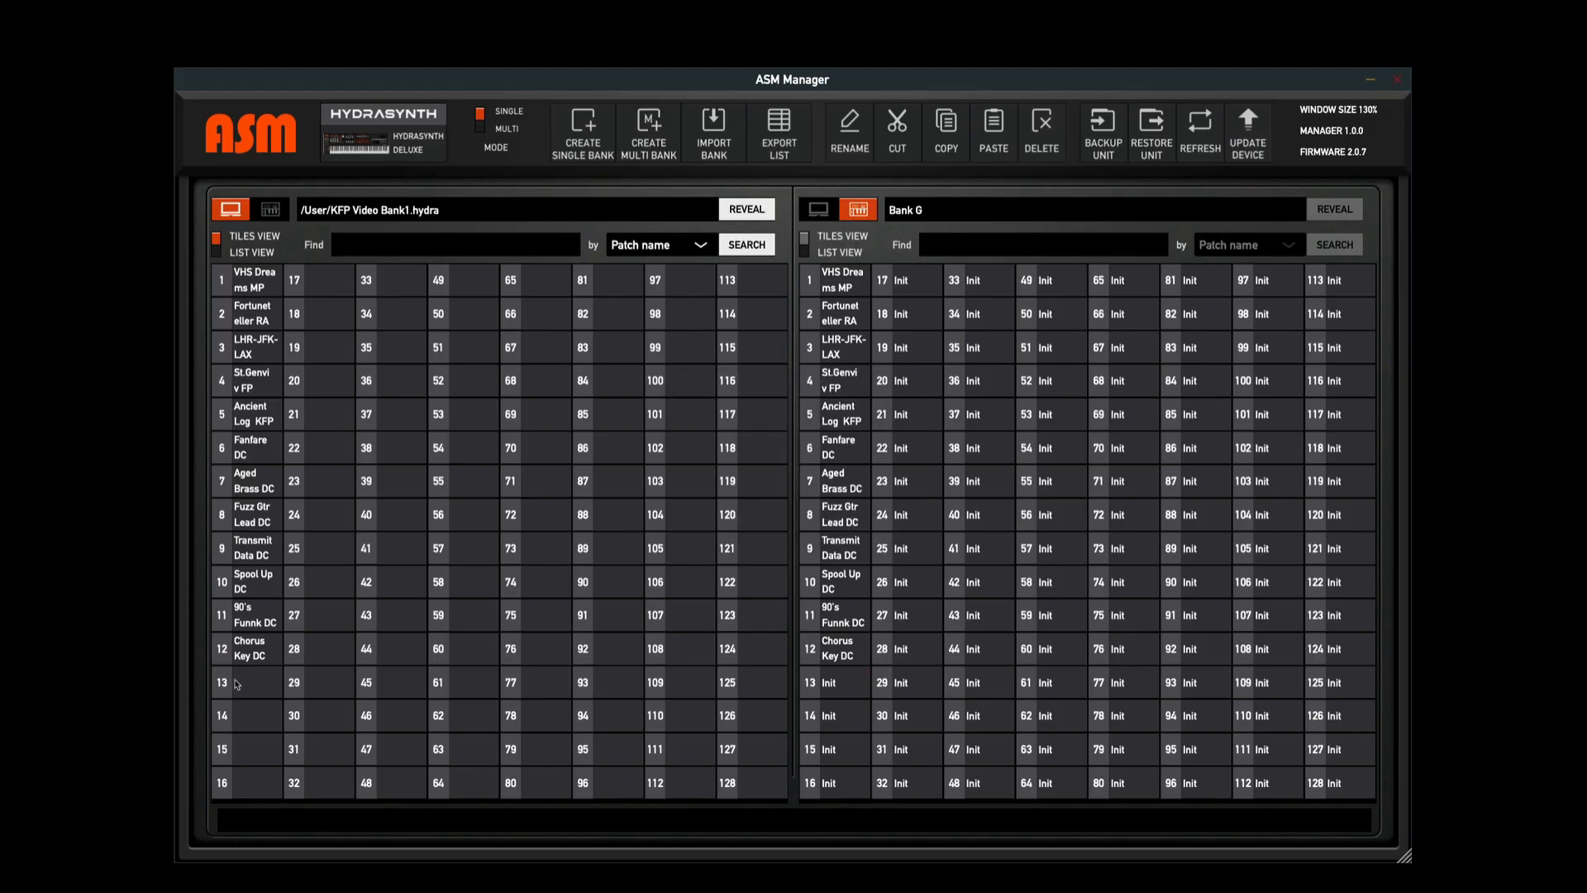
left_click(254, 682)
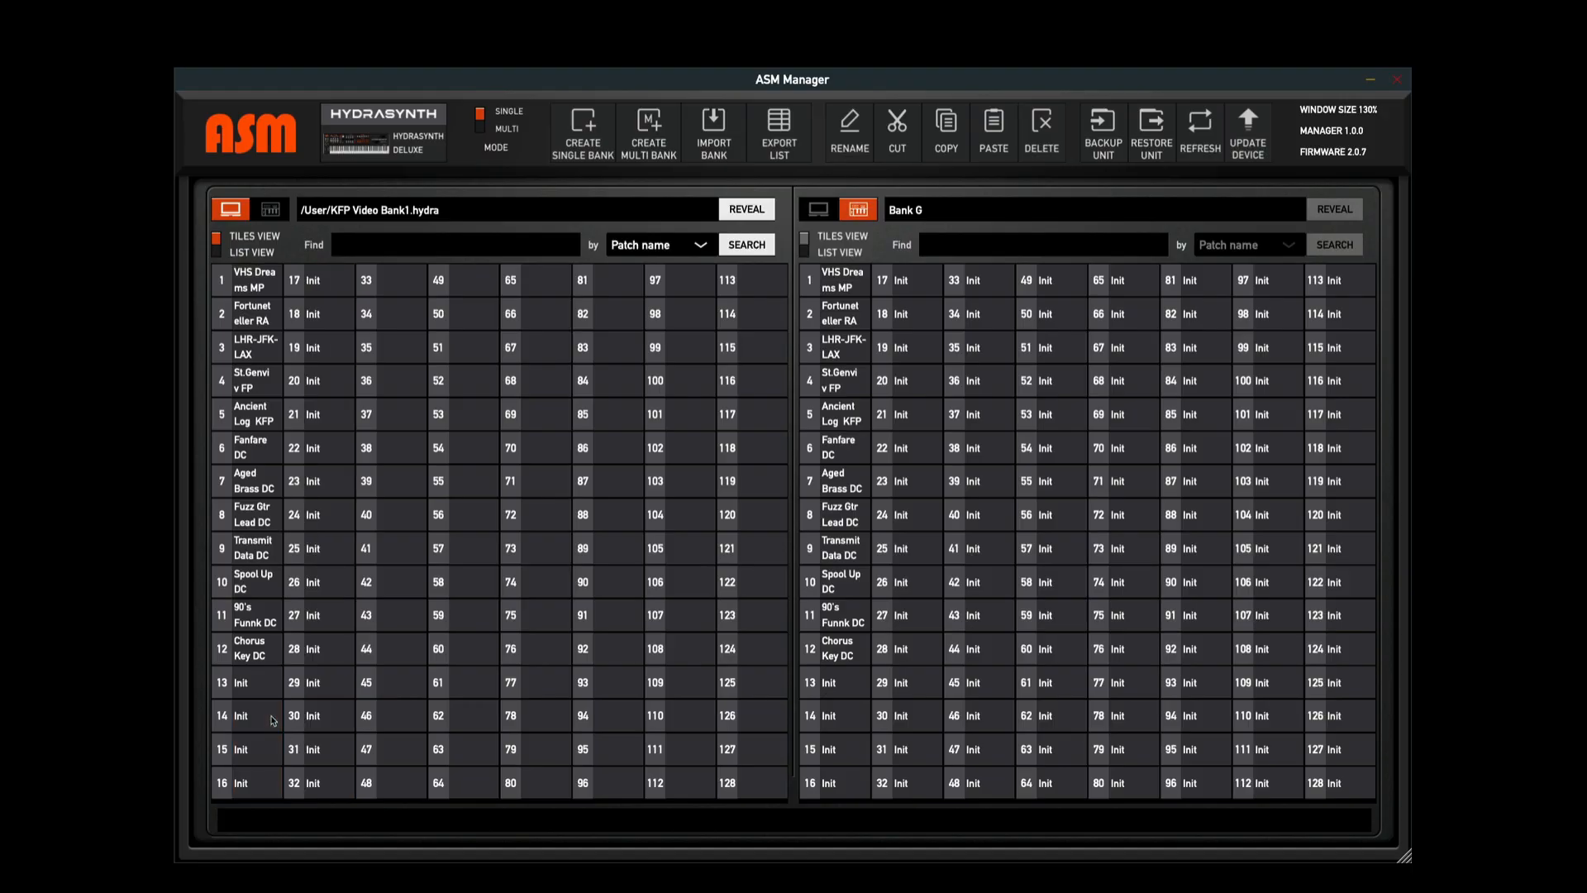
mouse_move(271, 654)
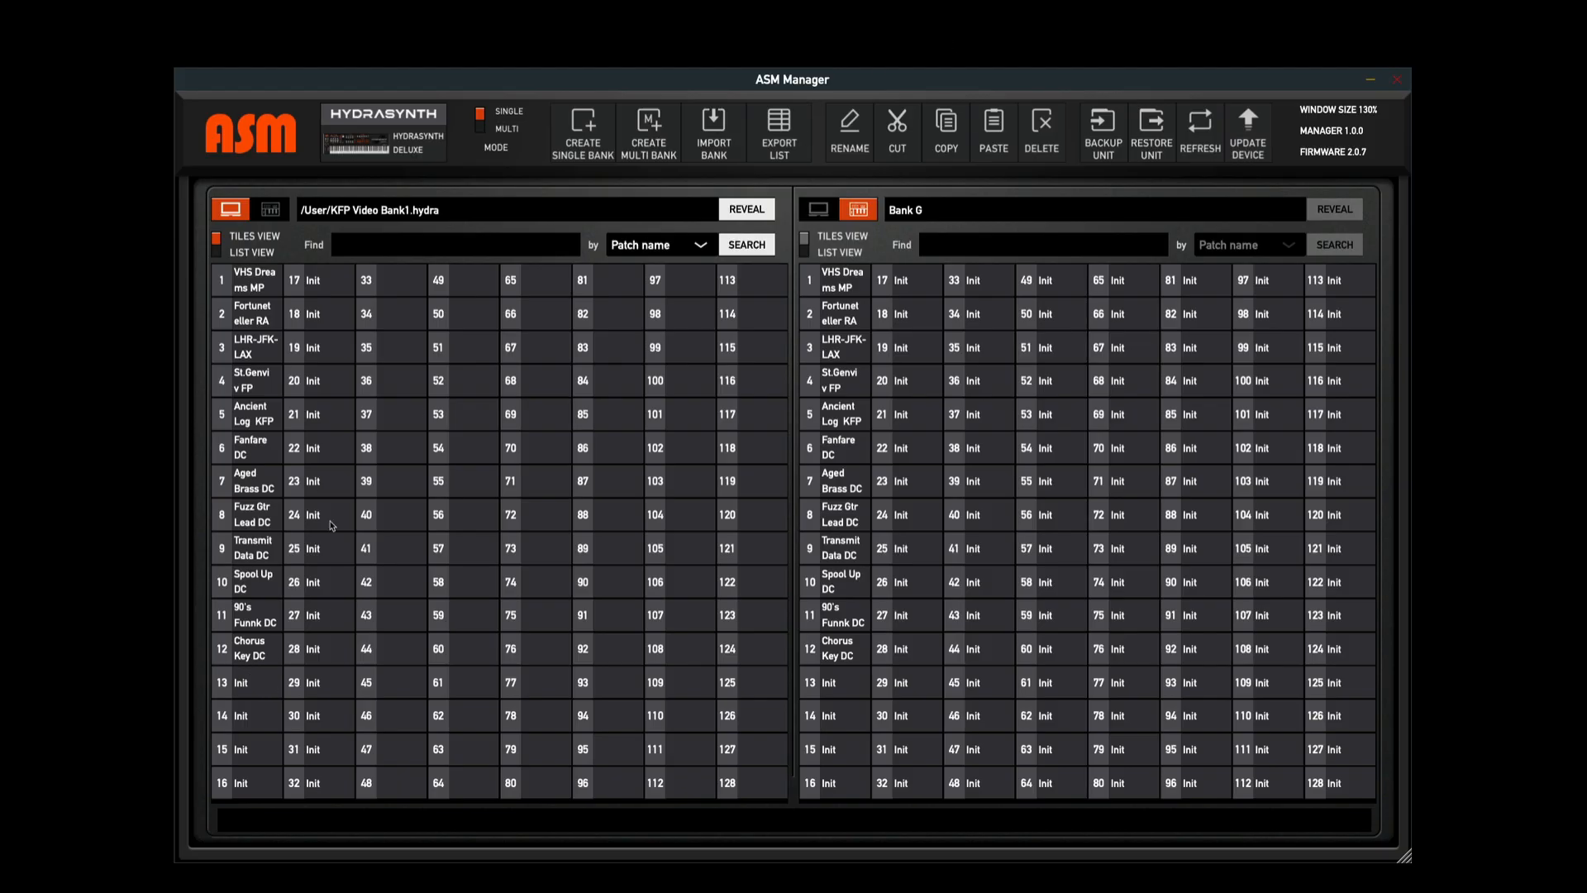
left_click(400, 280)
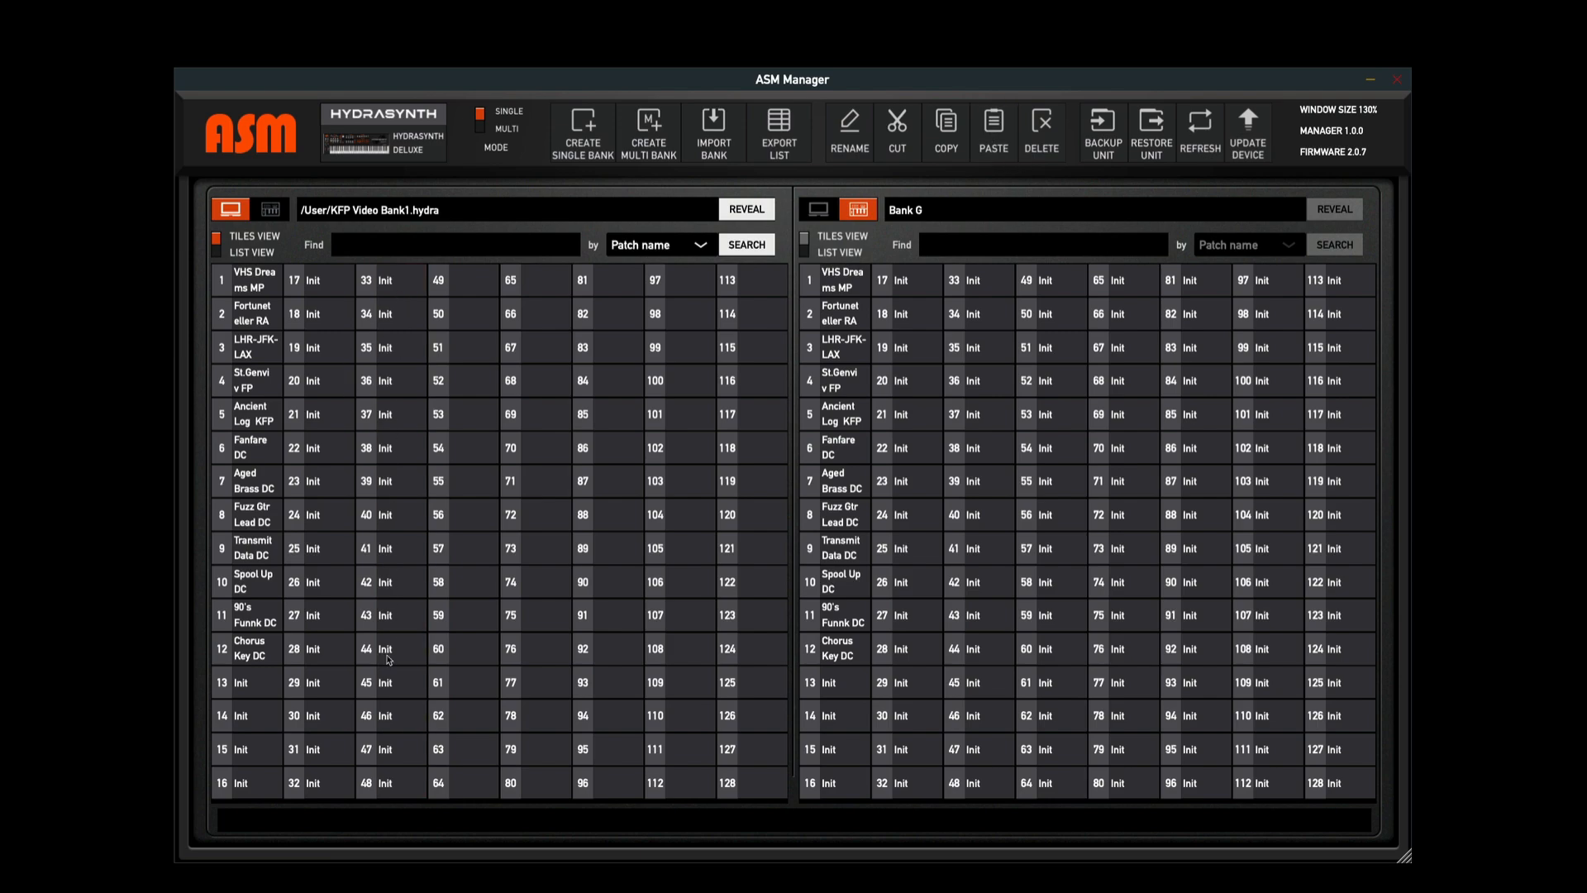
mouse_move(338, 777)
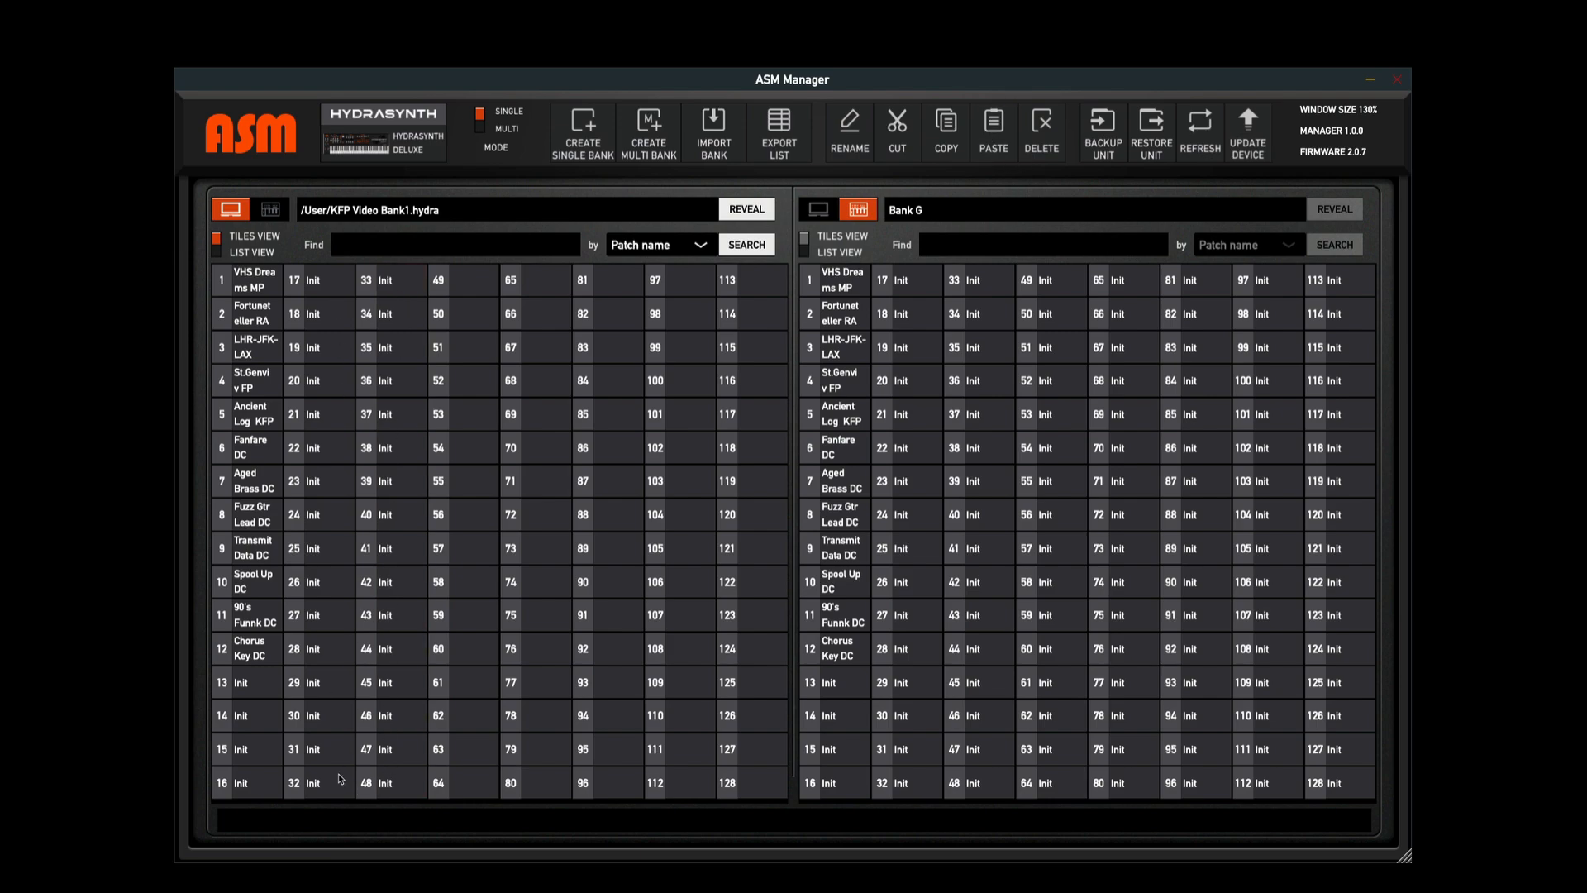
mouse_move(350, 311)
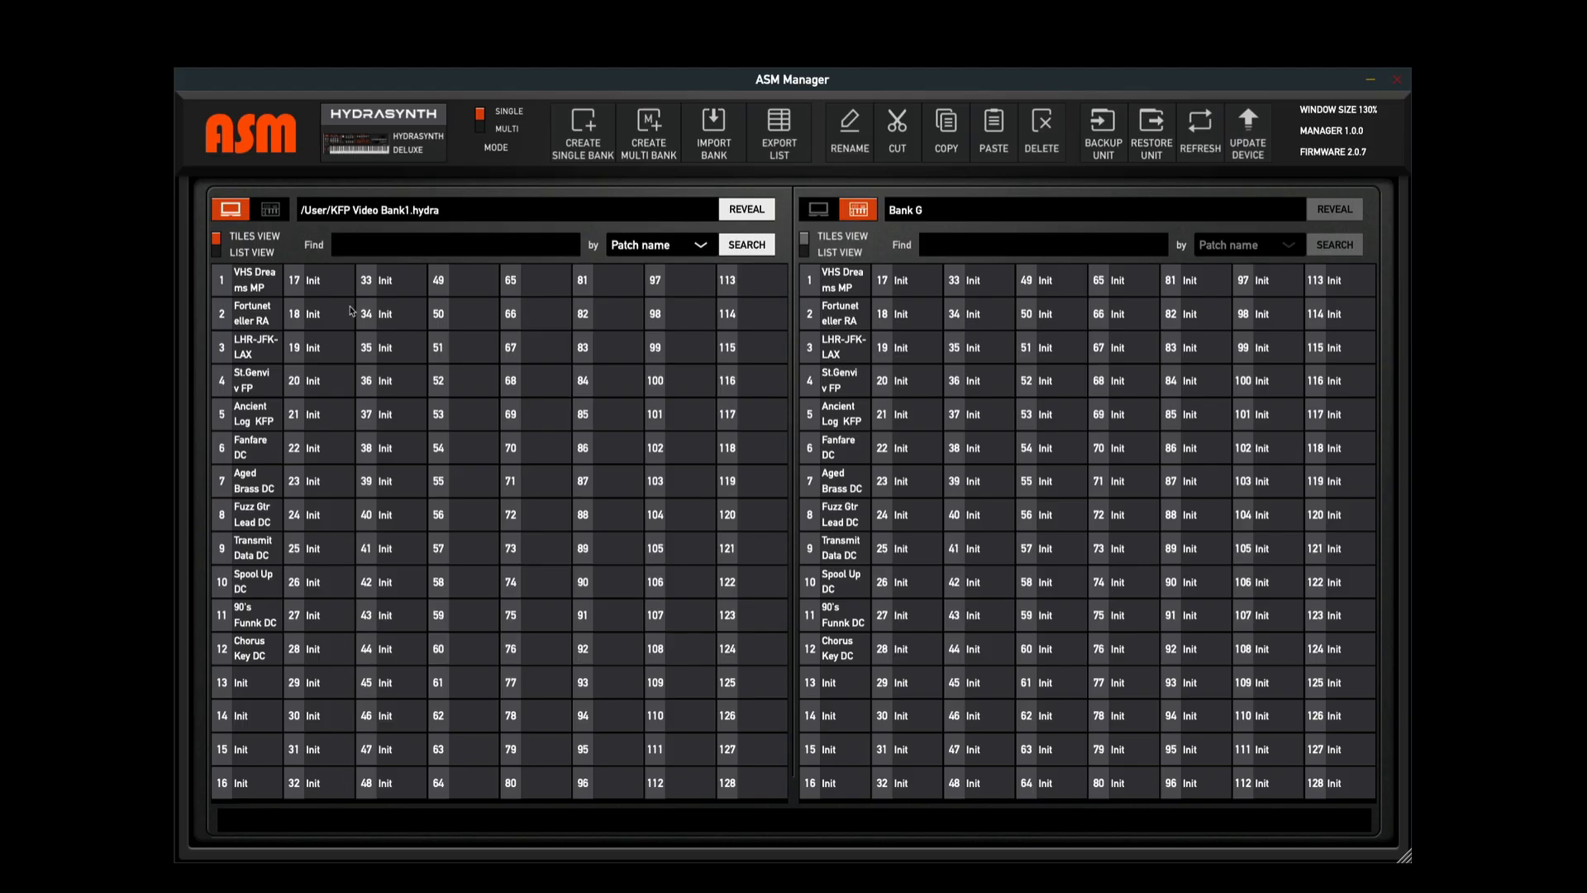
mouse_move(325, 761)
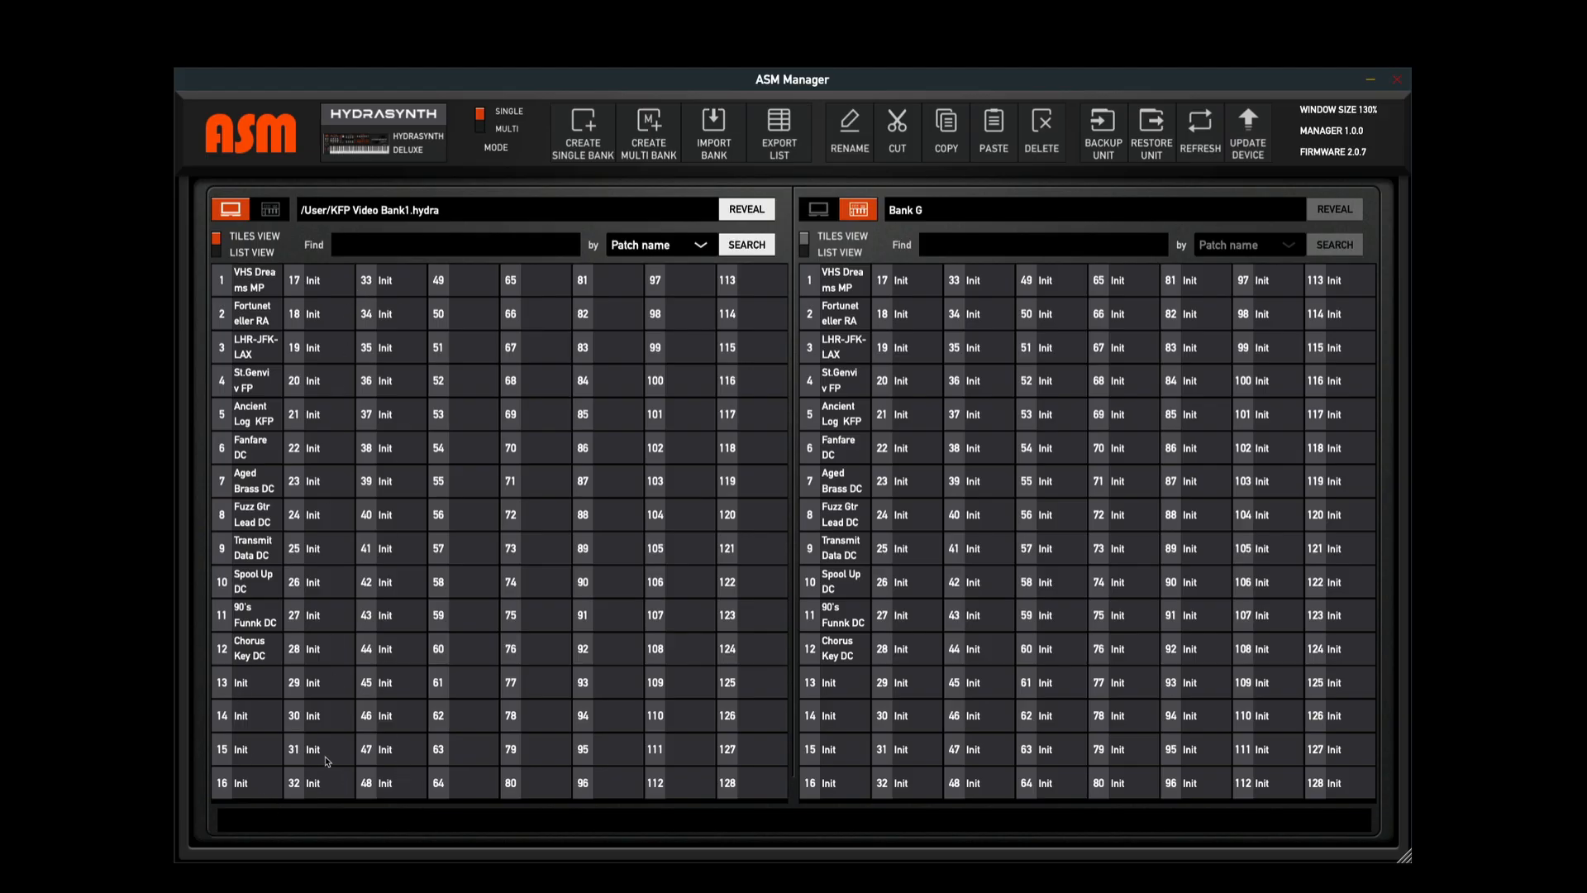
mouse_move(344, 743)
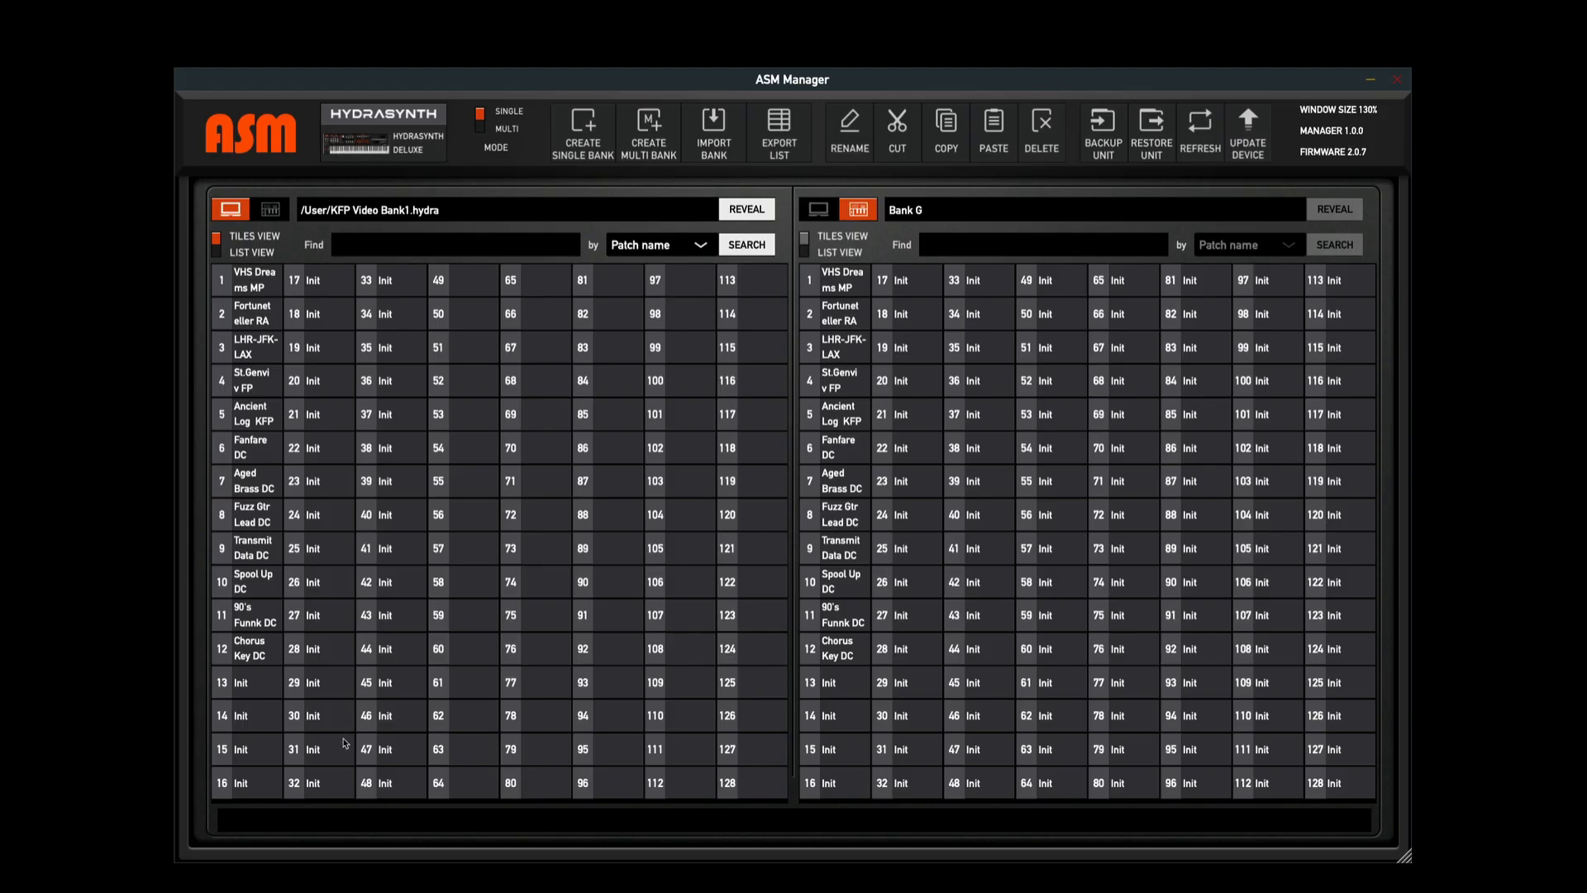
mouse_move(341, 659)
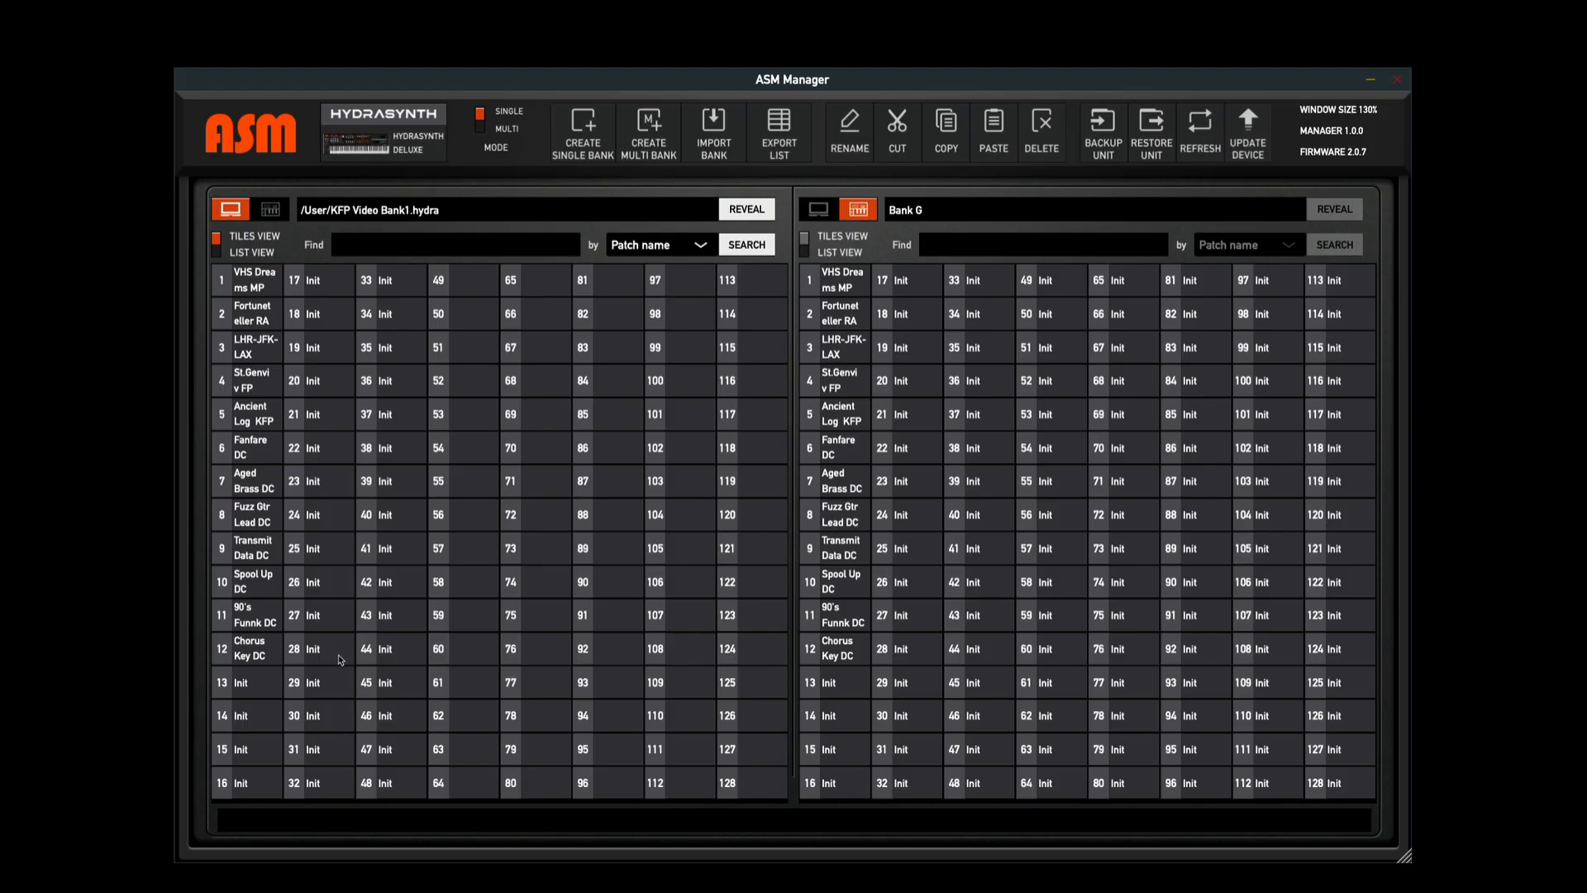
mouse_move(402, 774)
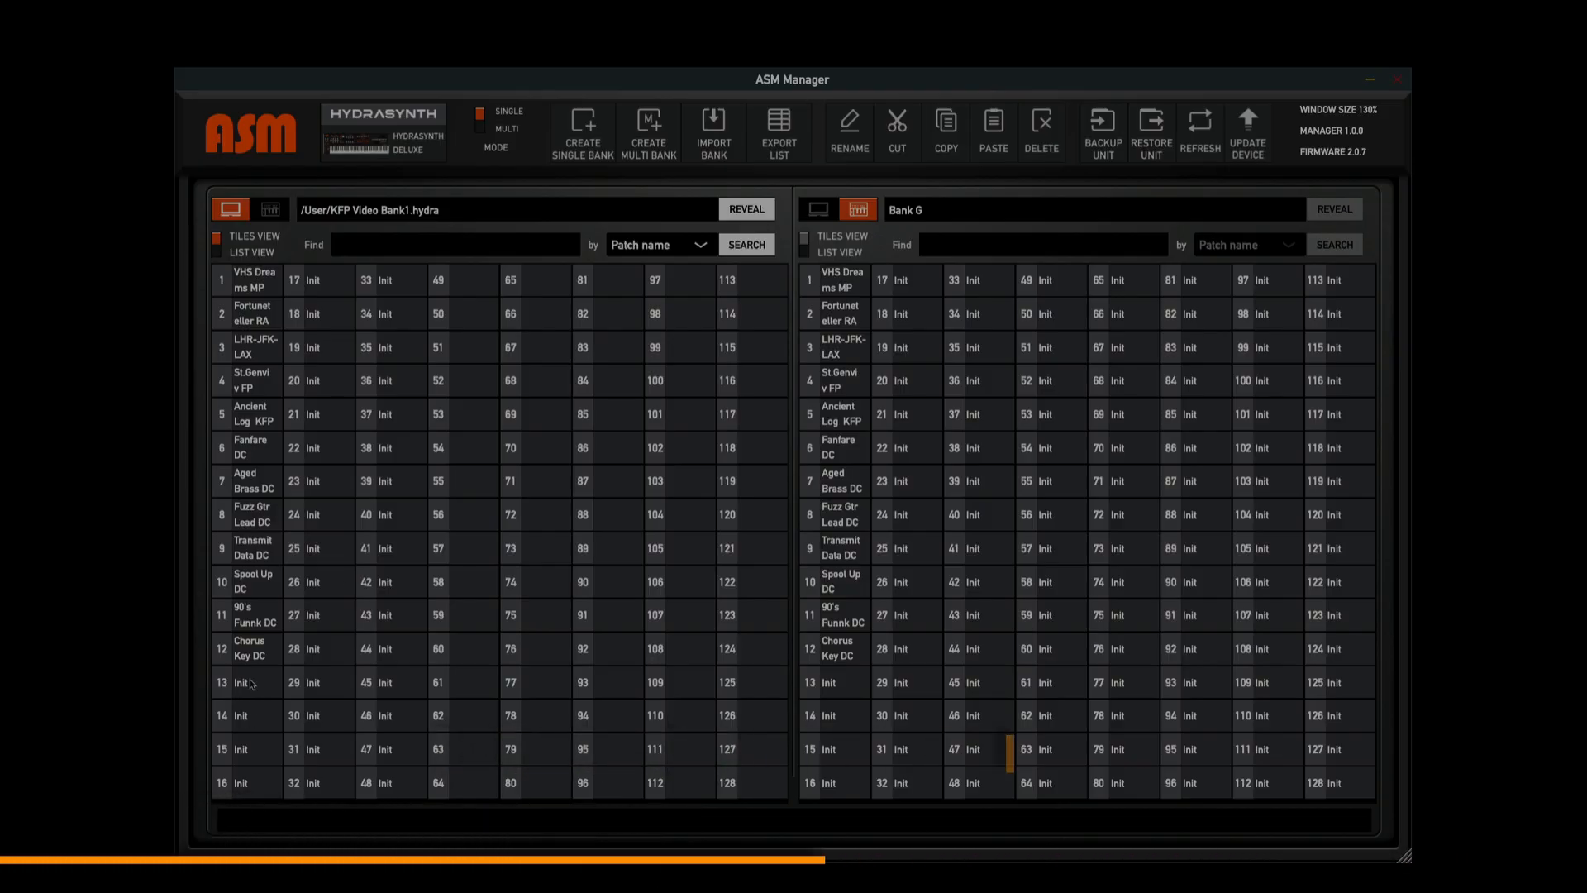
Rename slot 13 to 'Init KFP' and paste copies into slots 14–48
left_click(258, 682)
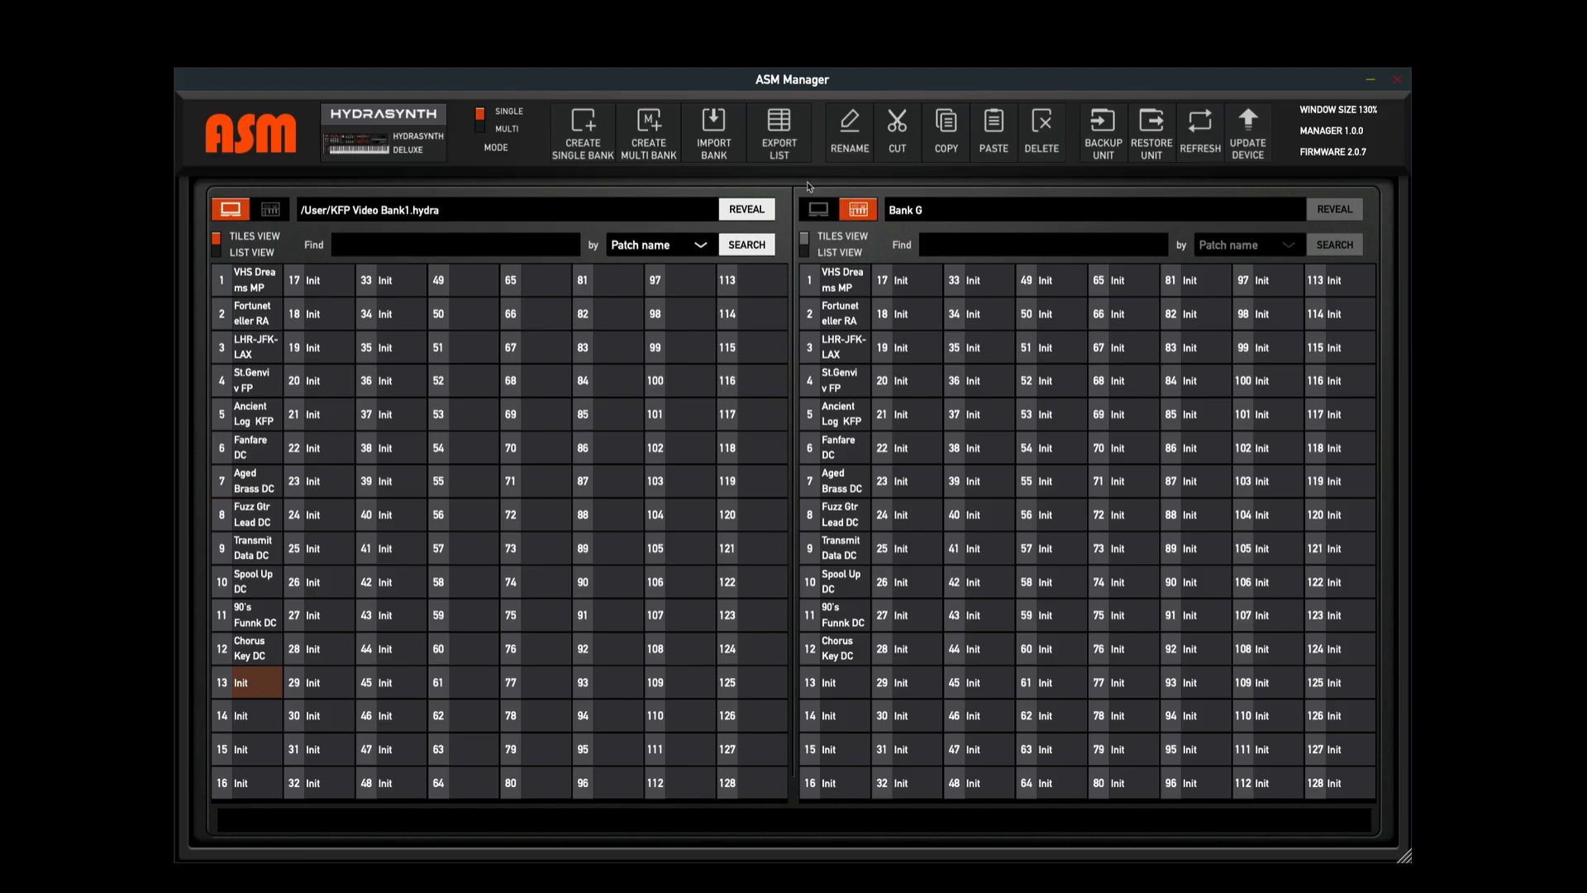
left_click(848, 132)
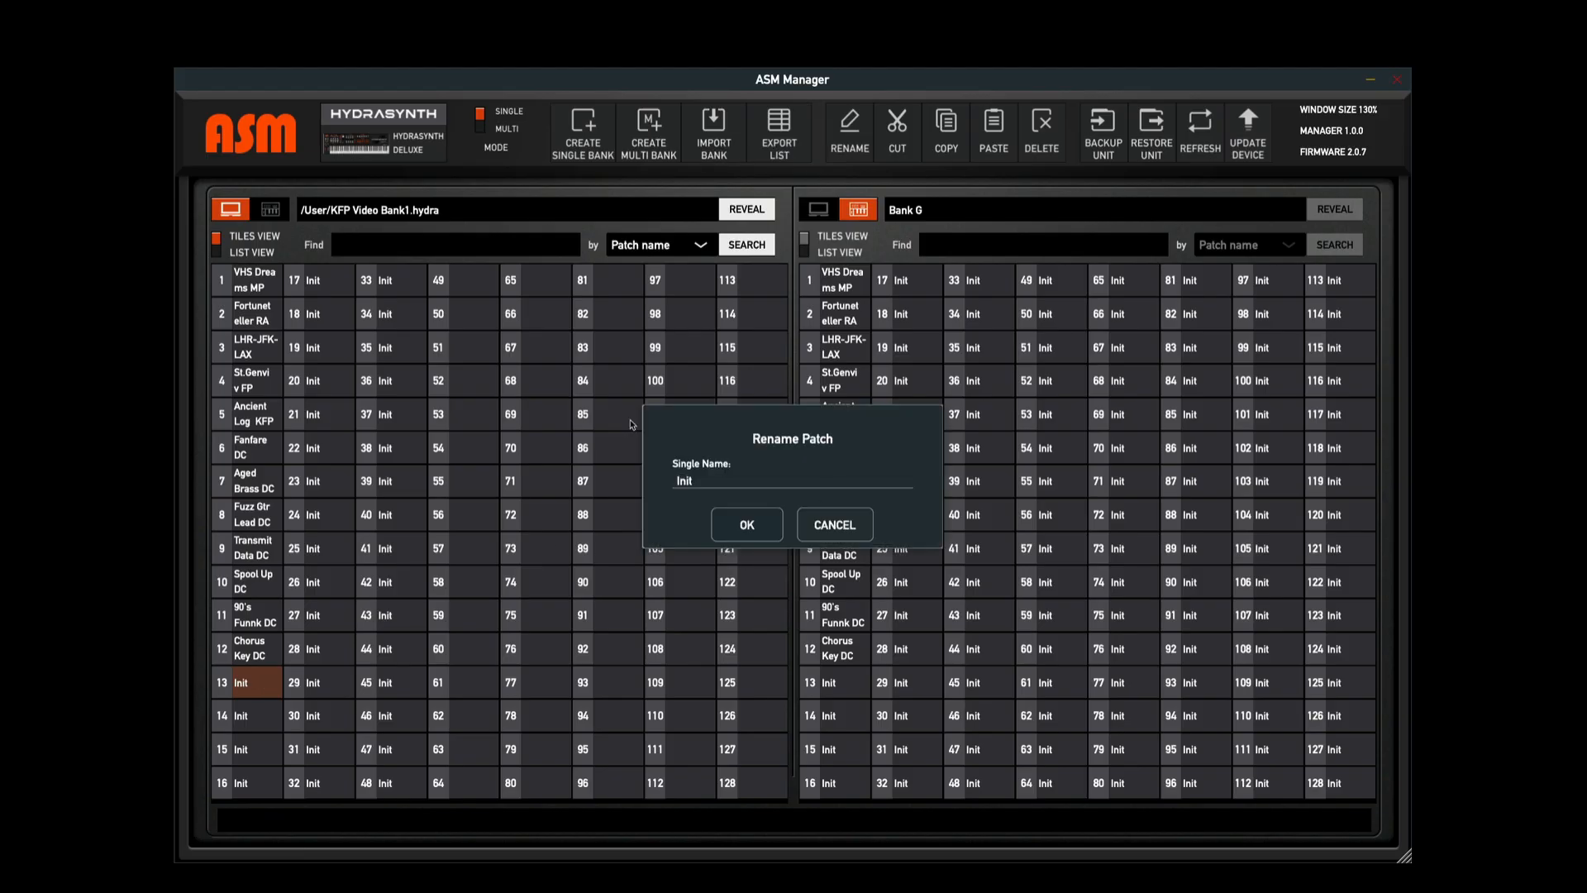
left_click(698, 480)
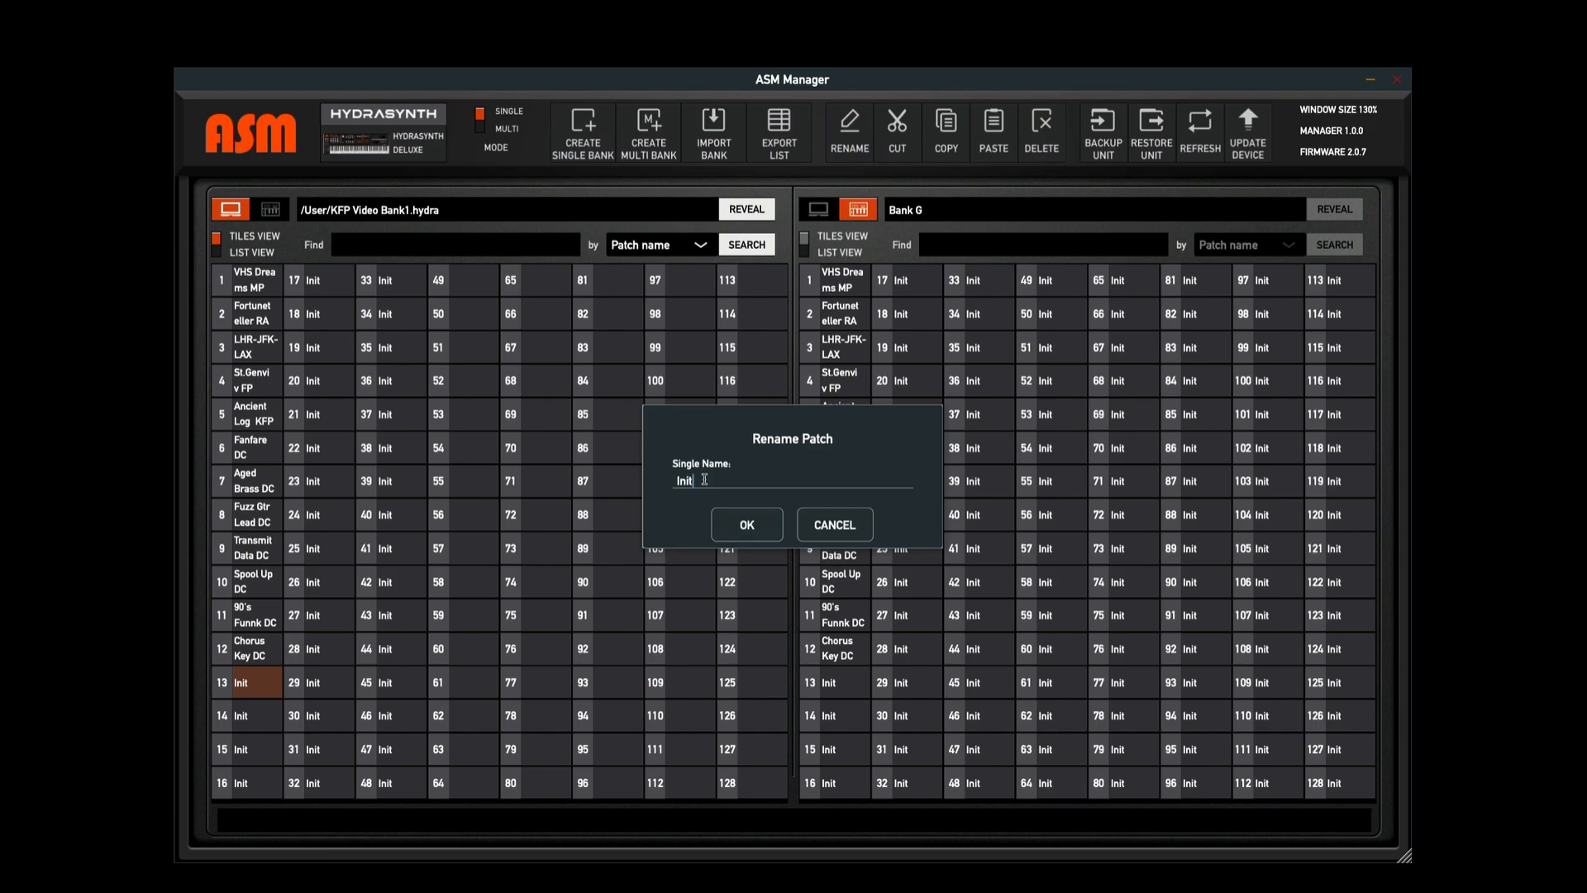
type("K")
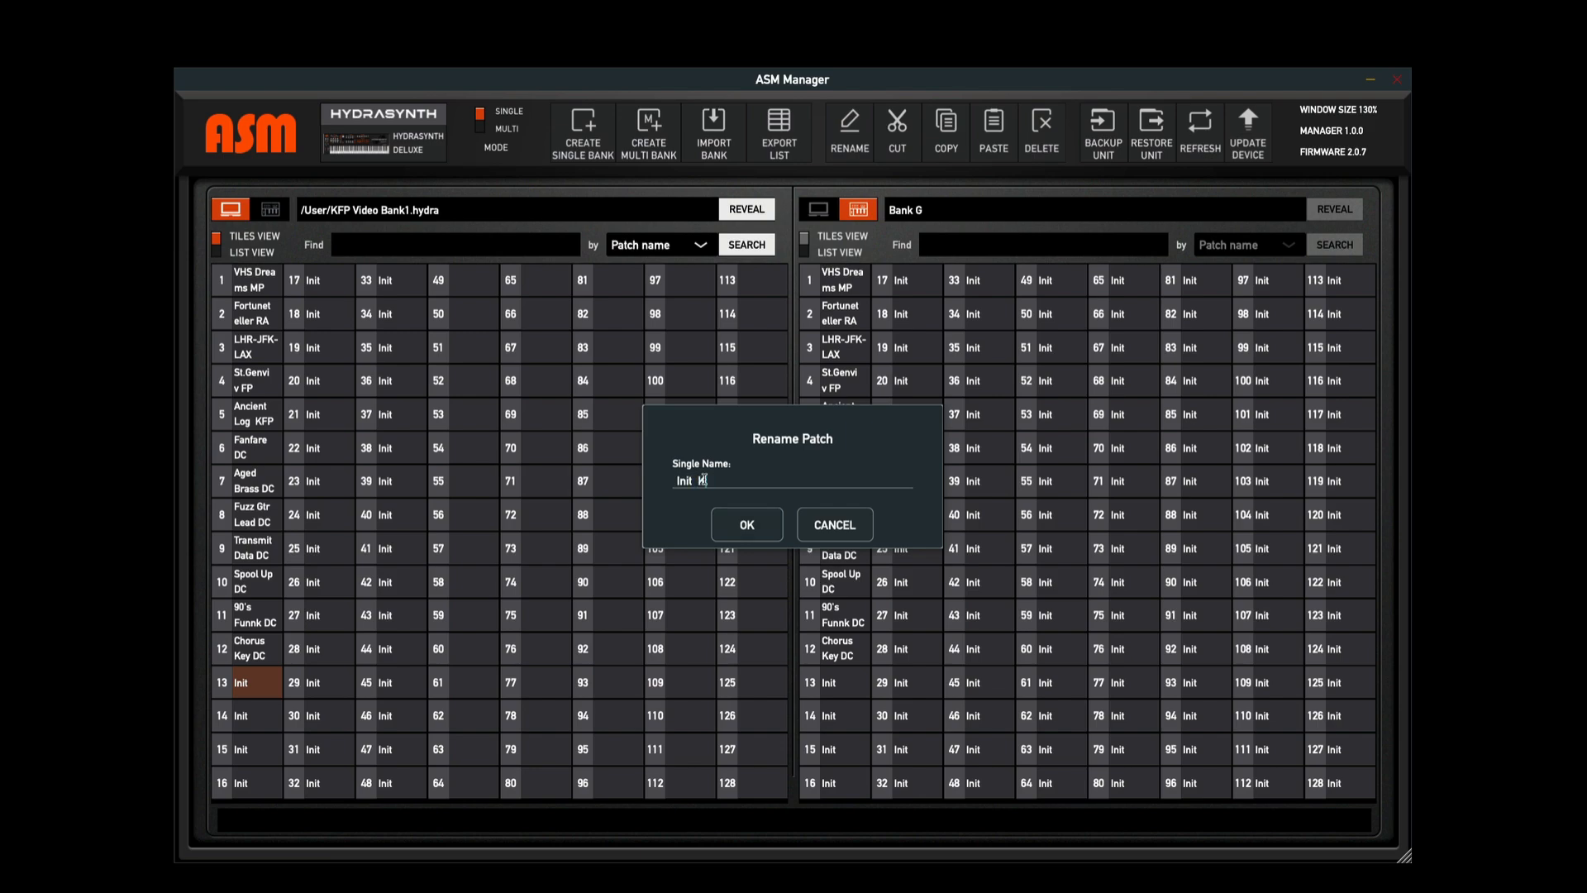
type("FP")
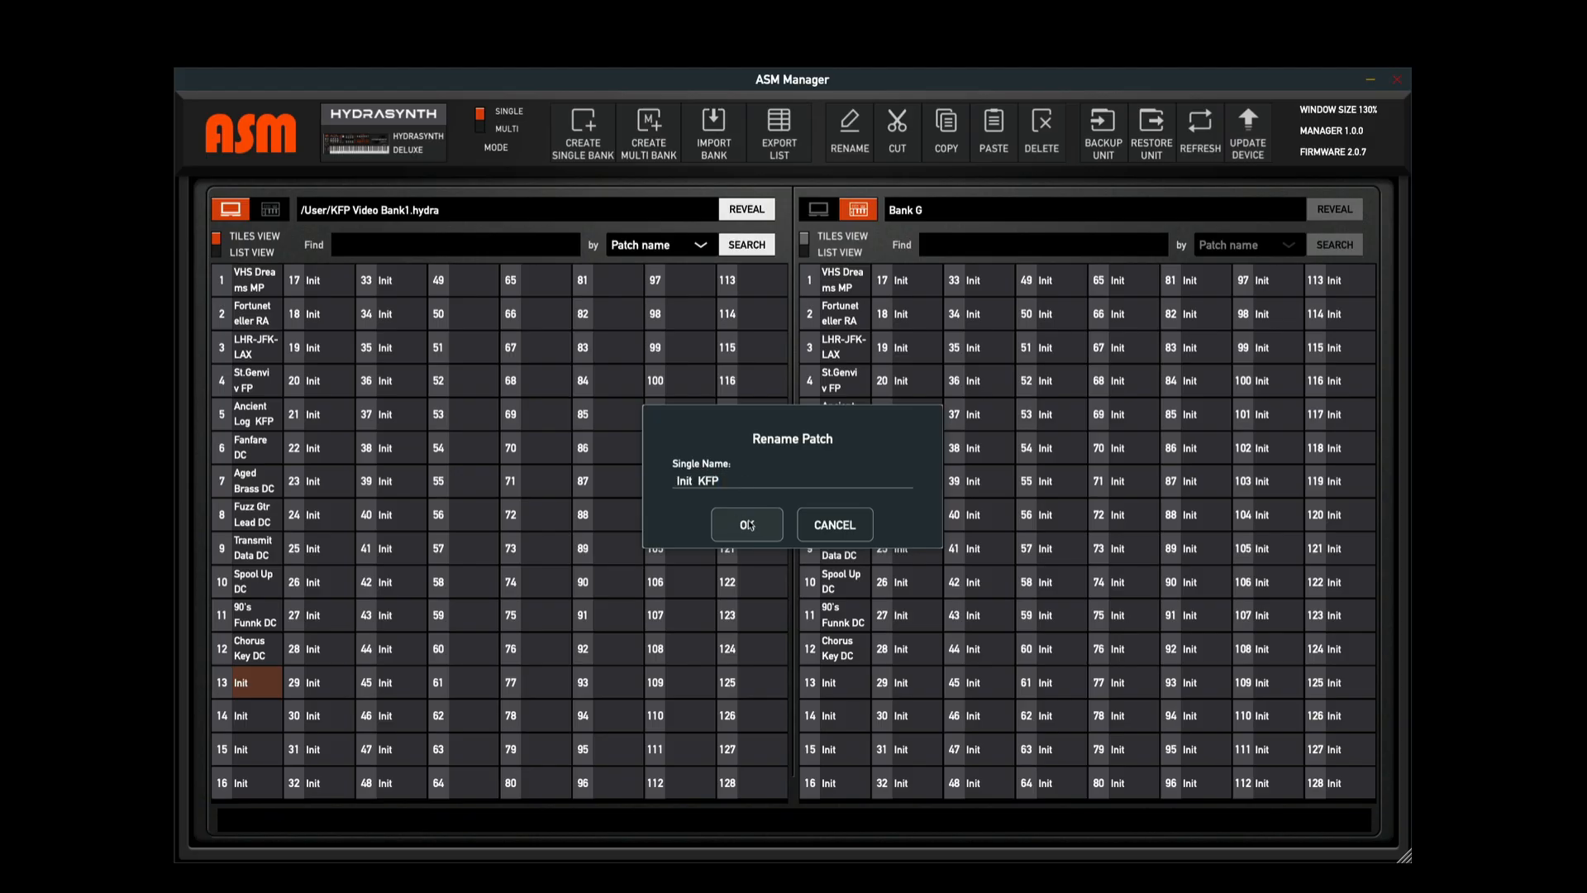
left_click(746, 524)
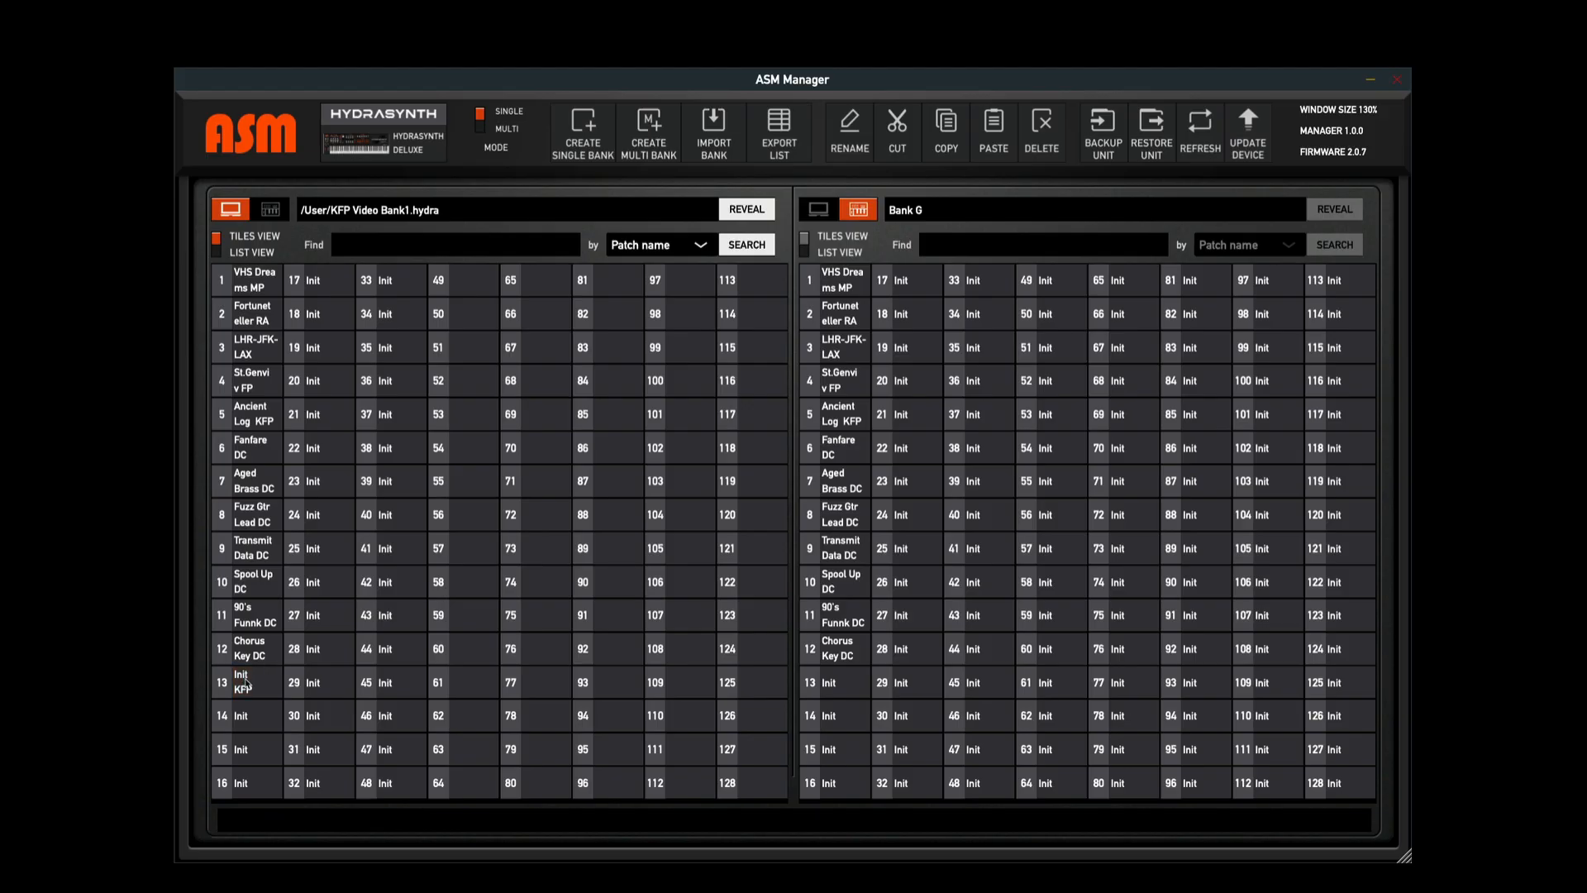
left_click(248, 682)
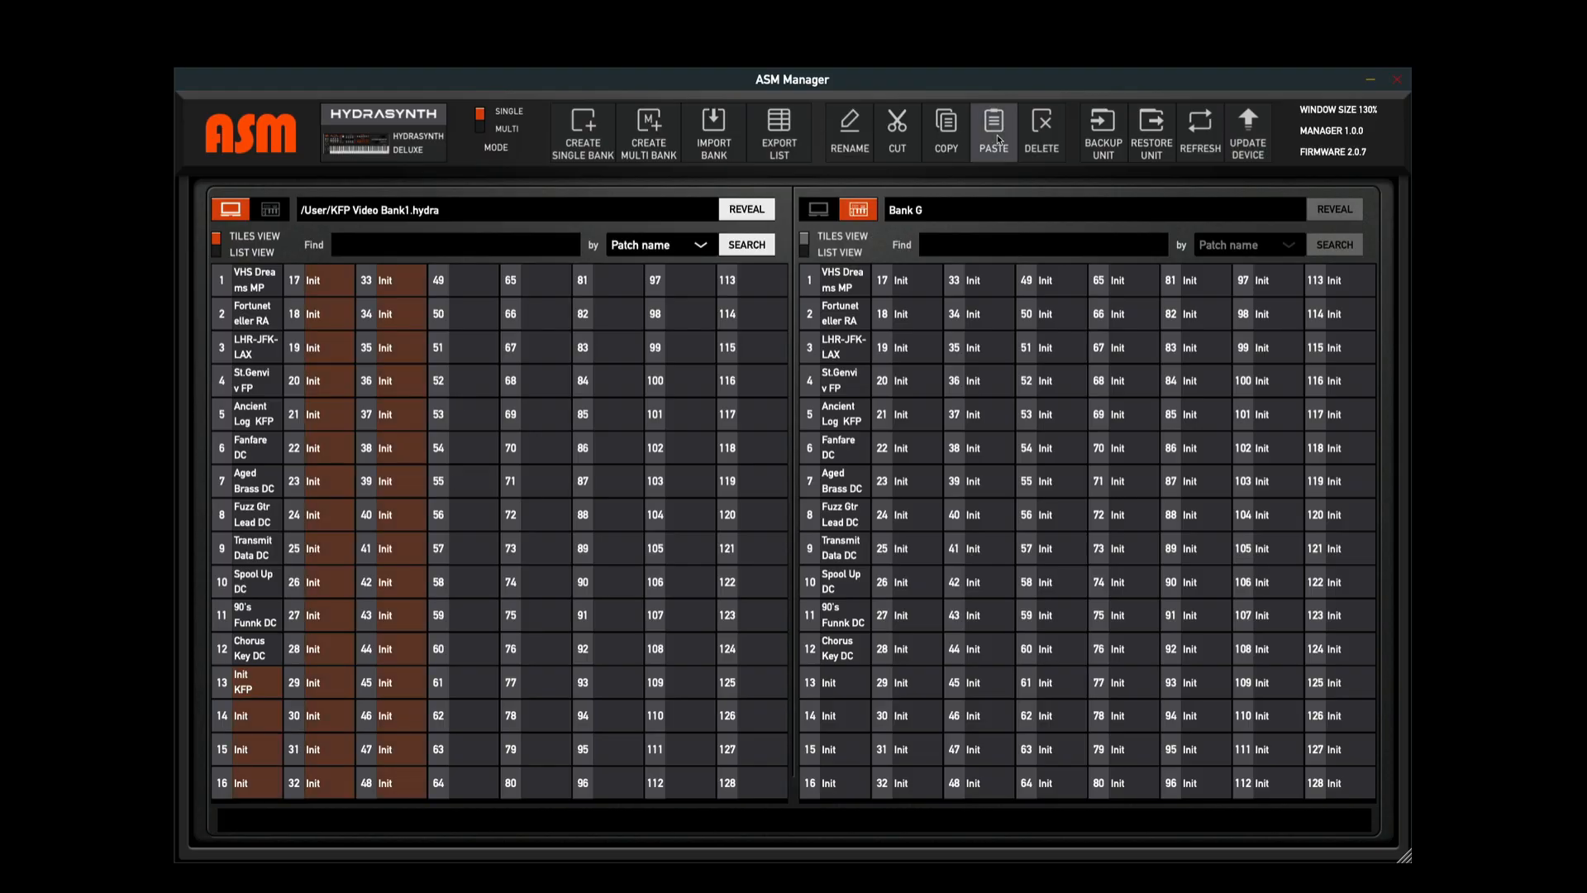
left_click(992, 132)
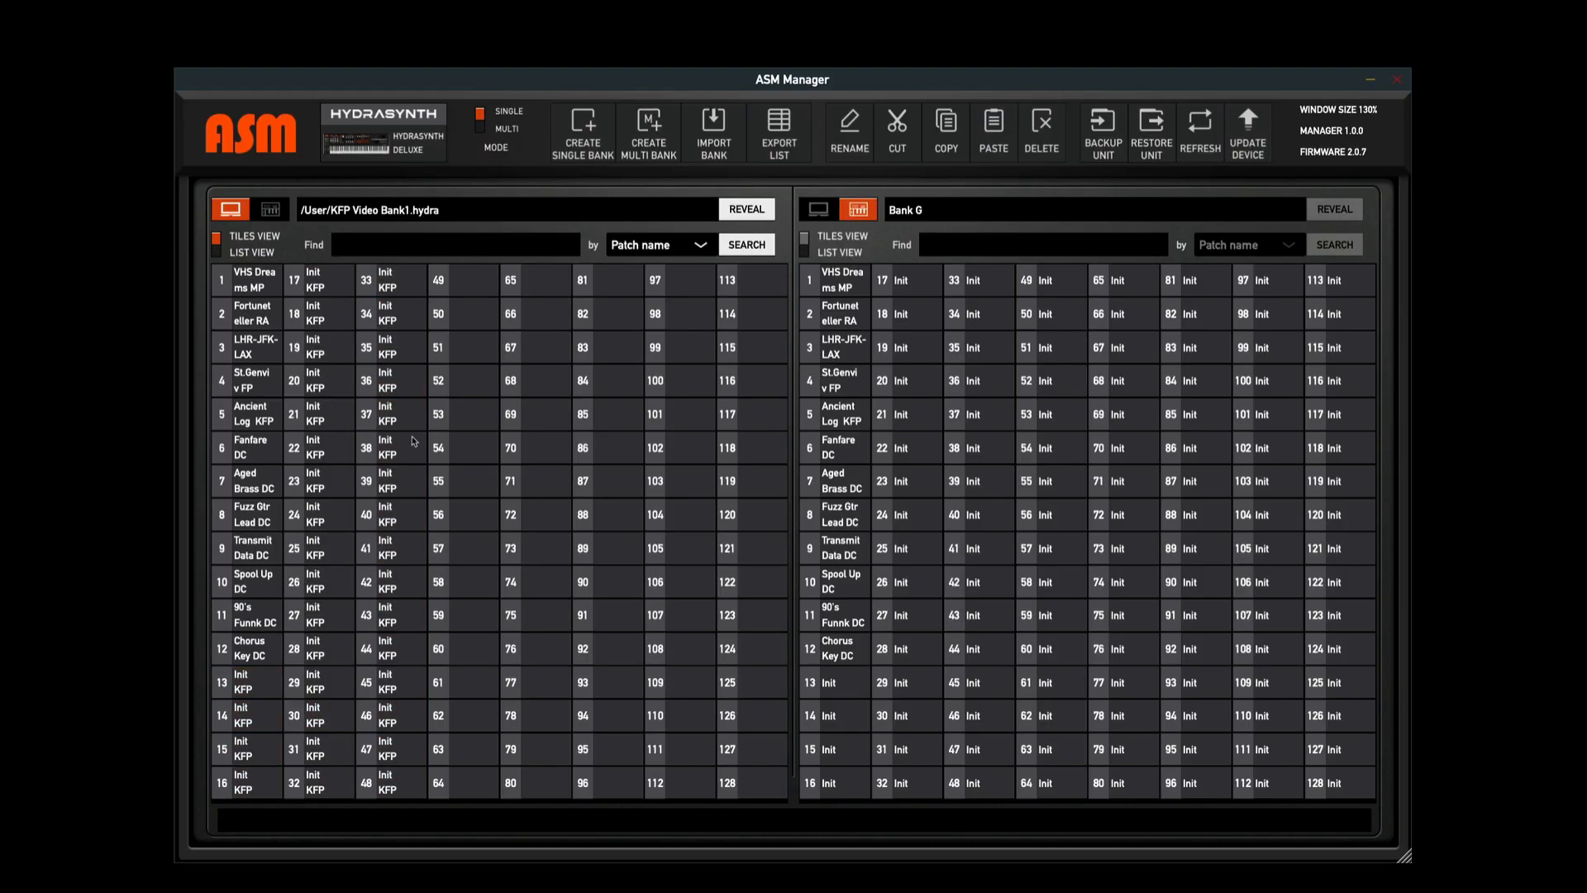
mouse_move(247, 651)
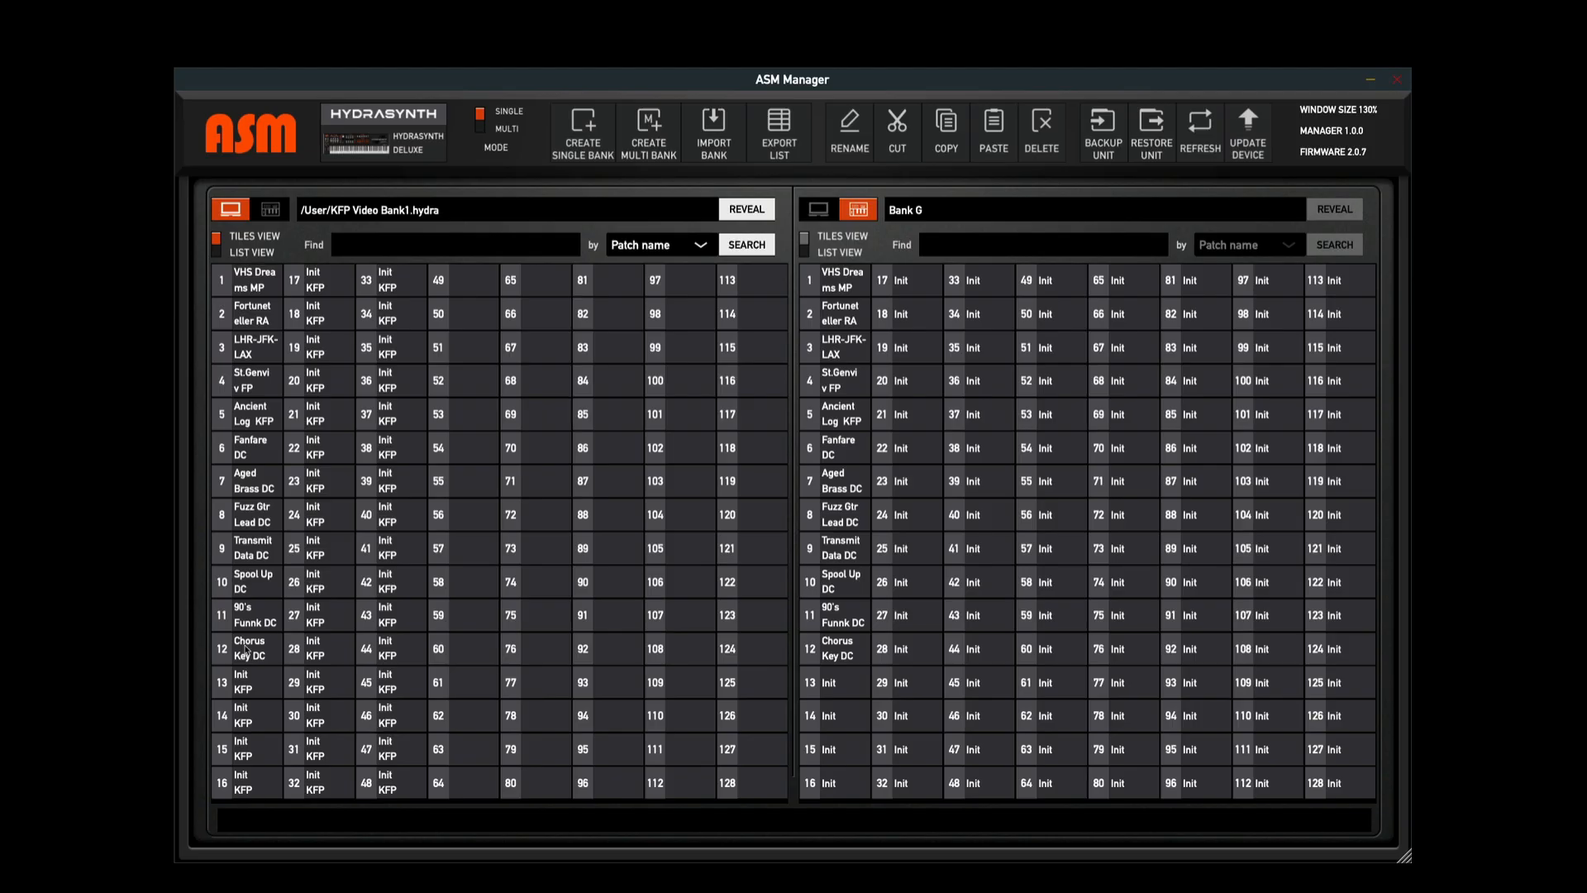
mouse_move(247, 694)
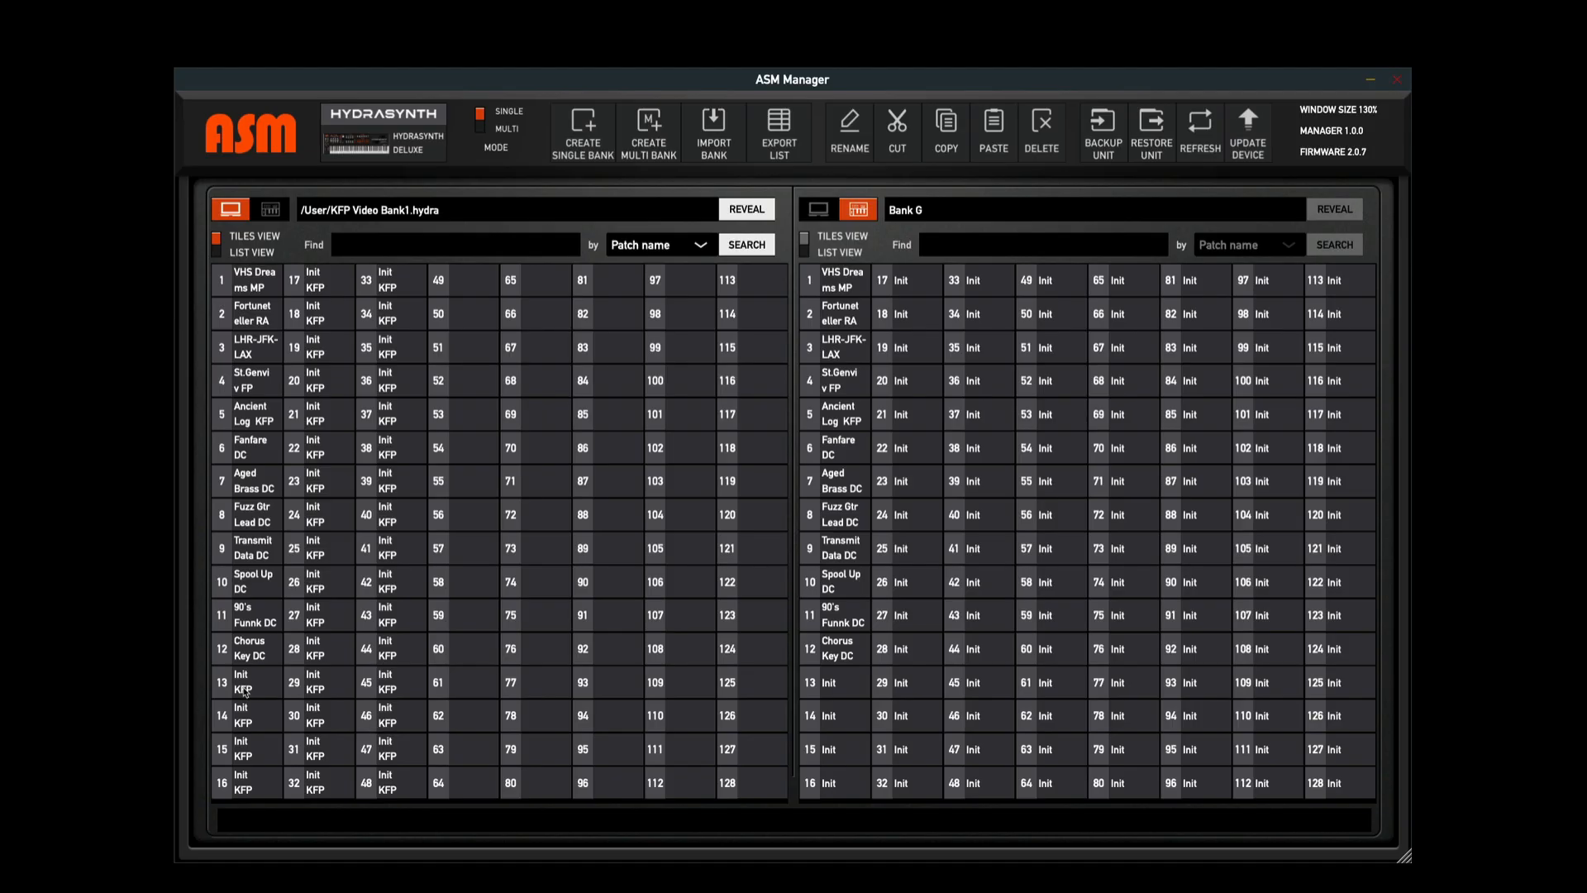
Switch to Multi mode and select the Kon-Tiki RA multi patch
left_click(497, 132)
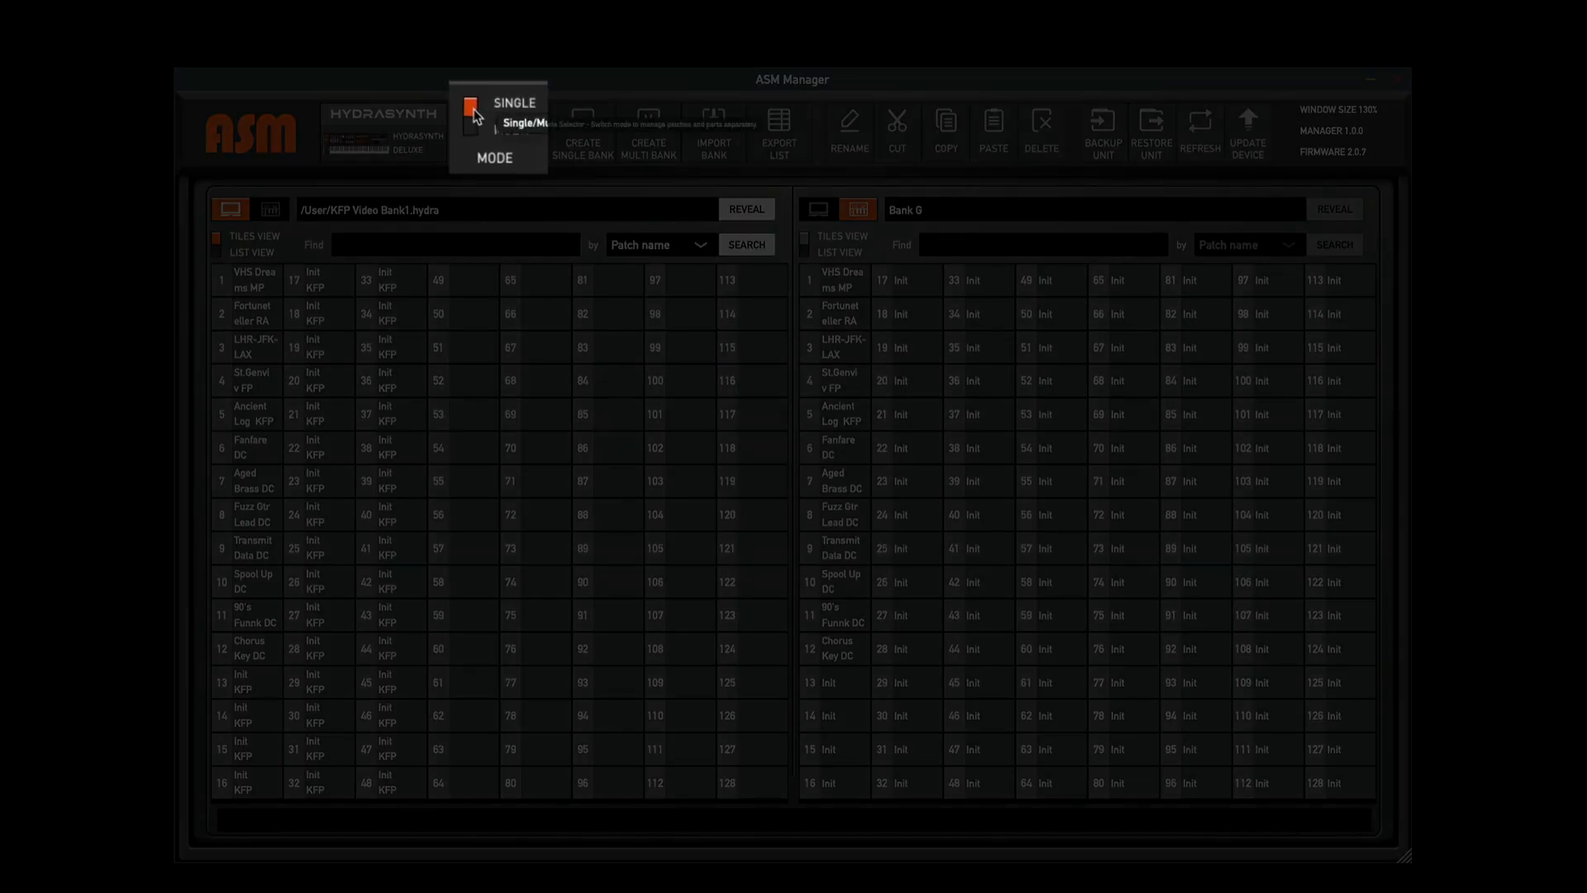
left_click(522, 127)
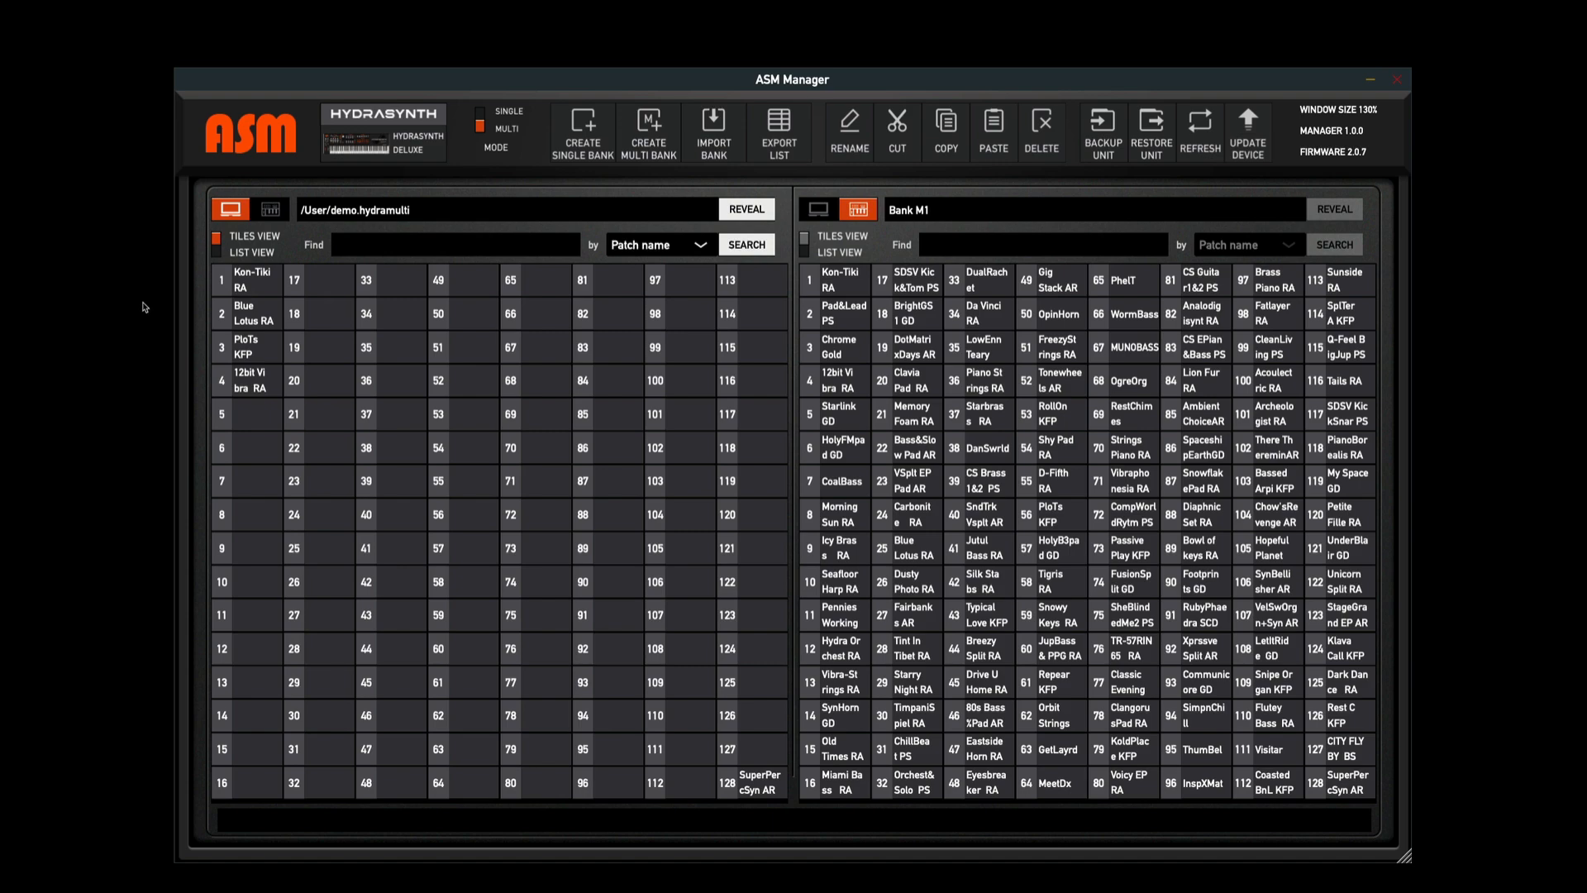
left_click(251, 280)
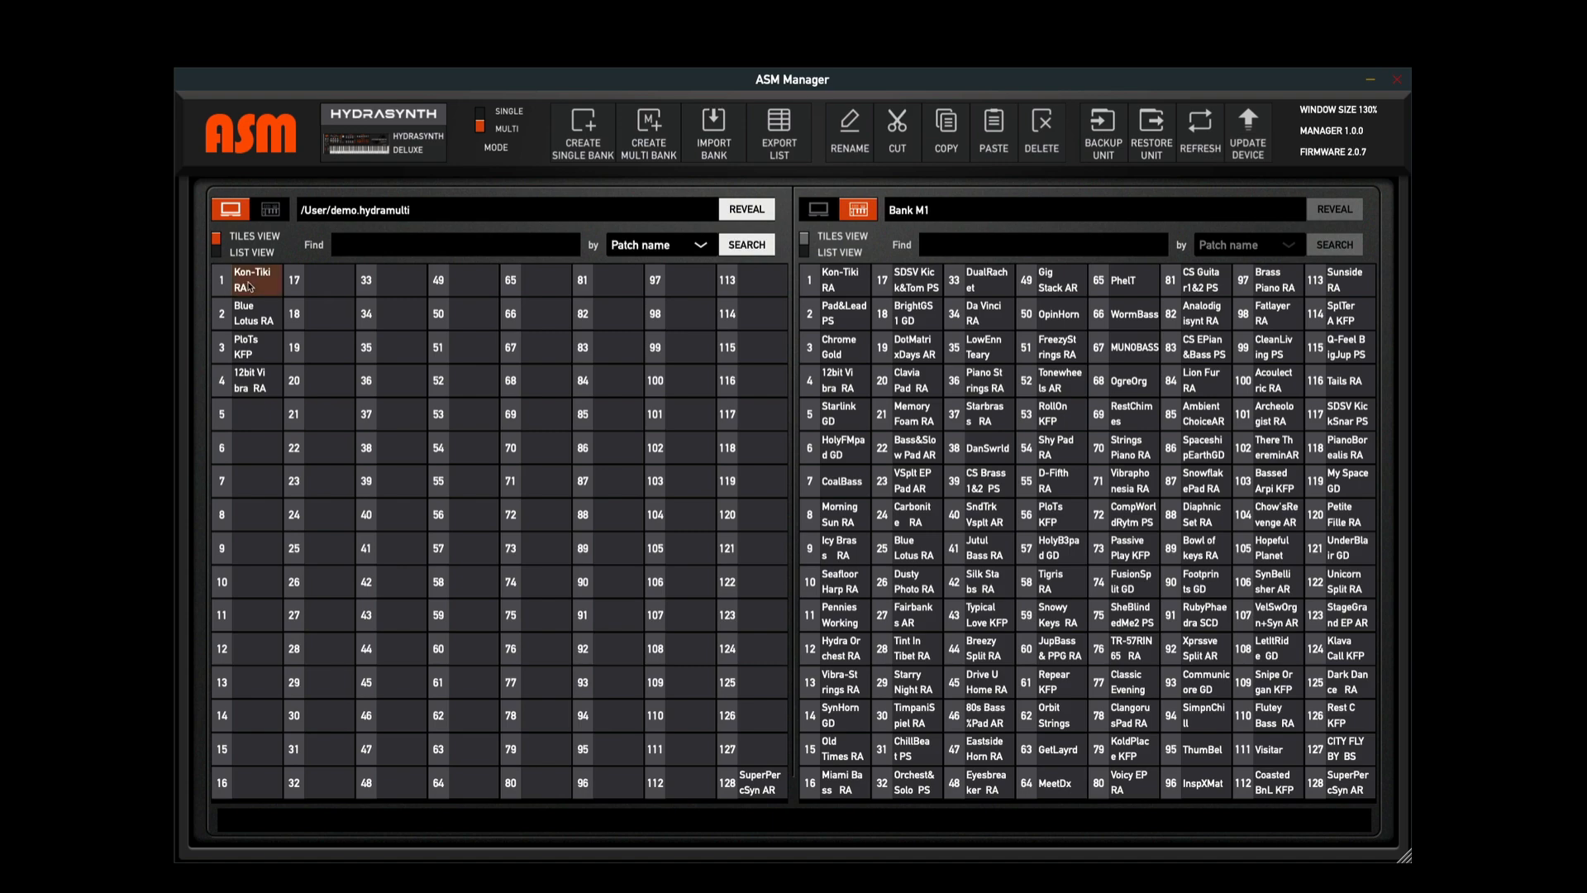
Rename Kon-Tiki RA to Kon-Tiki KFP, naming its parts after the multi name
left_click(848, 130)
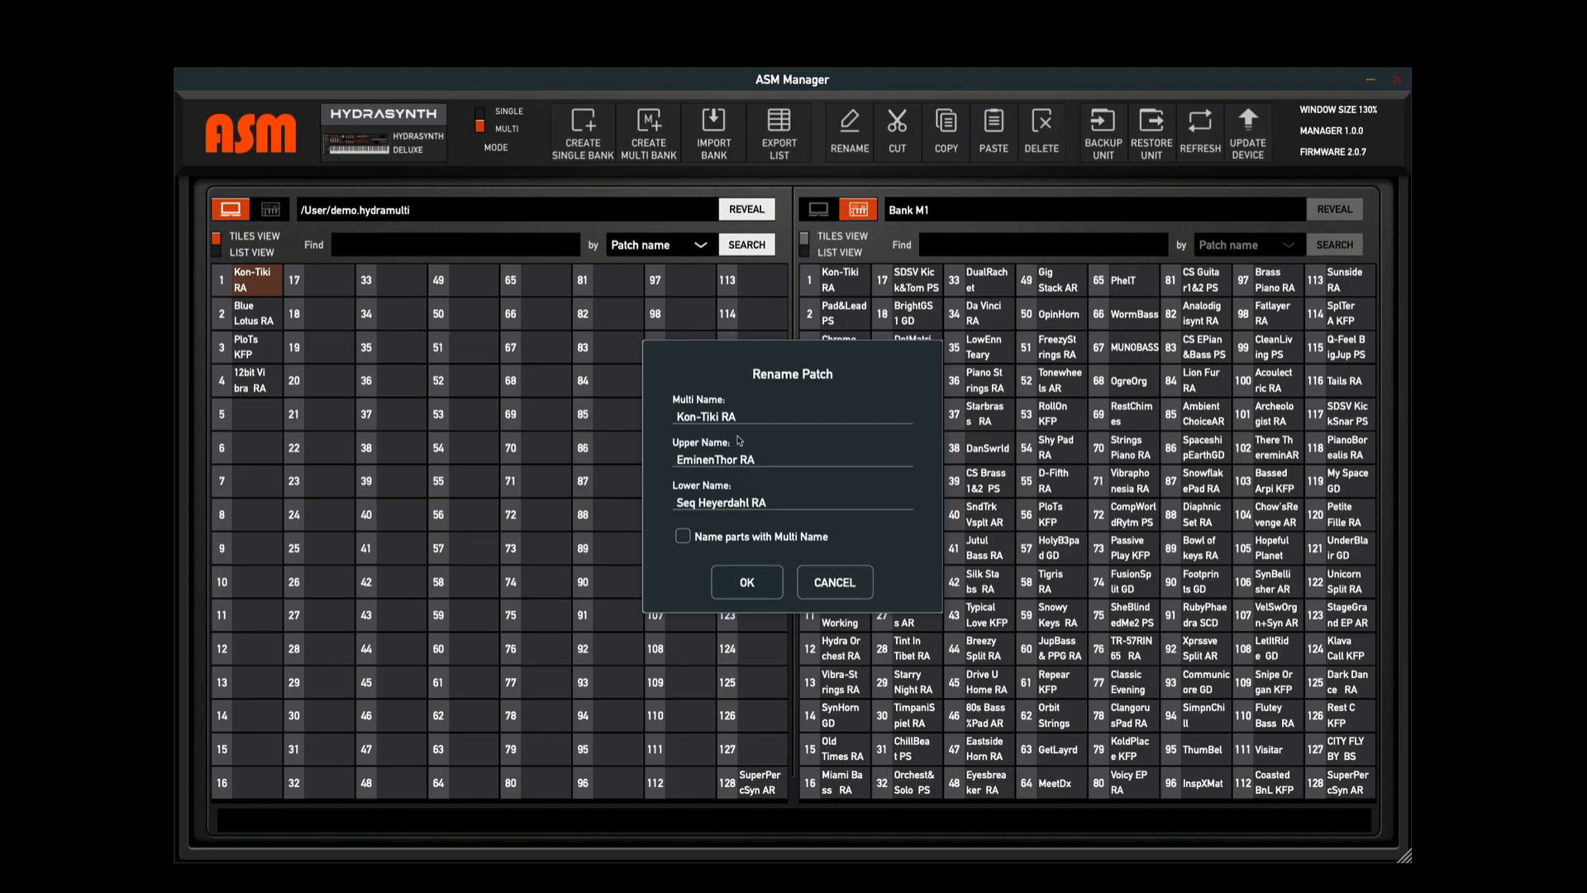
mouse_move(739, 439)
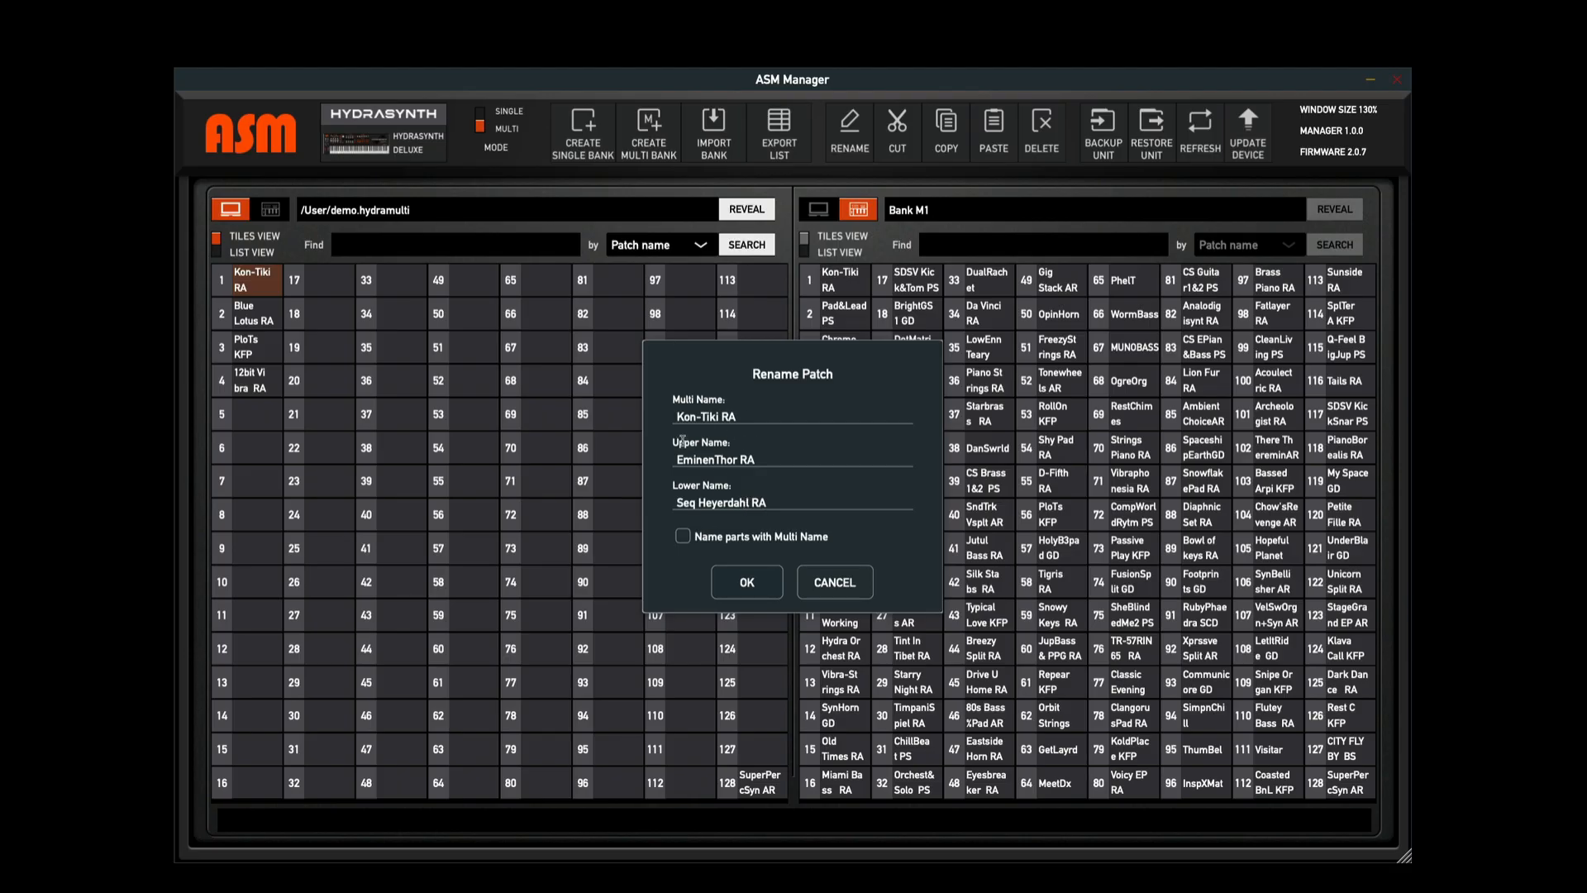
left_click(737, 416)
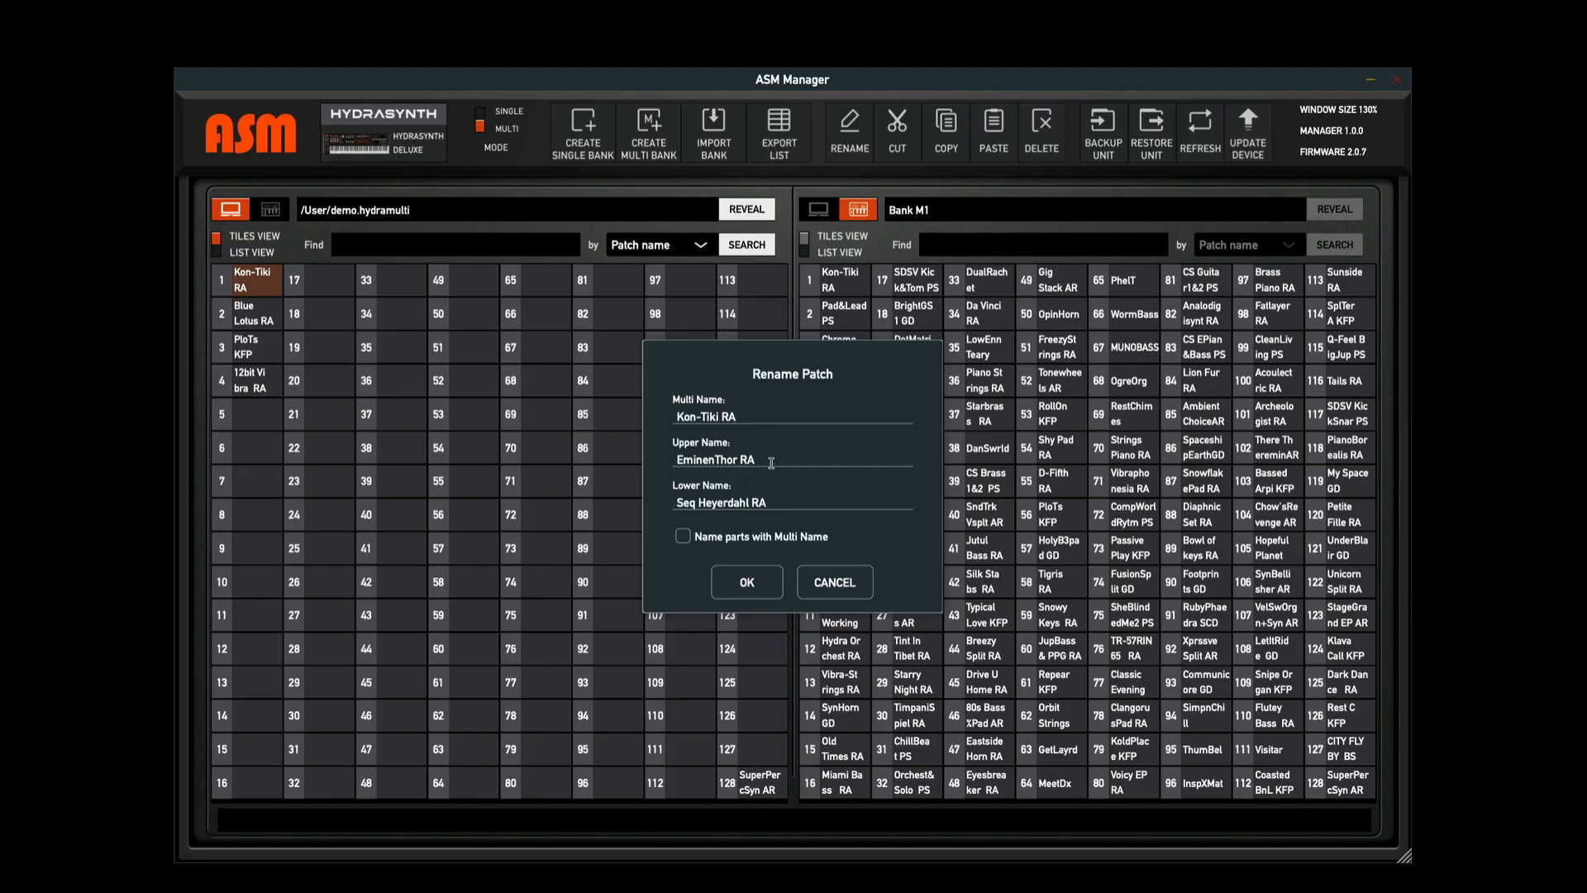
left_click(739, 416)
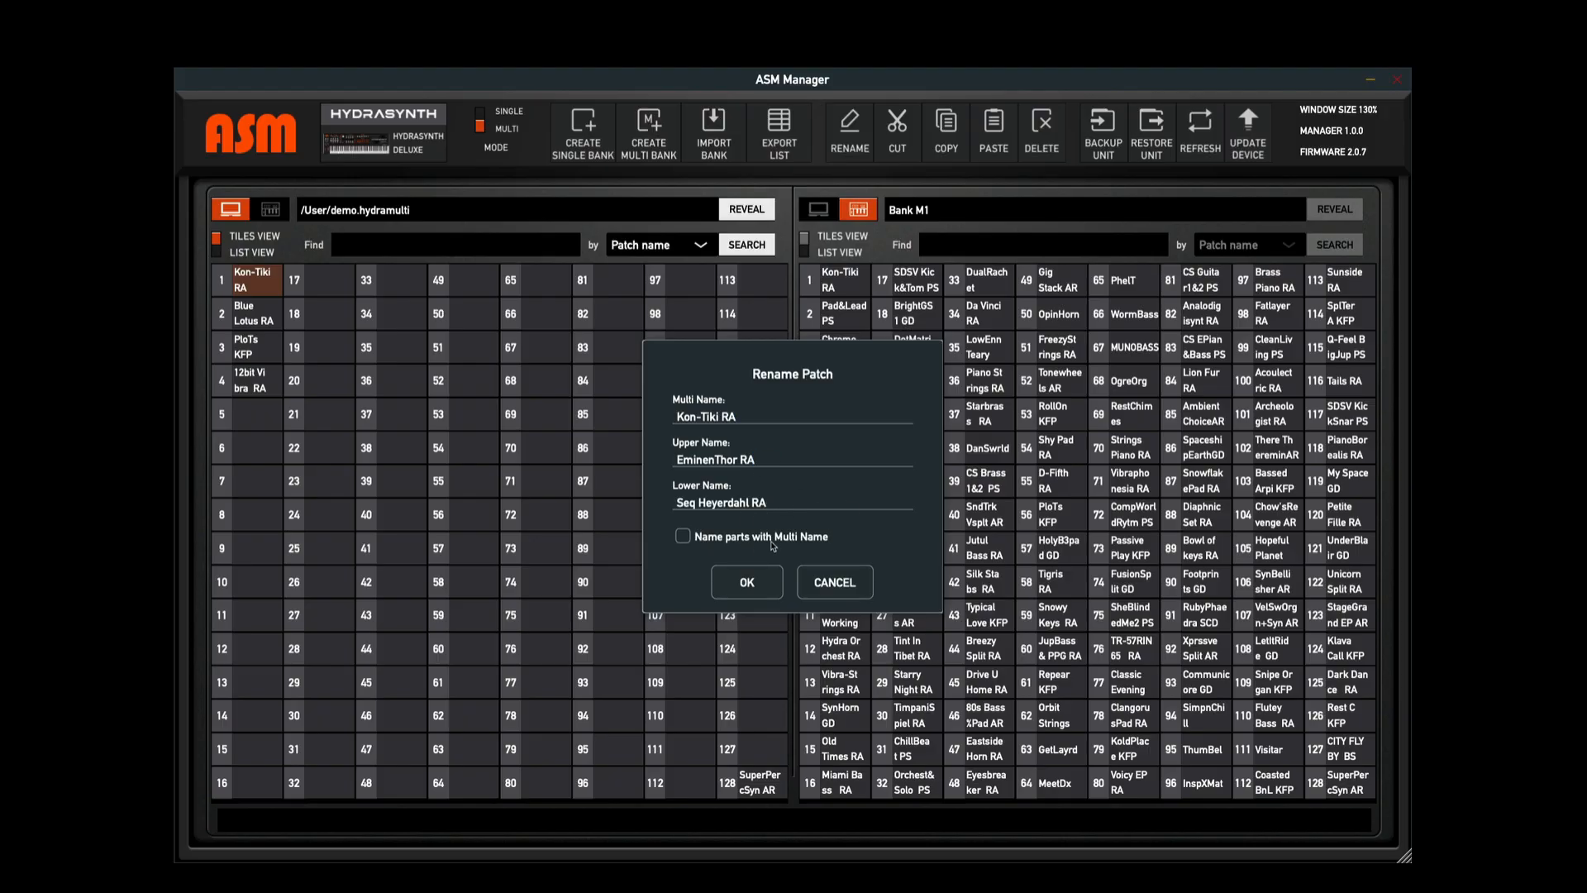
triple_click(703, 416)
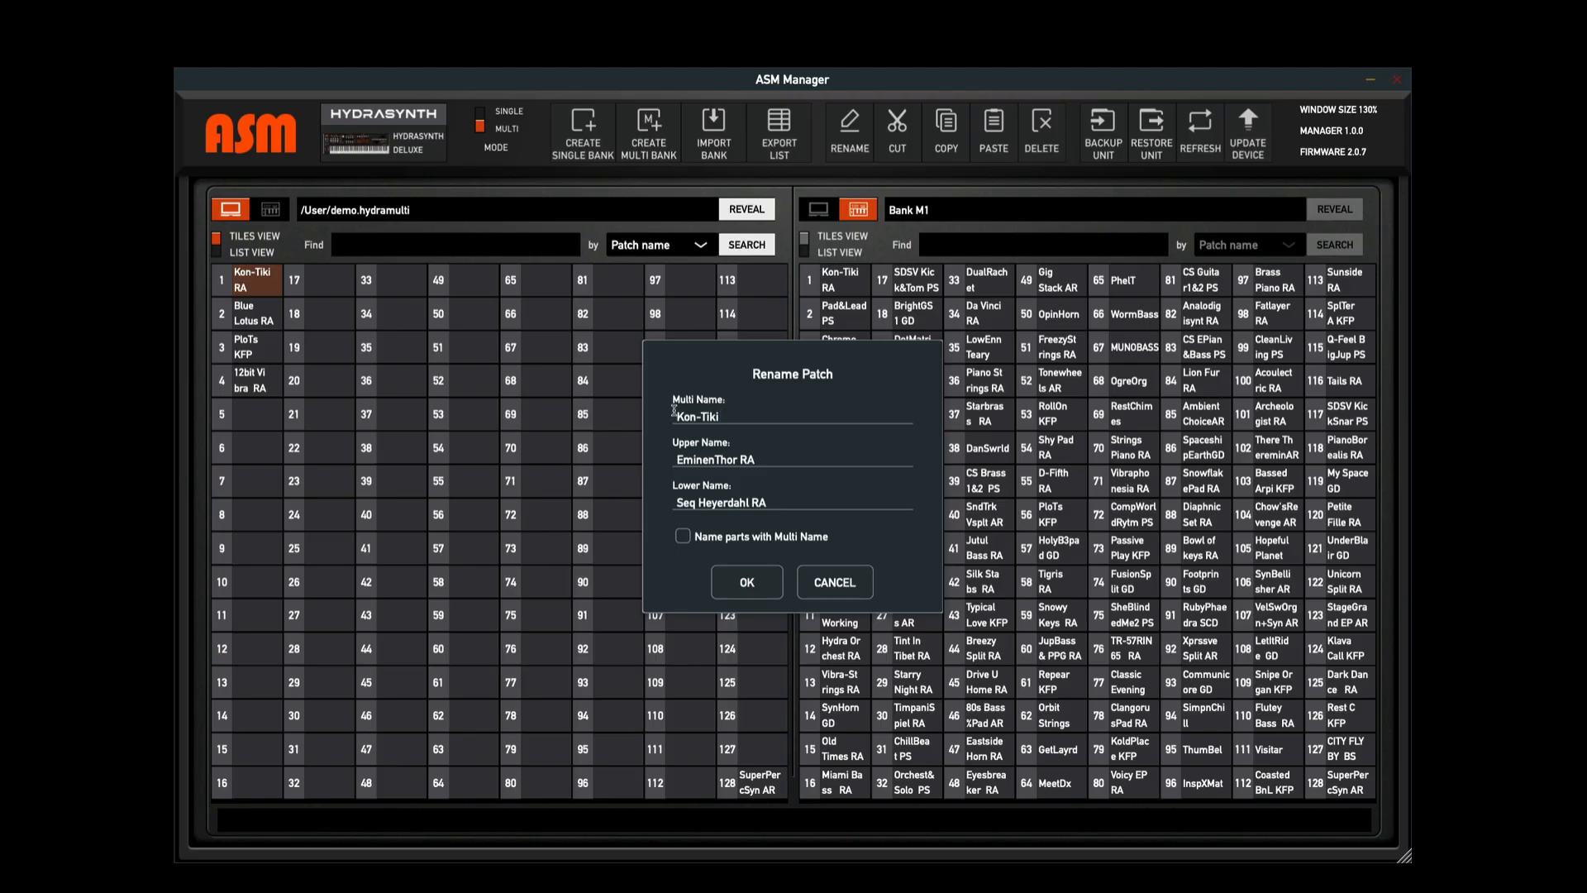
type("KFP")
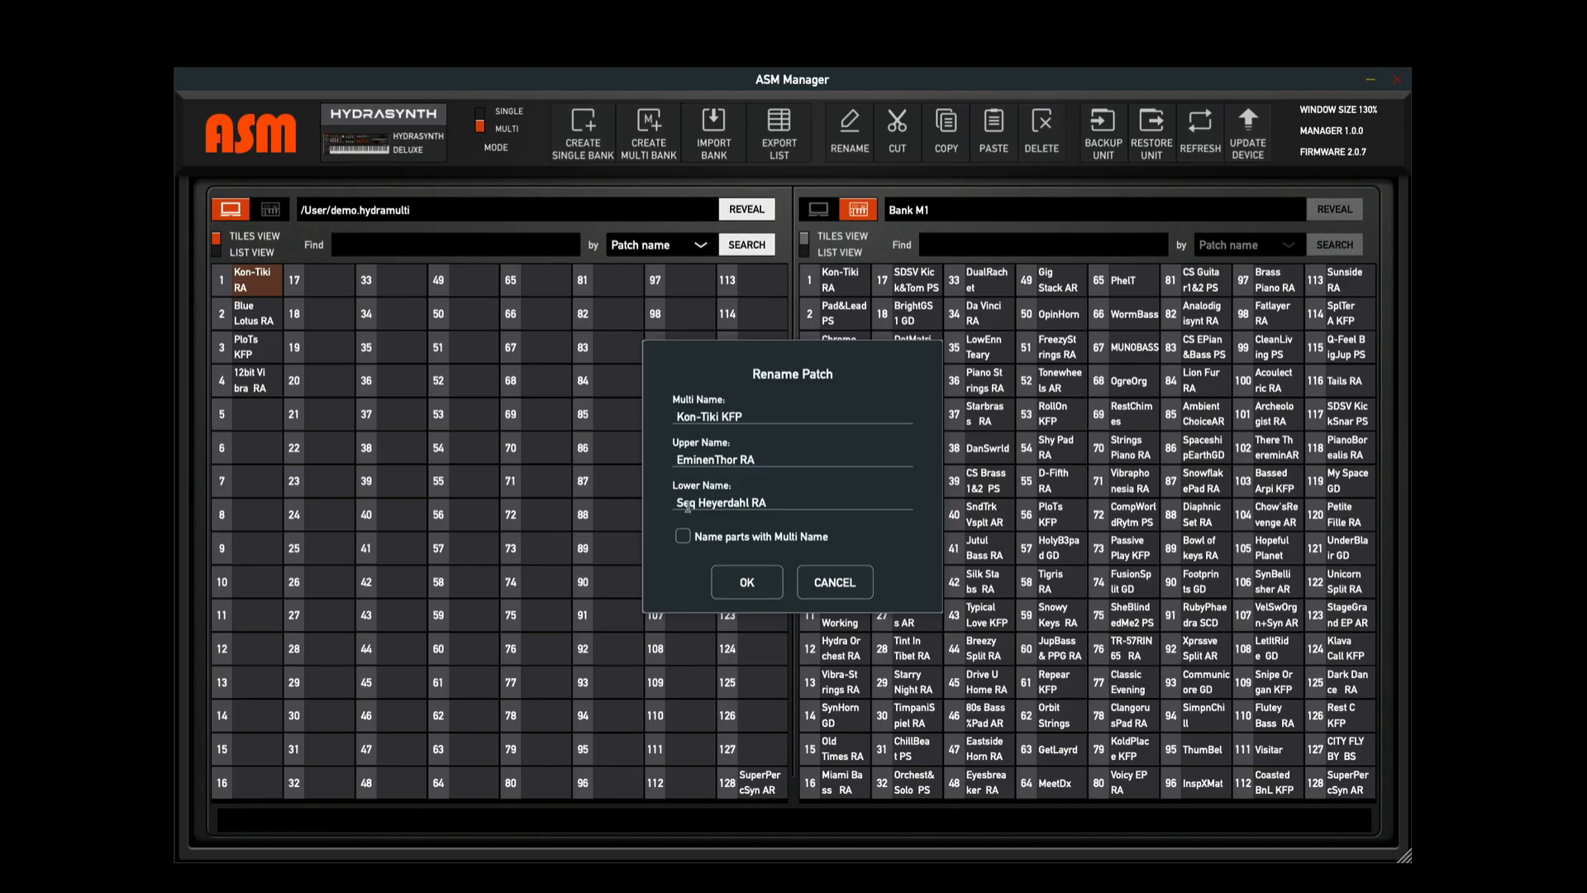
left_click(685, 536)
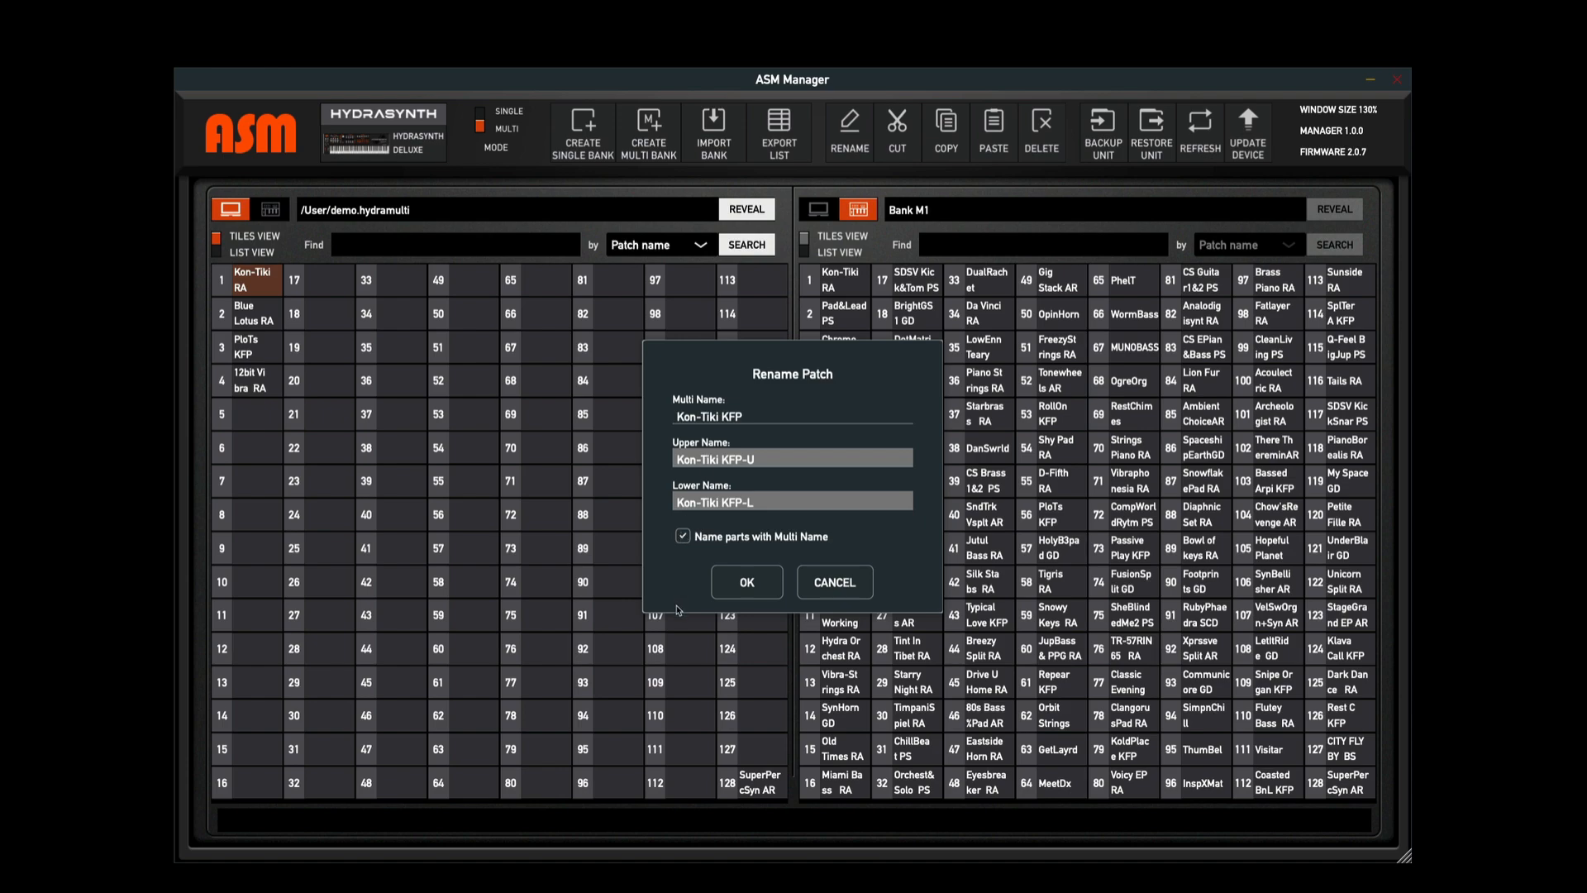
mouse_move(757, 474)
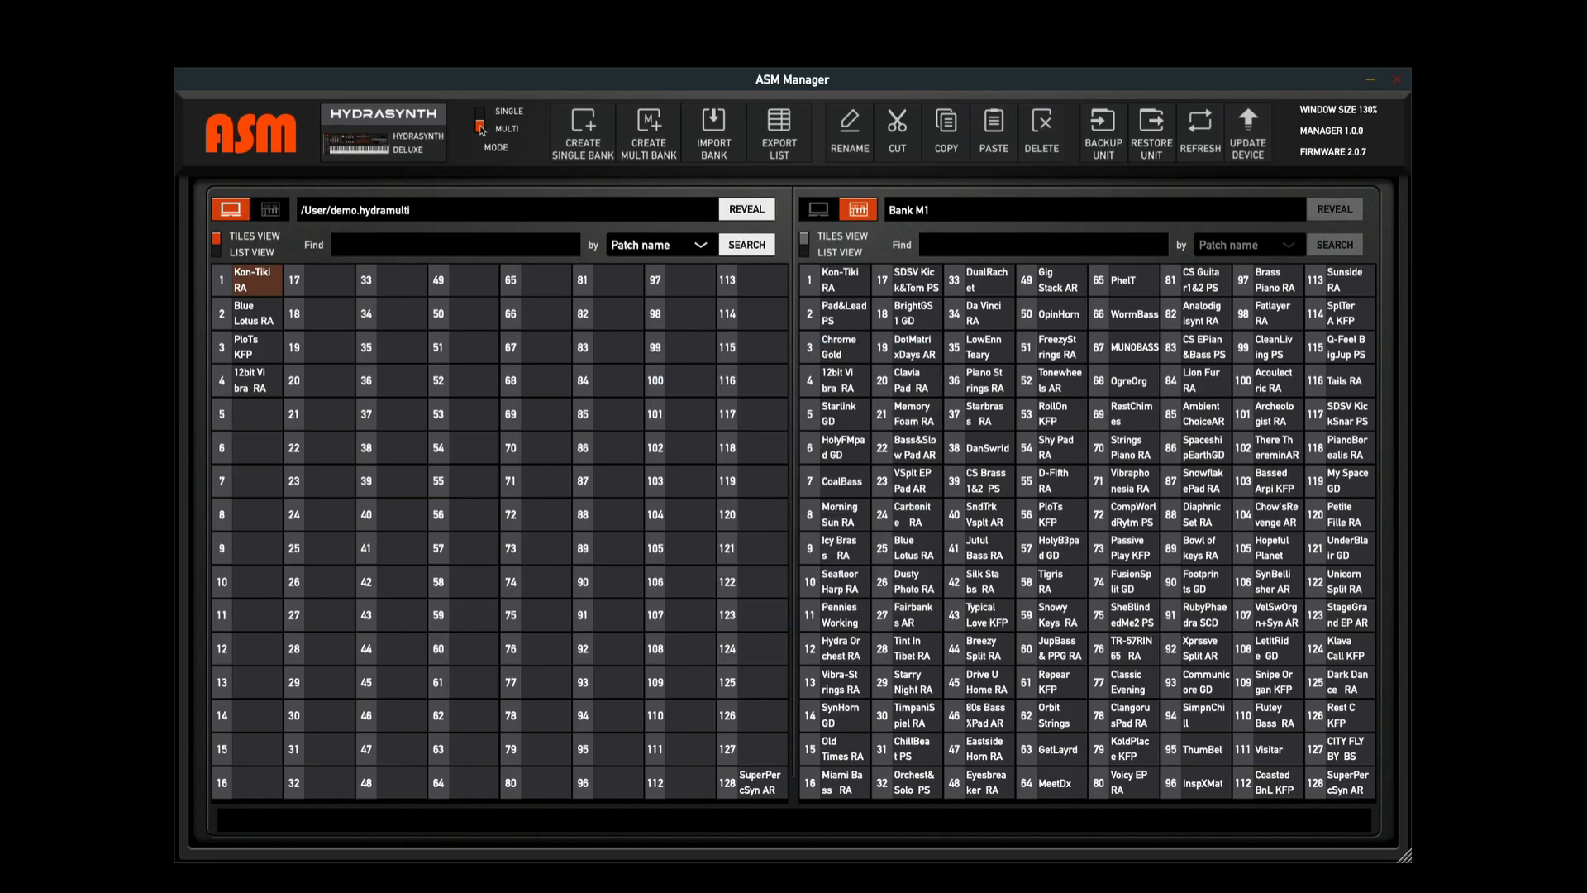
Toggle Mode back to Single to show KFP Video Bank1 beside Bank G
left_click(1200, 132)
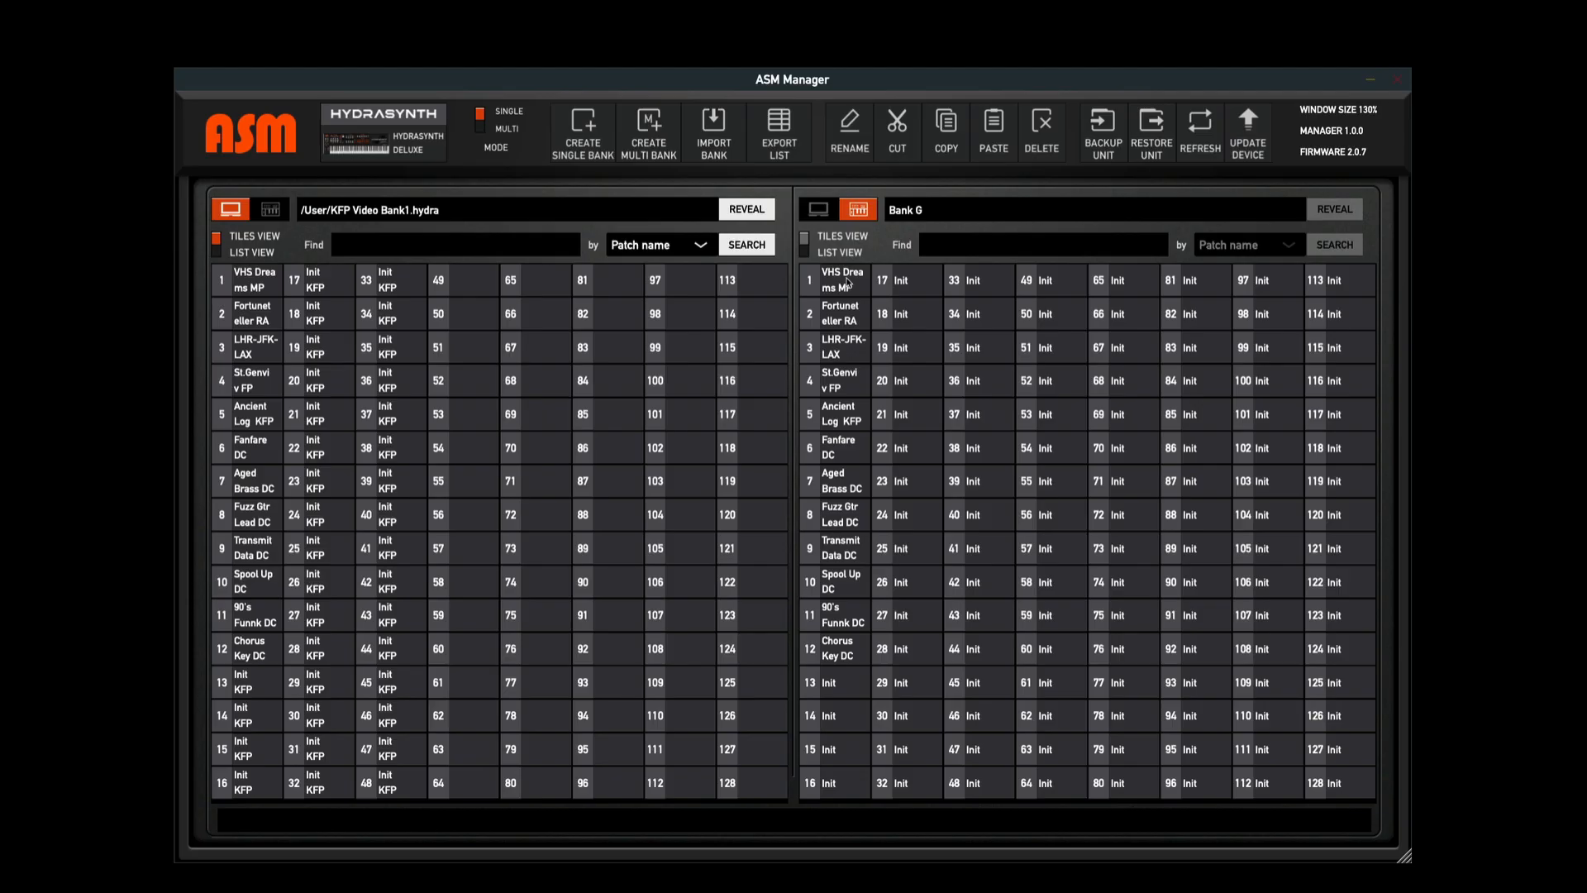
mouse_move(1196, 181)
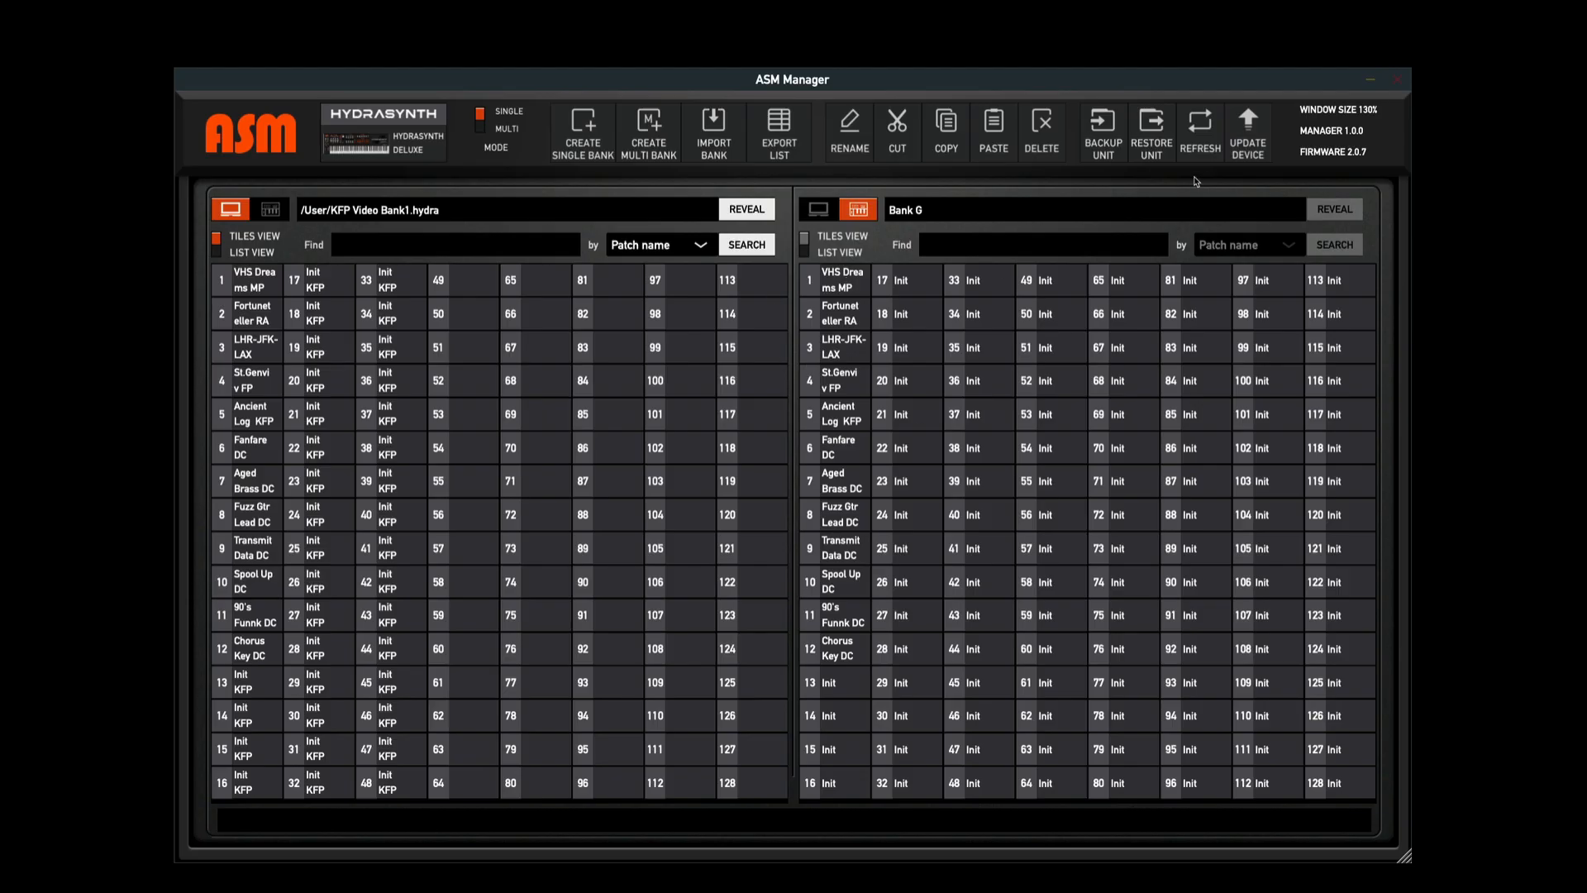
left_click(1200, 131)
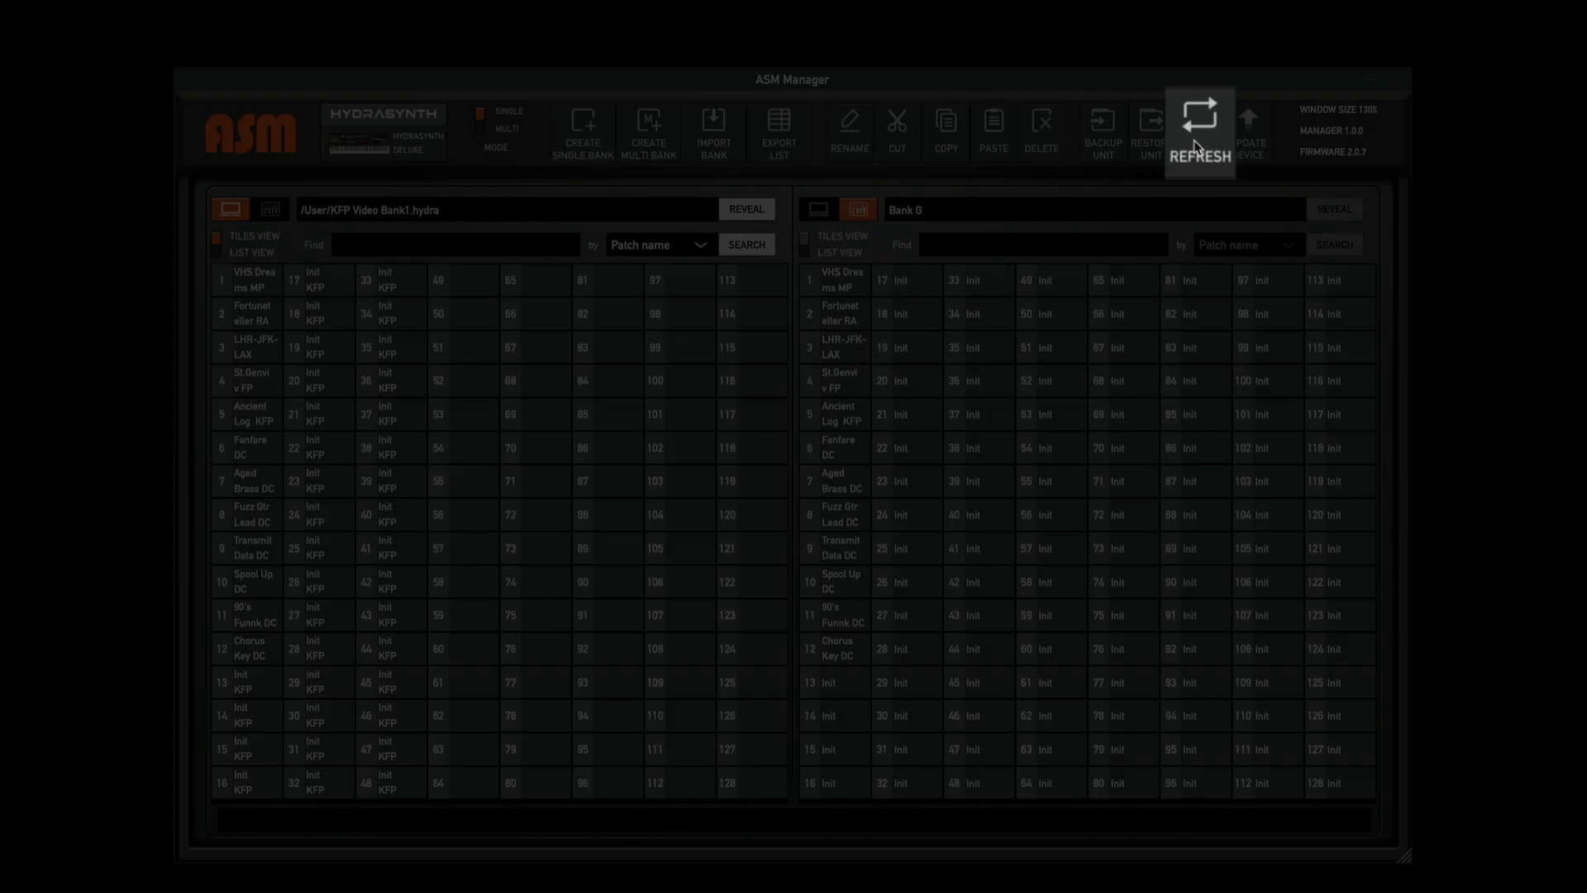
left_click(1198, 119)
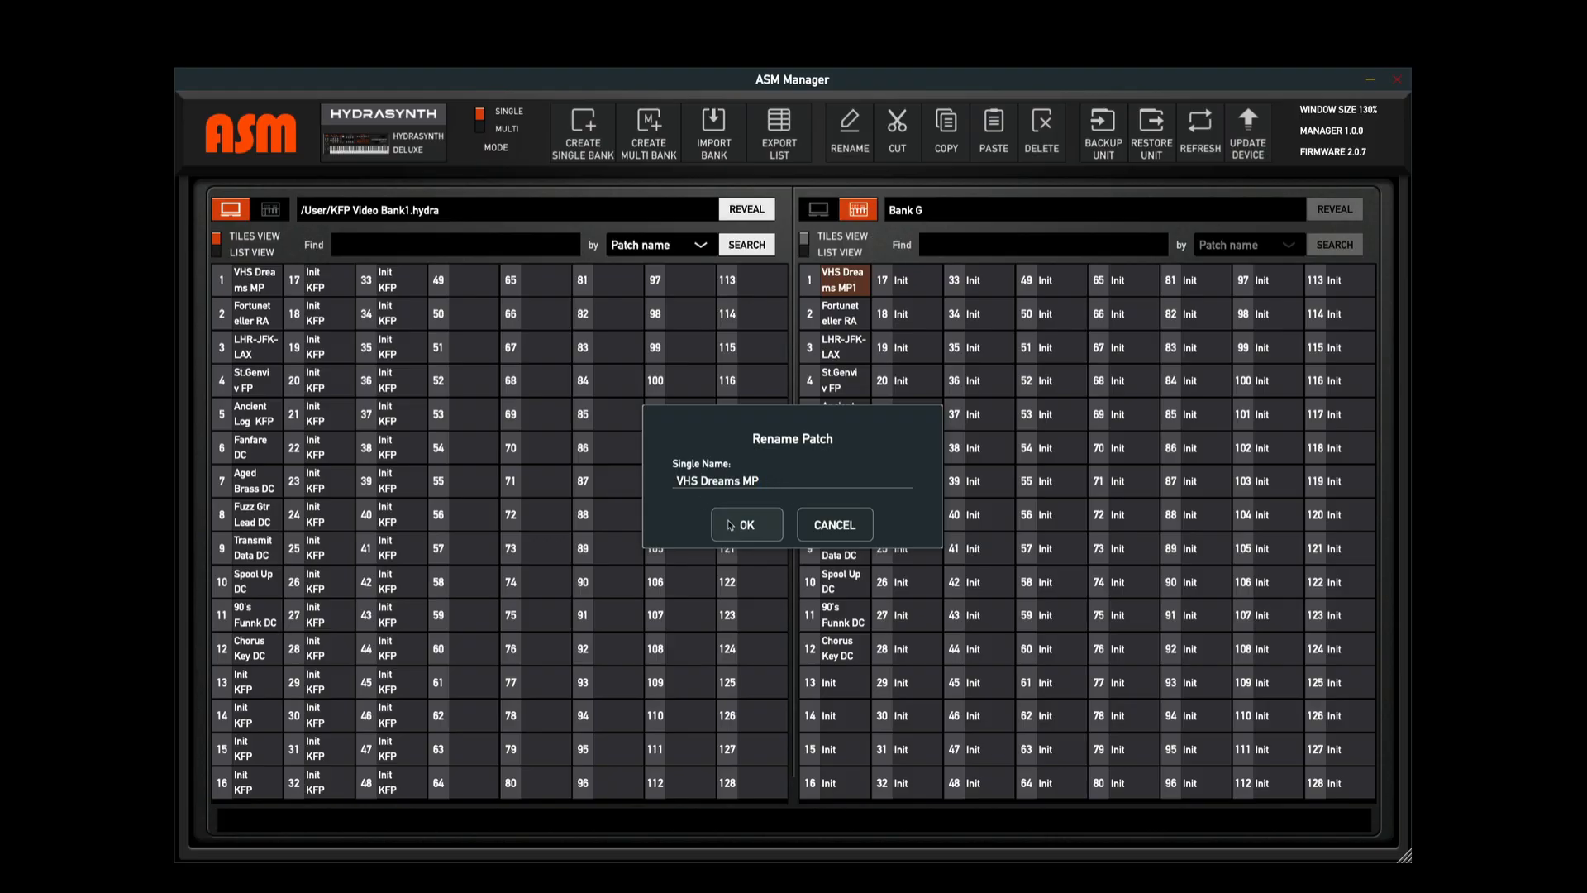
left_click(746, 524)
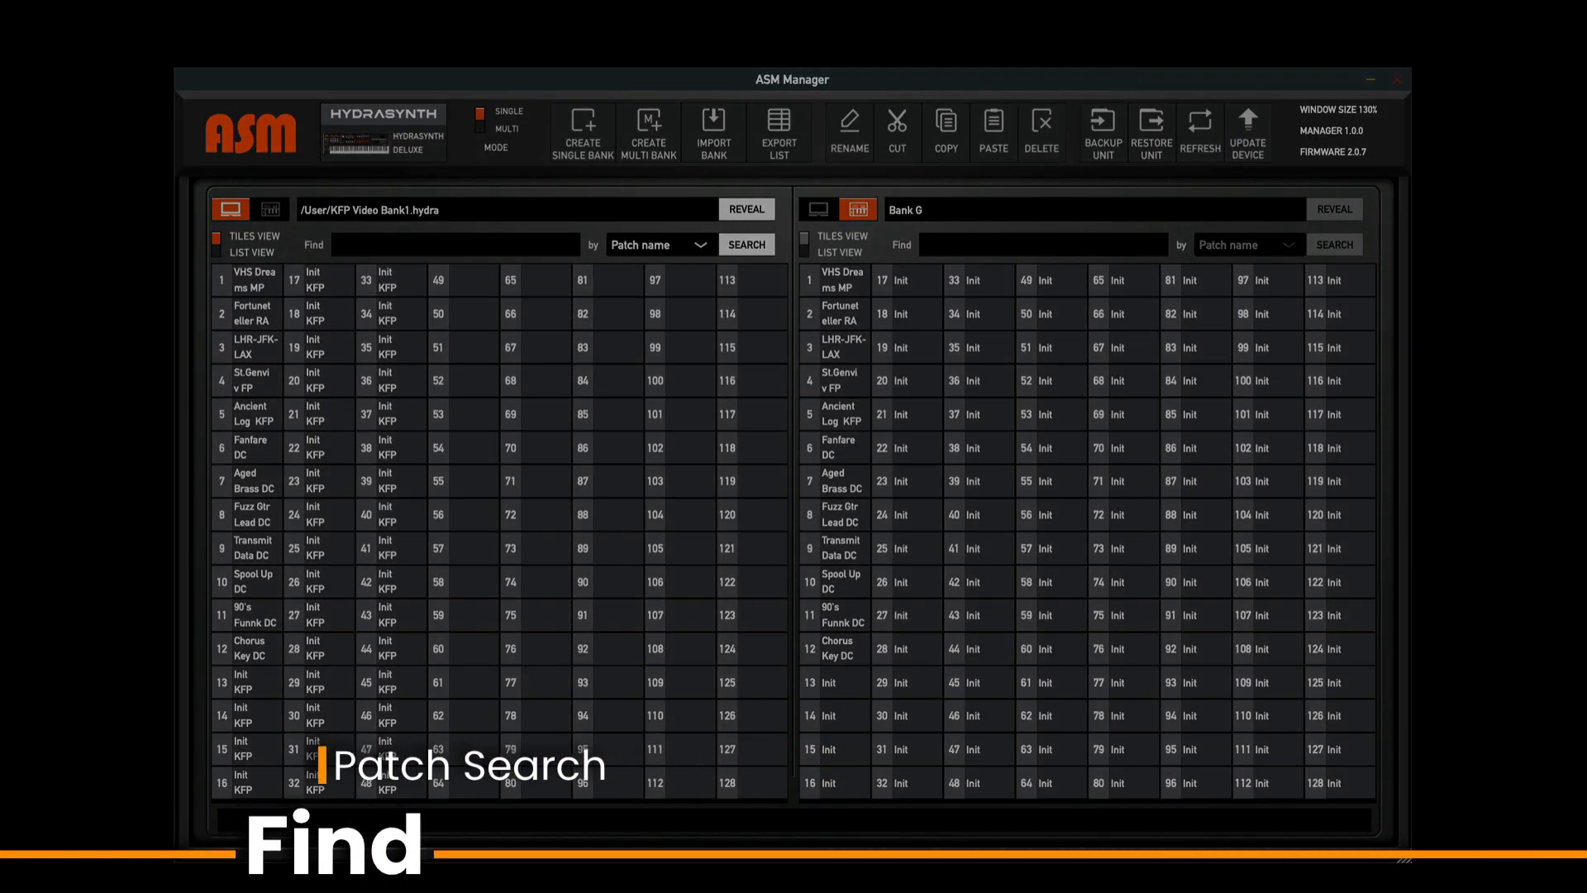
Search KFP Video Bank1 for patch names containing 'log'
left_click(455, 244)
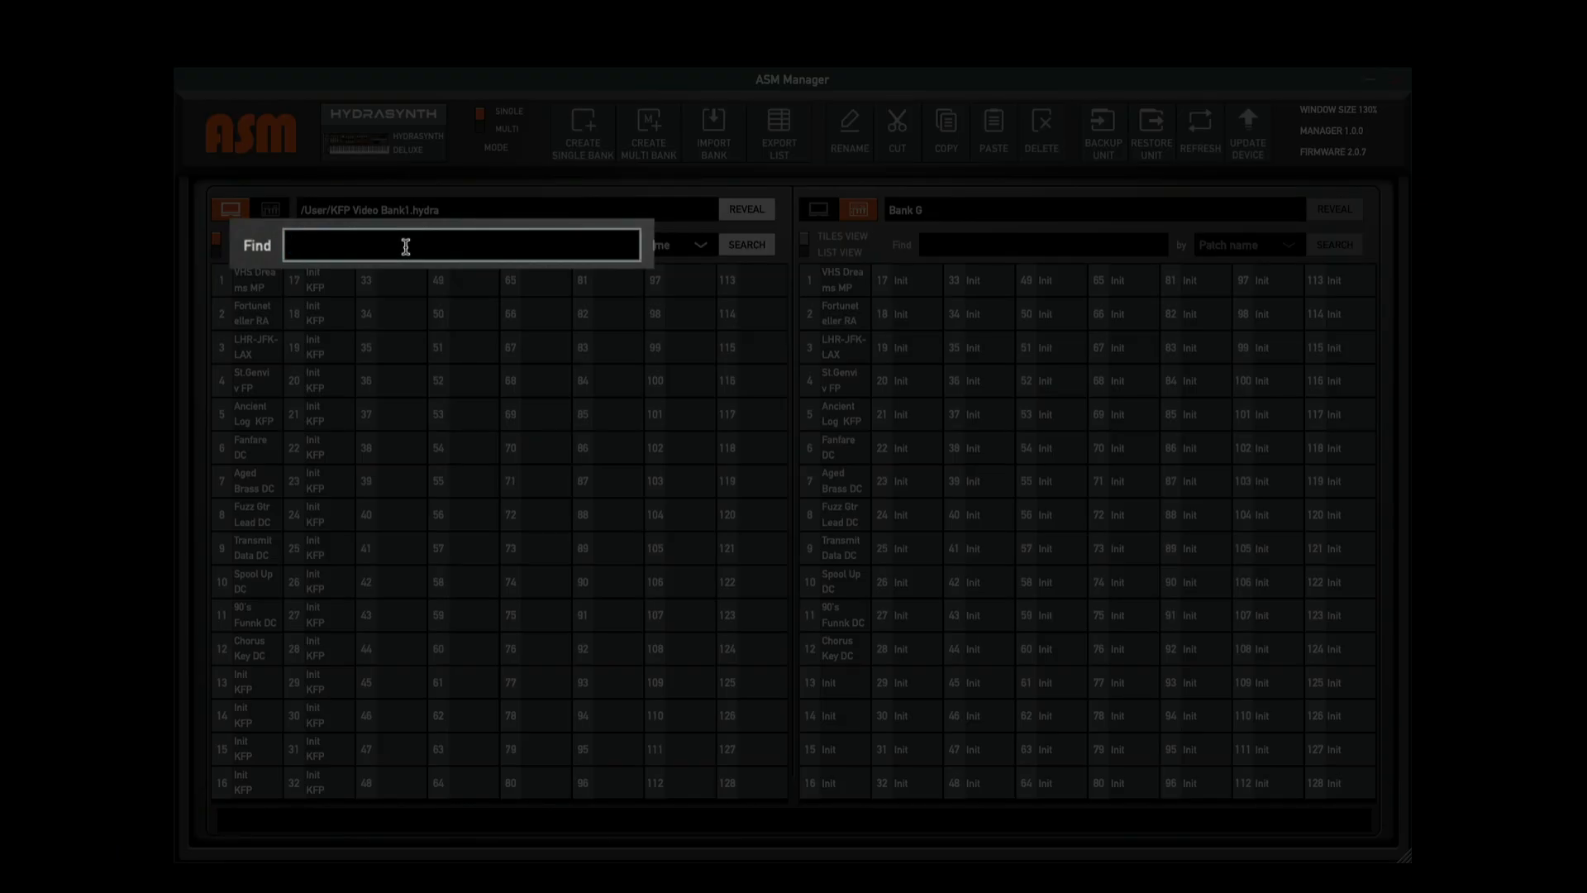
left_click(462, 244)
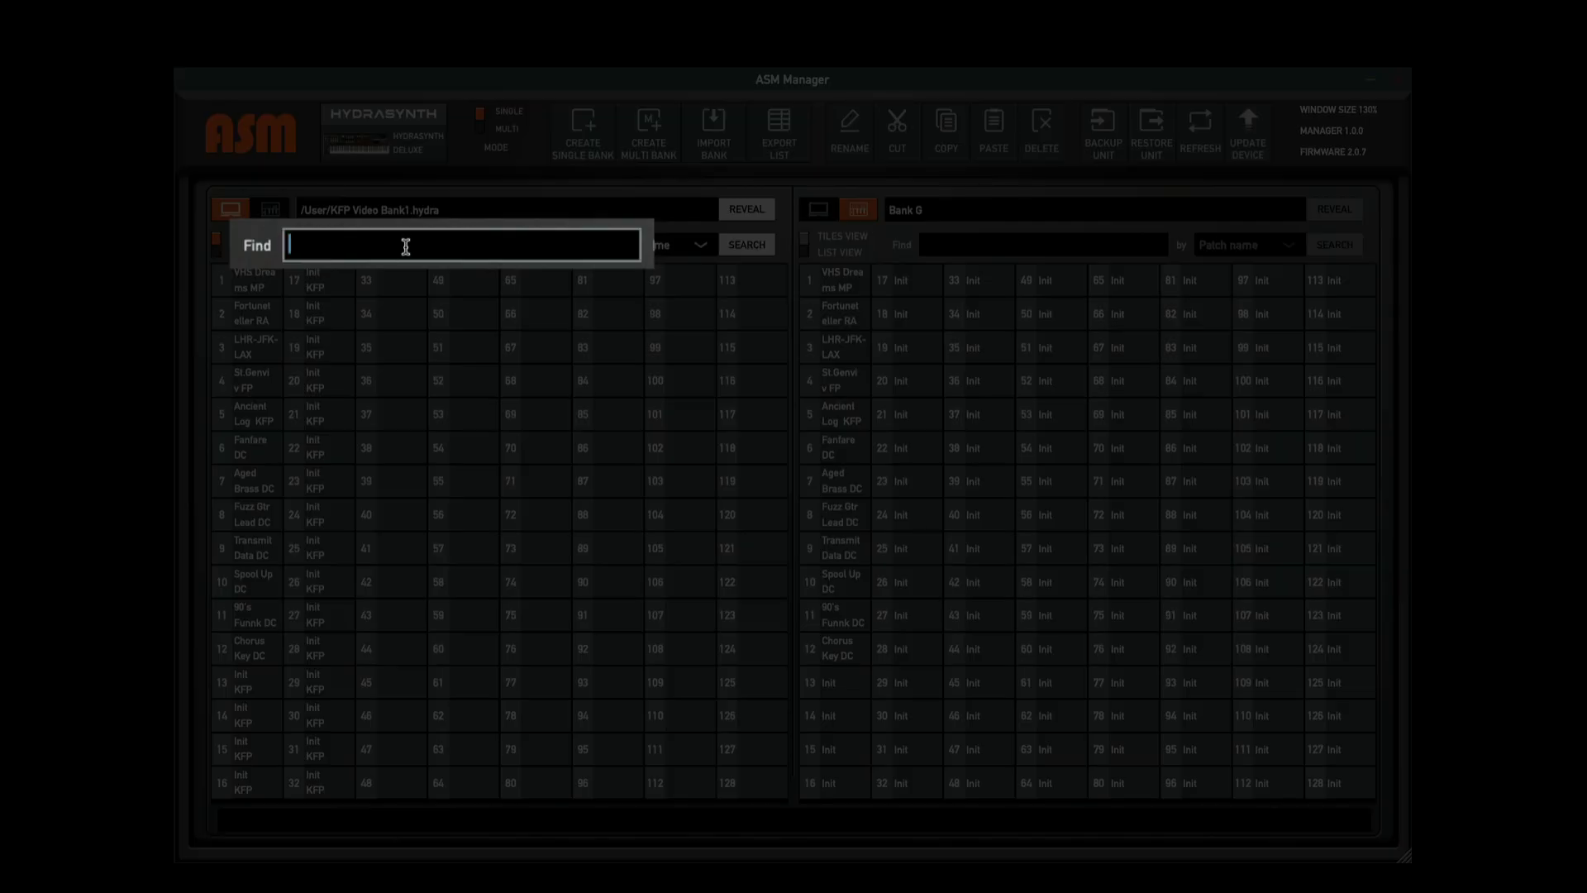
type("log")
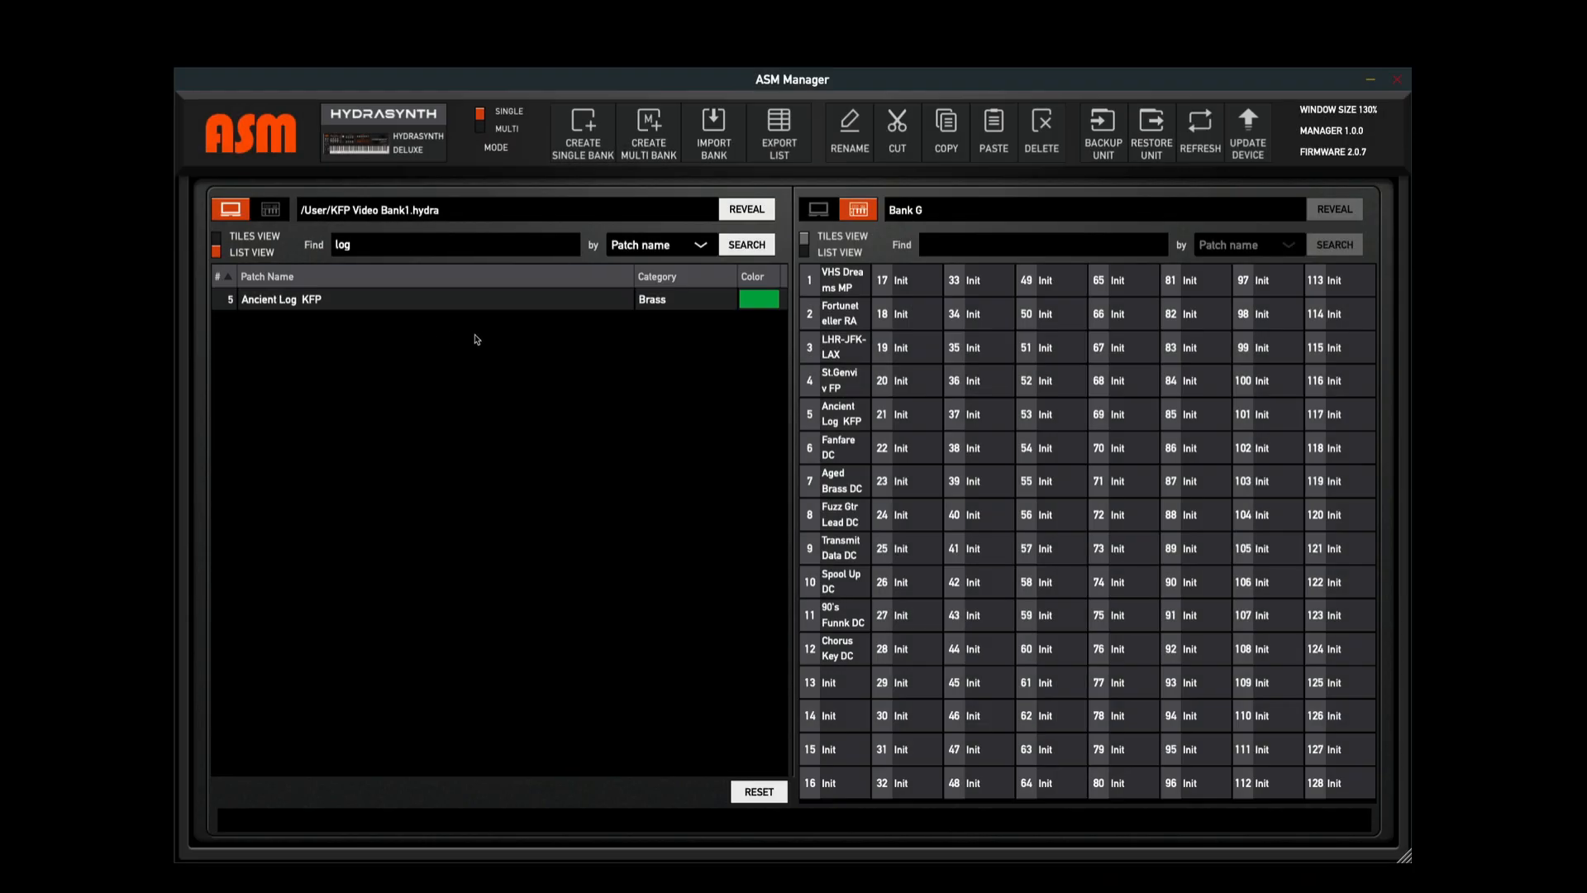
mouse_move(325, 317)
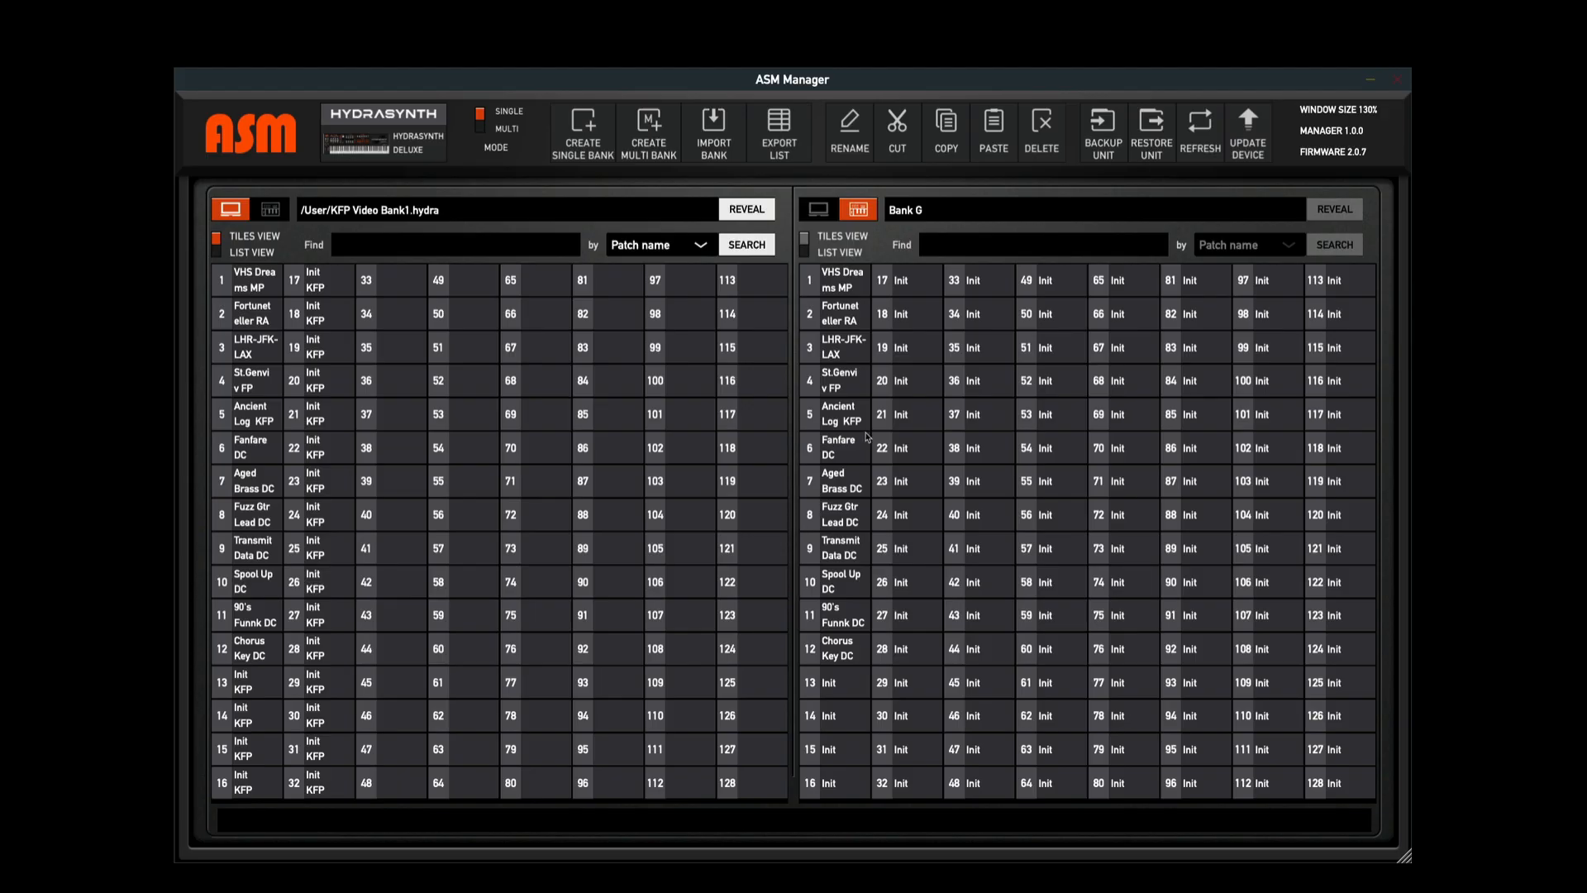
Switch the right panel's device bank to Favorites
left_click(1092, 209)
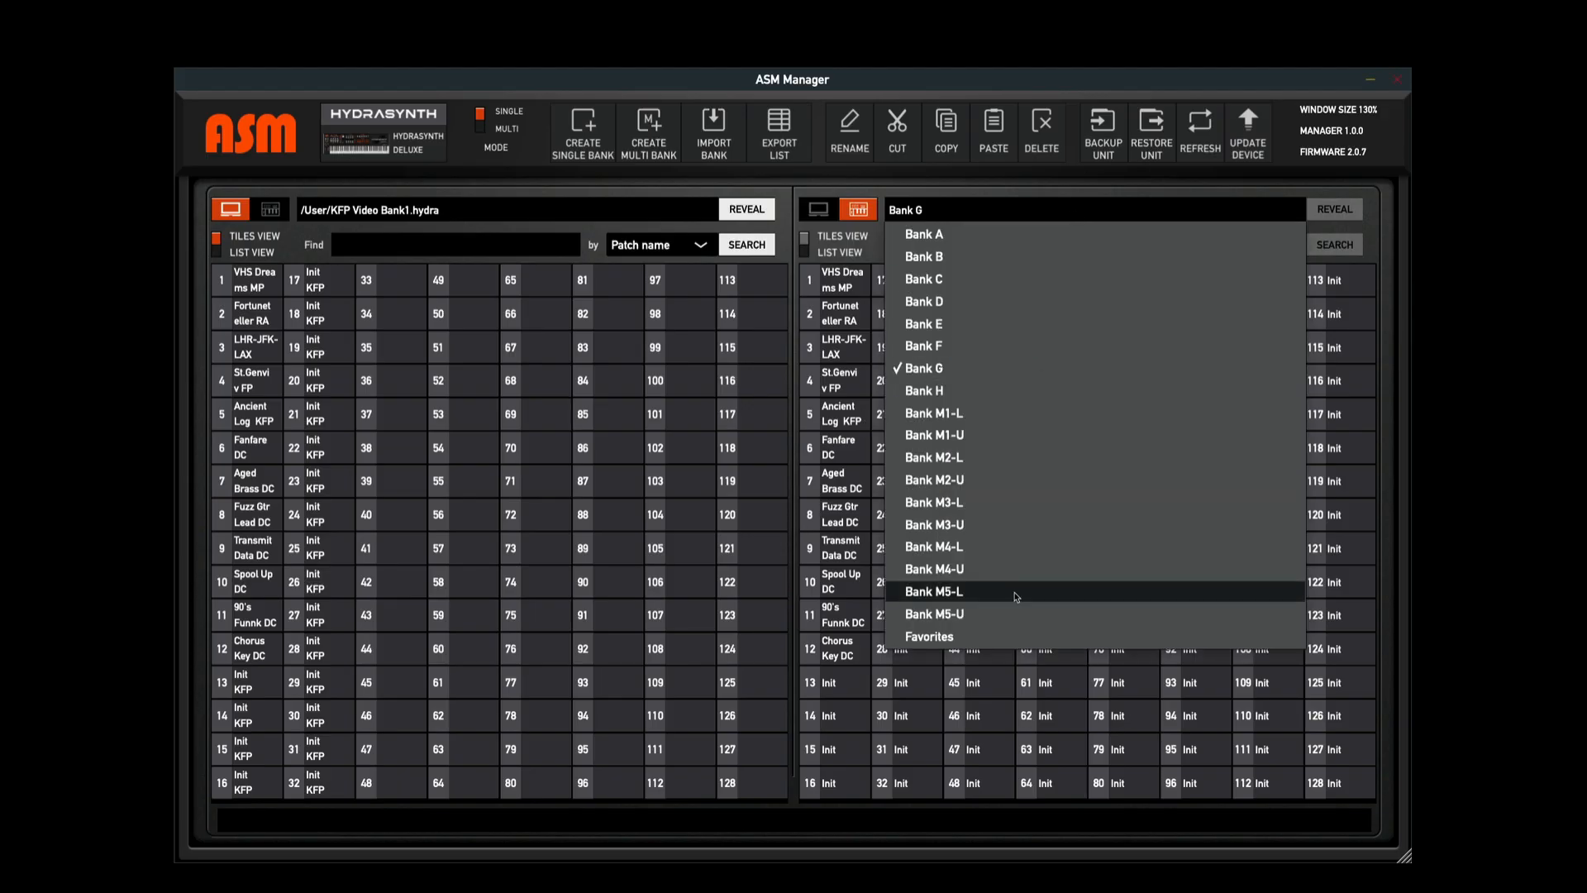
left_click(928, 635)
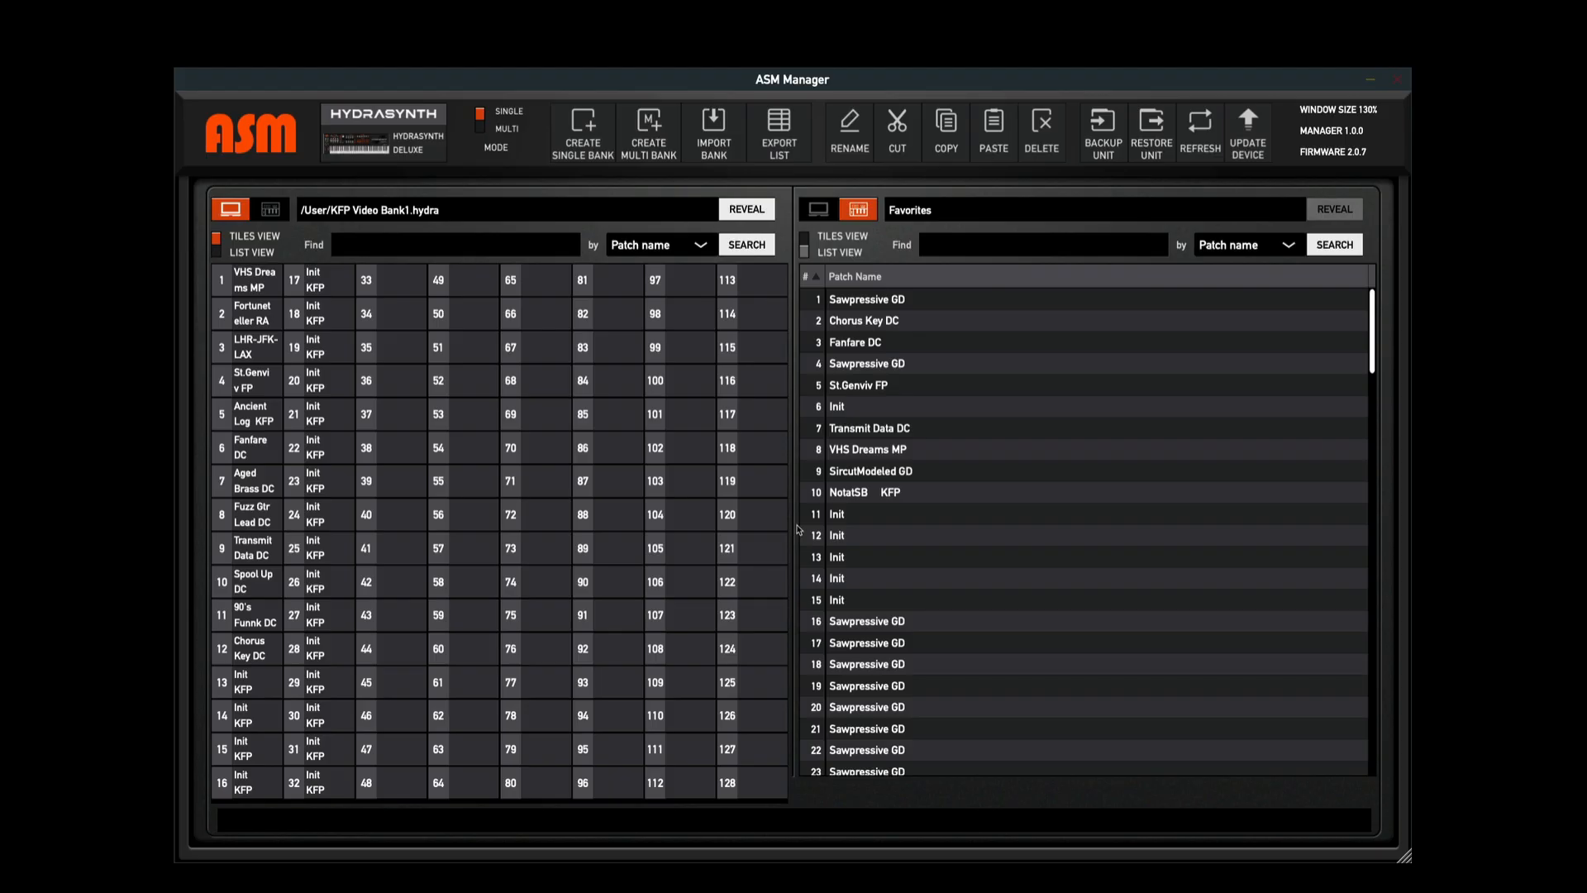
mouse_move(798, 529)
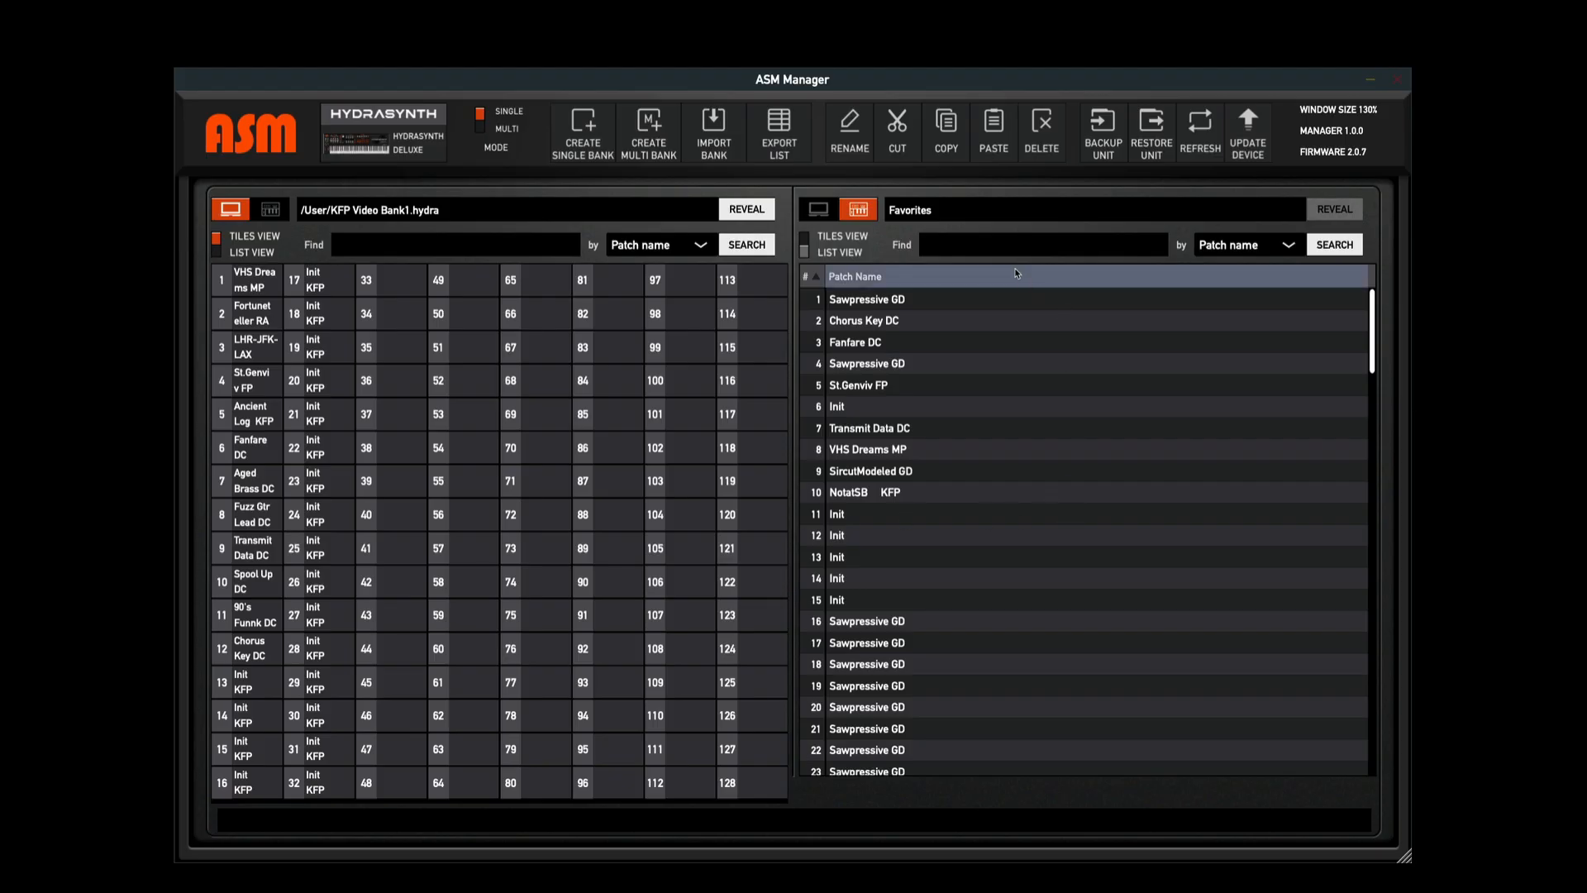
type("KF")
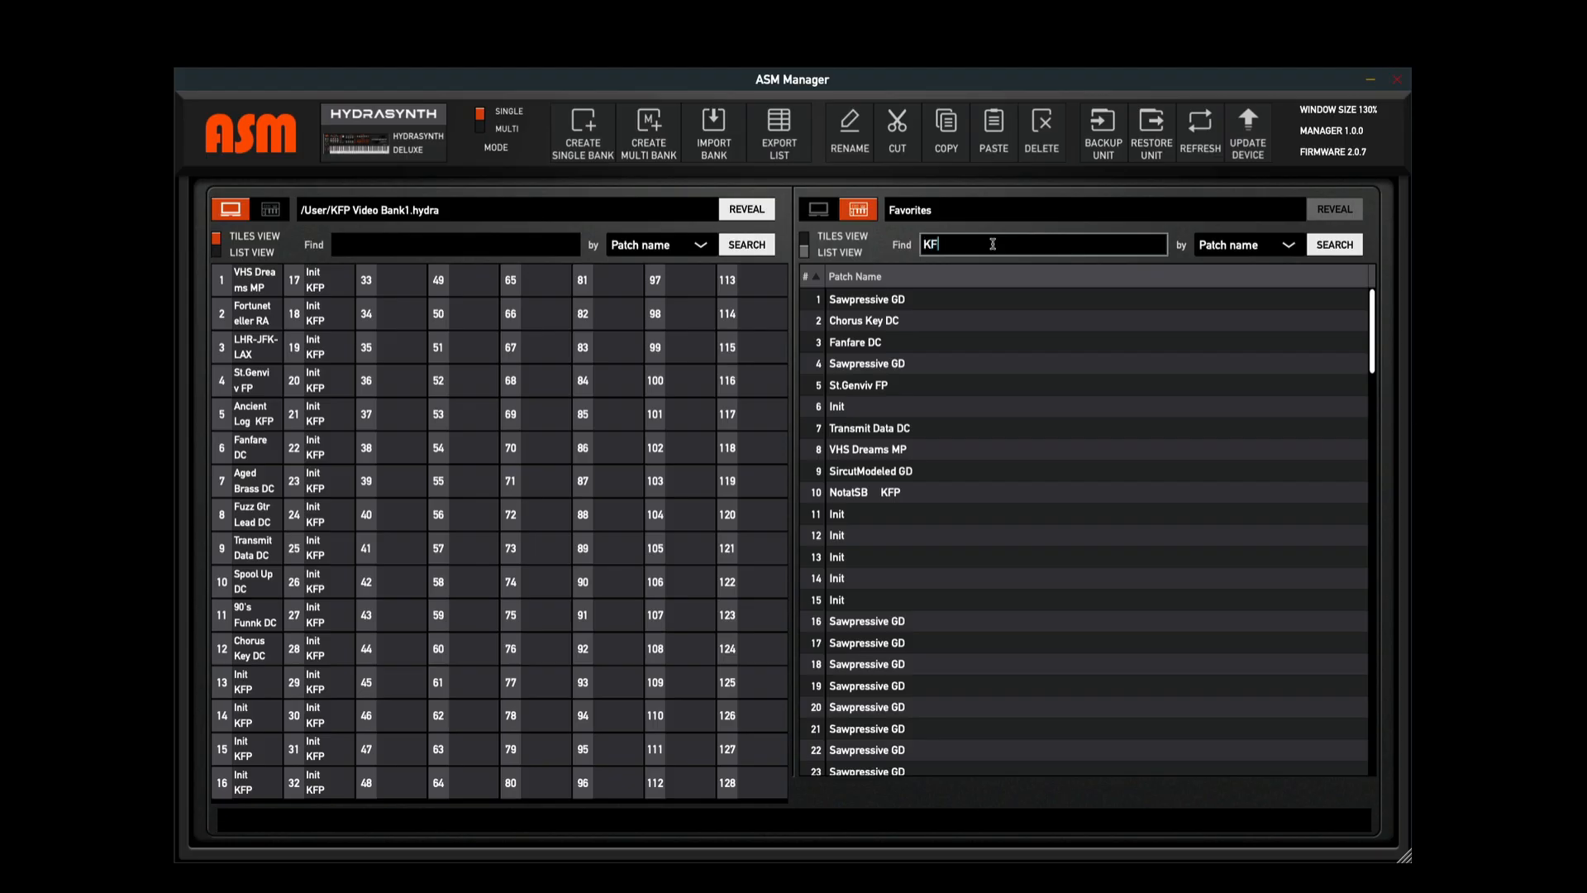
left_click(1334, 244)
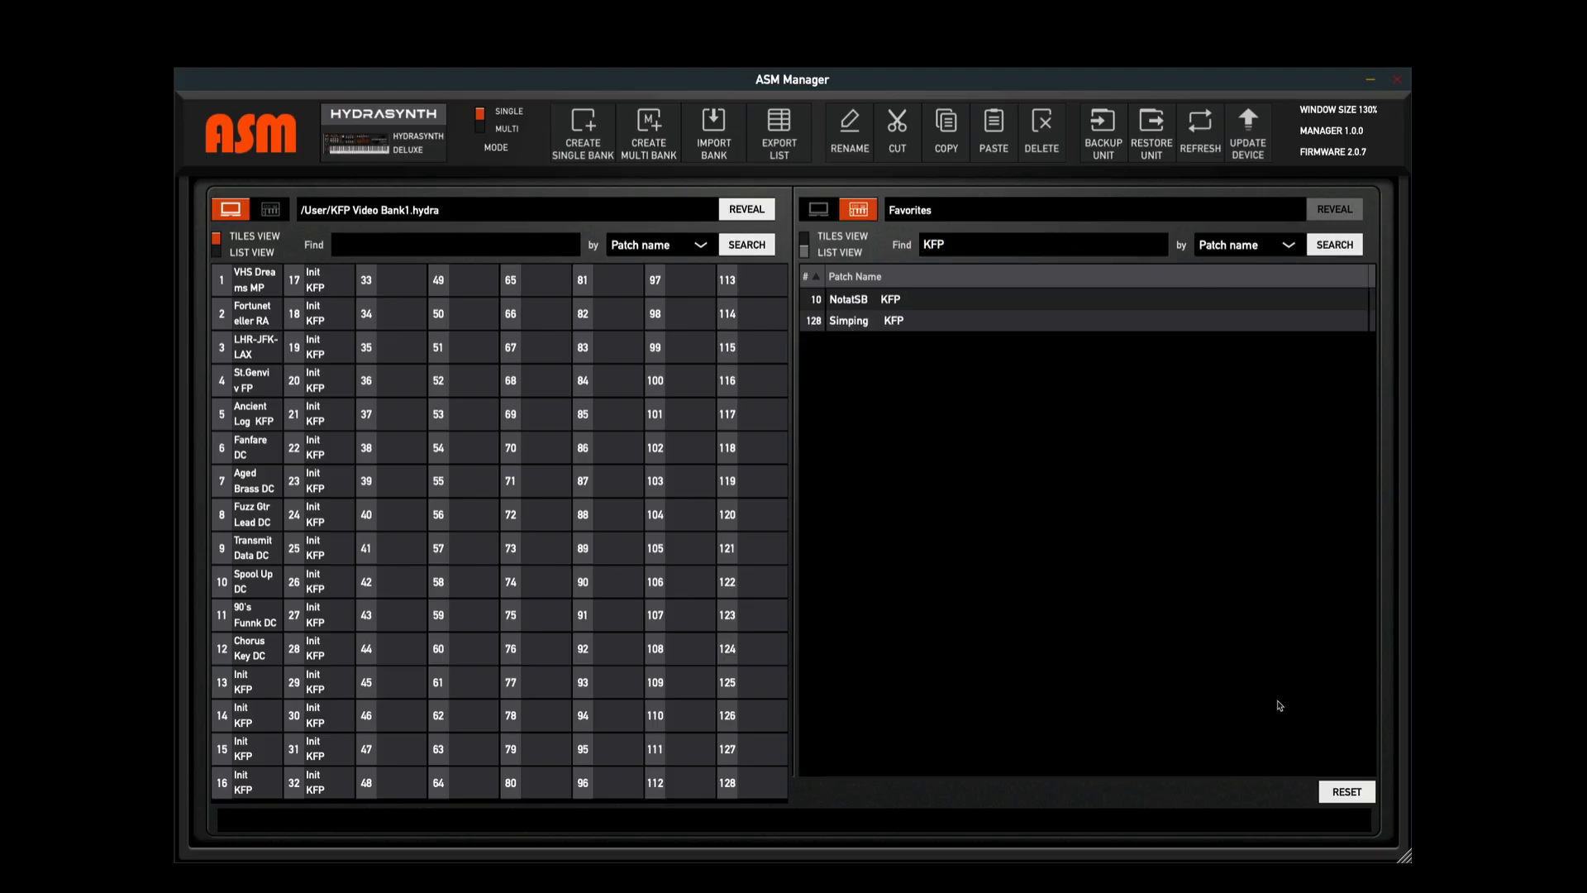
left_click(1032, 243)
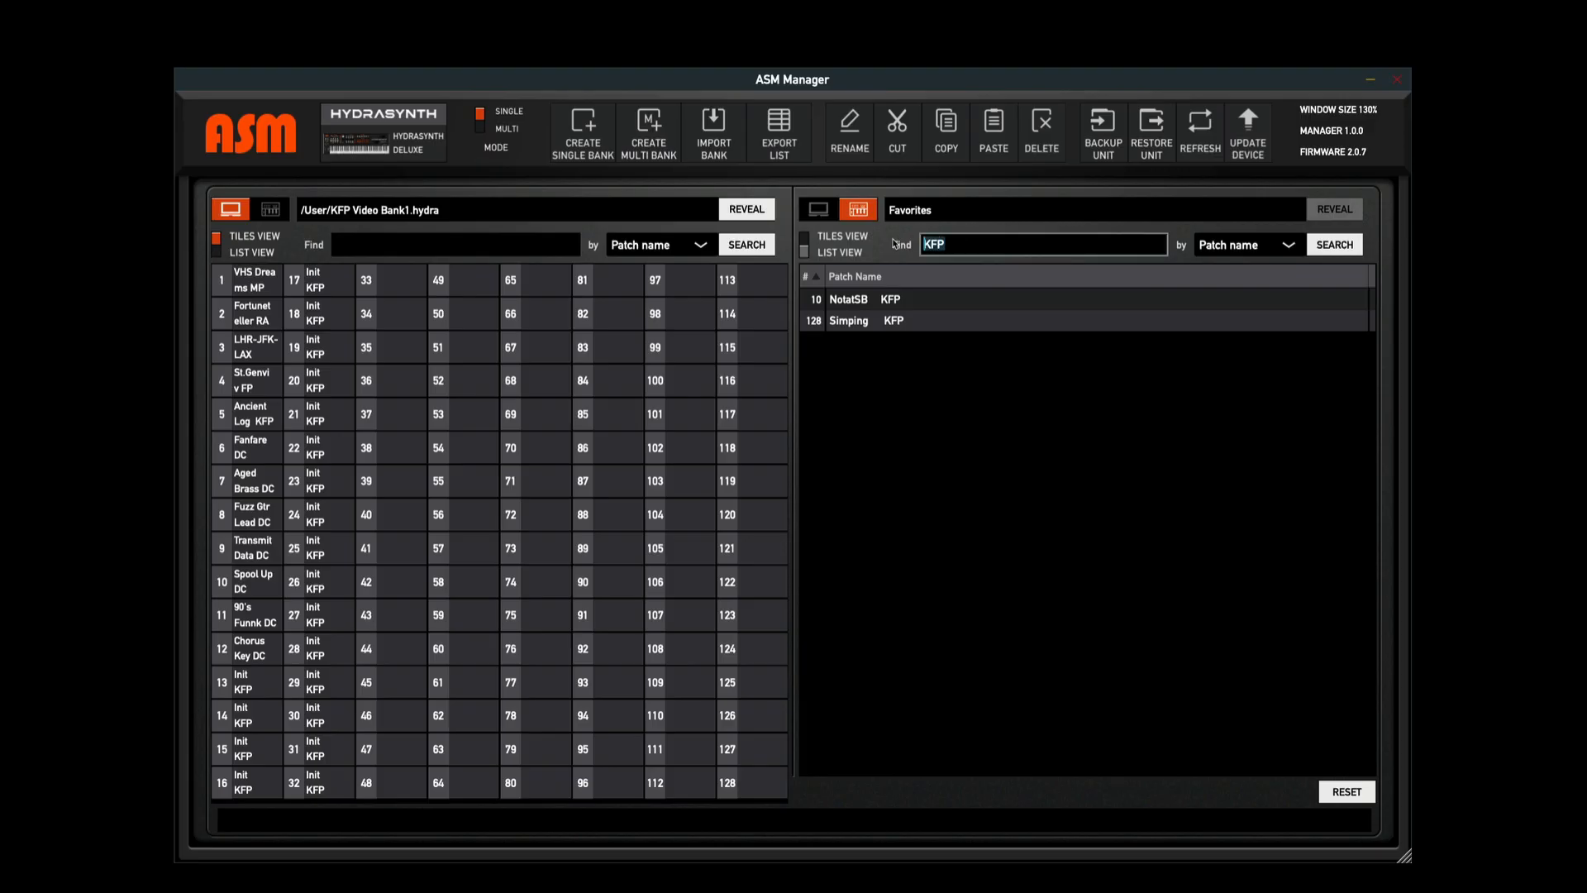
left_click(1346, 792)
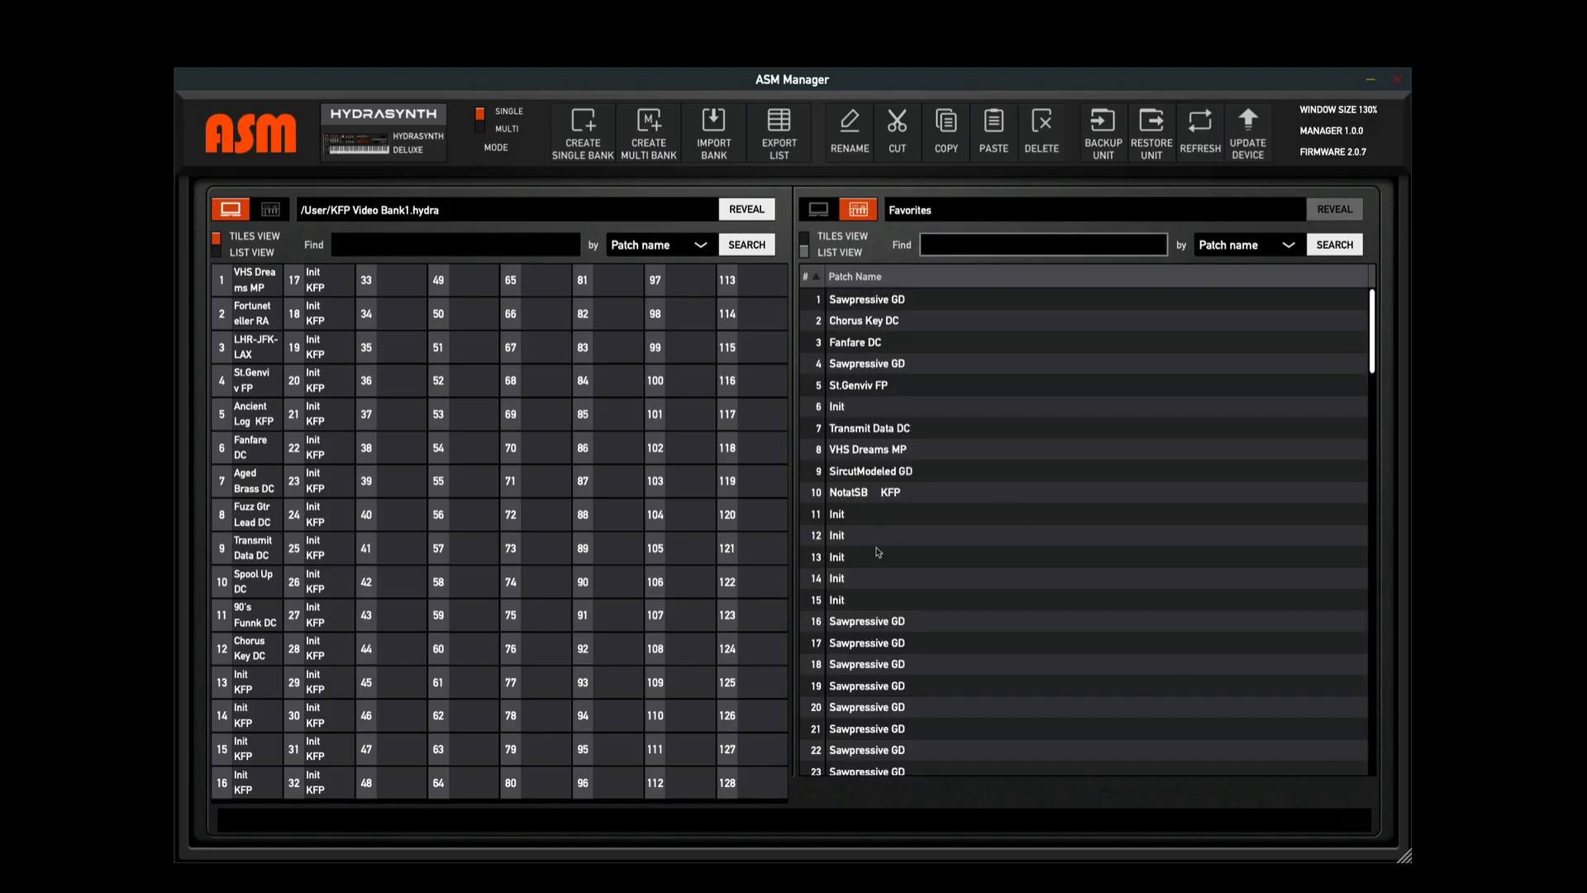
left_click(1042, 243)
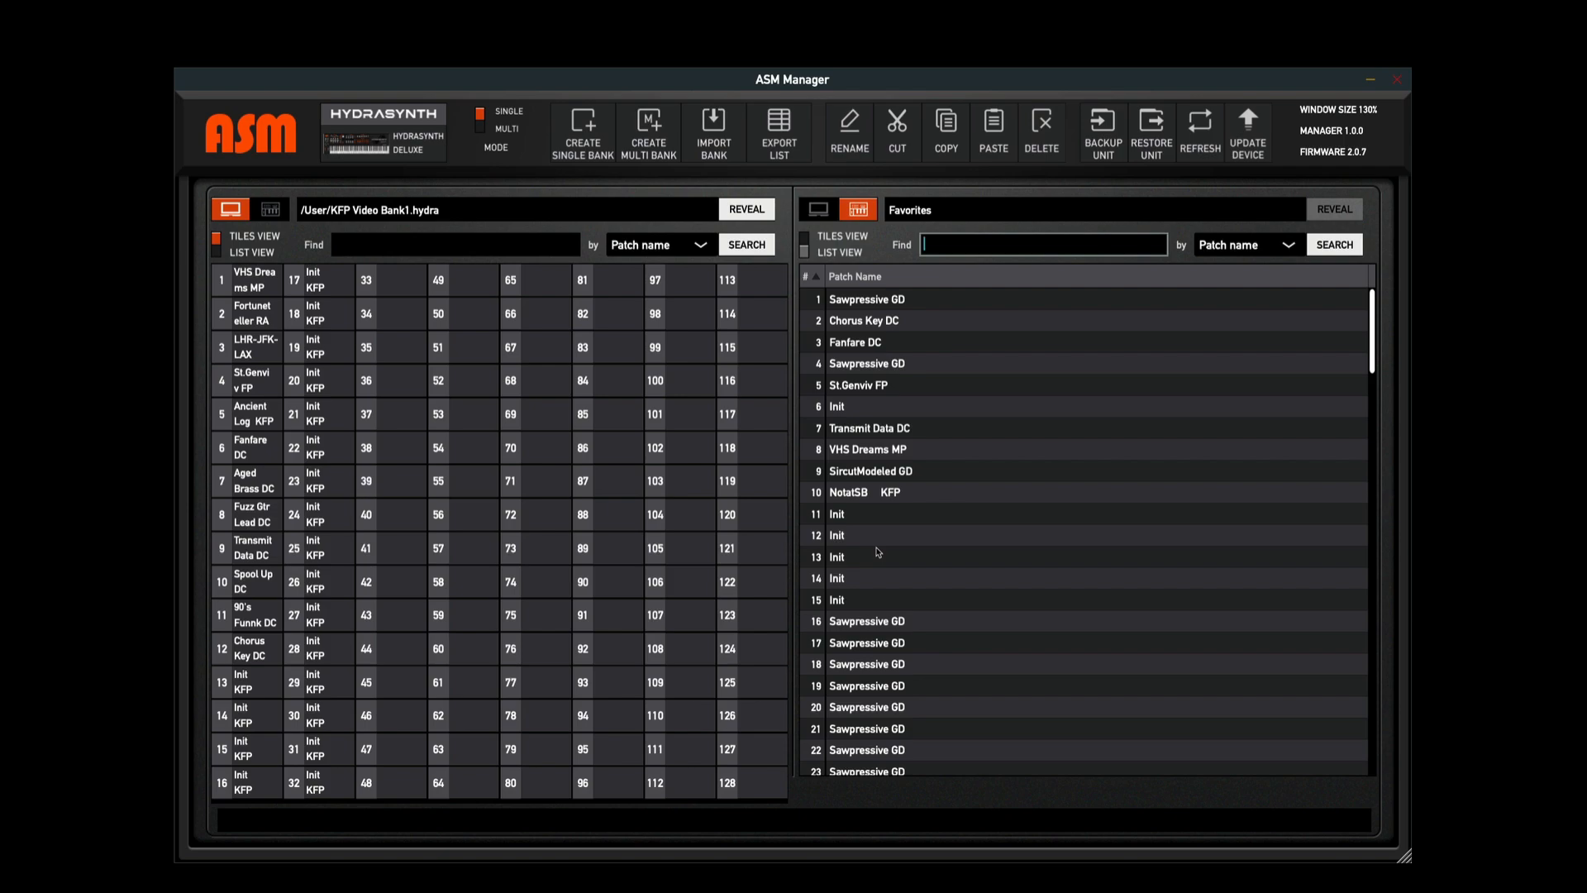
mouse_move(948, 661)
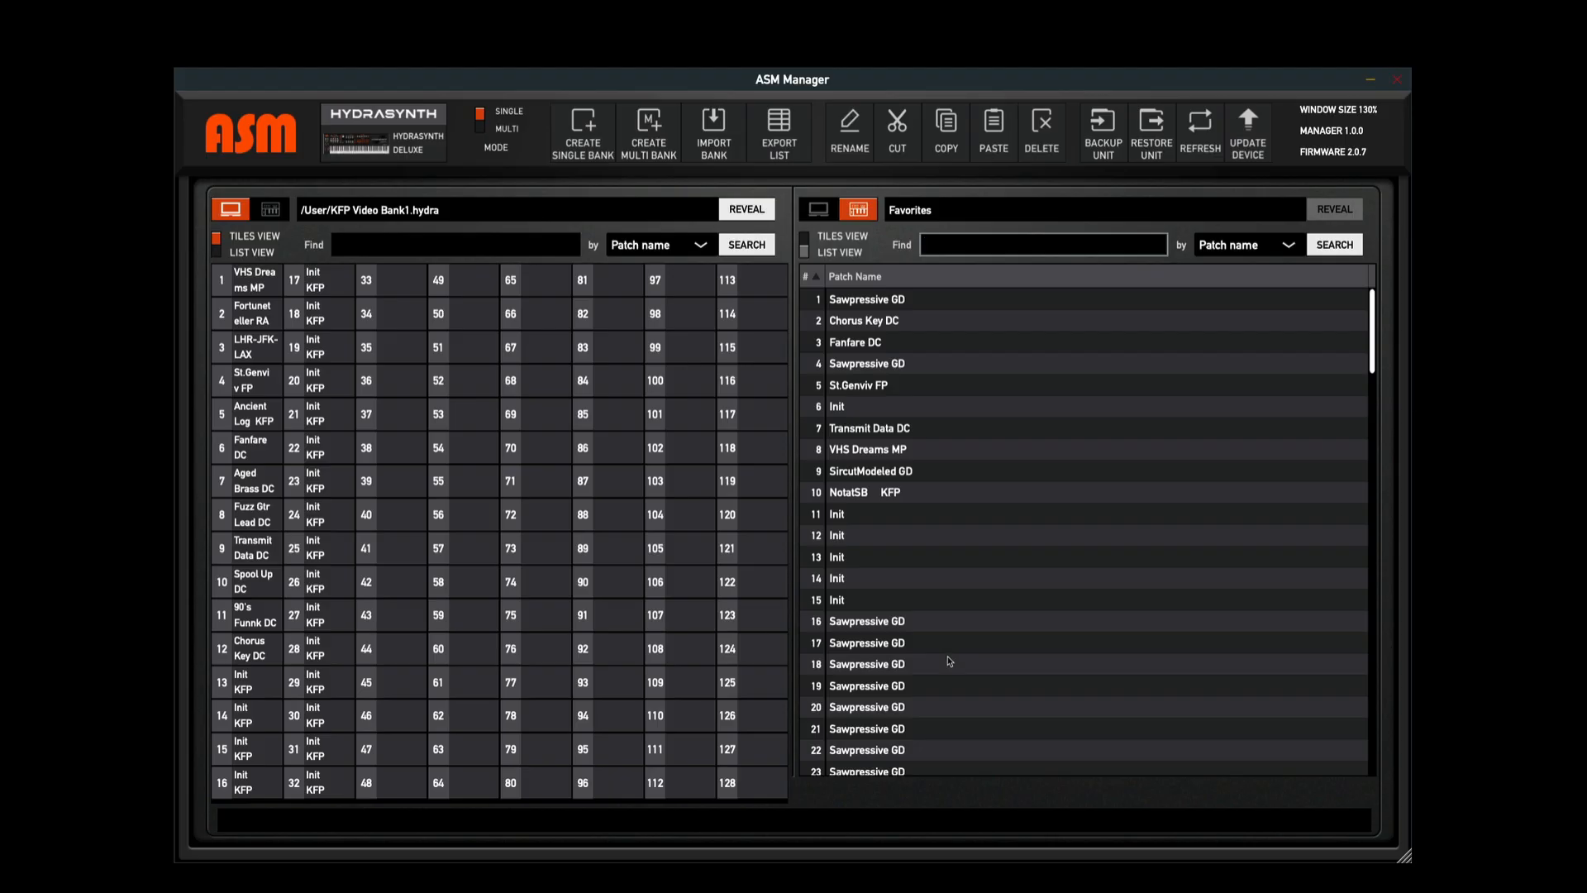
Select a patch in the Favorites list to begin reordering
left_click(1043, 244)
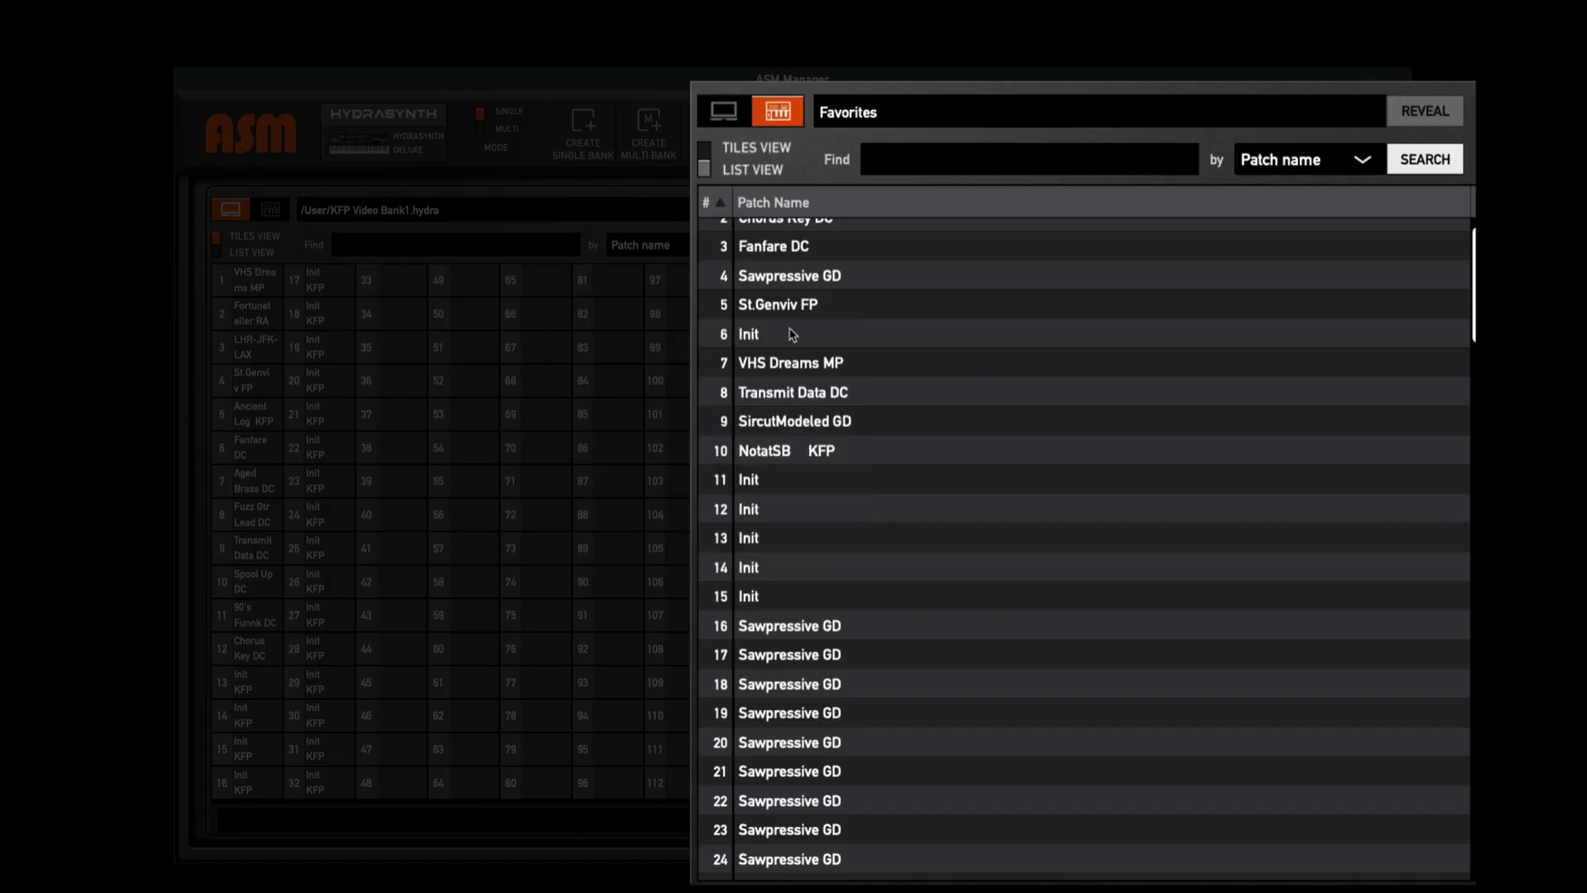
mouse_move(792, 367)
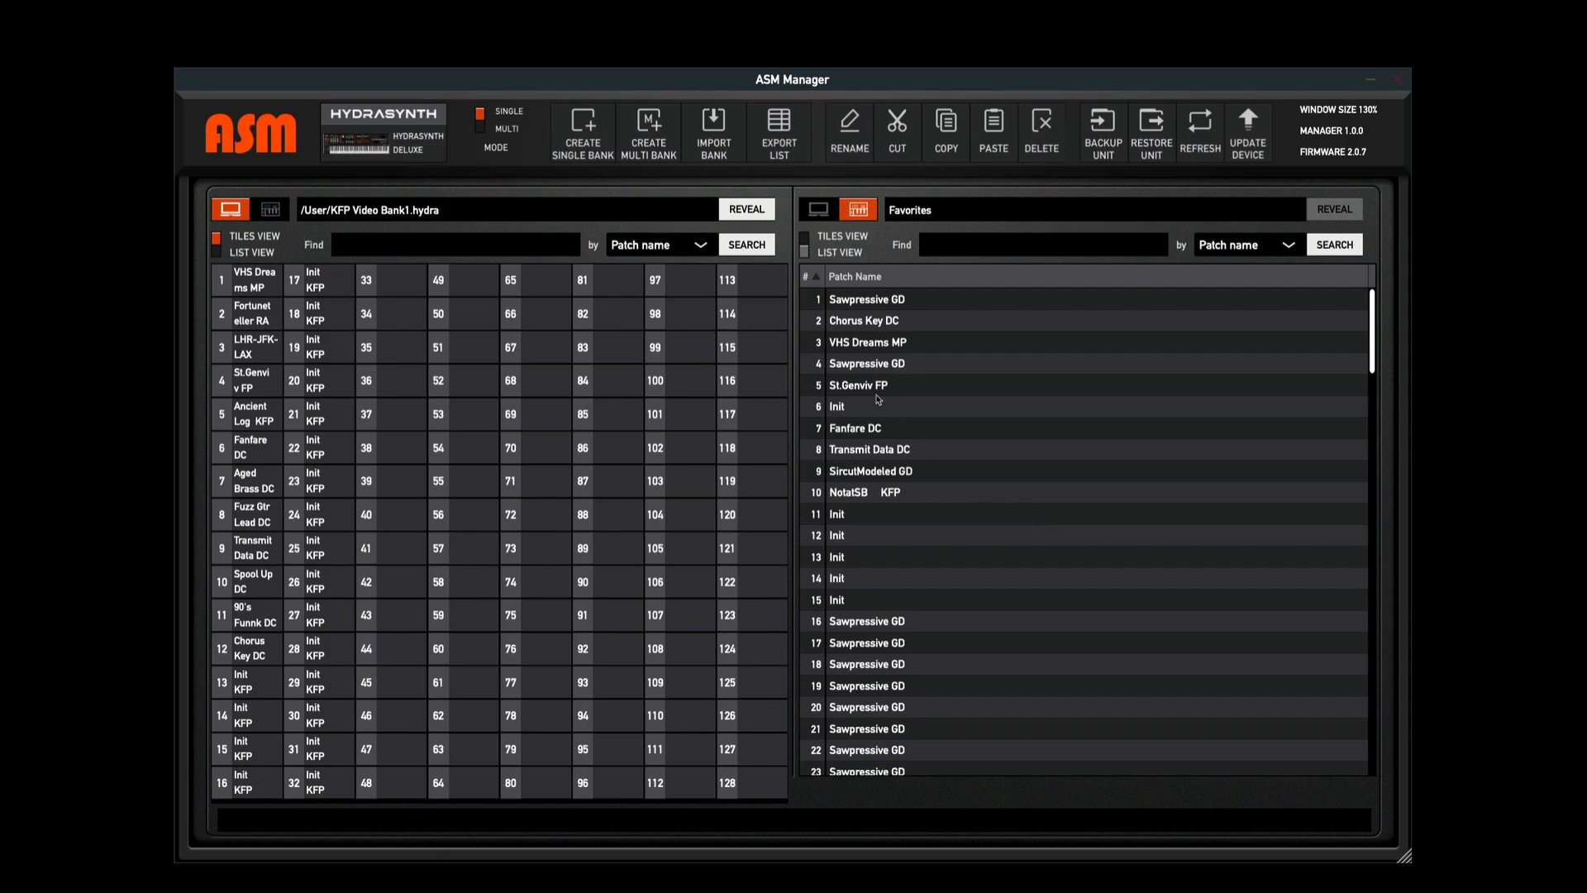
mouse_move(862, 473)
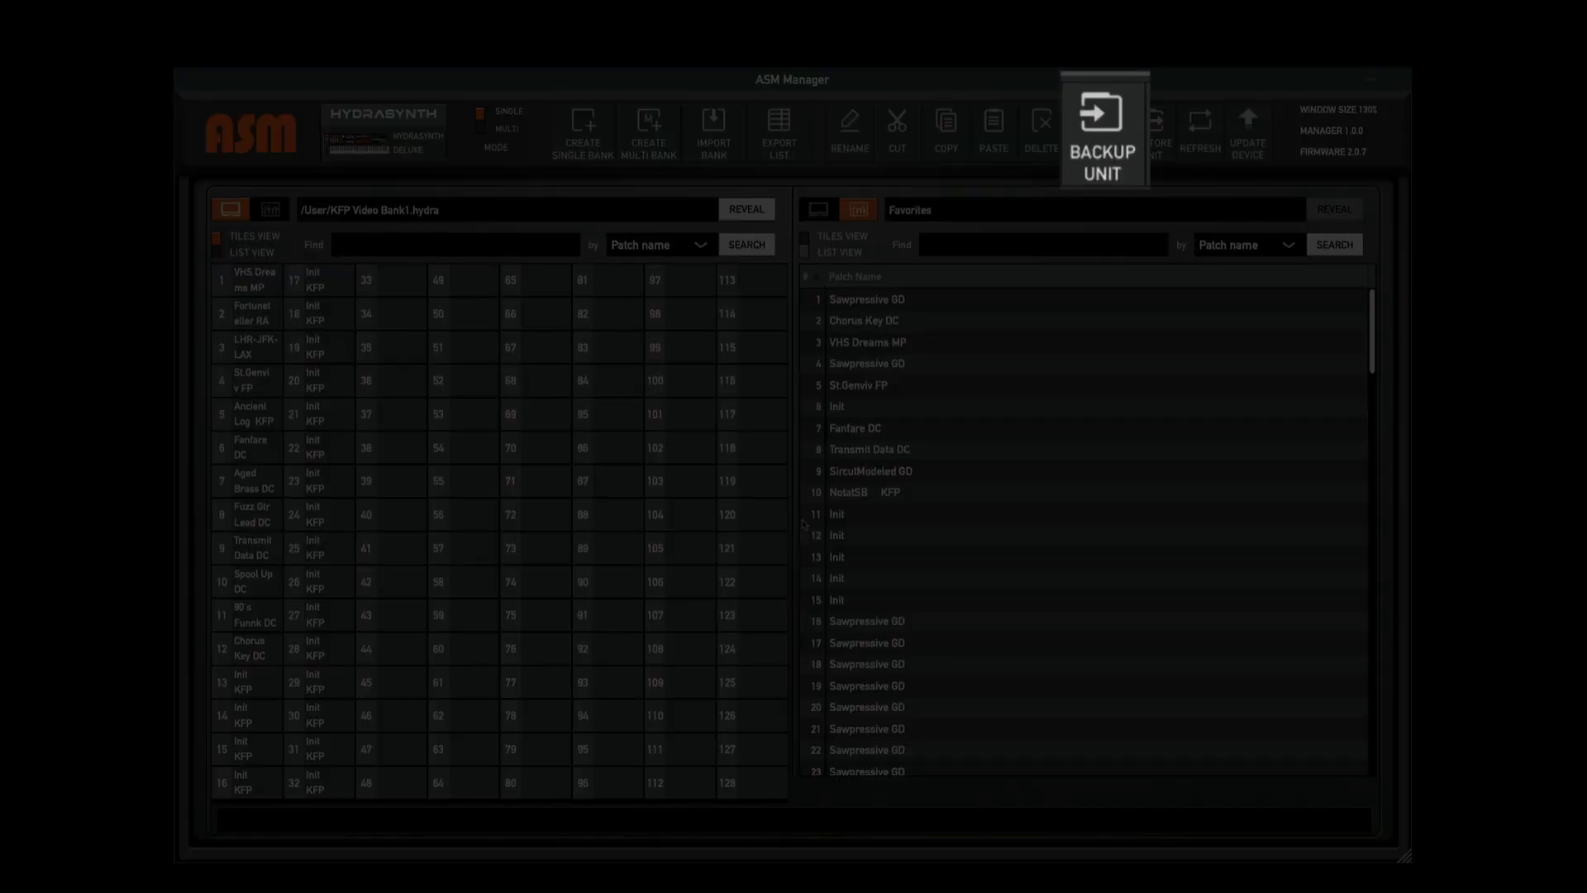
mouse_move(1049, 487)
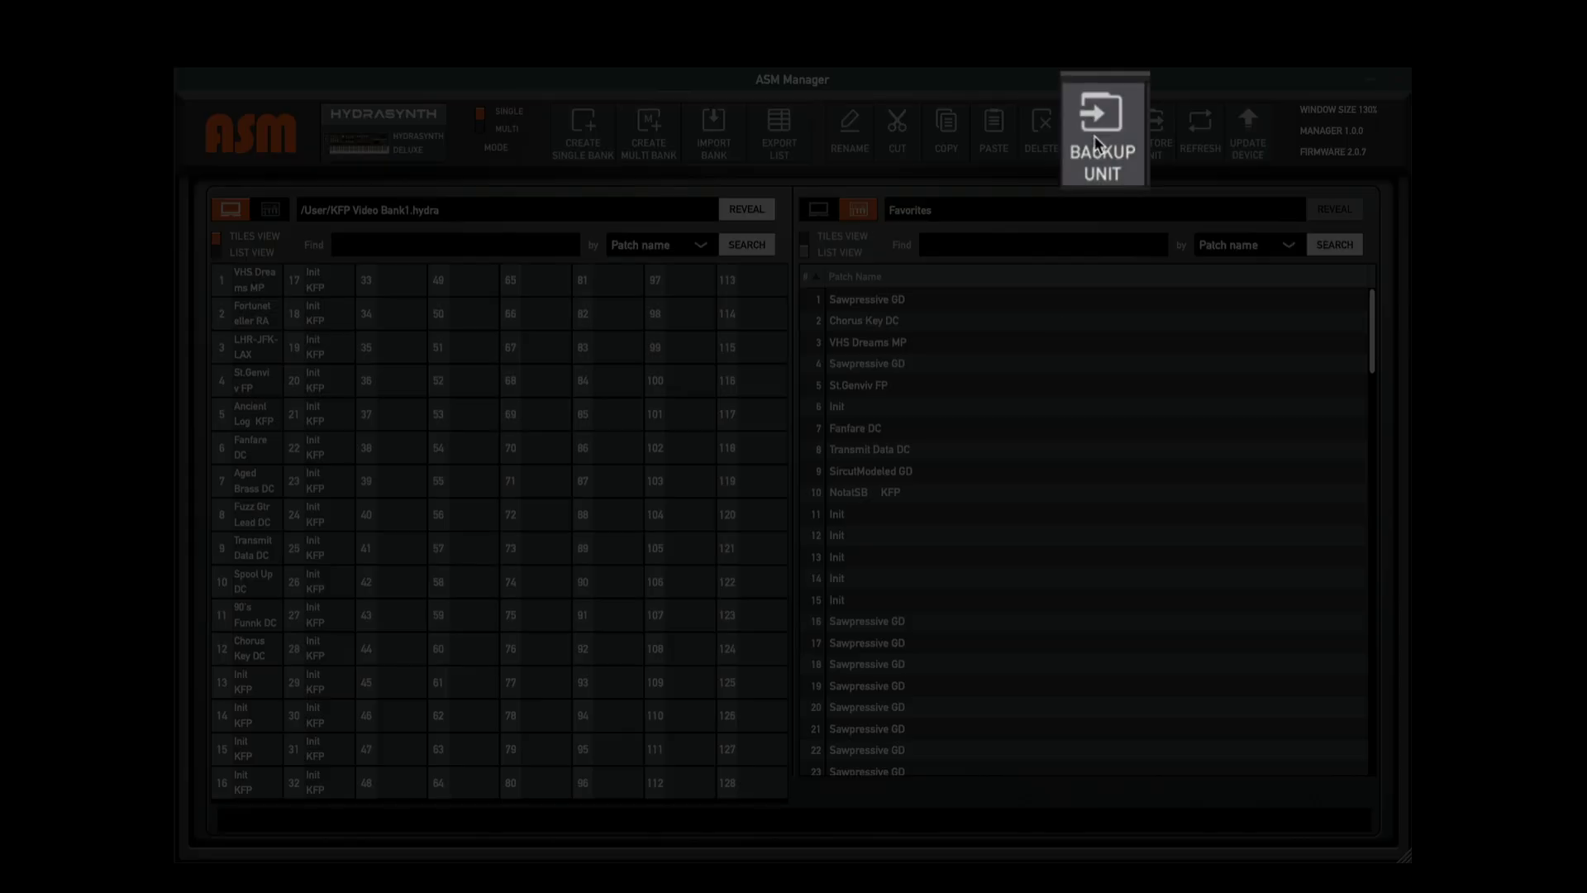
Save a unit backup named 'Todays backup' to the Backup folder
left_click(1101, 131)
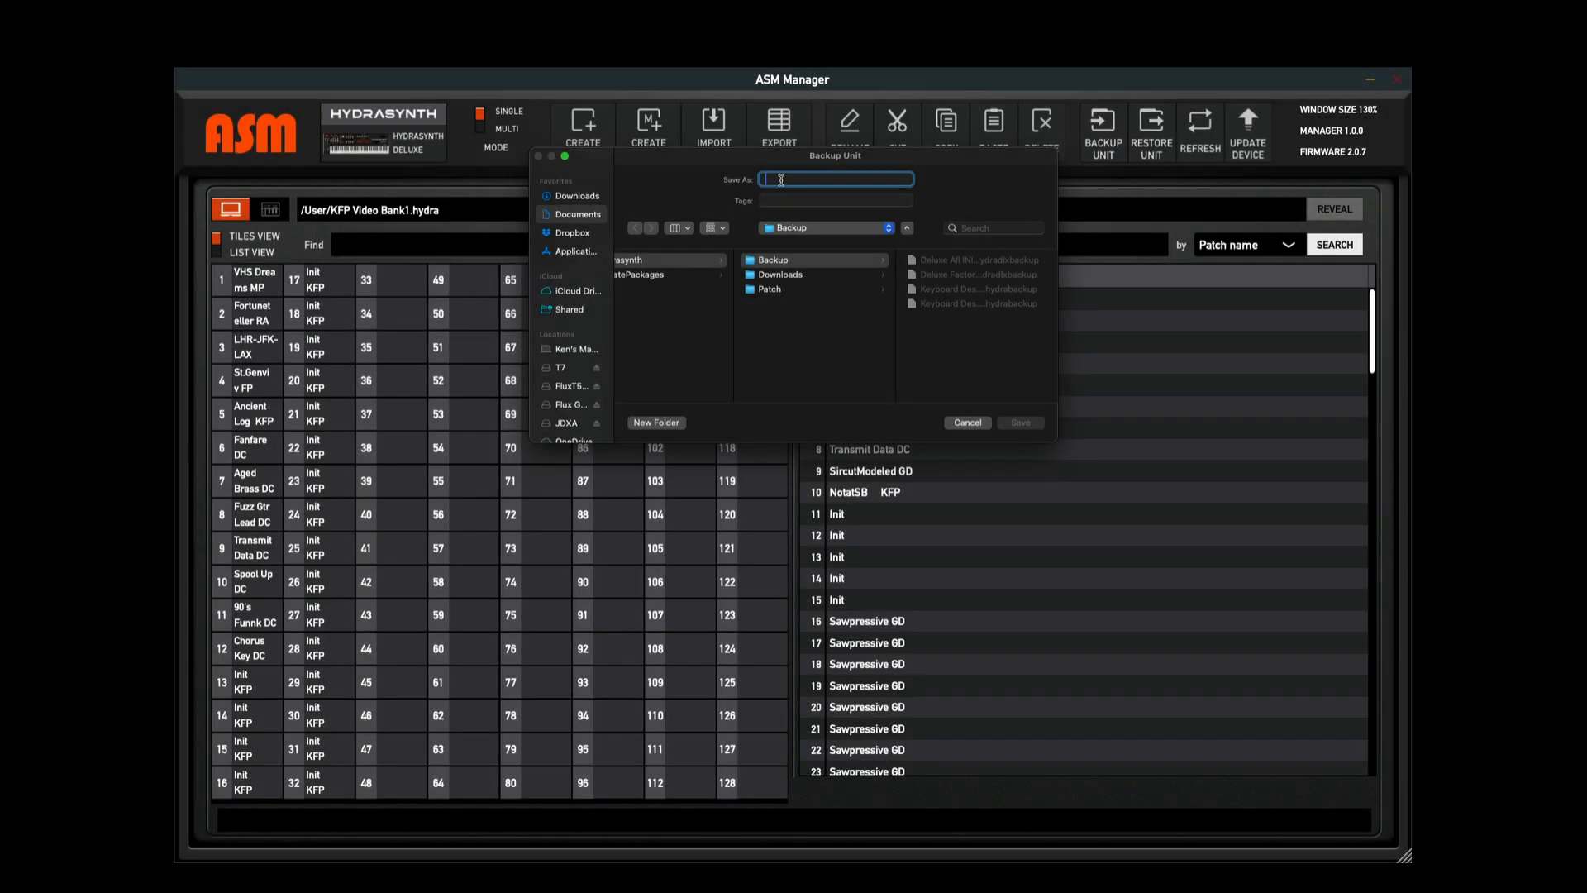
type("Todays backup")
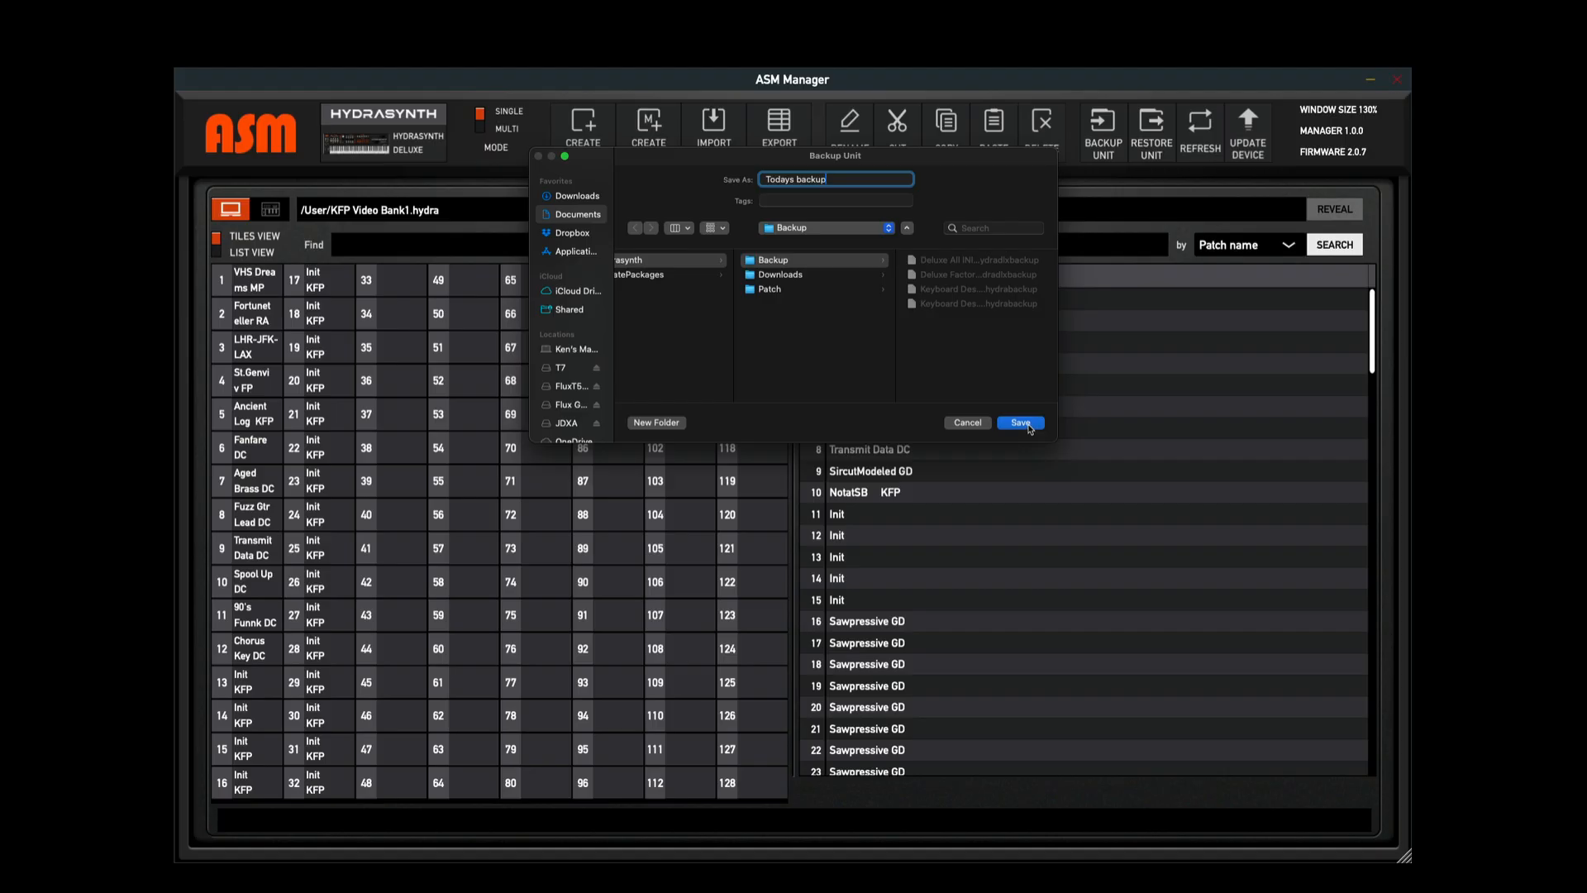
left_click(1018, 423)
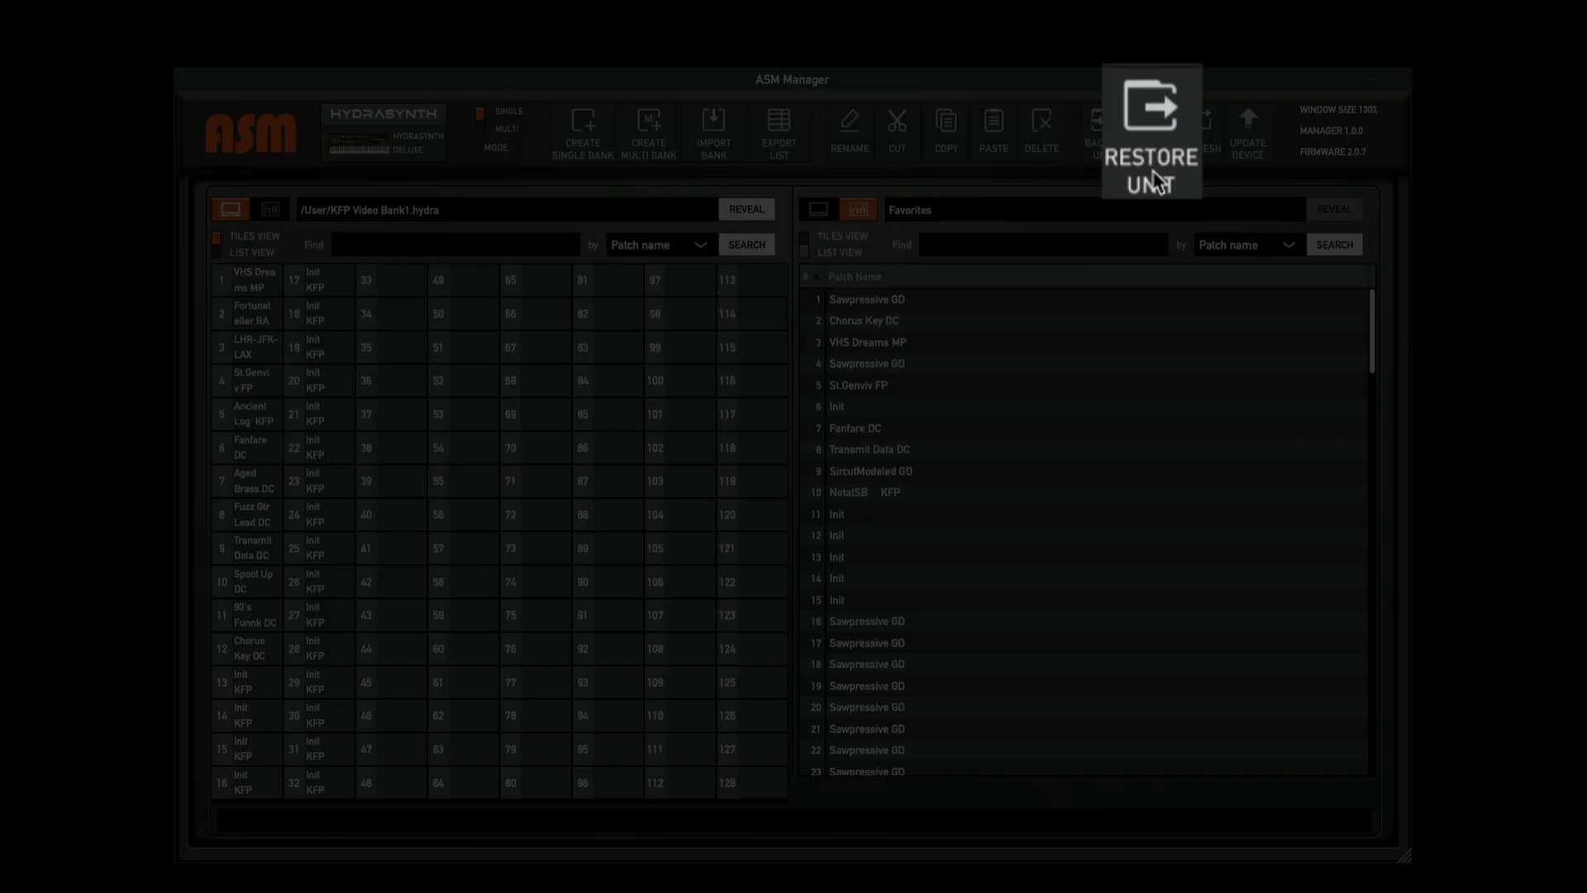
left_click(1151, 127)
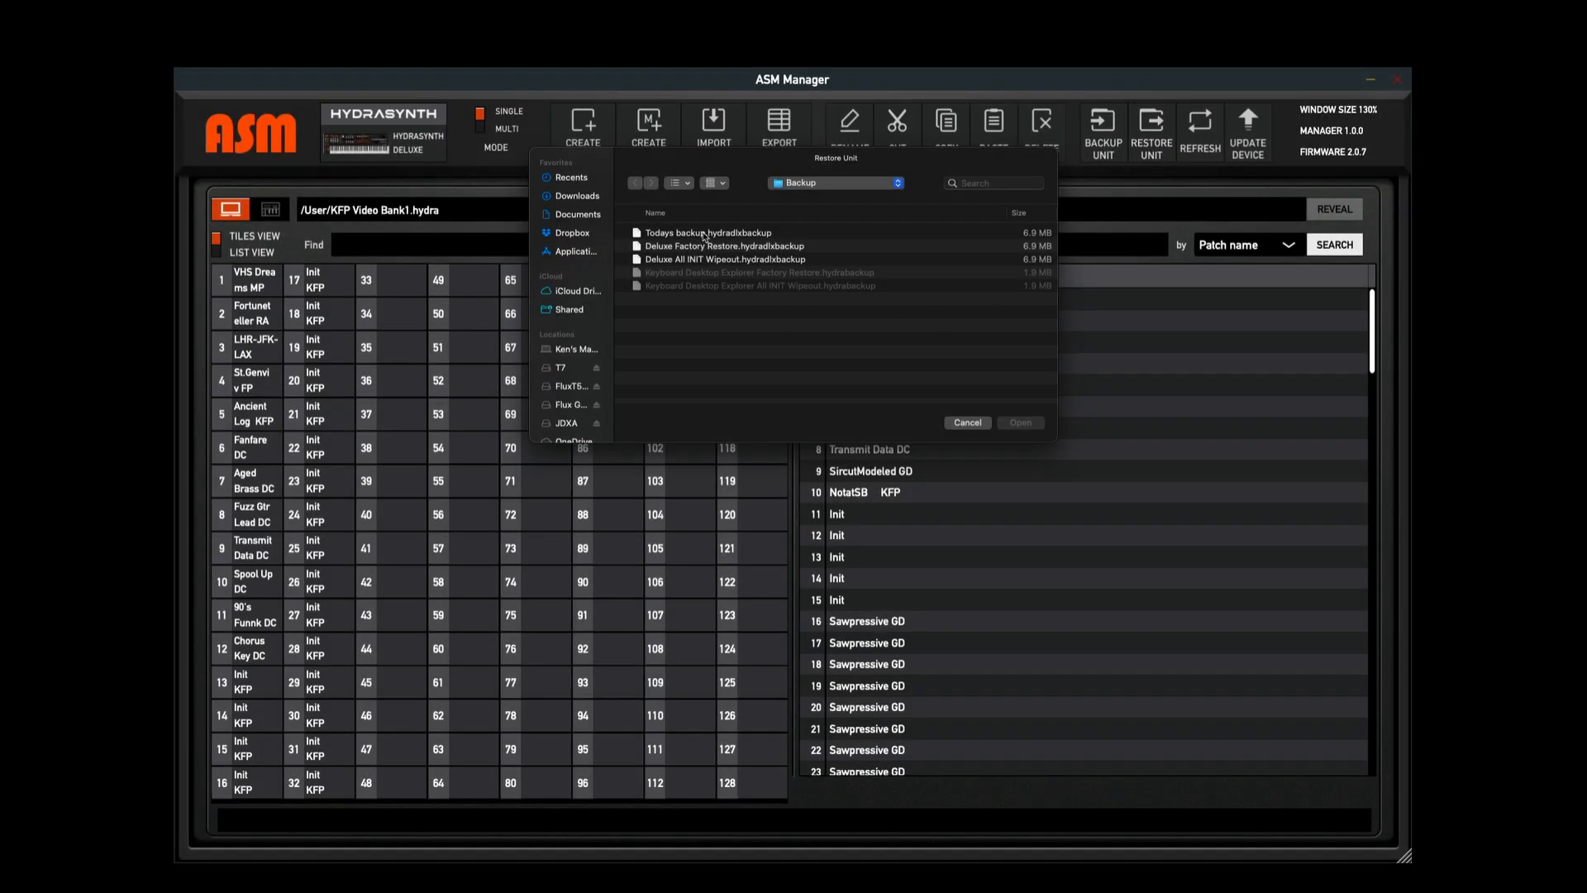
left_click(708, 233)
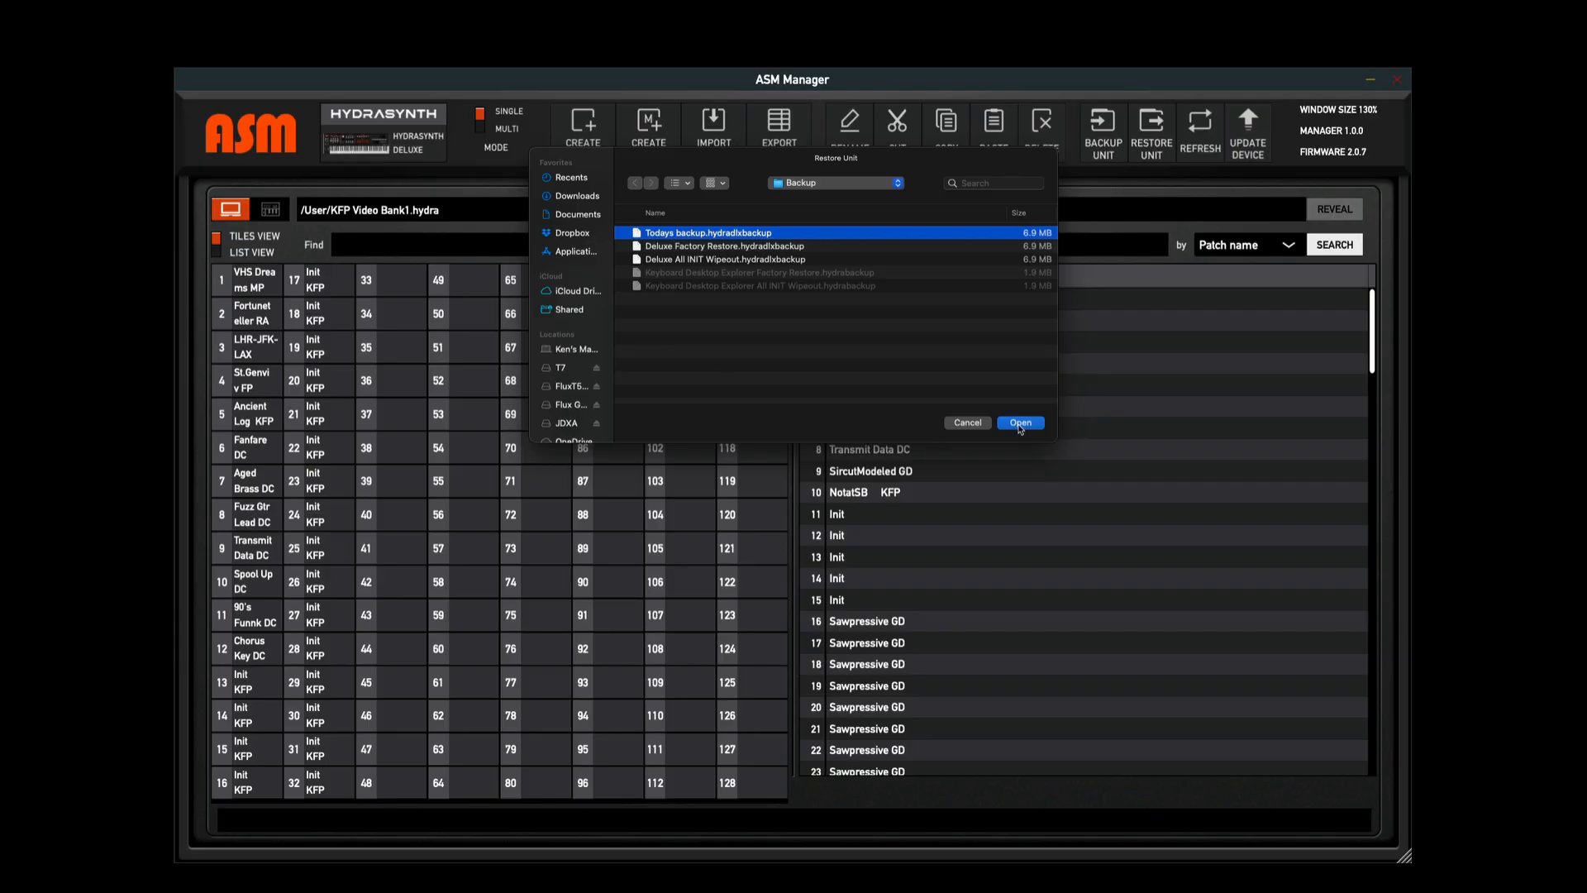
mouse_move(997, 427)
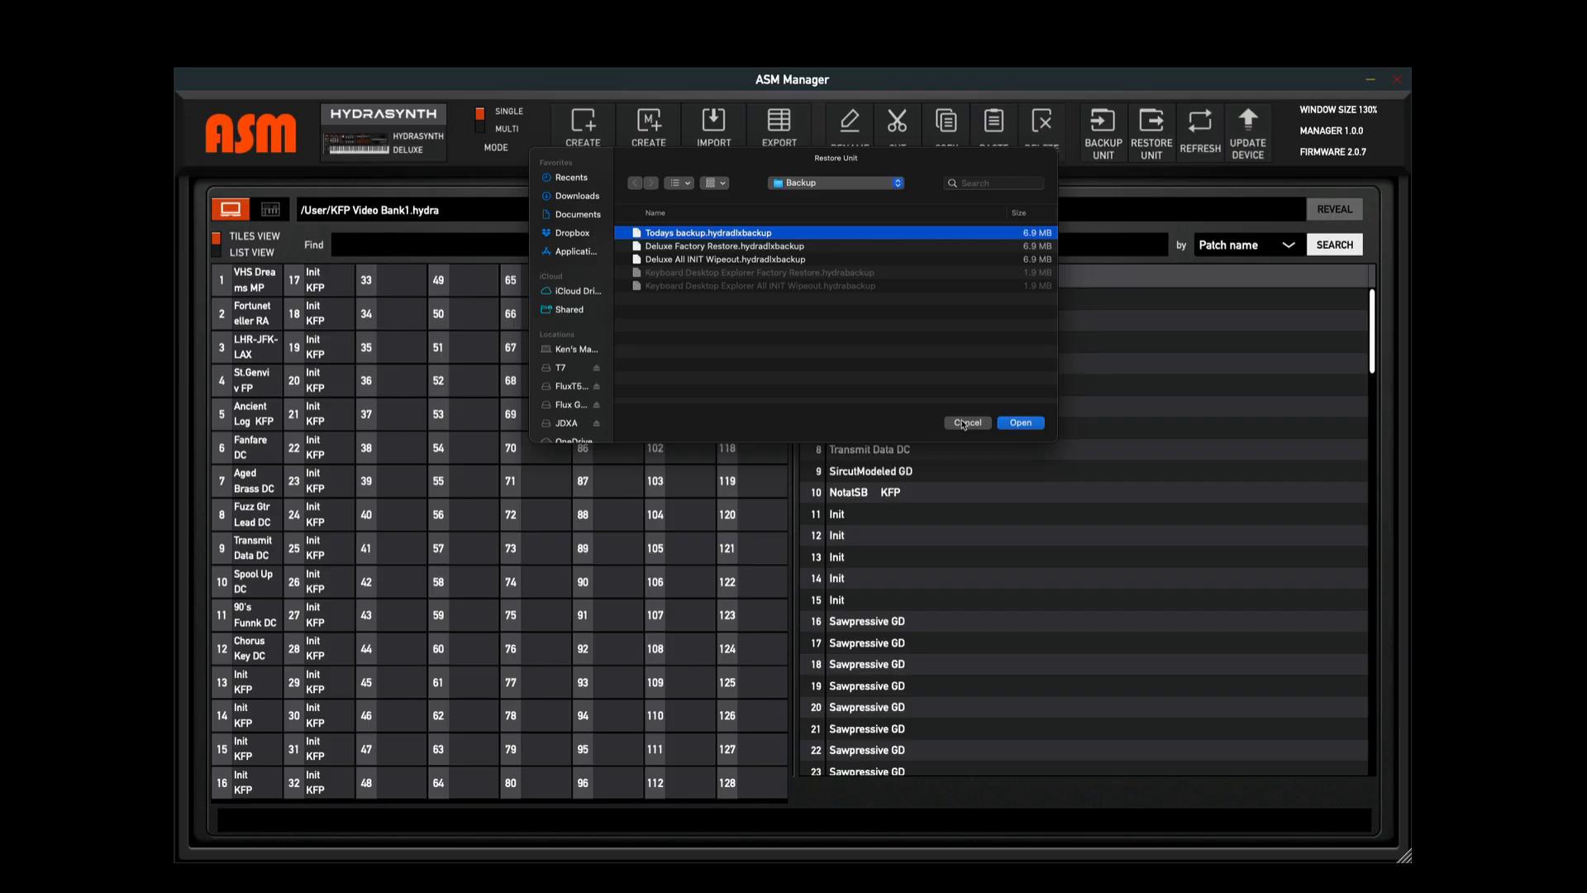
left_click(965, 422)
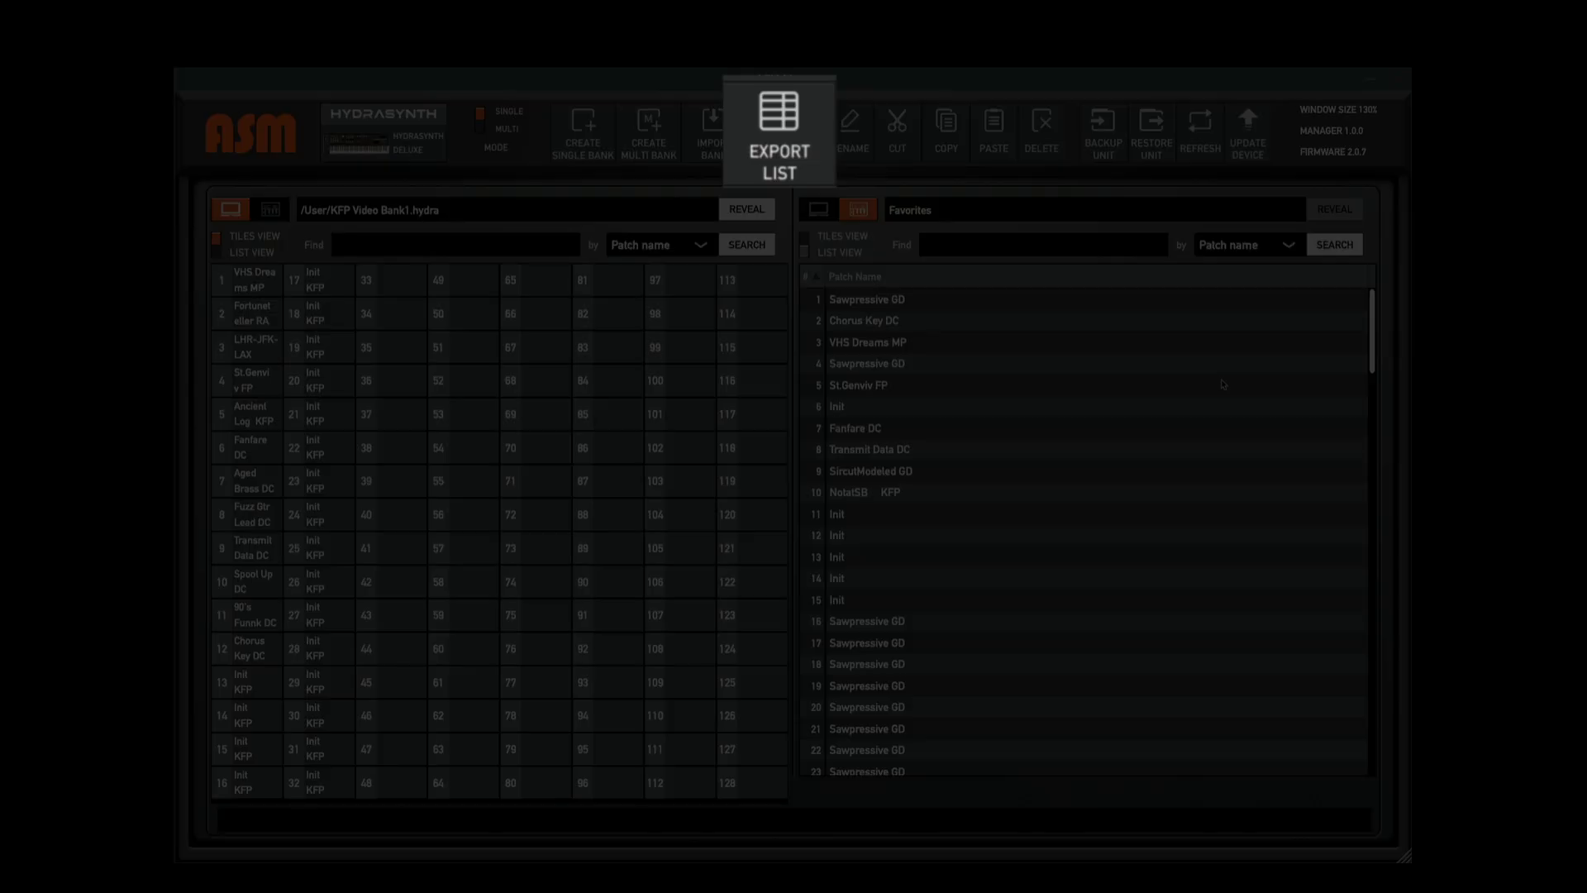
Export KFP Video Bank1's patch list to the Desktop and dismiss the success notice
left_click(779, 127)
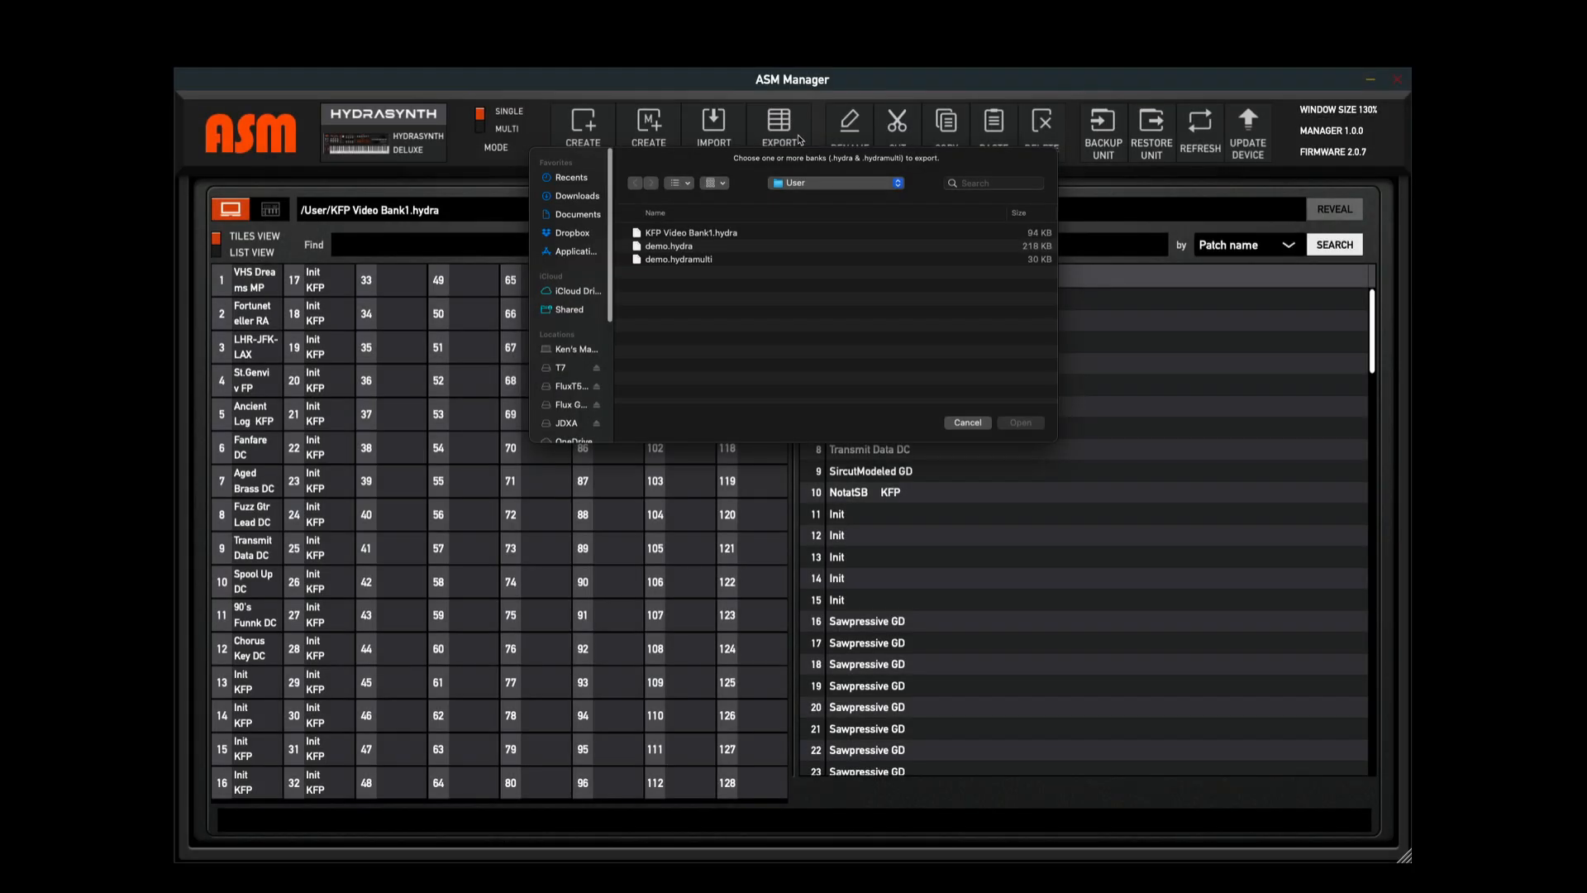
left_click(691, 233)
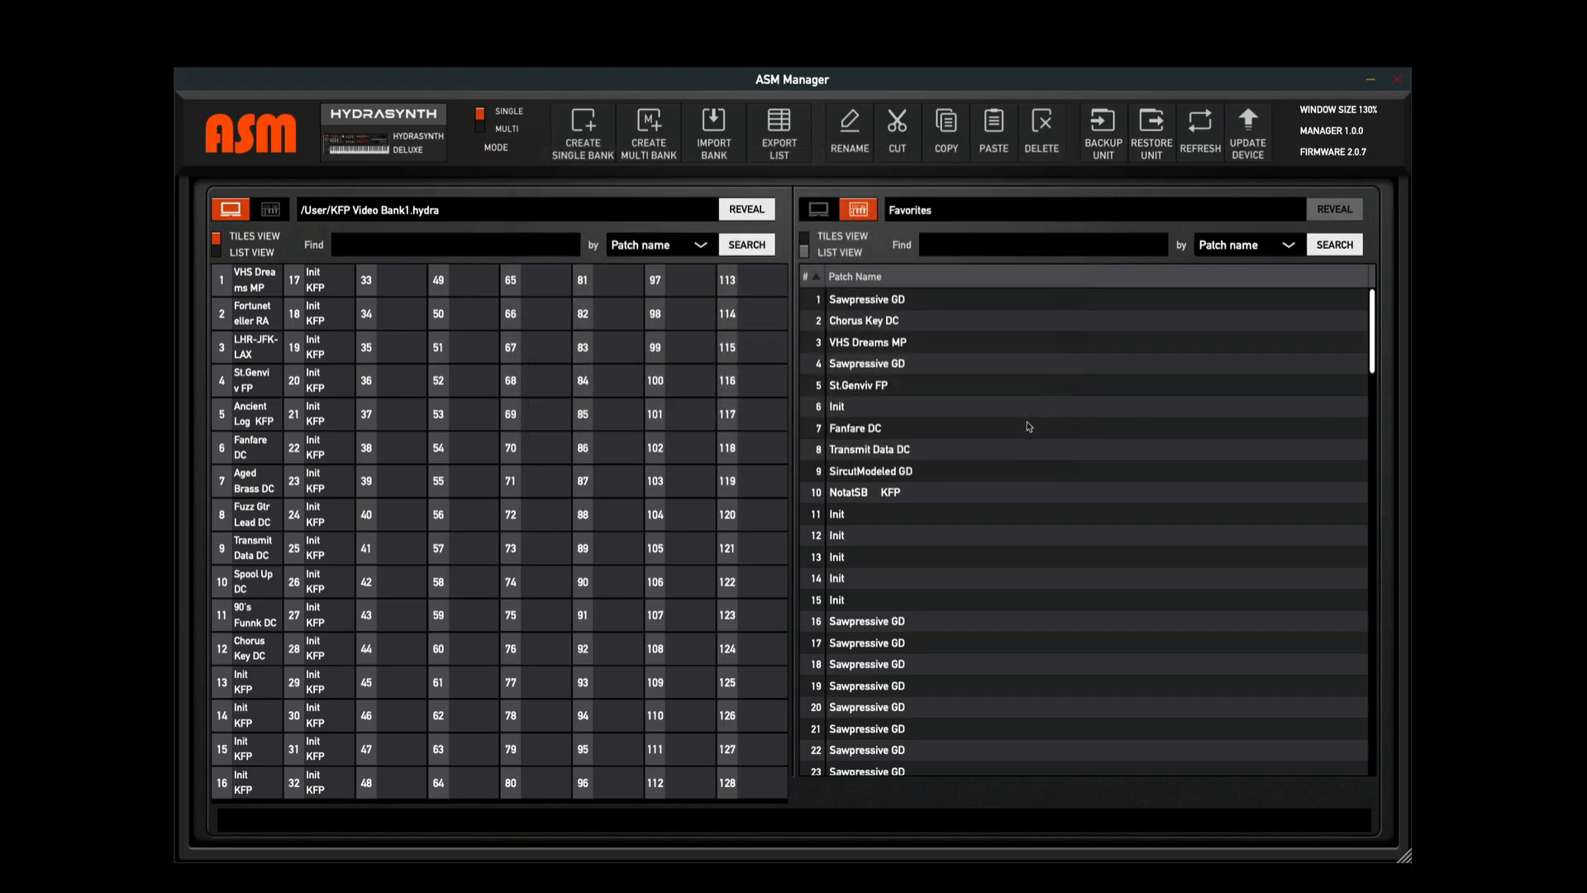
left_click(777, 130)
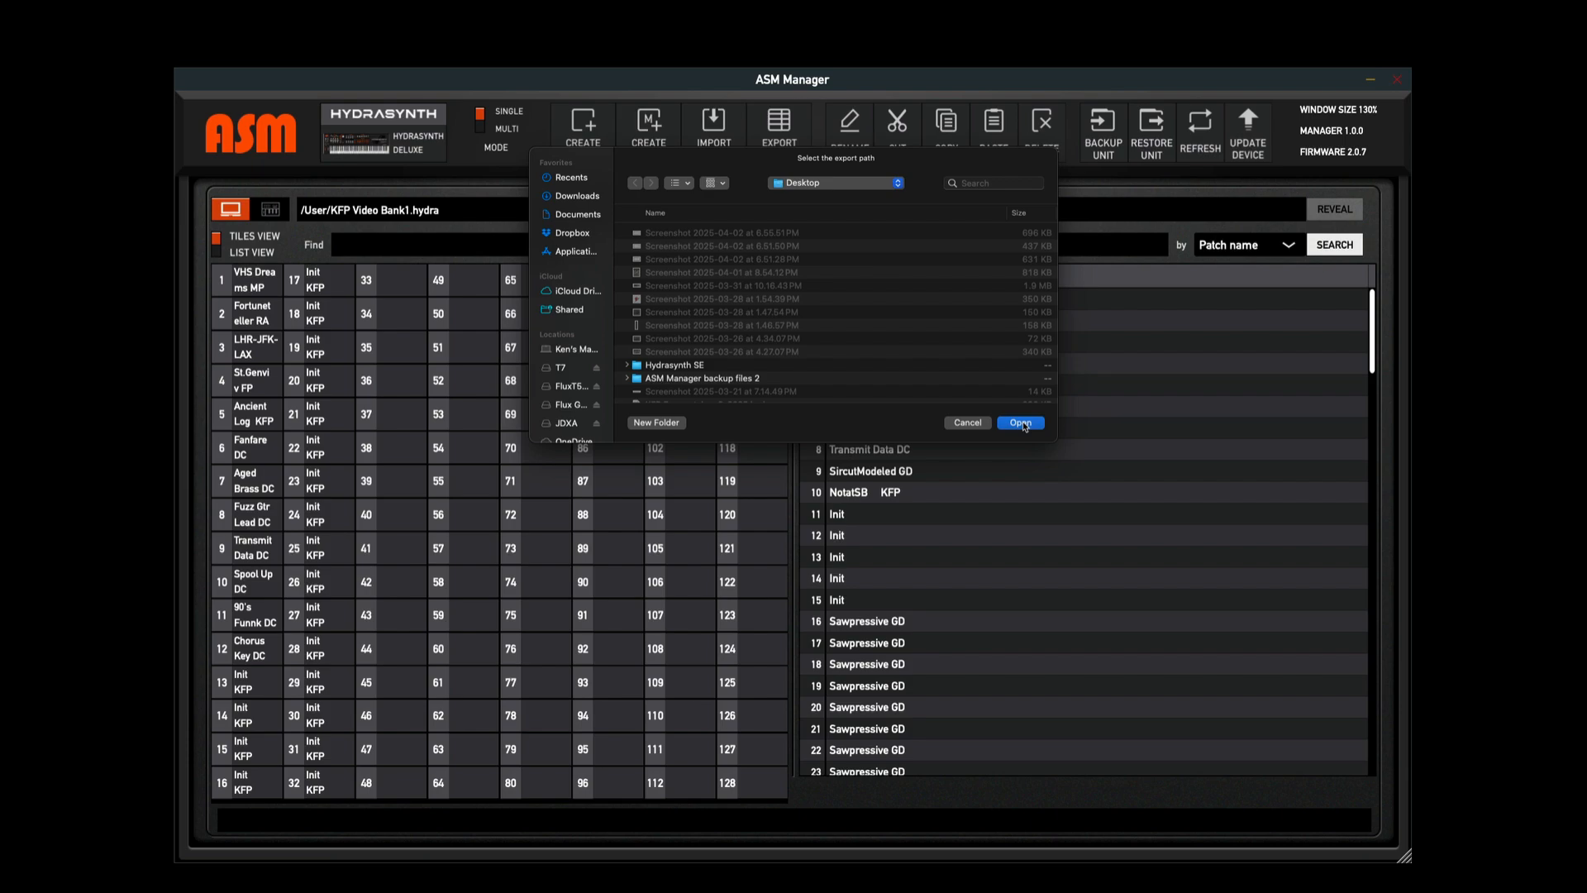
left_click(1019, 423)
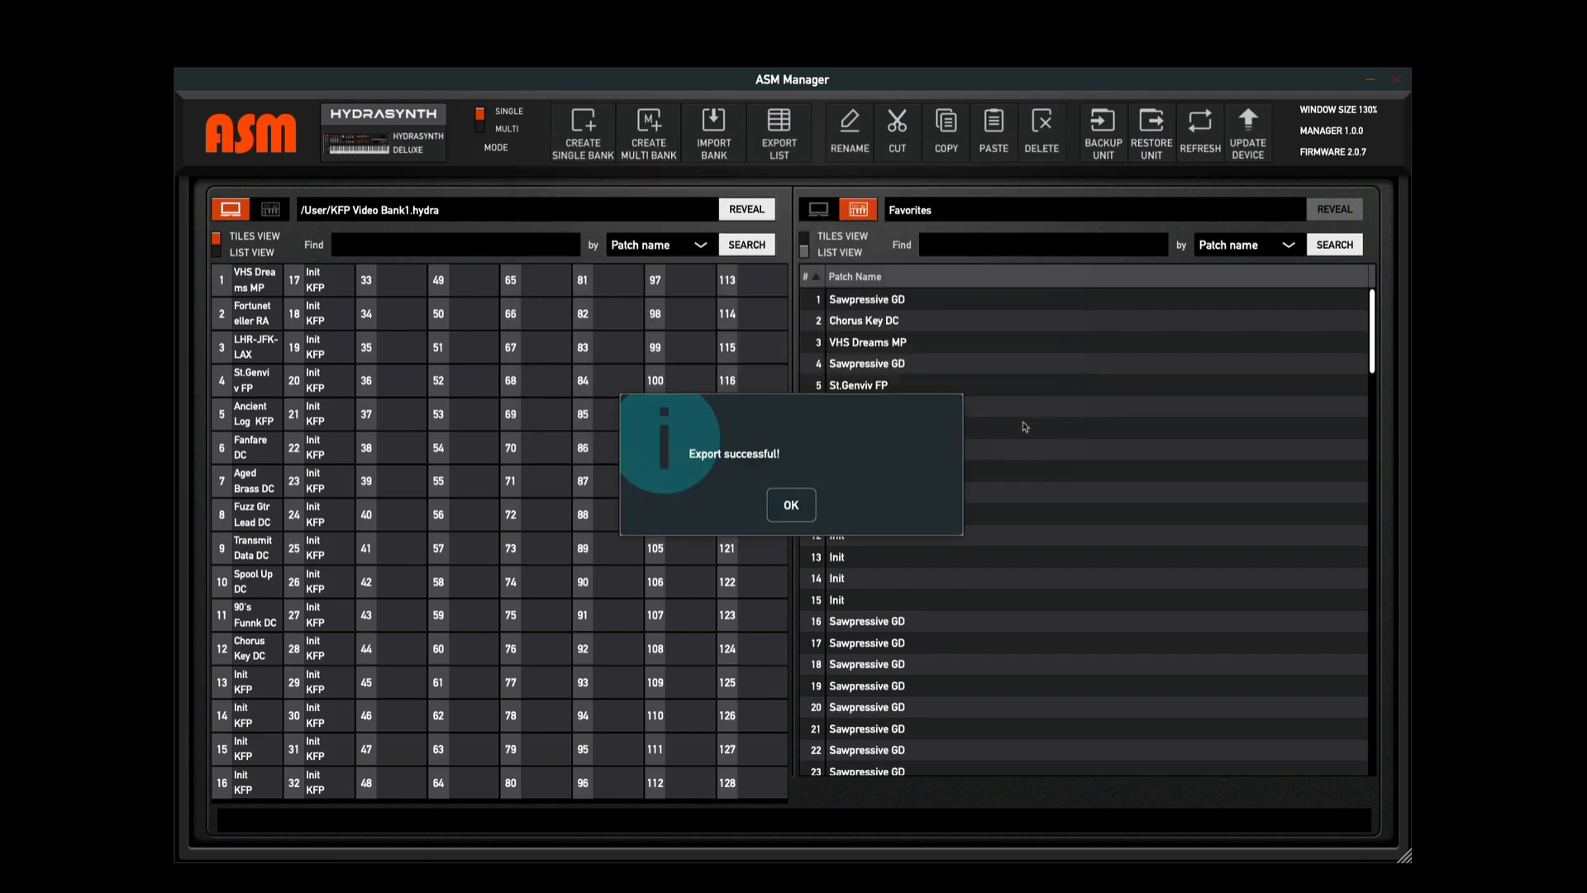
mouse_move(791, 505)
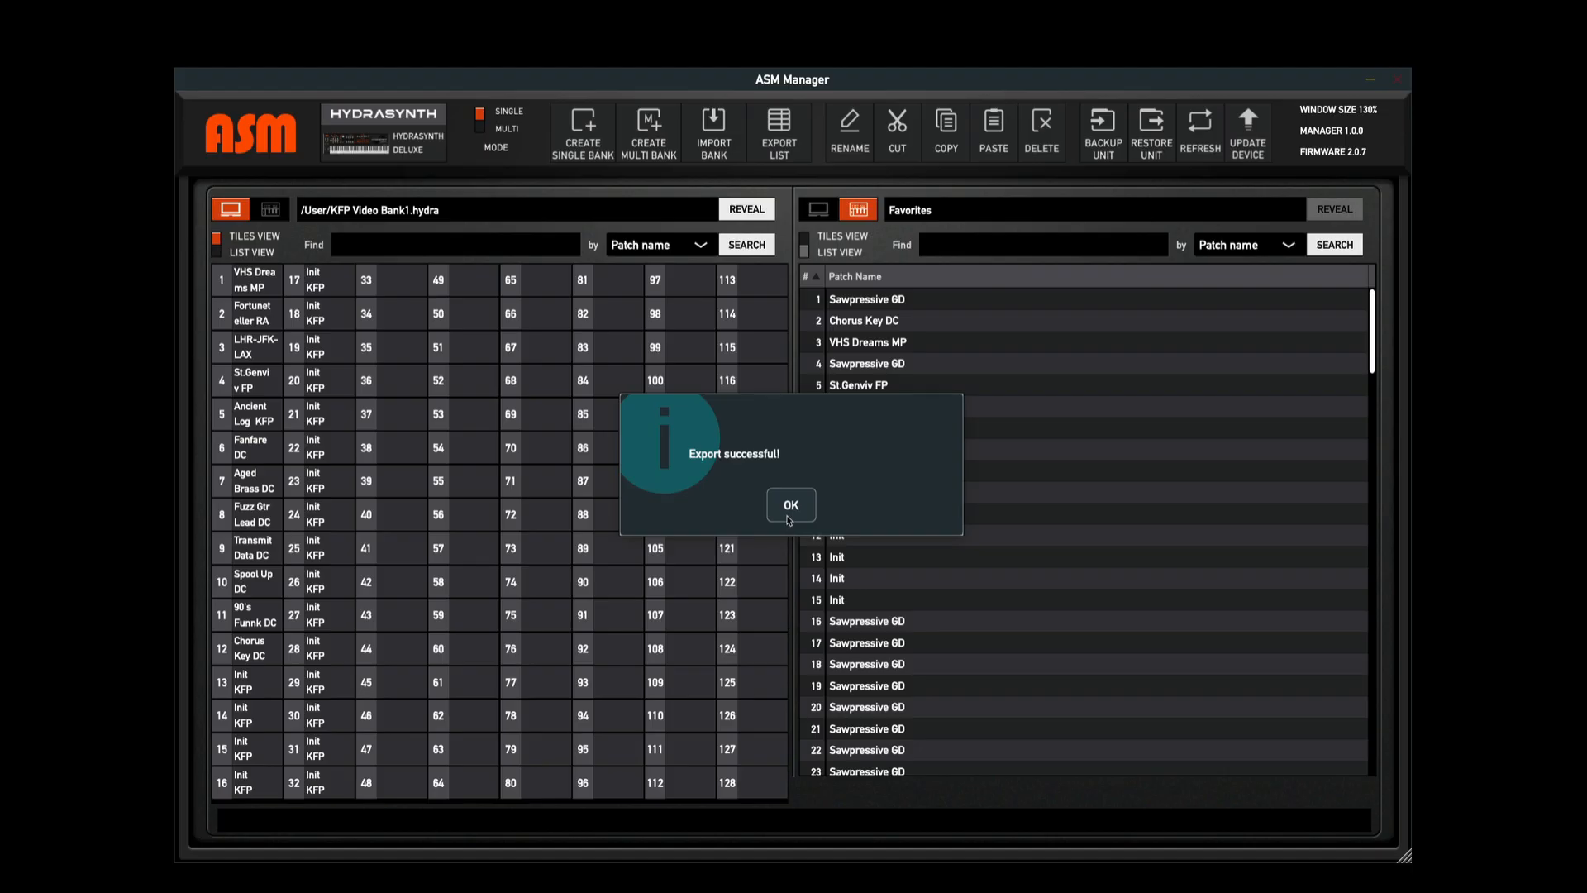
left_click(789, 505)
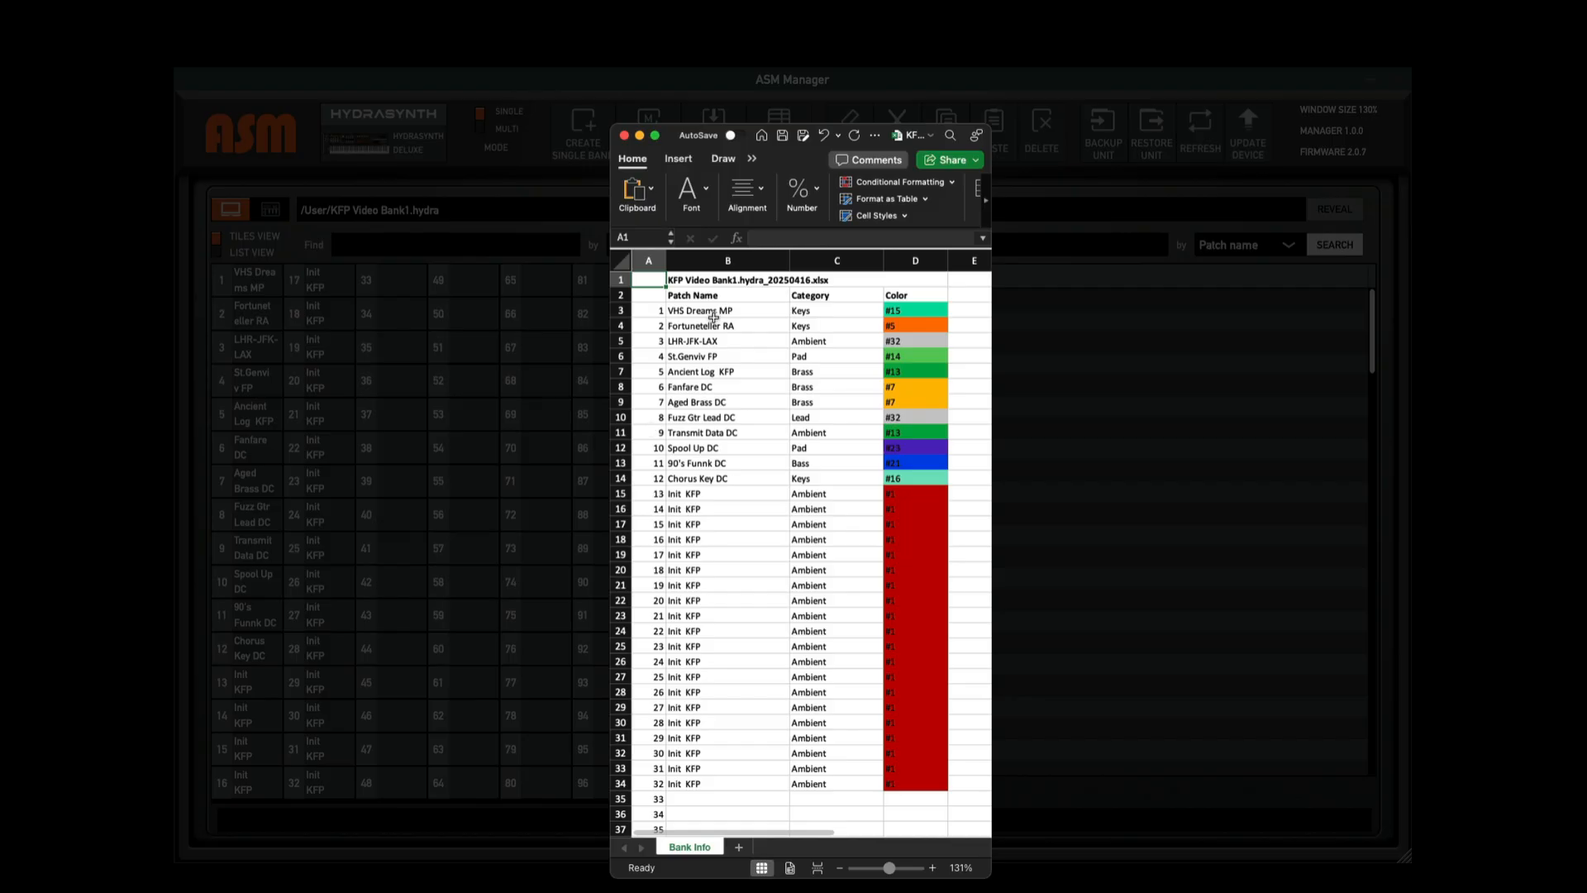
mouse_move(840, 295)
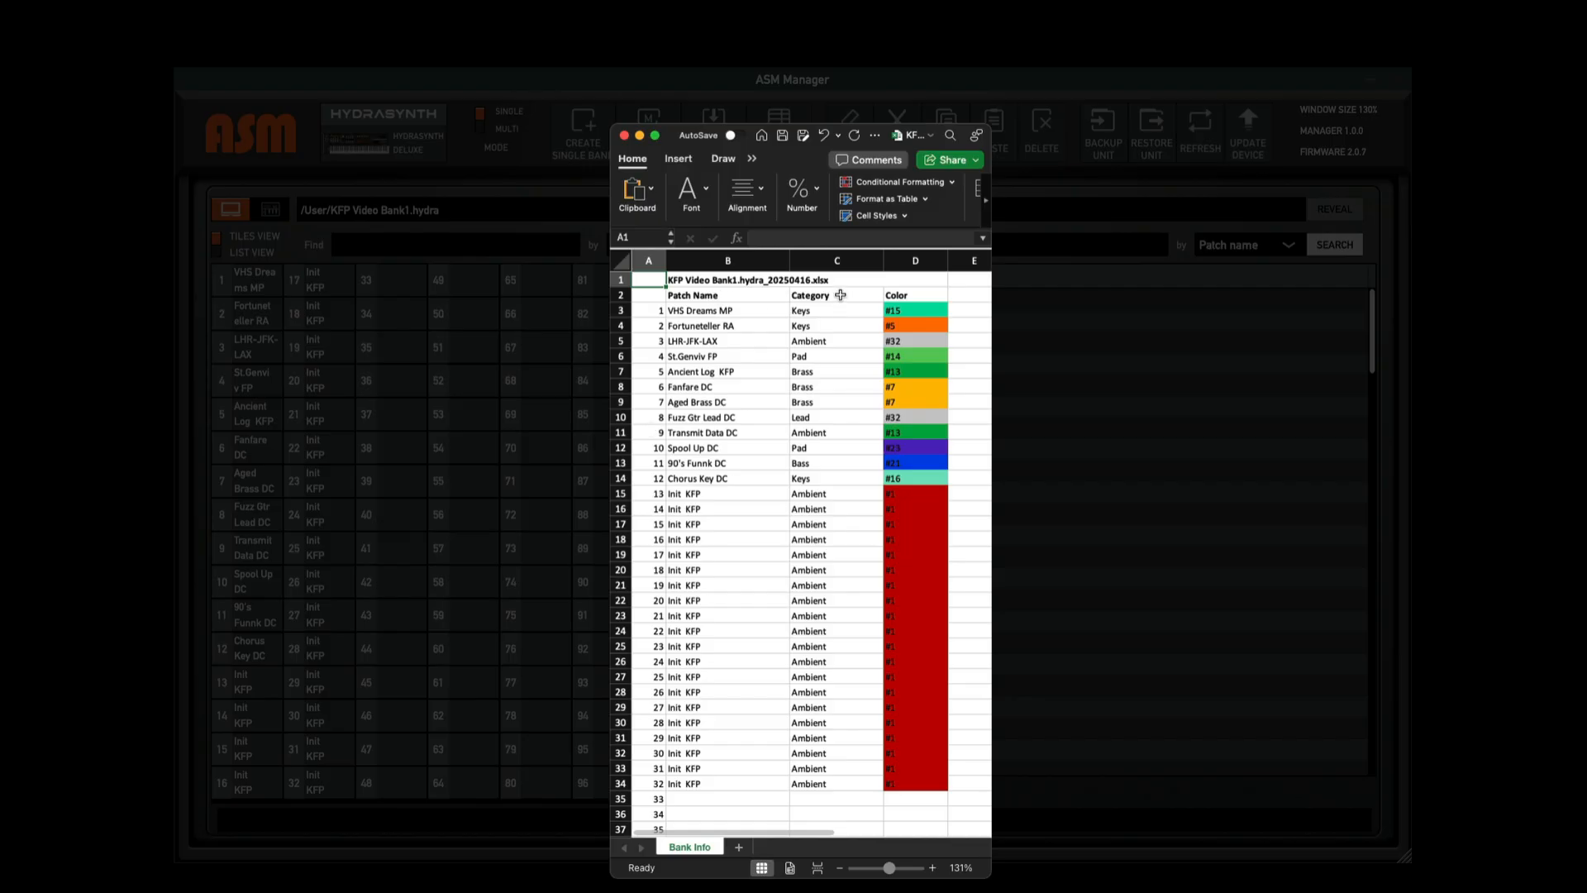
mouse_move(933, 294)
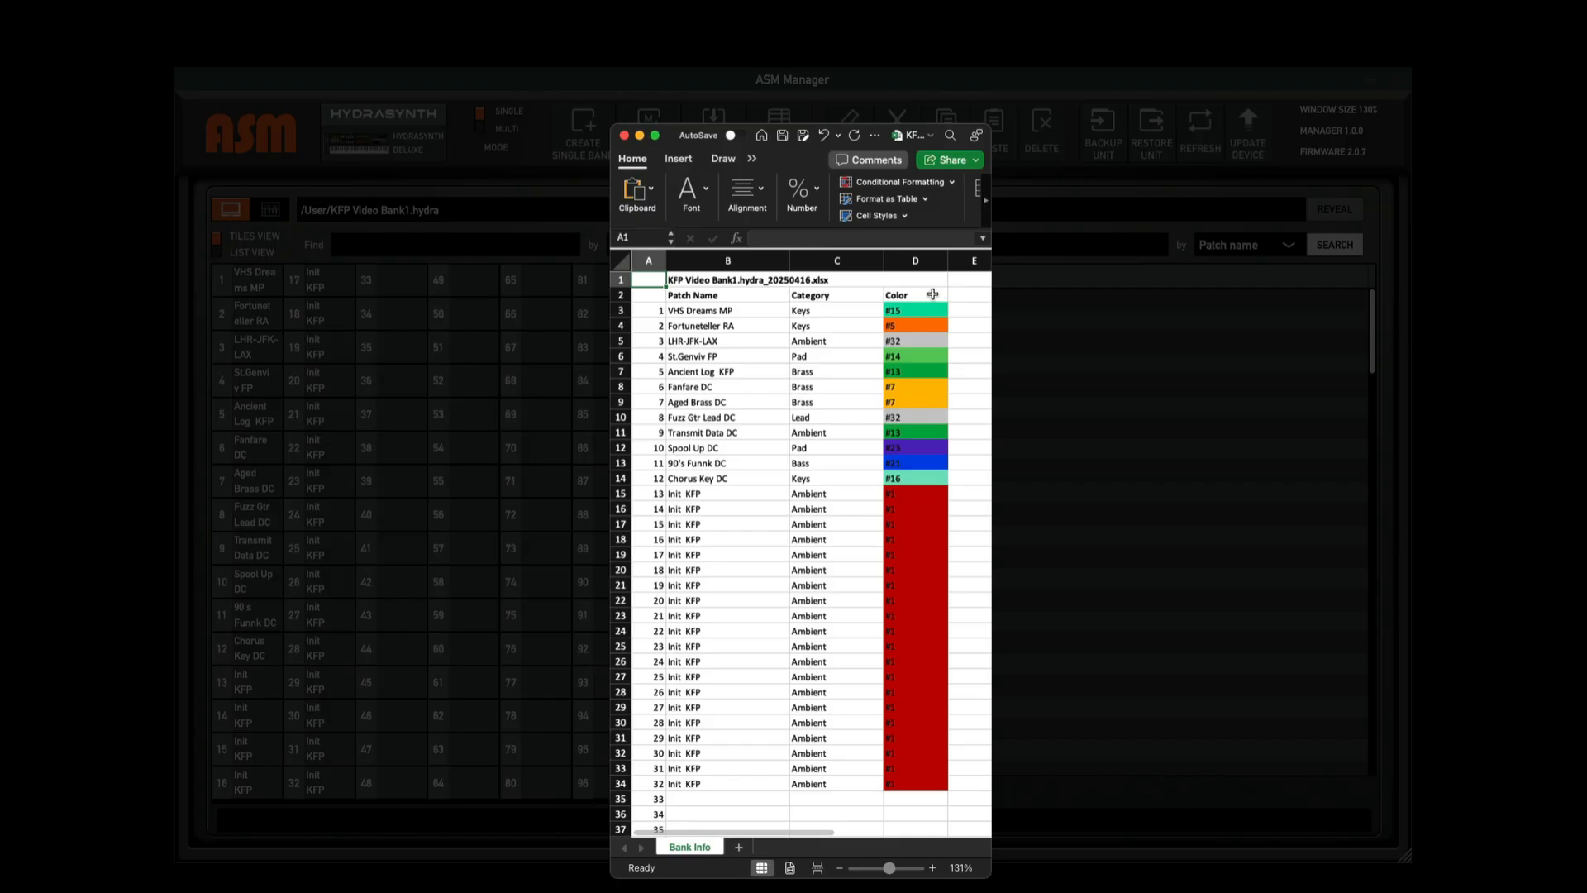
mouse_move(804, 321)
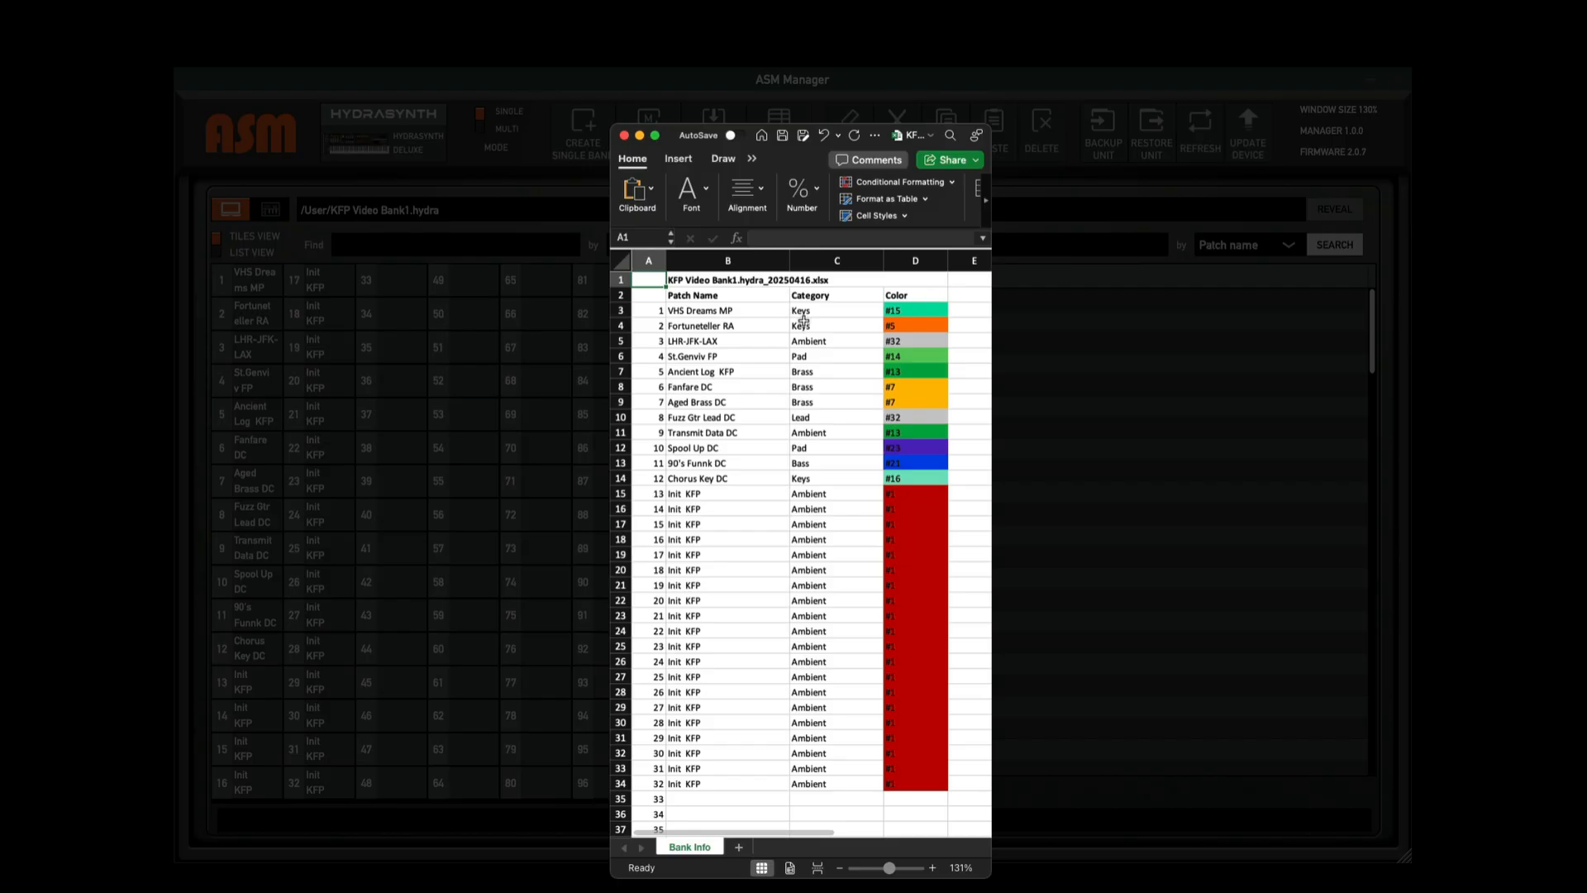